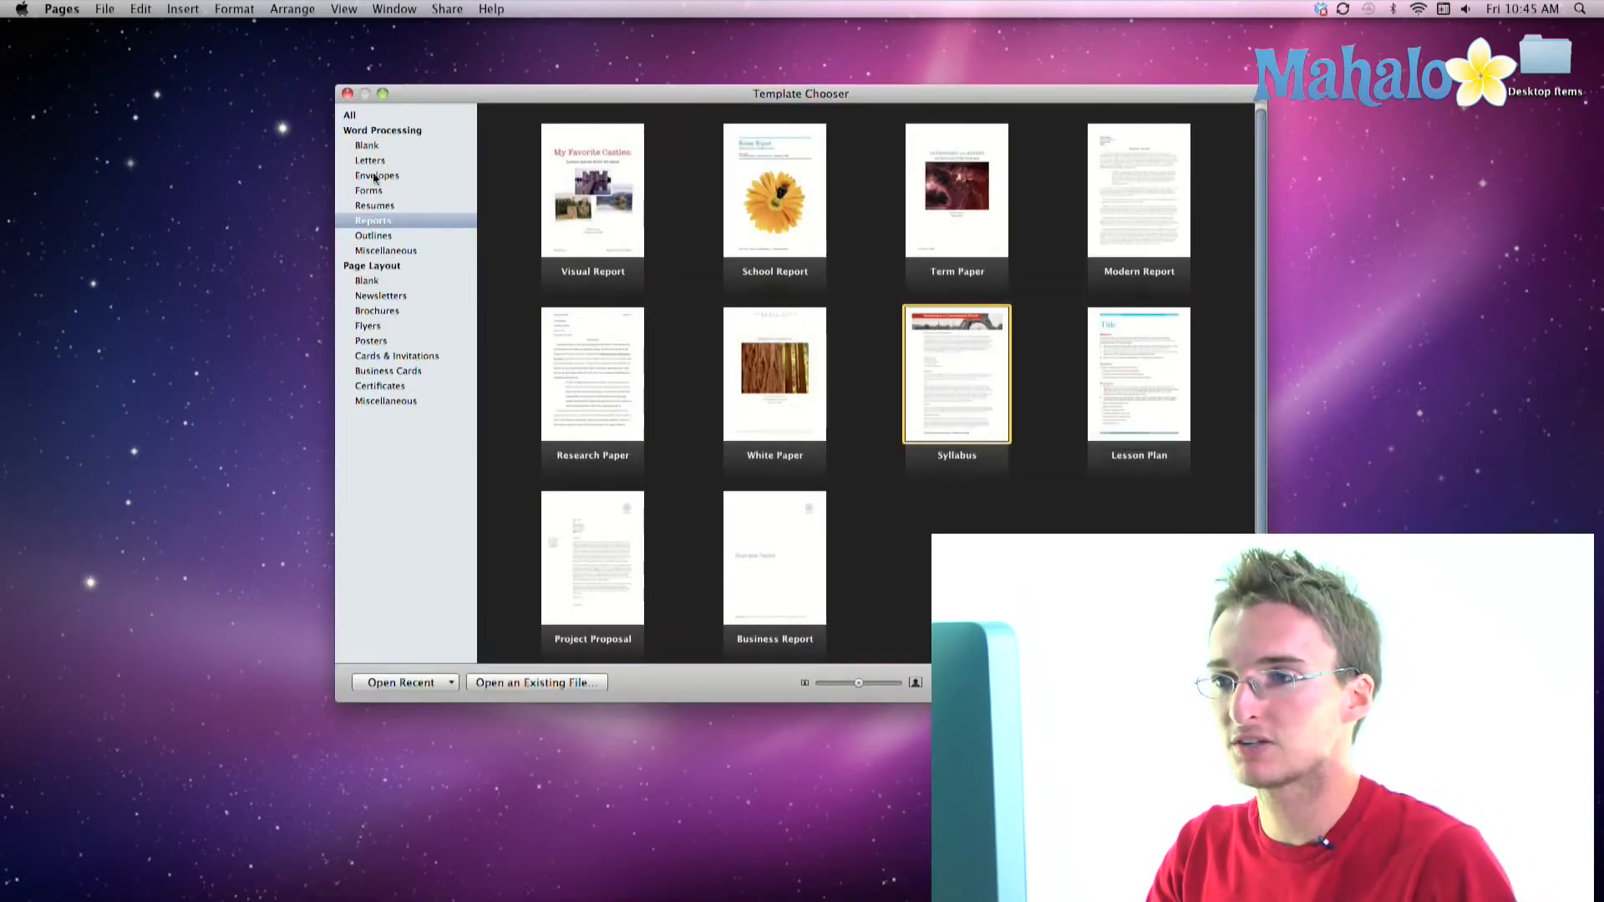
# Step: Open a new document from the Blank word-processing template
pyautogui.click(366, 145)
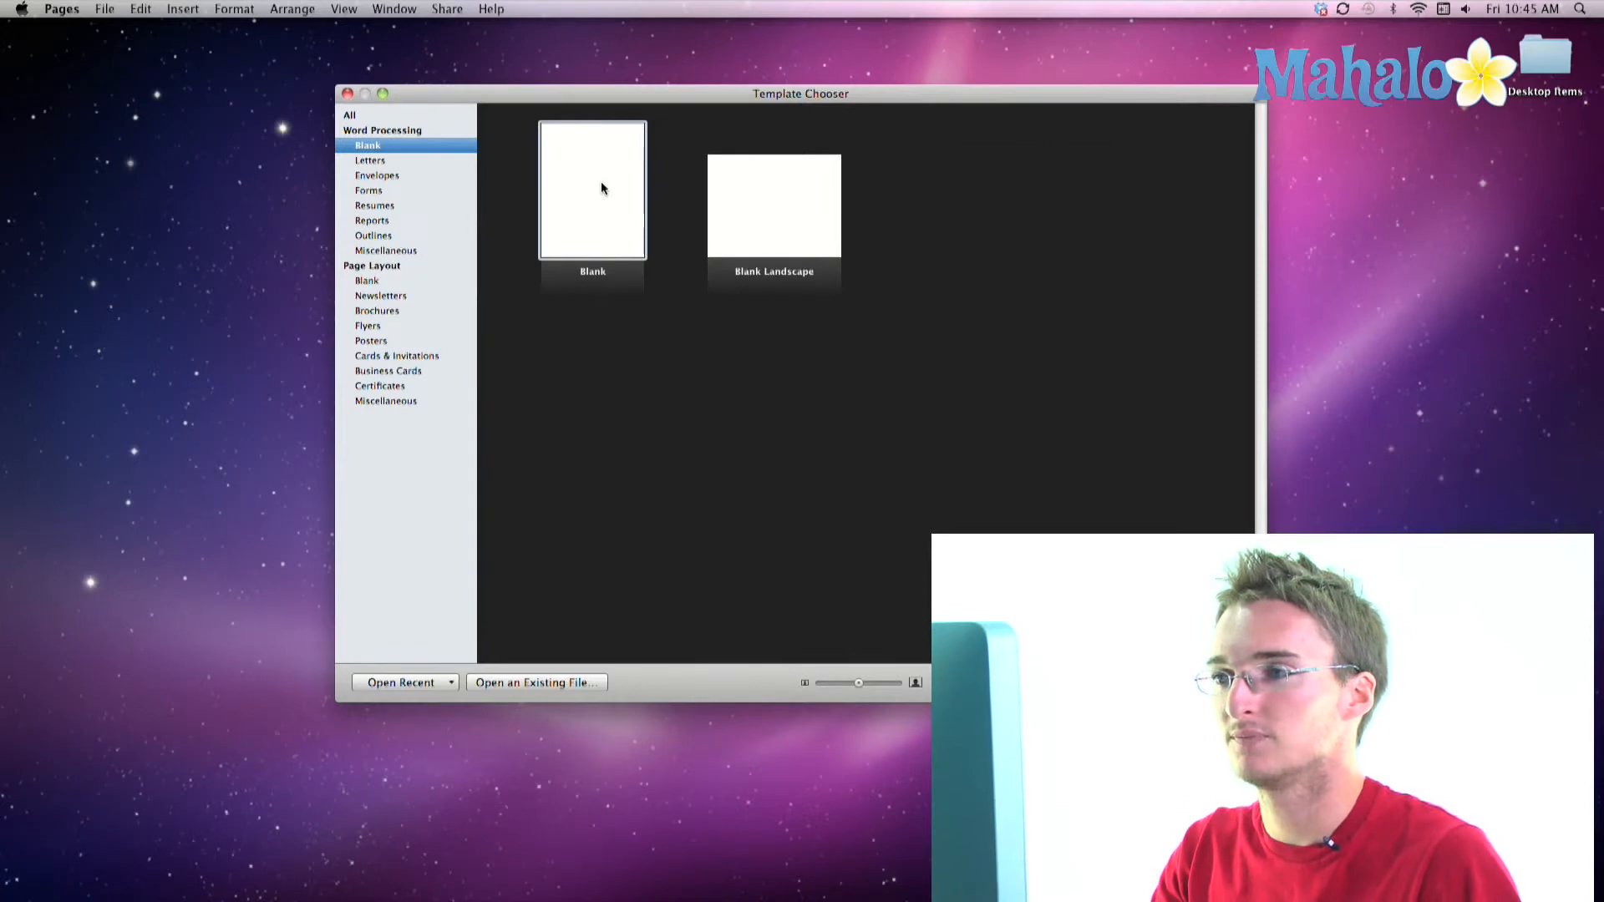
pyautogui.doubleClick(591, 190)
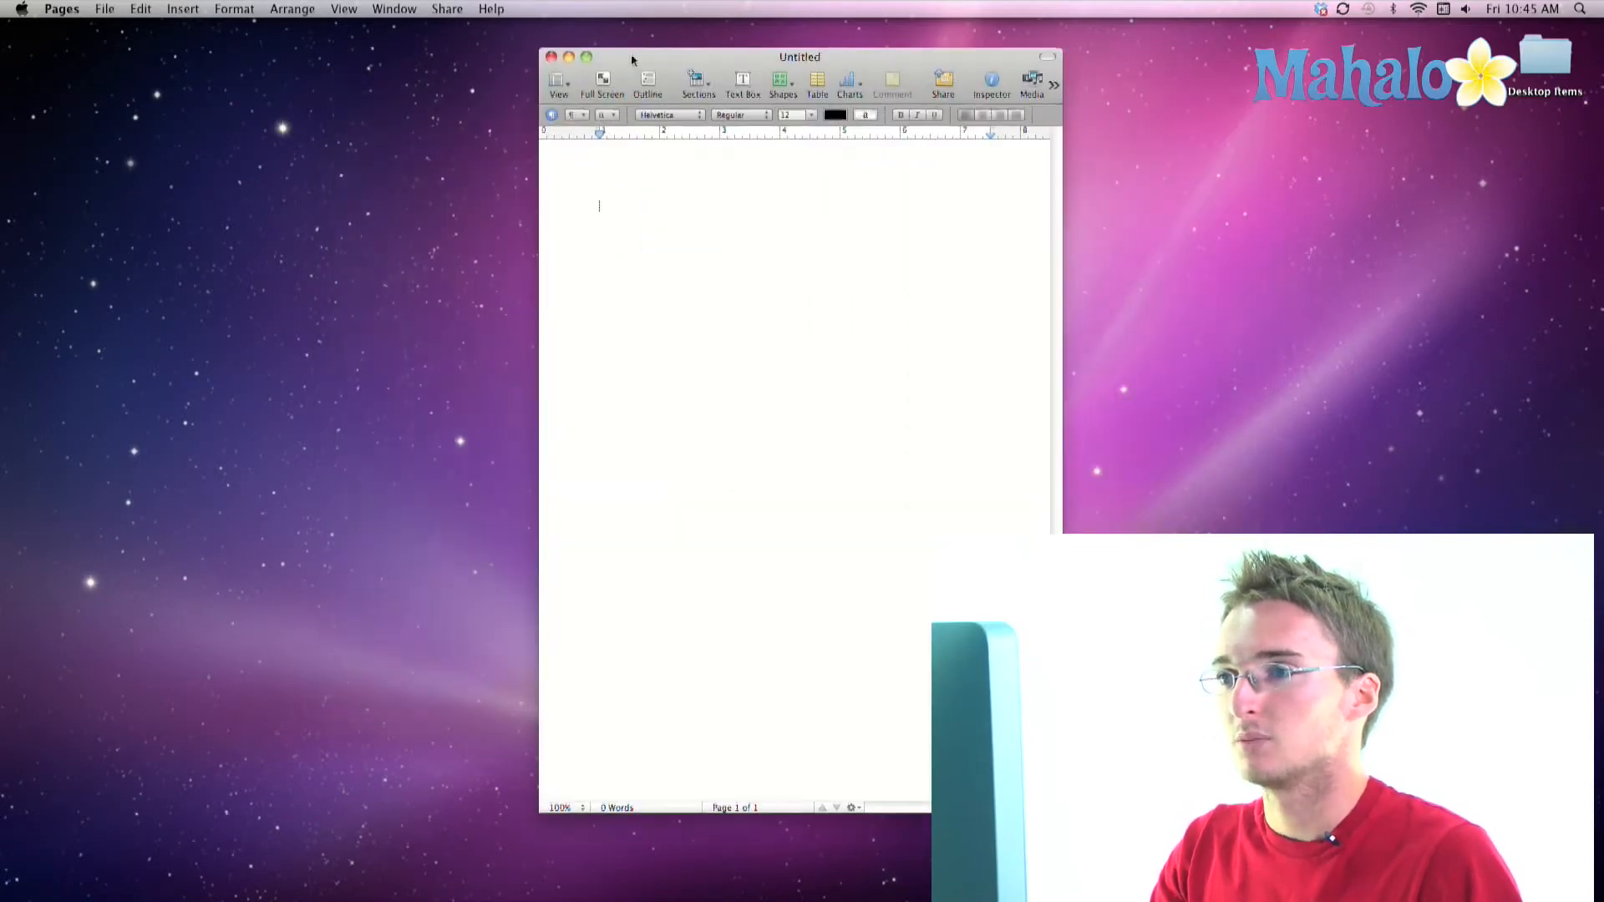
pyautogui.moveTo(800, 56); pyautogui.dragTo(711, 32)
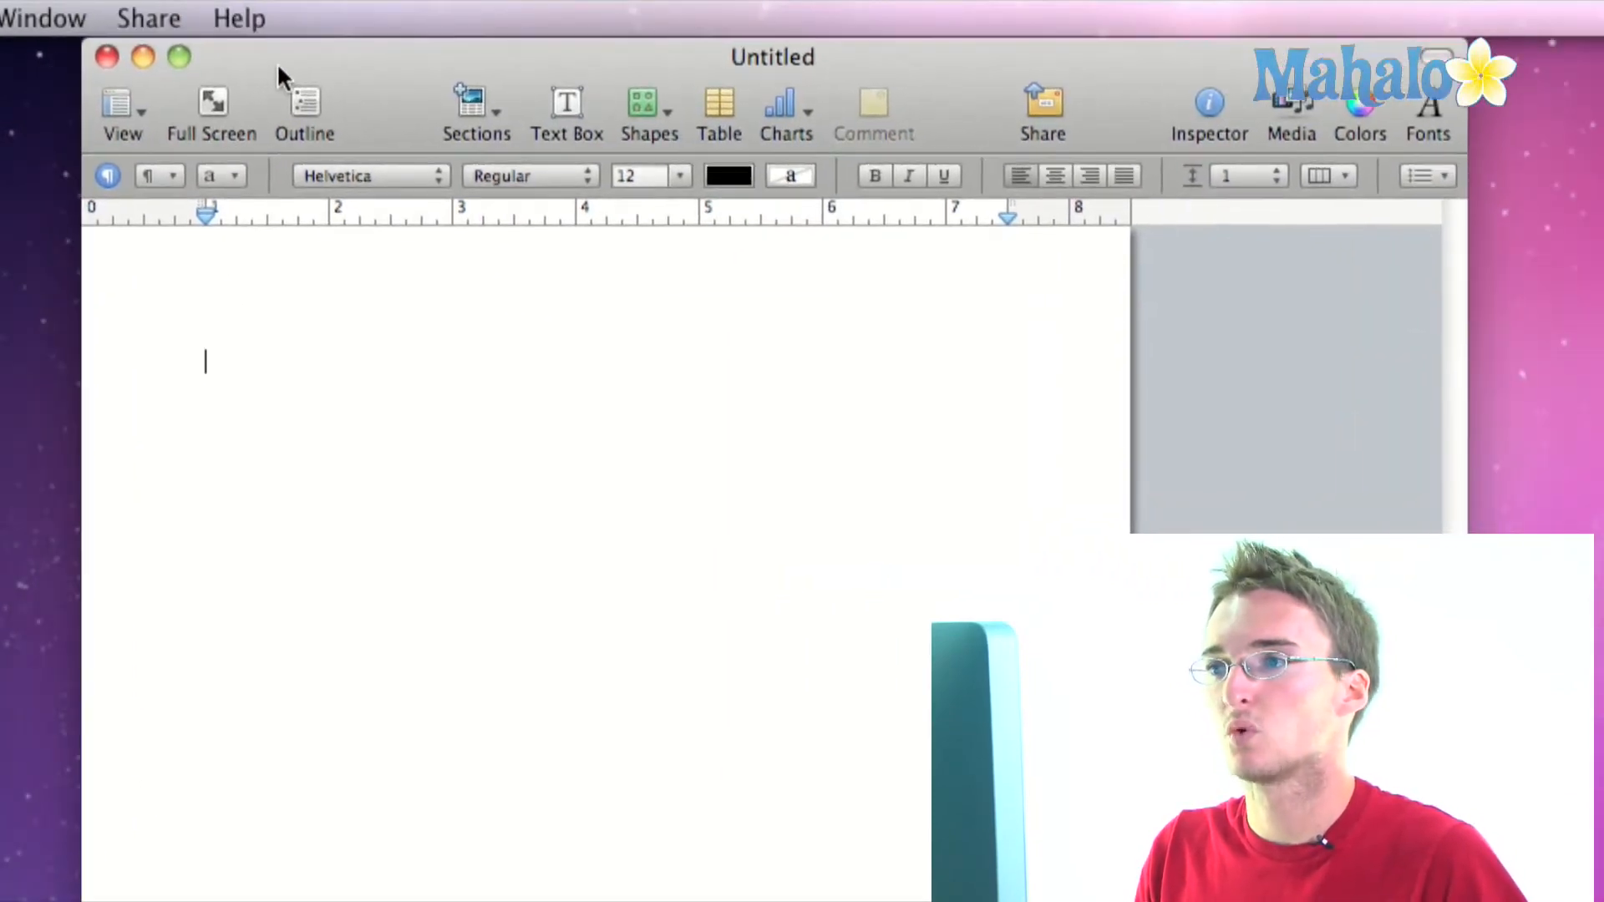
pyautogui.moveTo(296, 159)
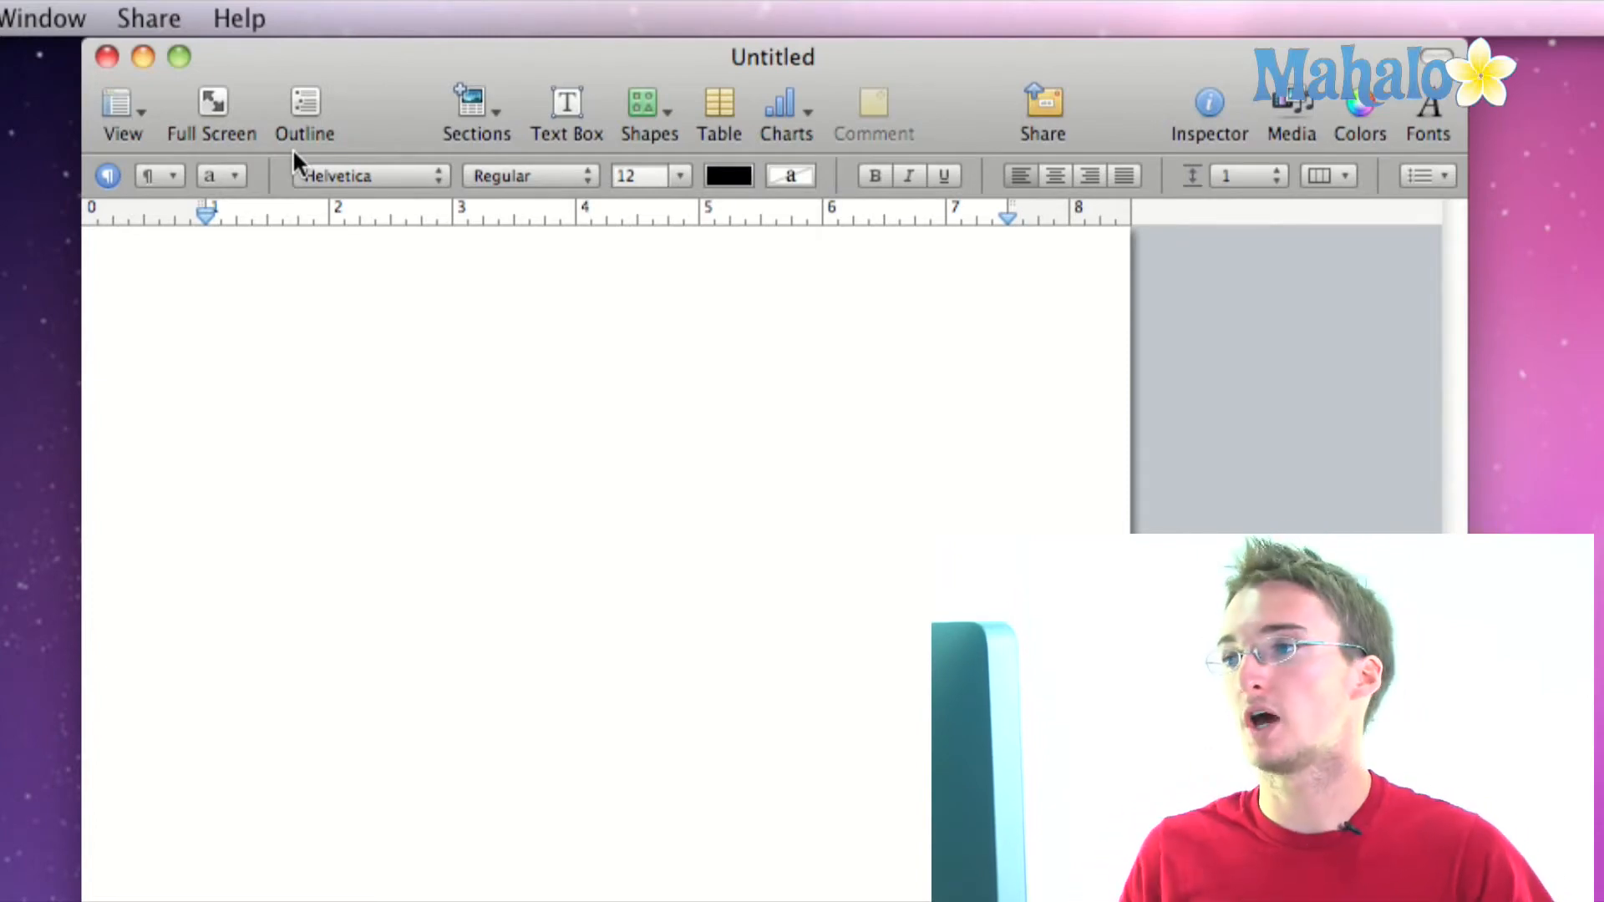
pyautogui.moveTo(409, 82)
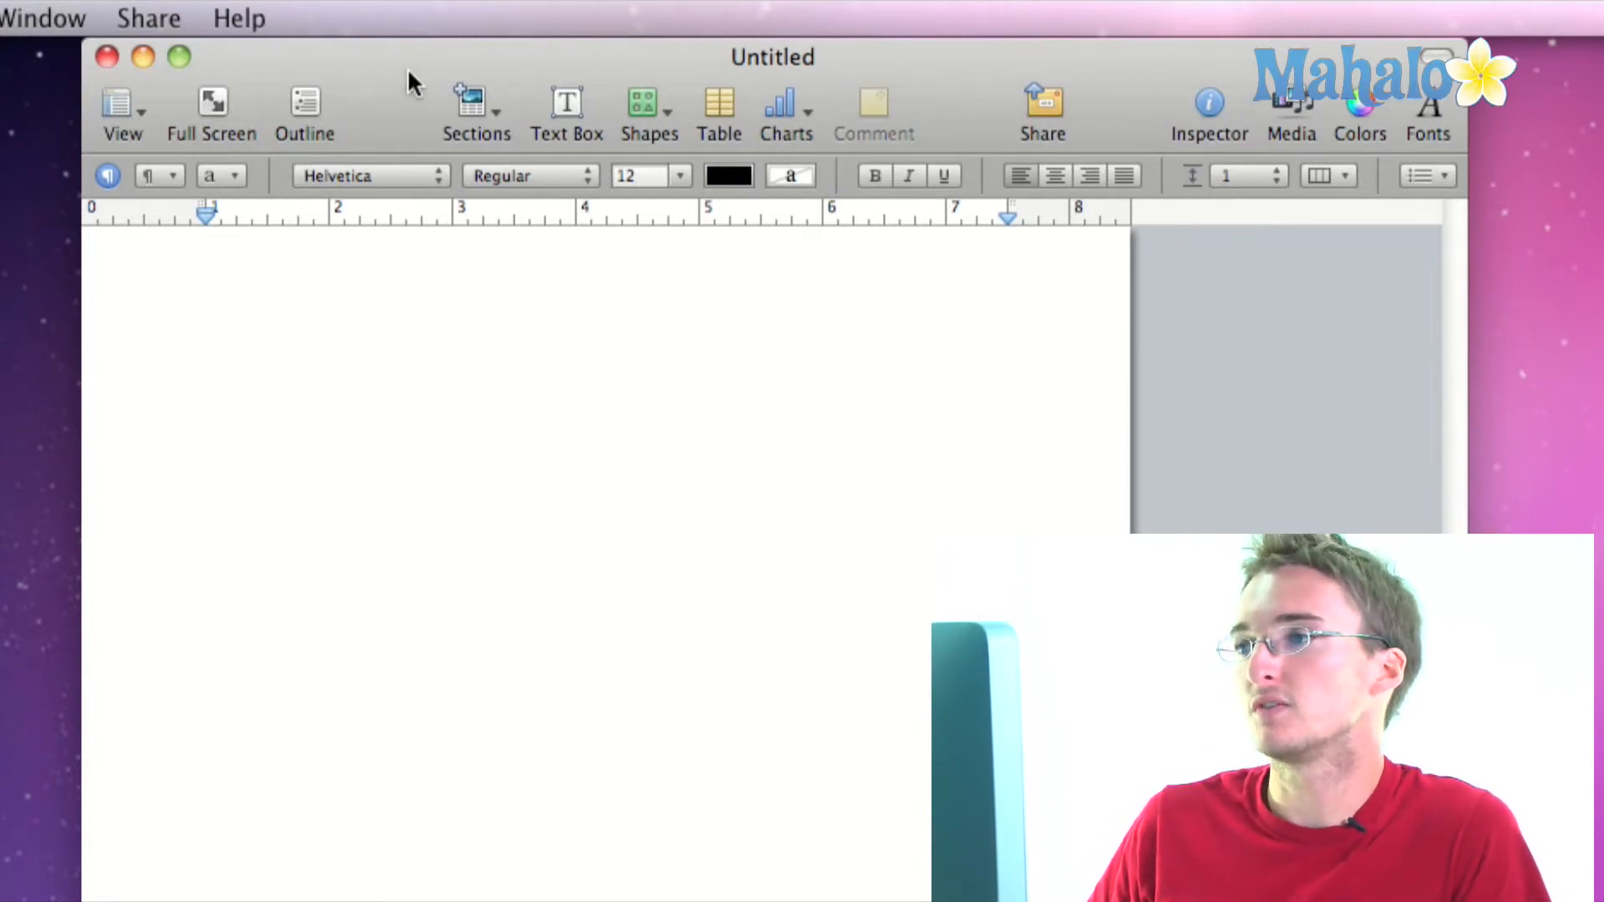
pyautogui.click(205, 361)
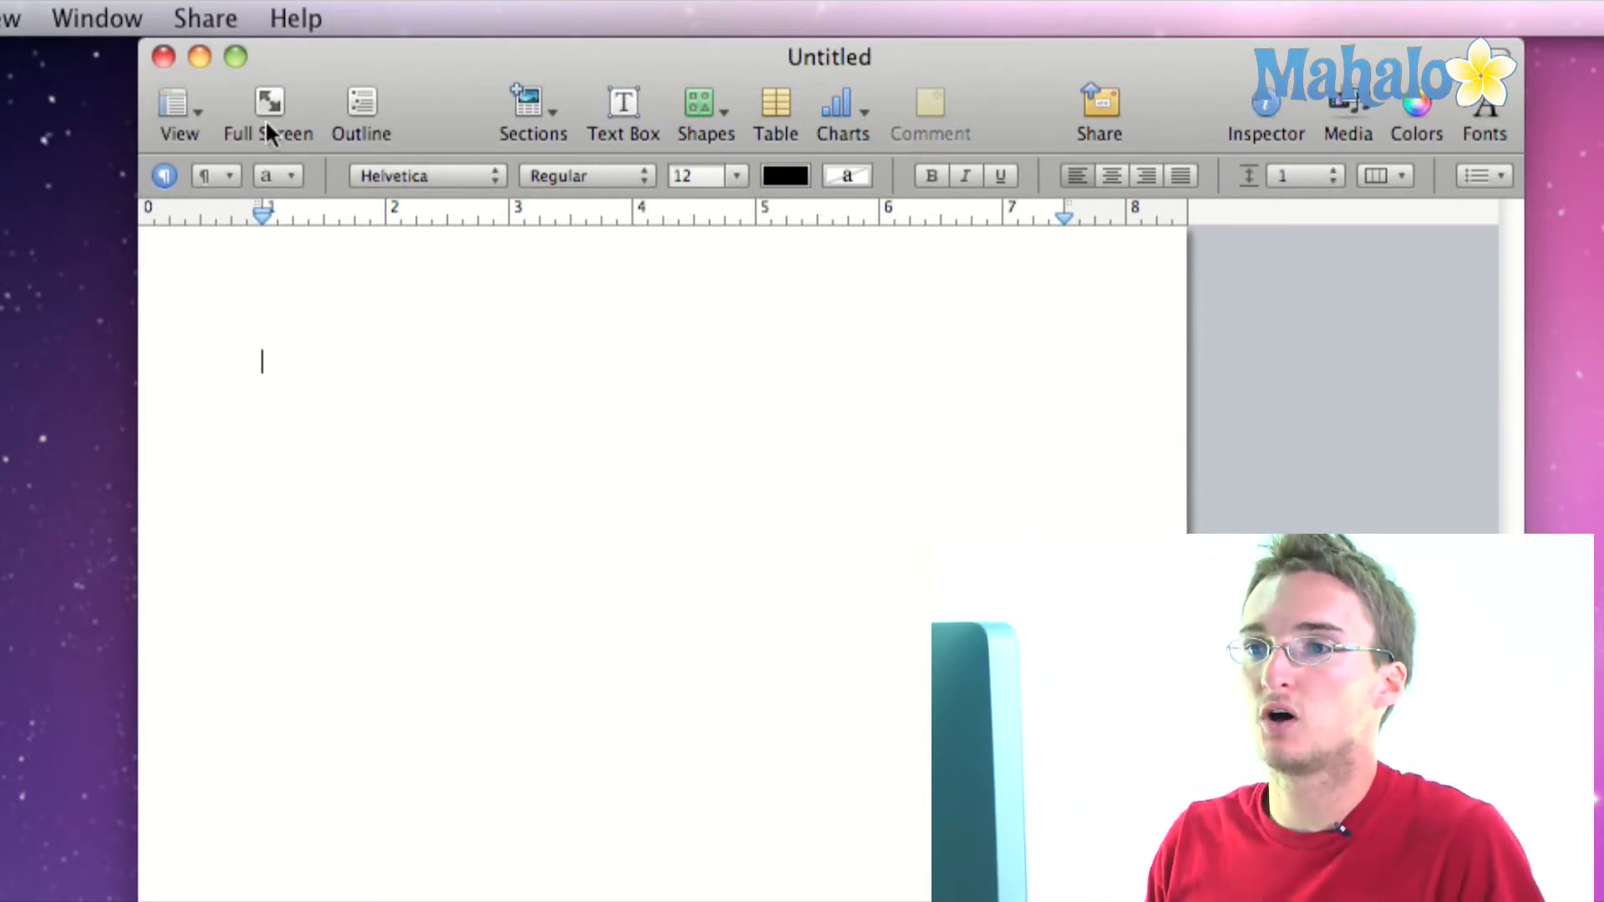
pyautogui.moveTo(215, 41)
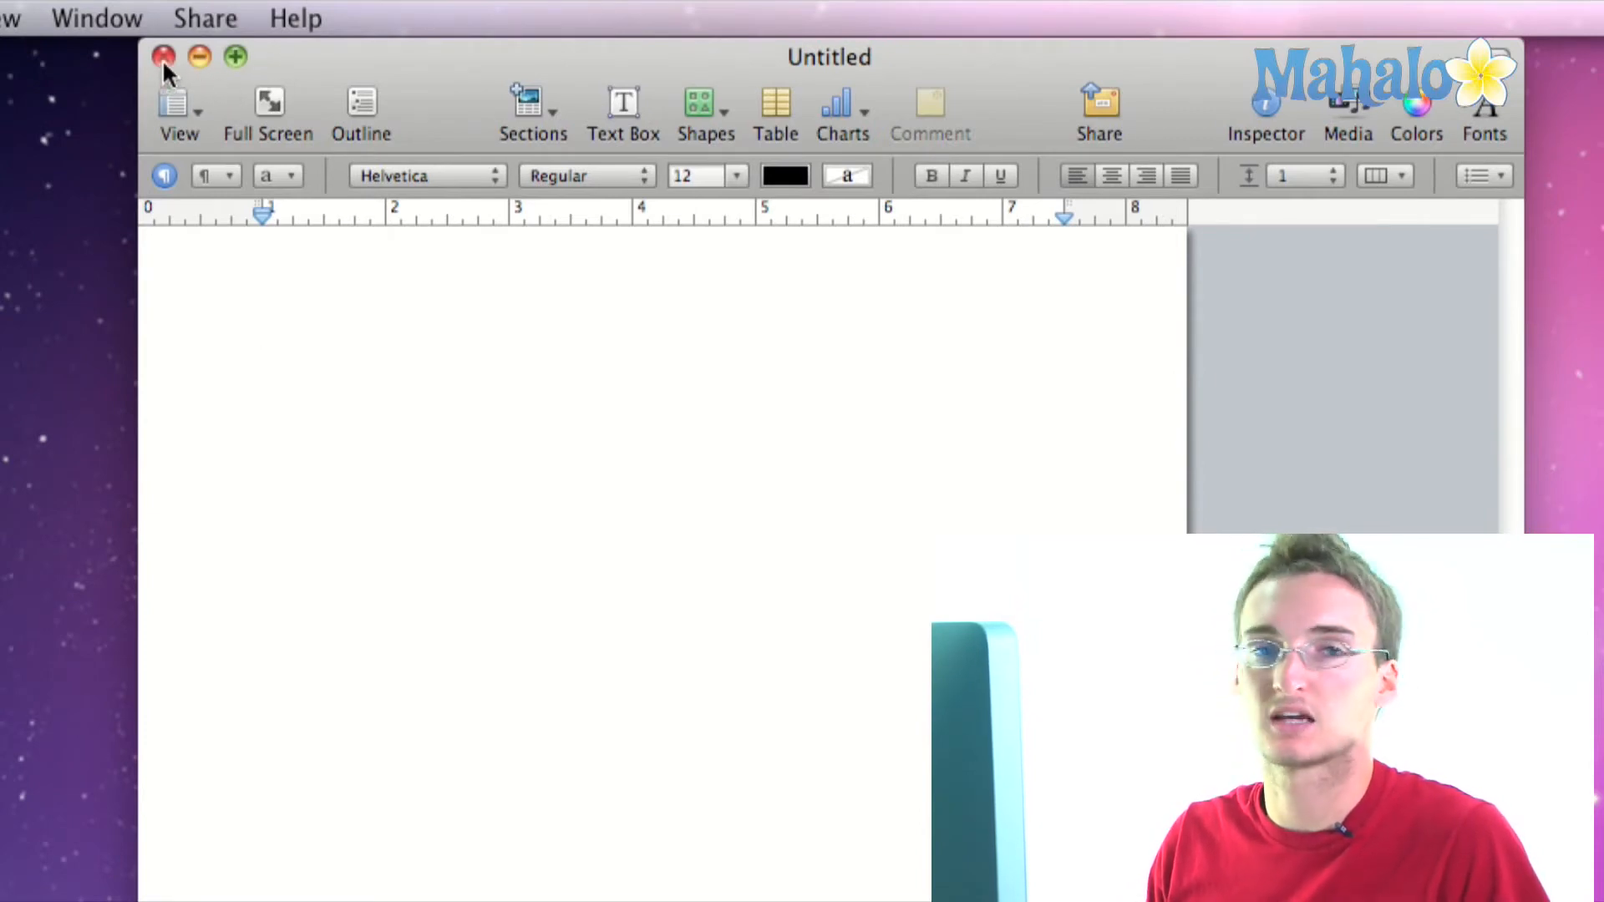
pyautogui.moveTo(200, 56)
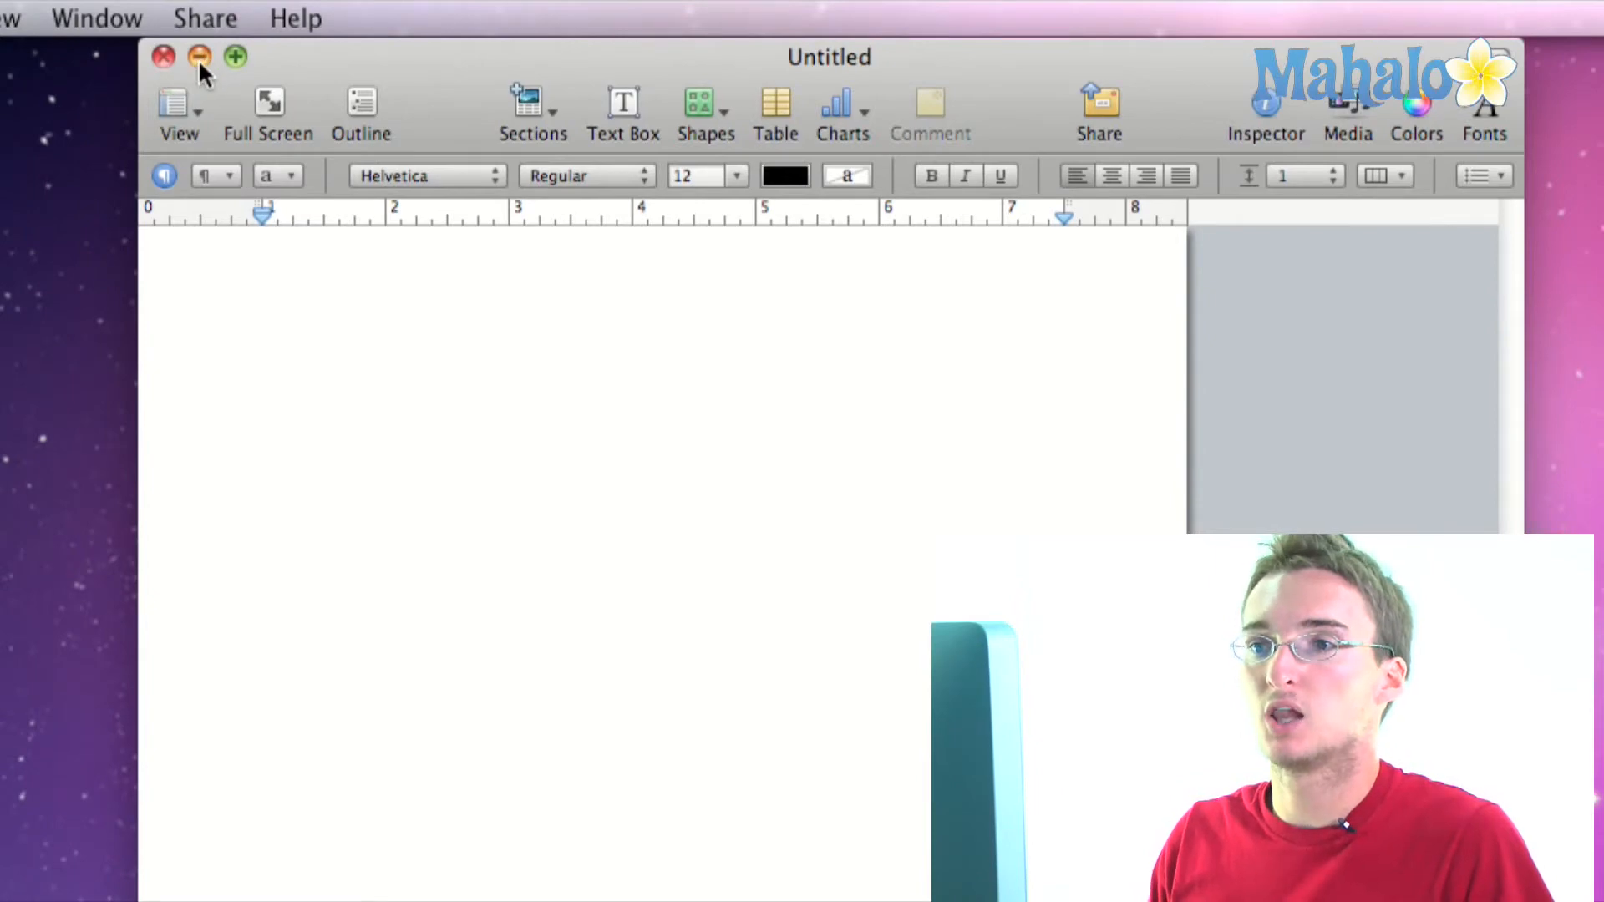
pyautogui.click(262, 361)
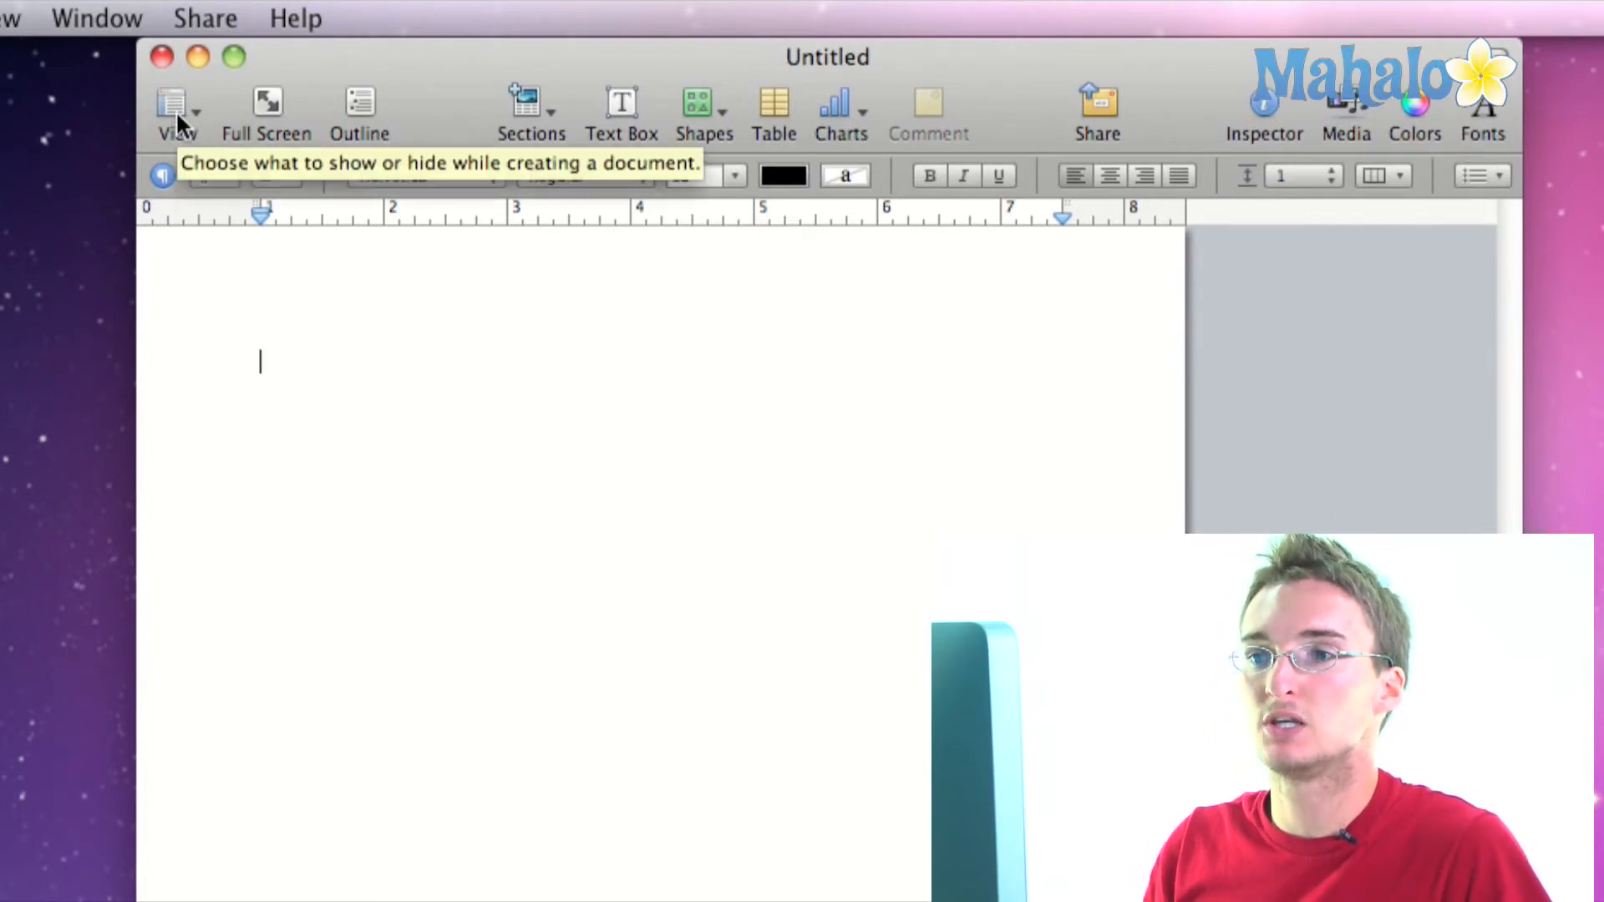
pyautogui.click(171, 108)
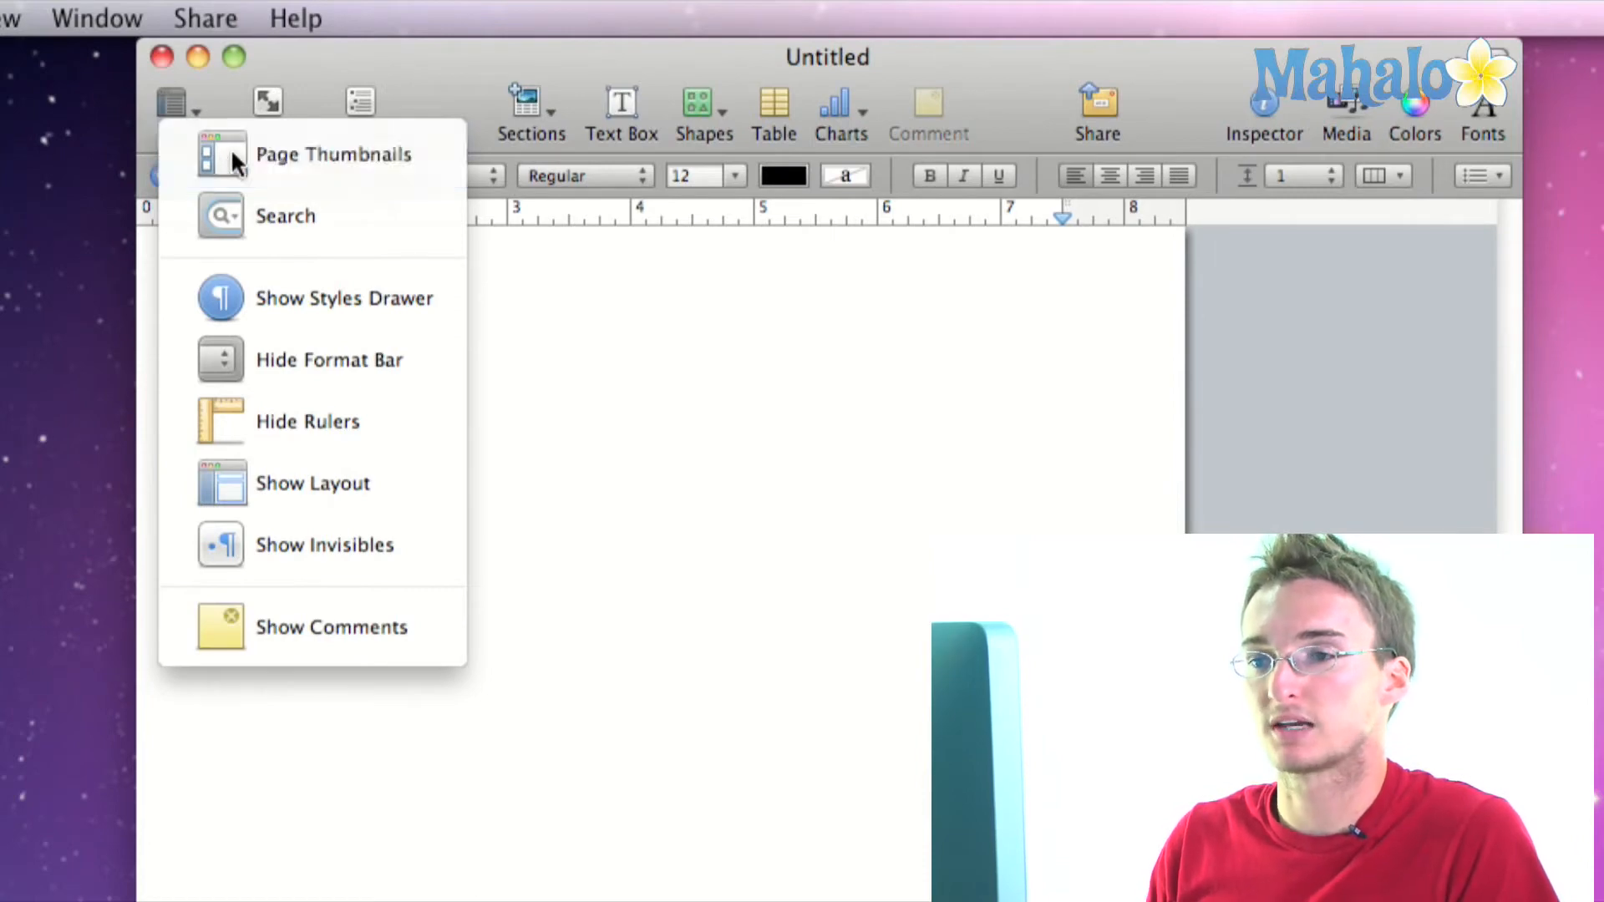
pyautogui.click(332, 154)
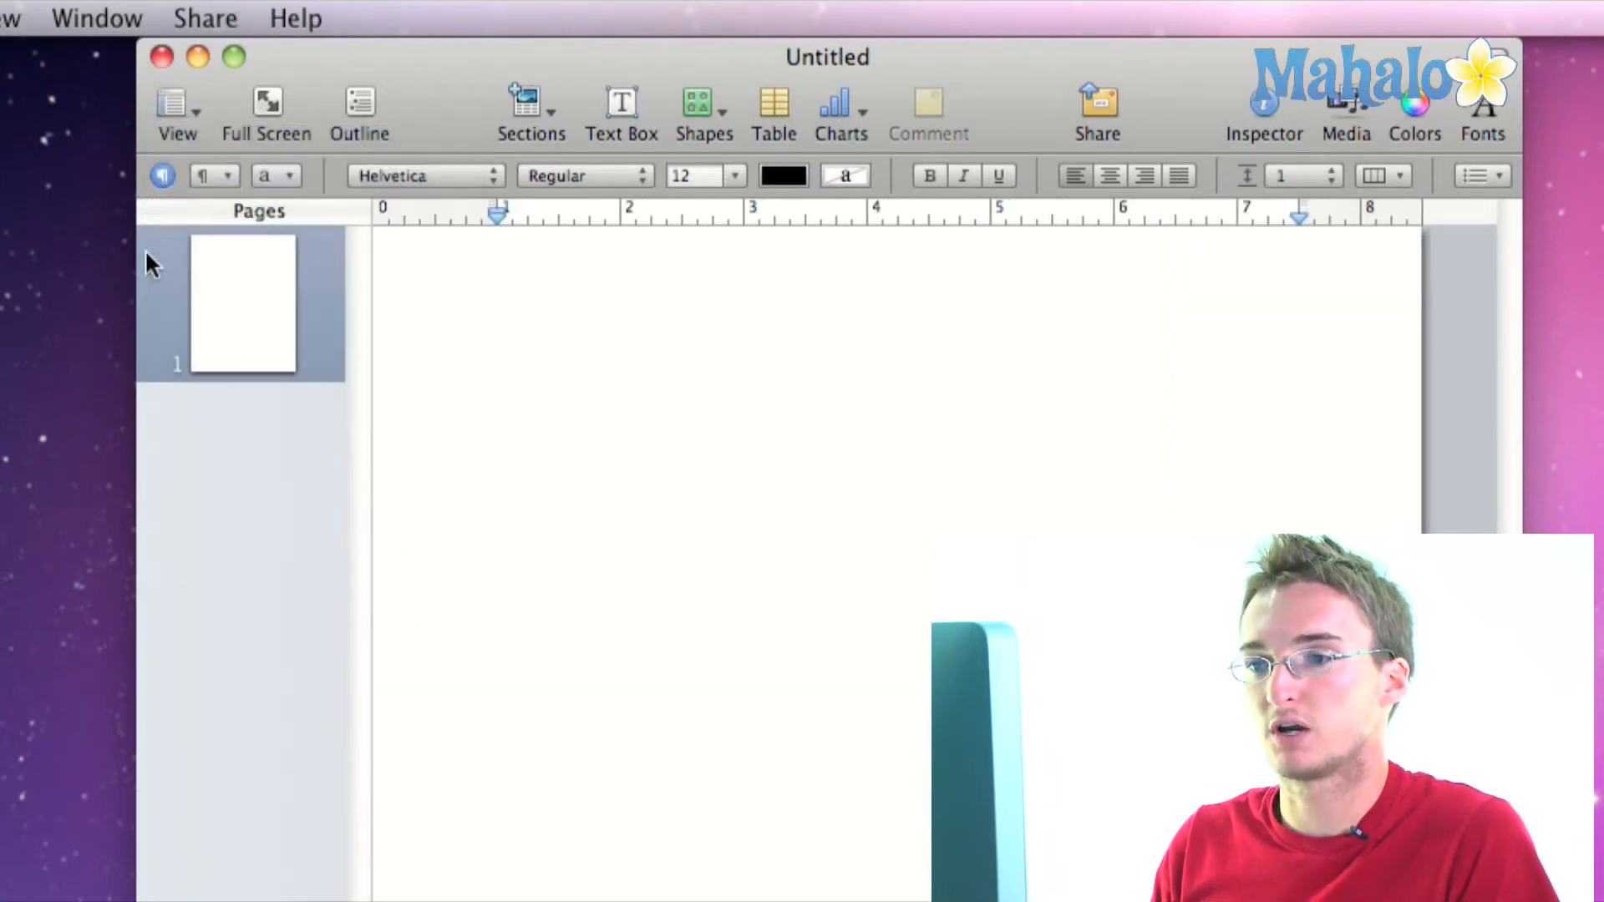
pyautogui.click(496, 363)
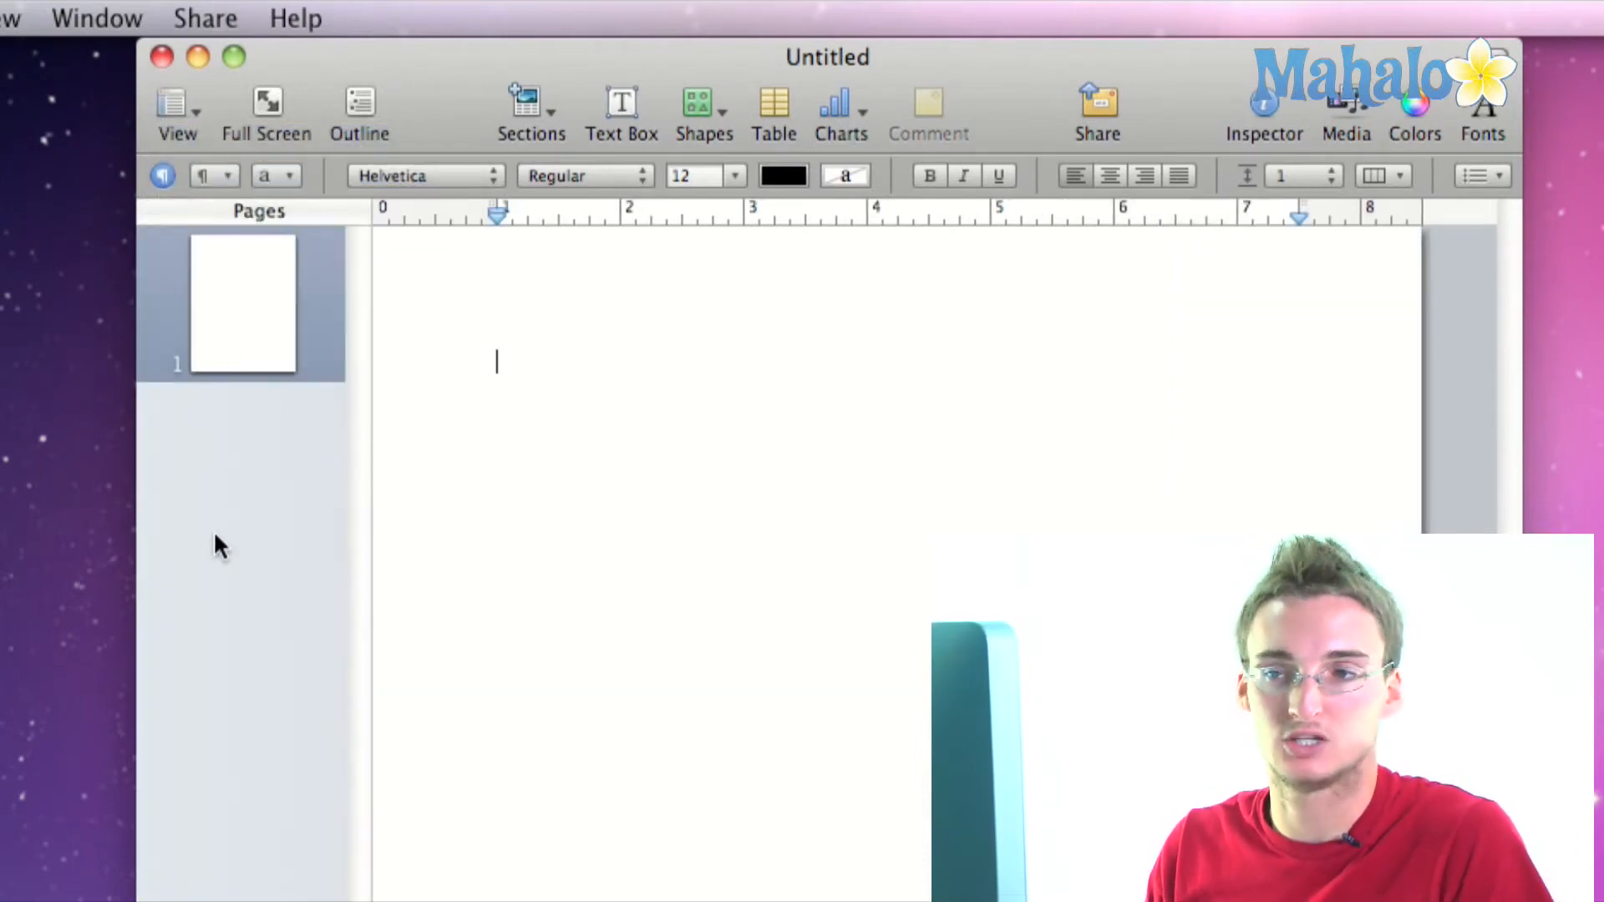
pyautogui.moveTo(255, 322)
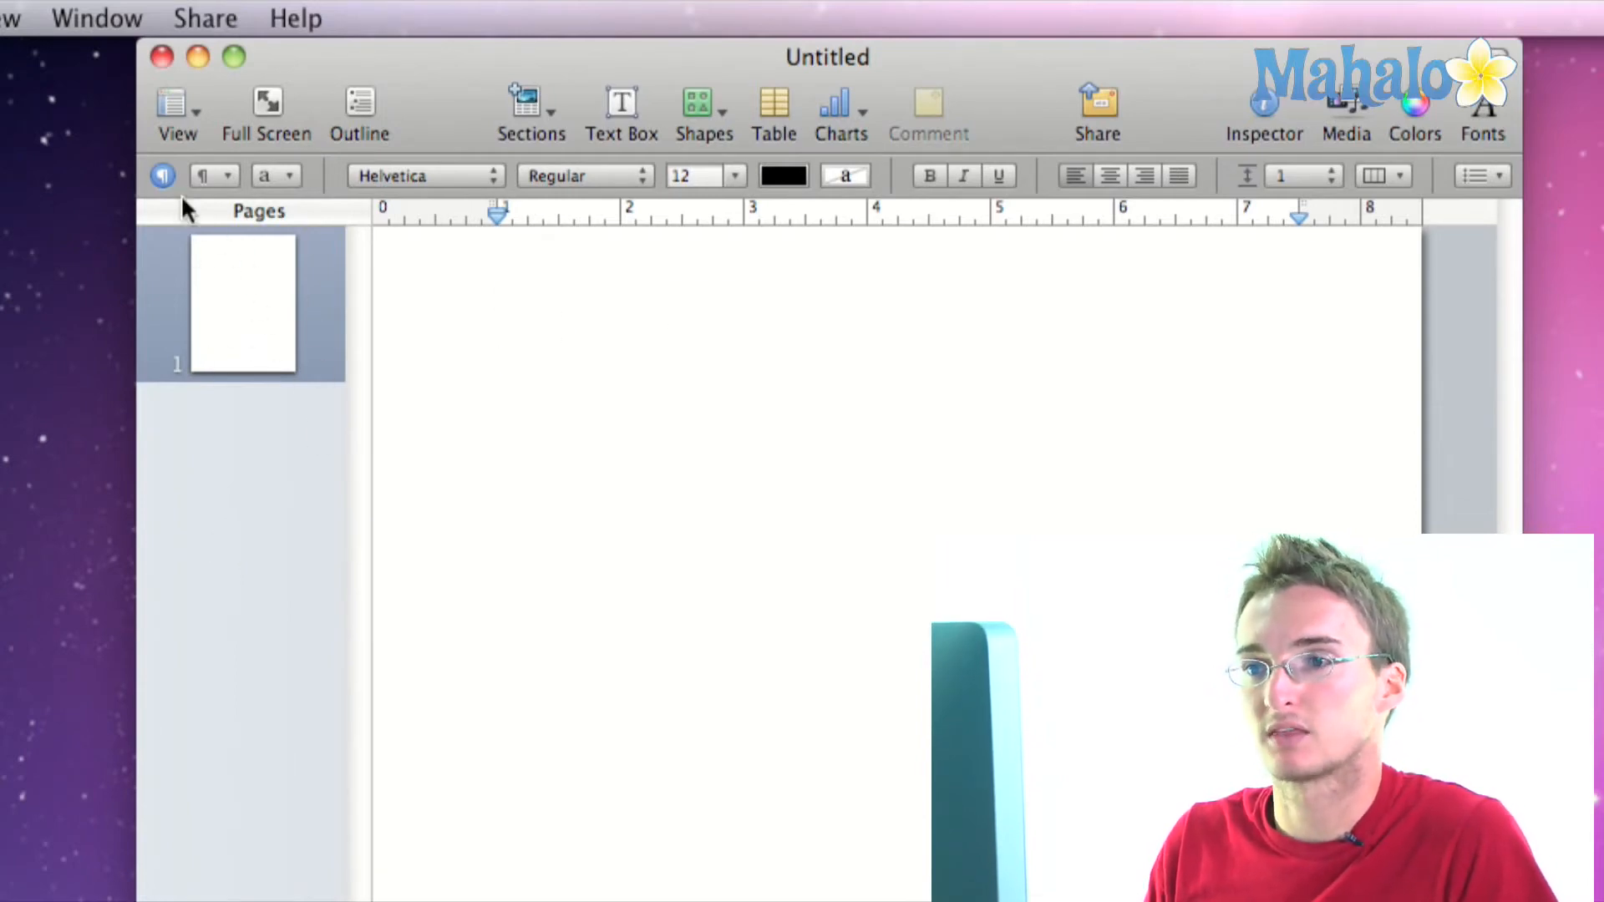
pyautogui.click(176, 113)
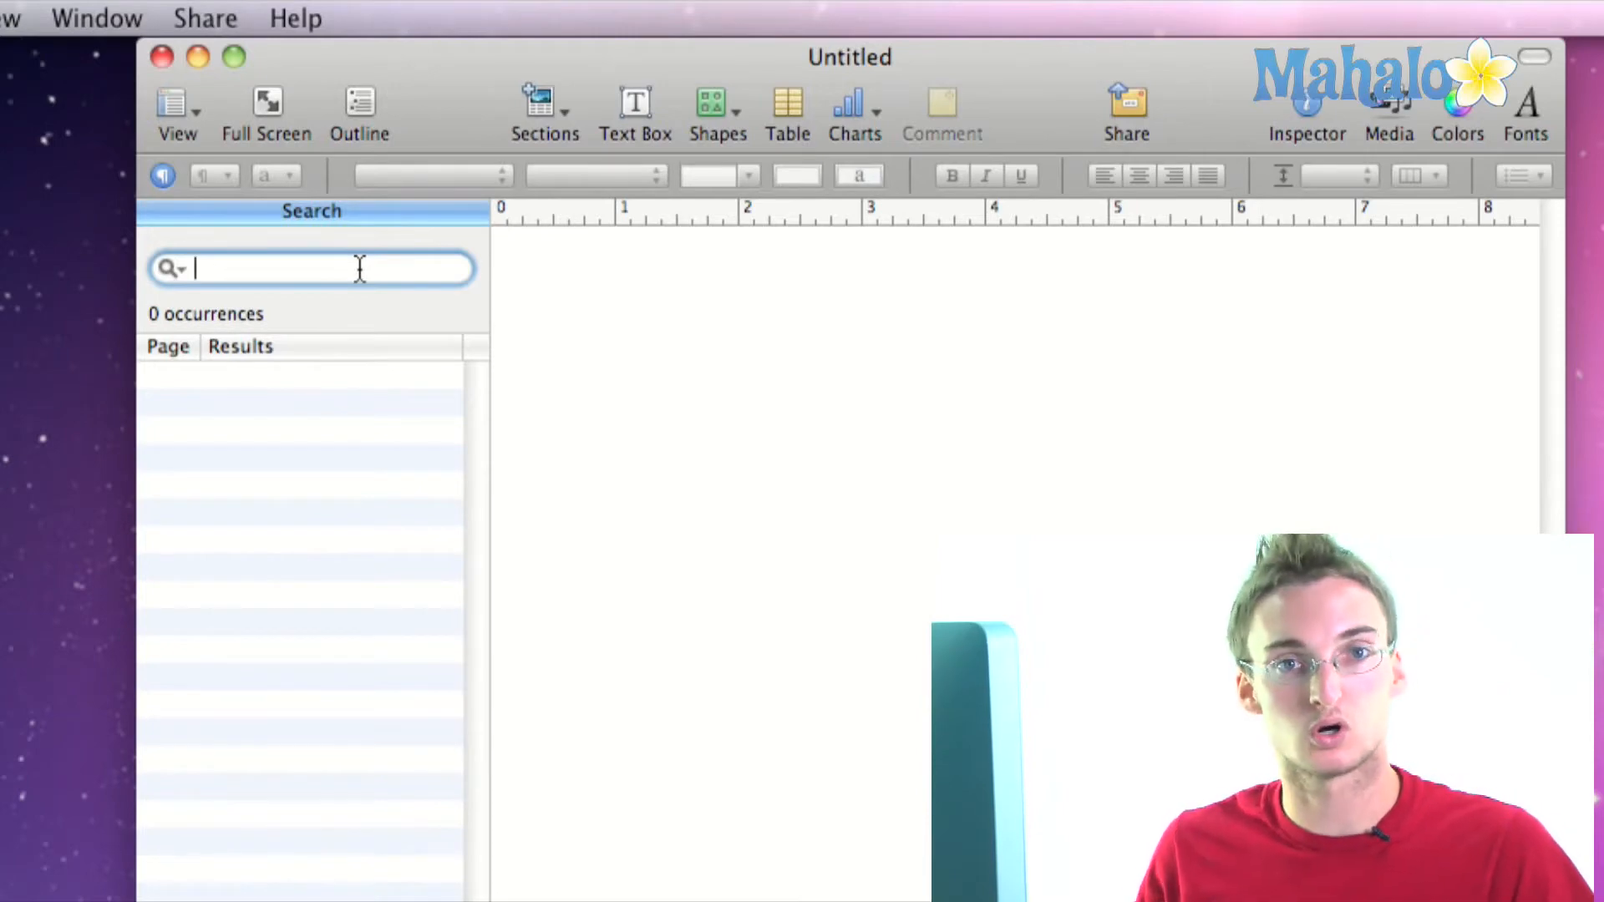
pyautogui.click(173, 108)
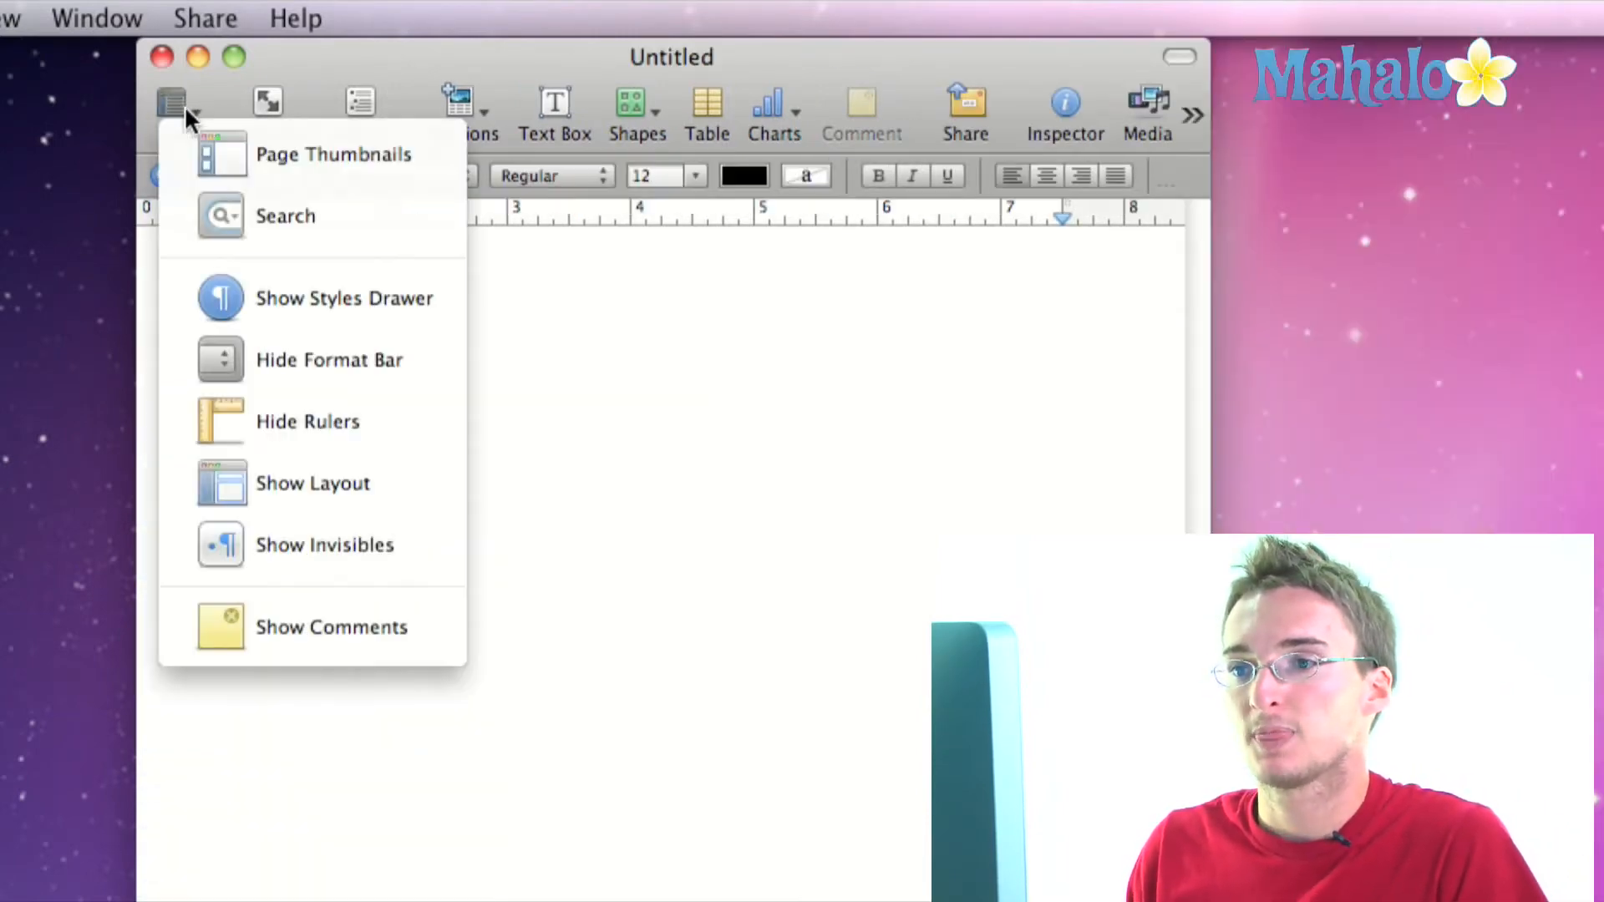
pyautogui.moveTo(282, 298)
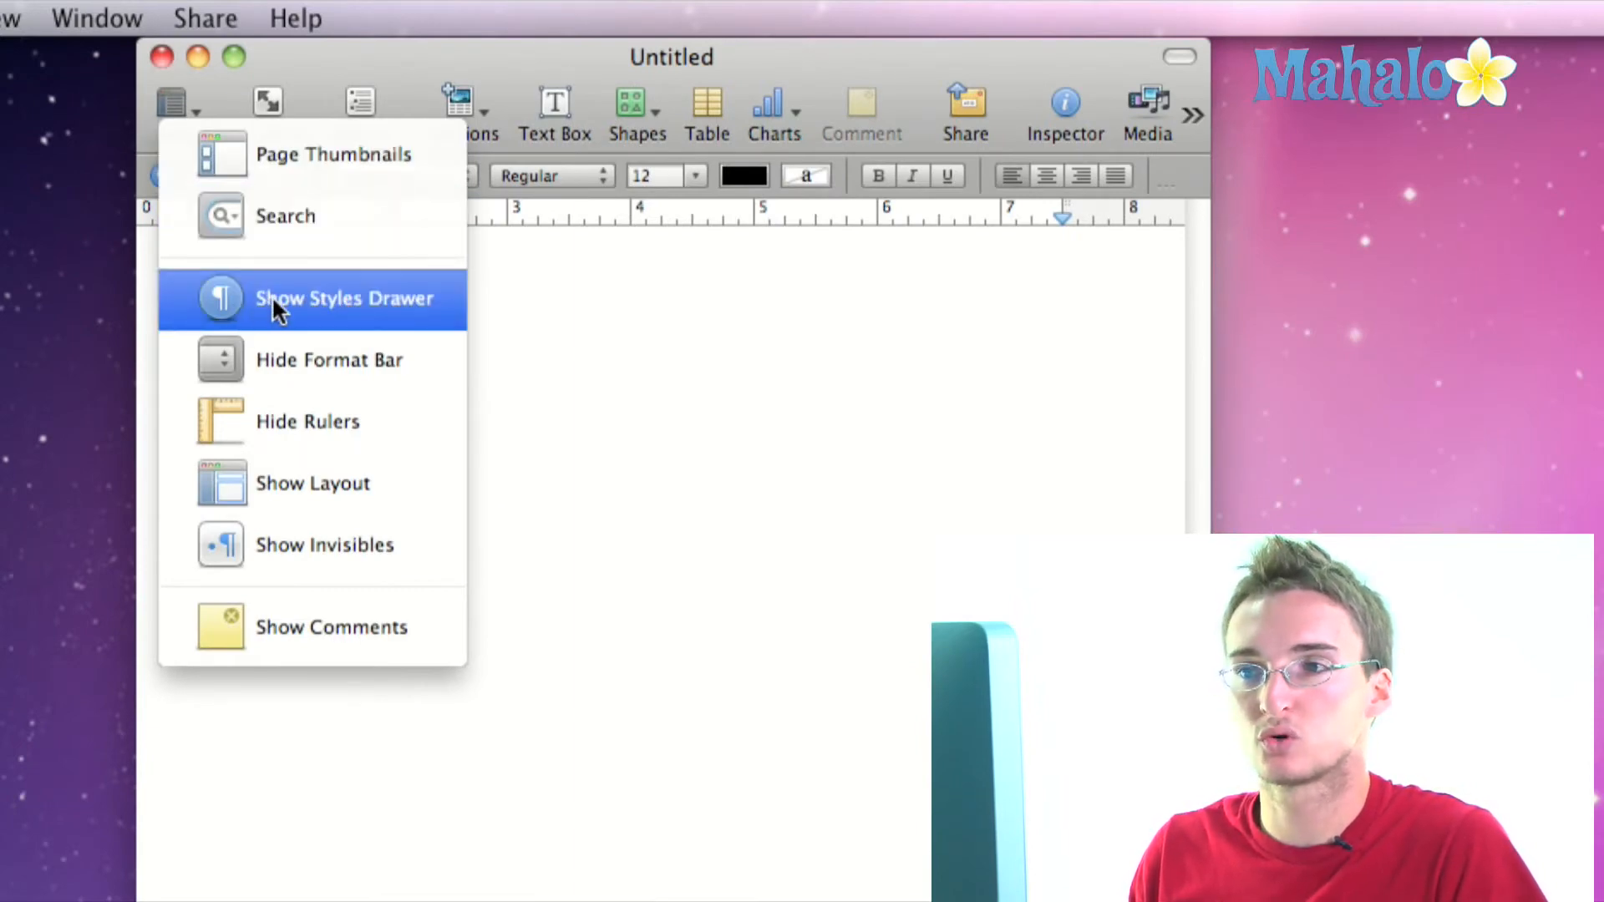
# Step: Show the Styles Drawer and look through its paragraph, character and list styles
pyautogui.click(343, 297)
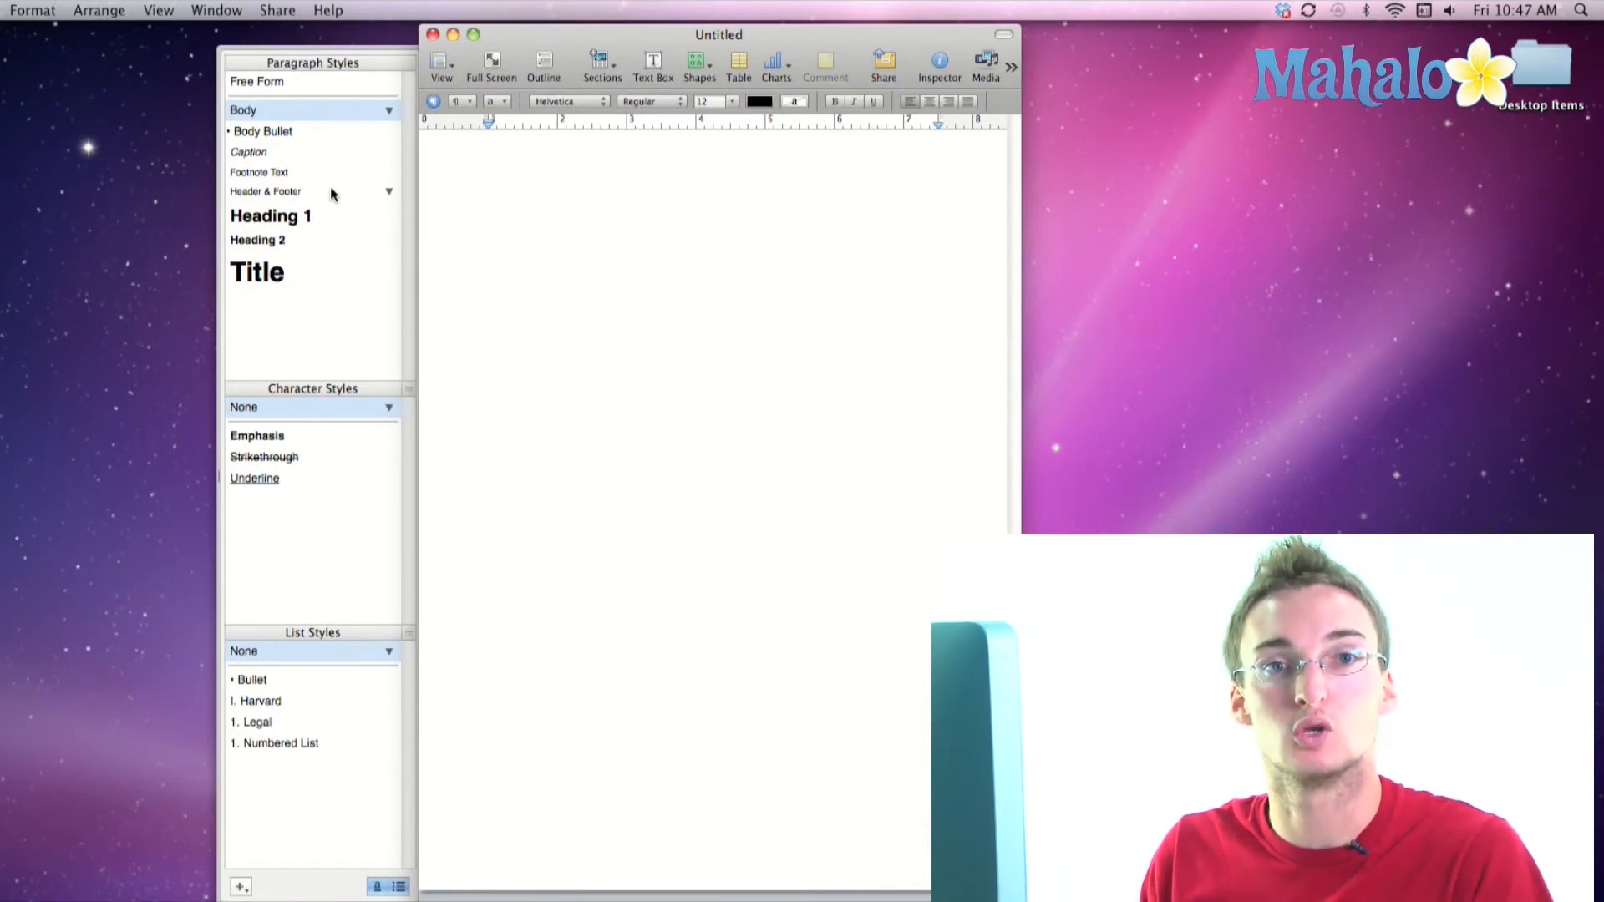
pyautogui.click(488, 205)
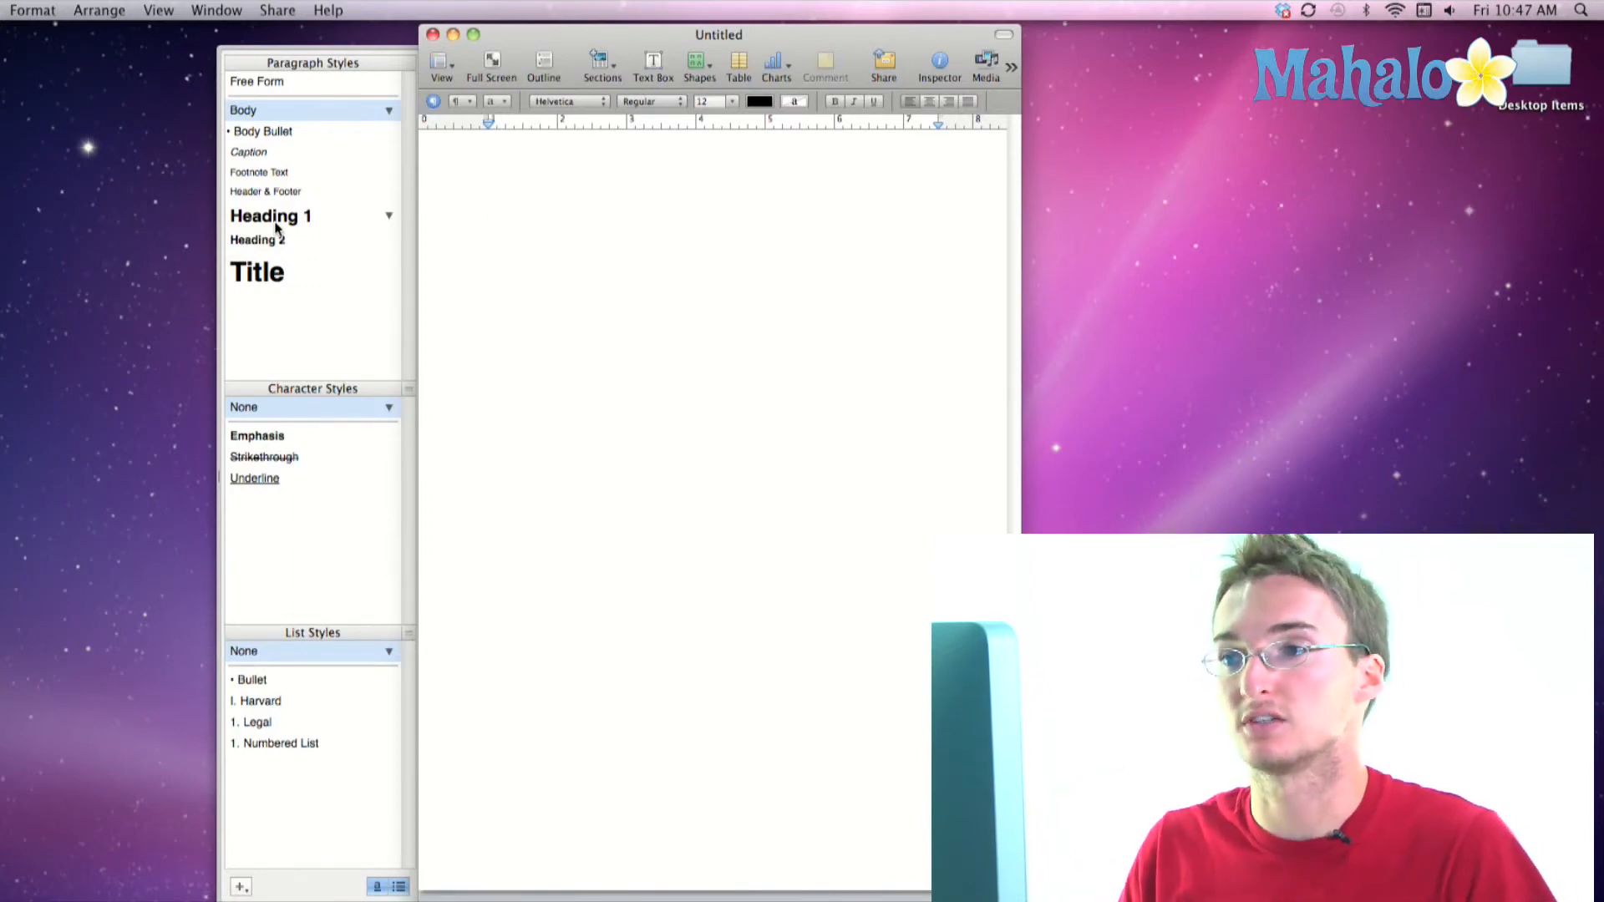
pyautogui.click(441, 61)
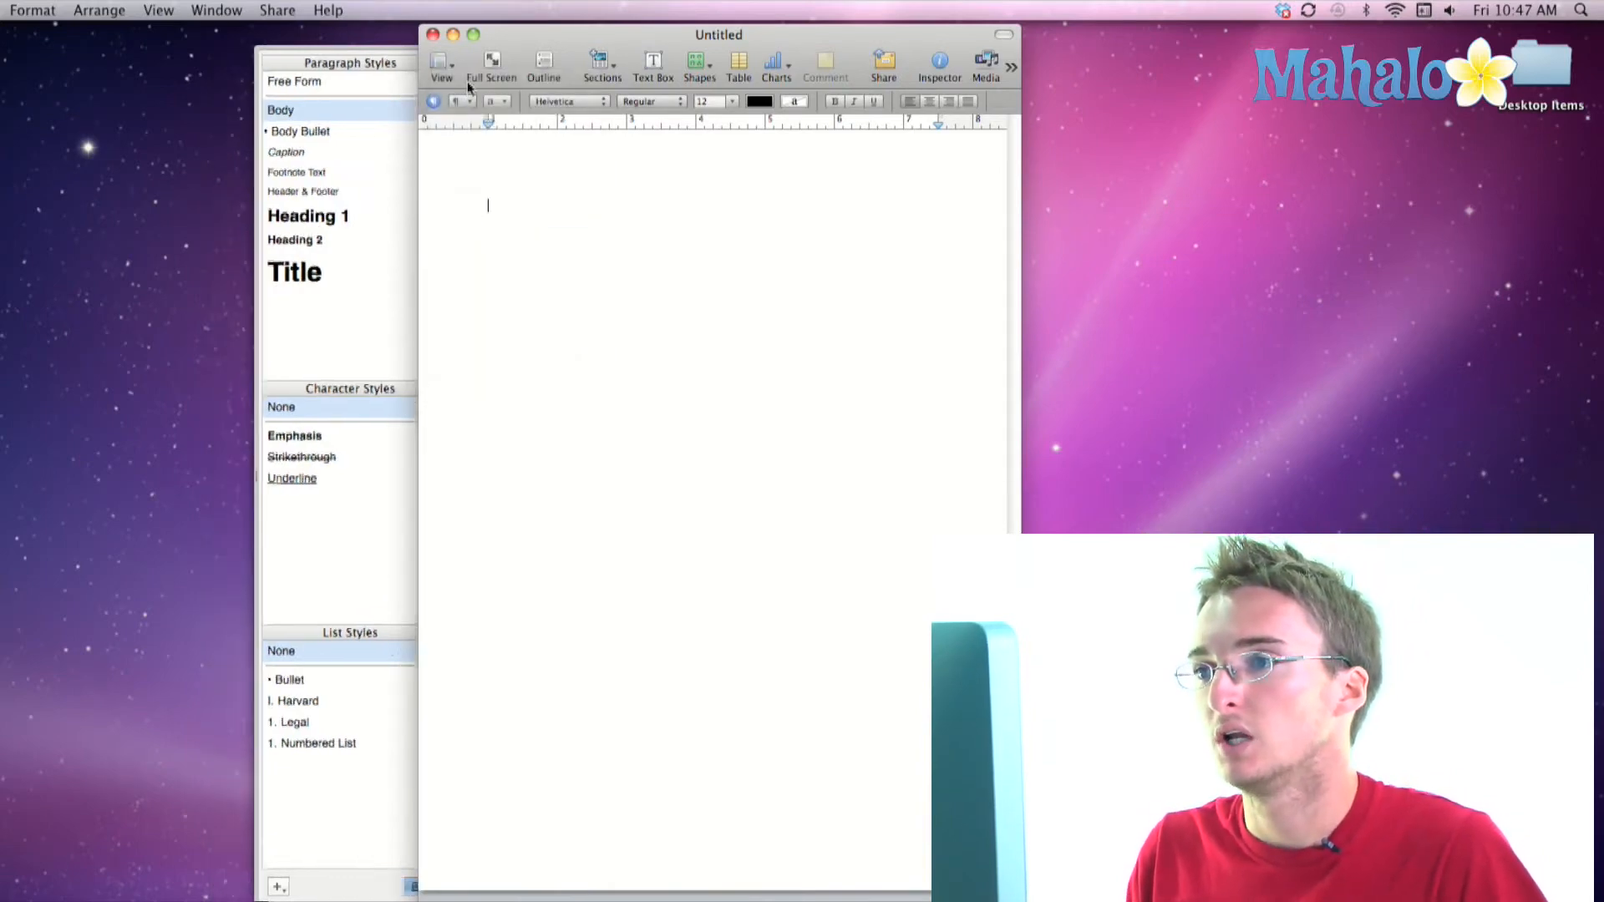
pyautogui.click(441, 63)
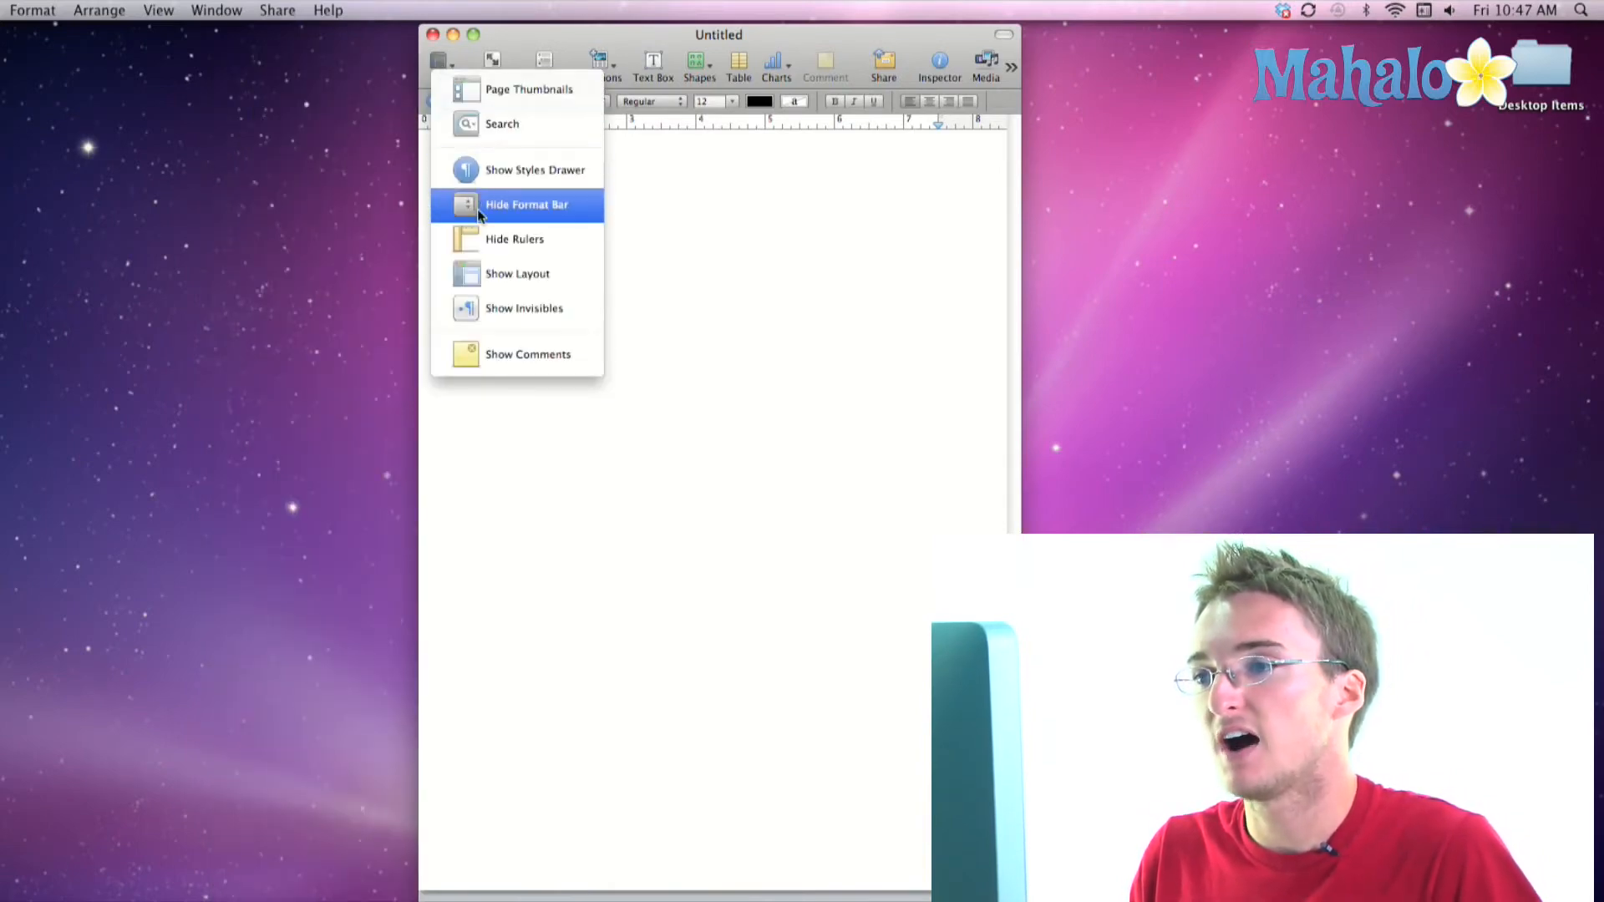
pyautogui.click(527, 204)
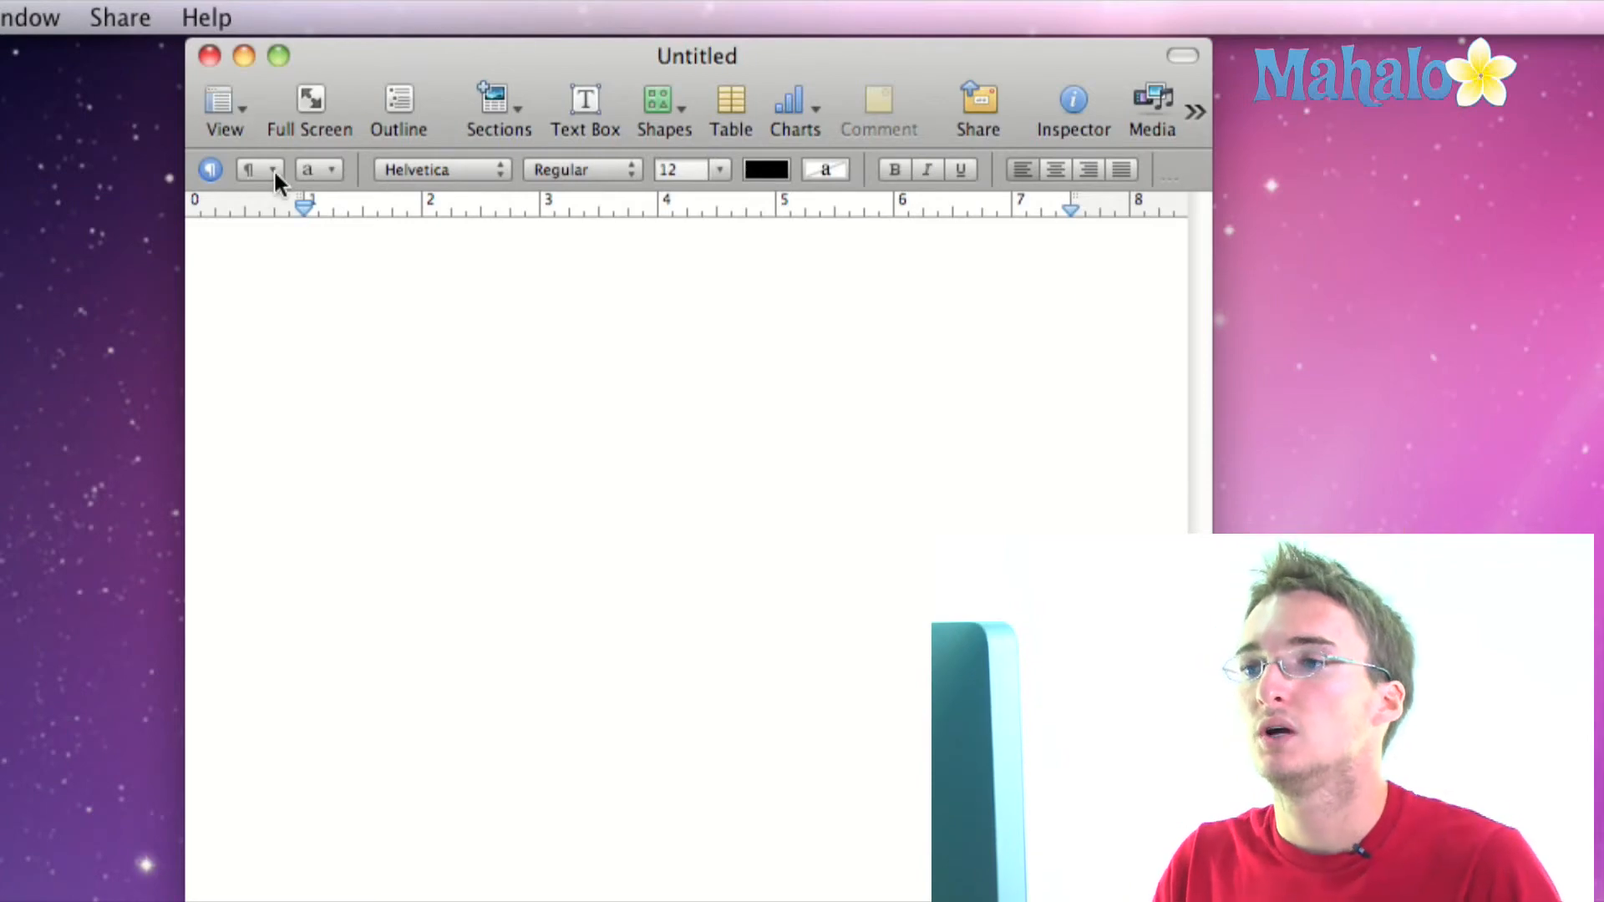
pyautogui.click(440, 169)
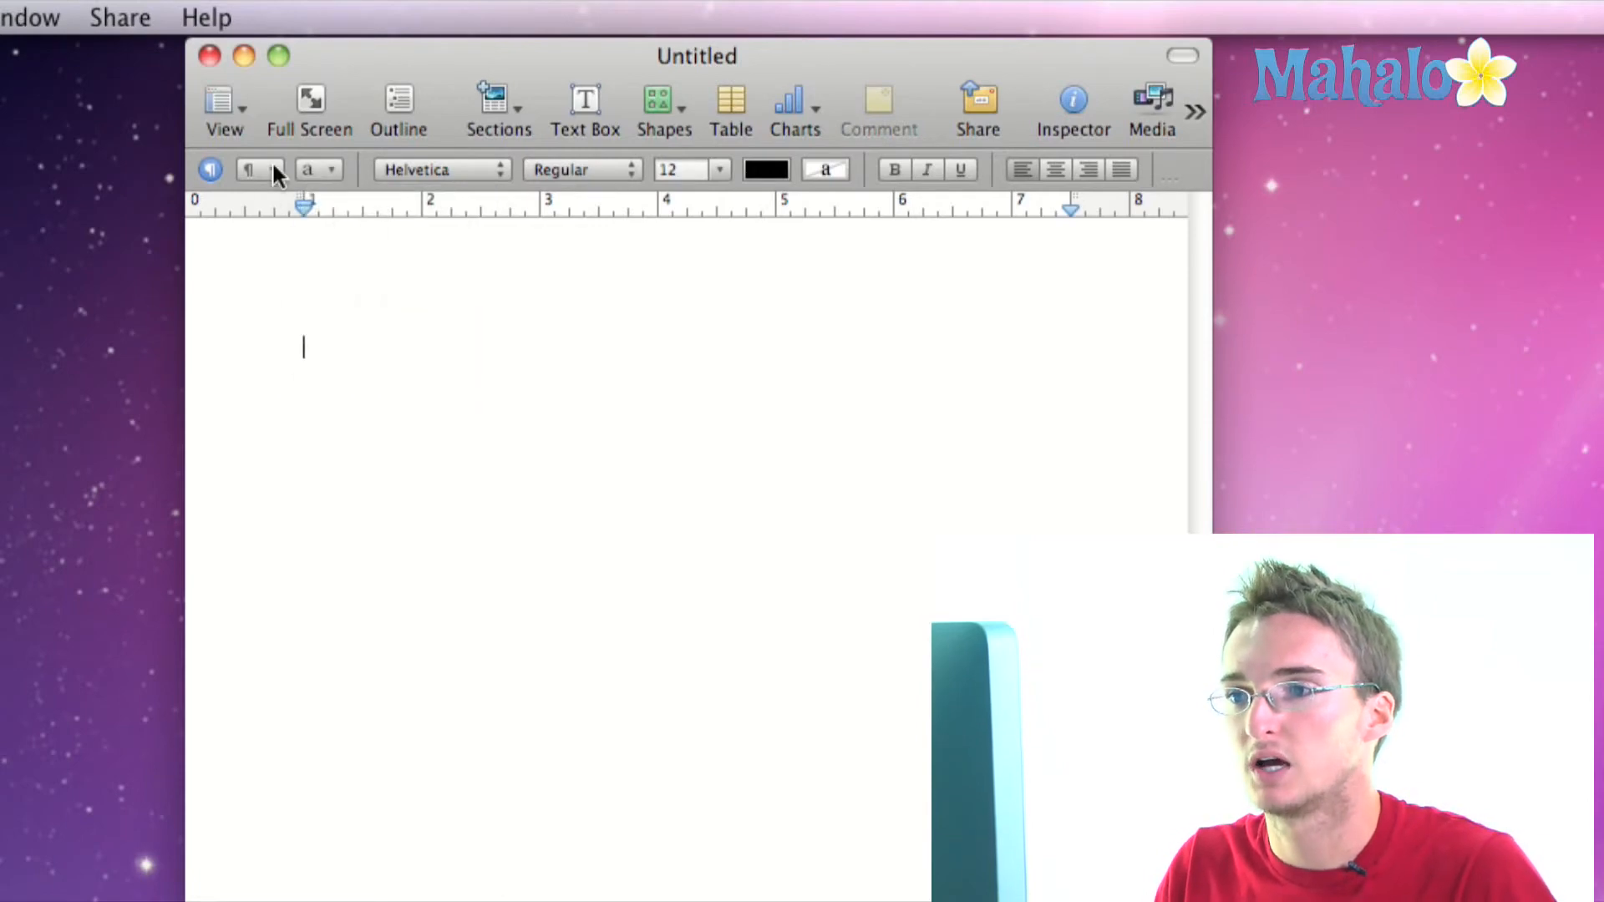
pyautogui.click(260, 169)
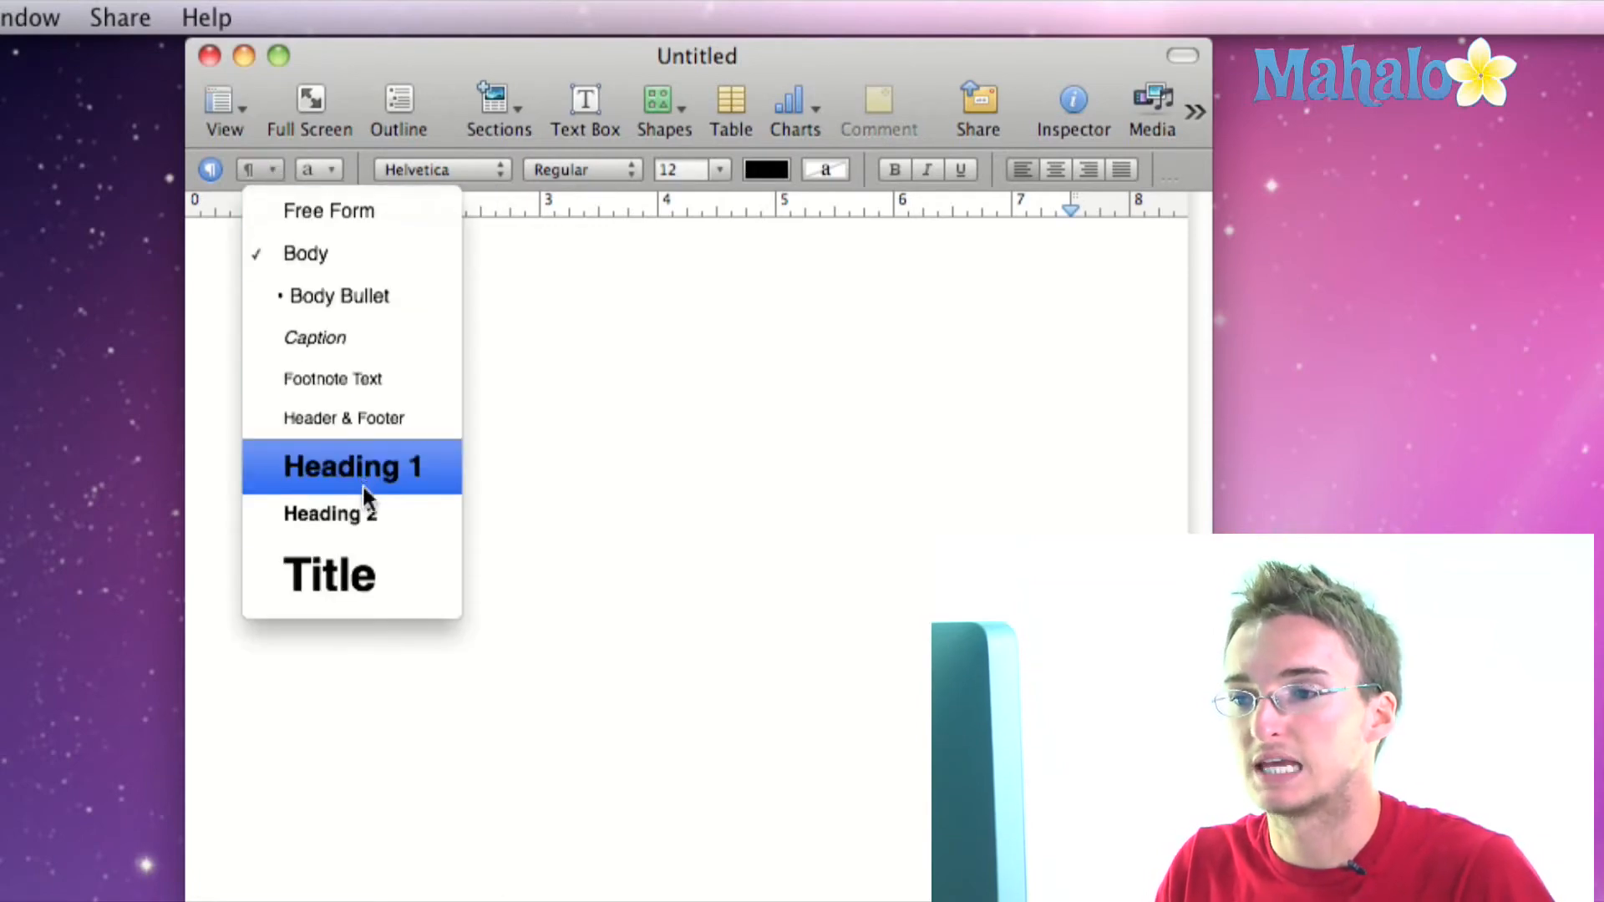
pyautogui.moveTo(332, 465)
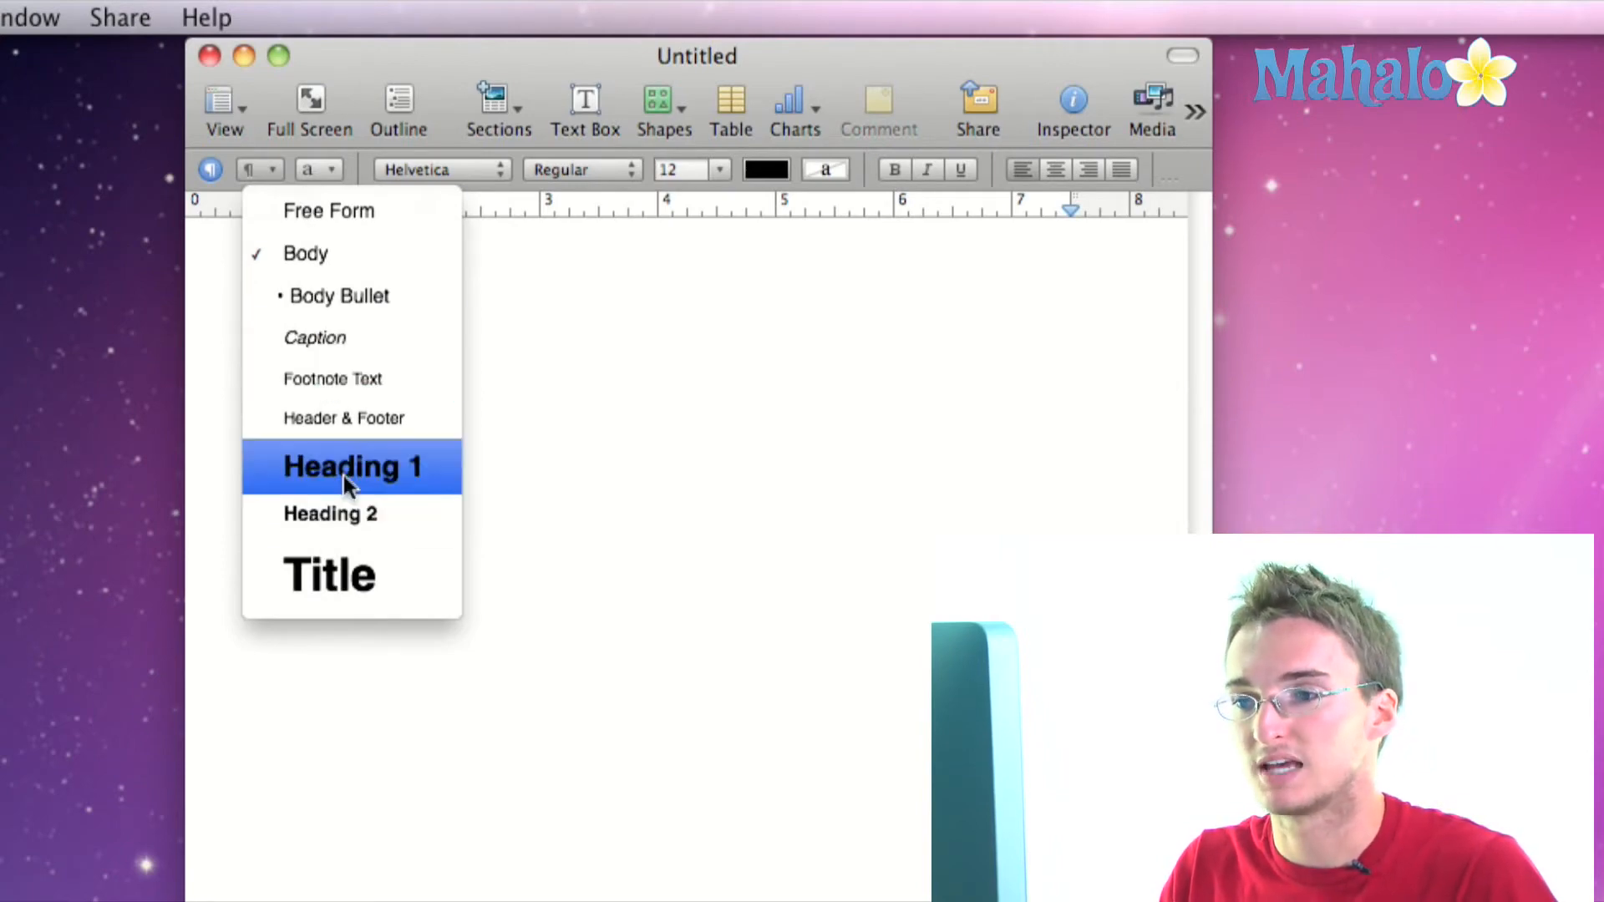
pyautogui.click(351, 467)
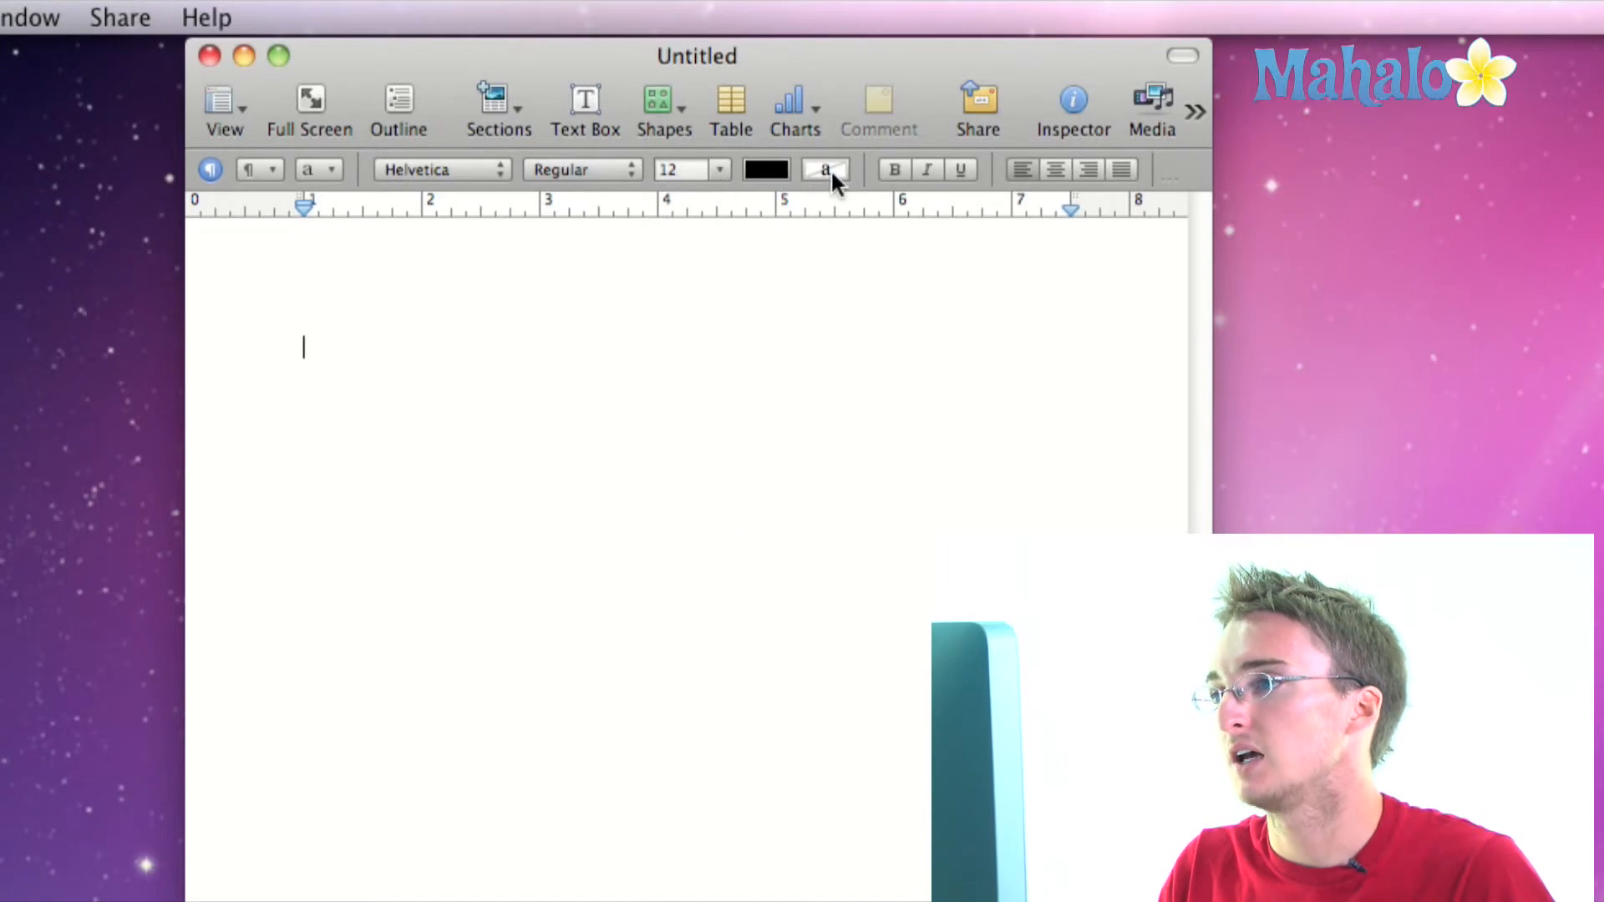
pyautogui.moveTo(911, 174)
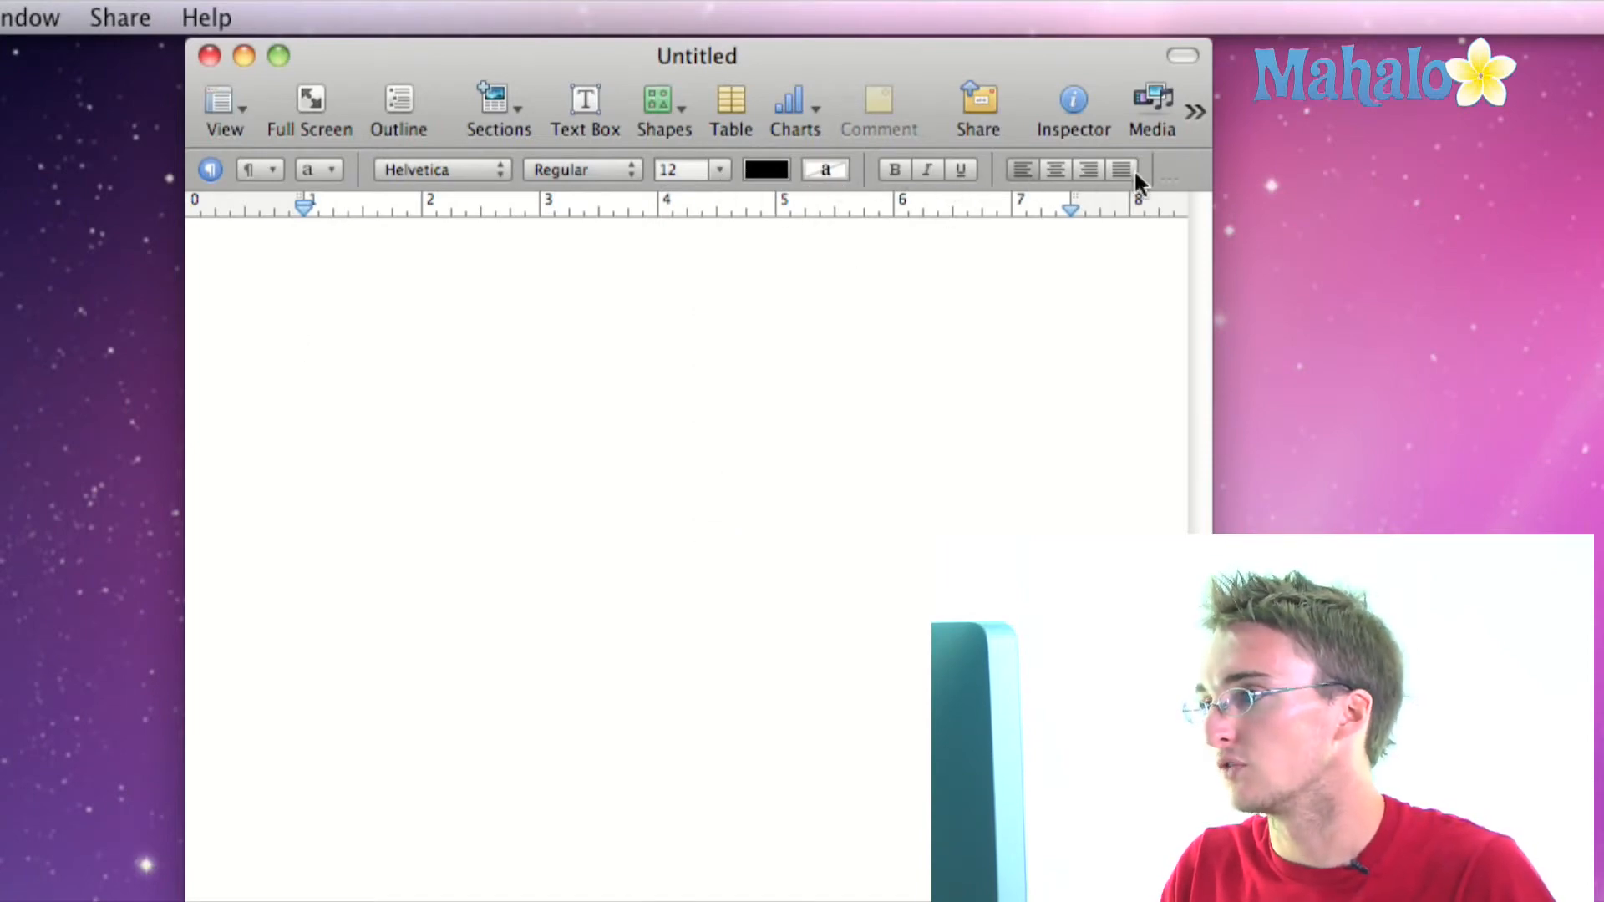
pyautogui.moveTo(696, 55); pyautogui.dragTo(537, 58)
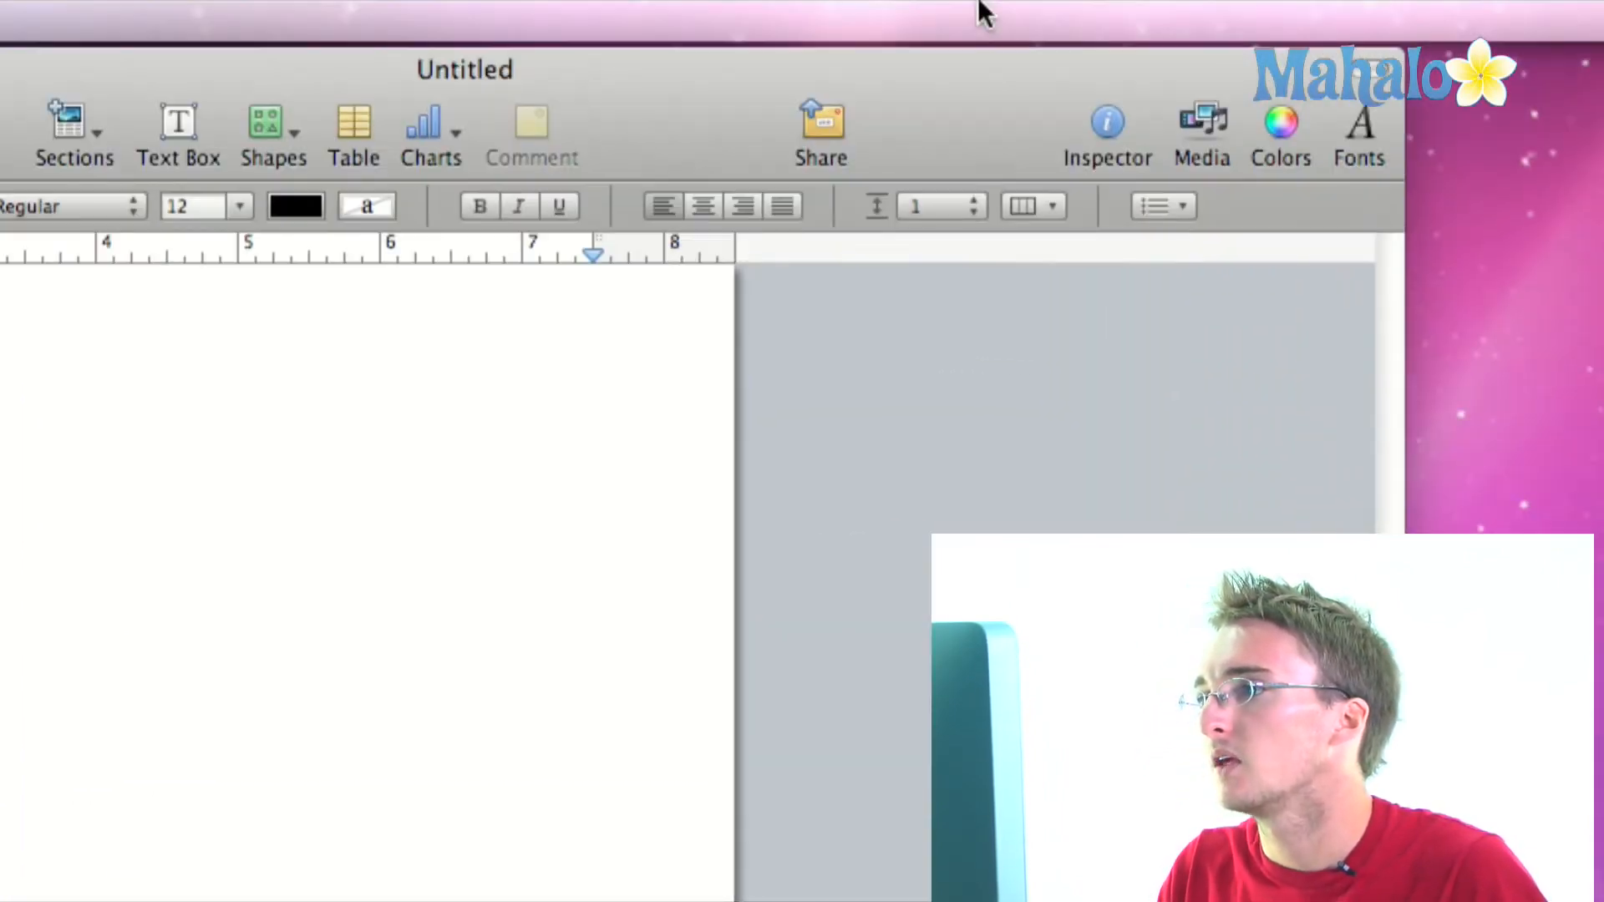
pyautogui.click(913, 206)
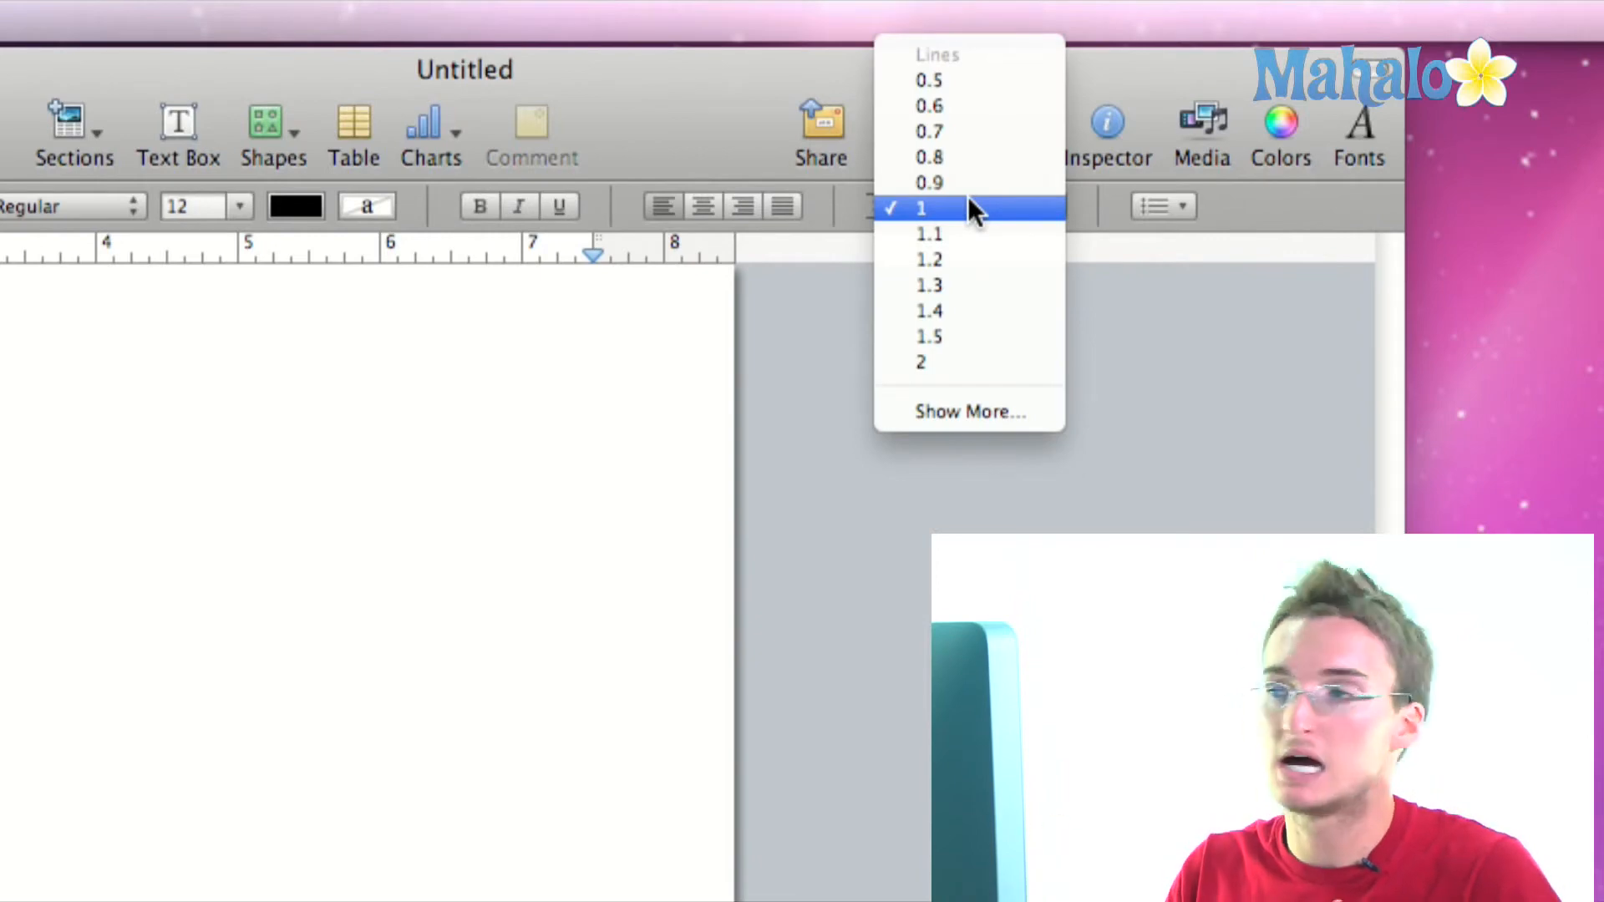
pyautogui.moveTo(1100, 87)
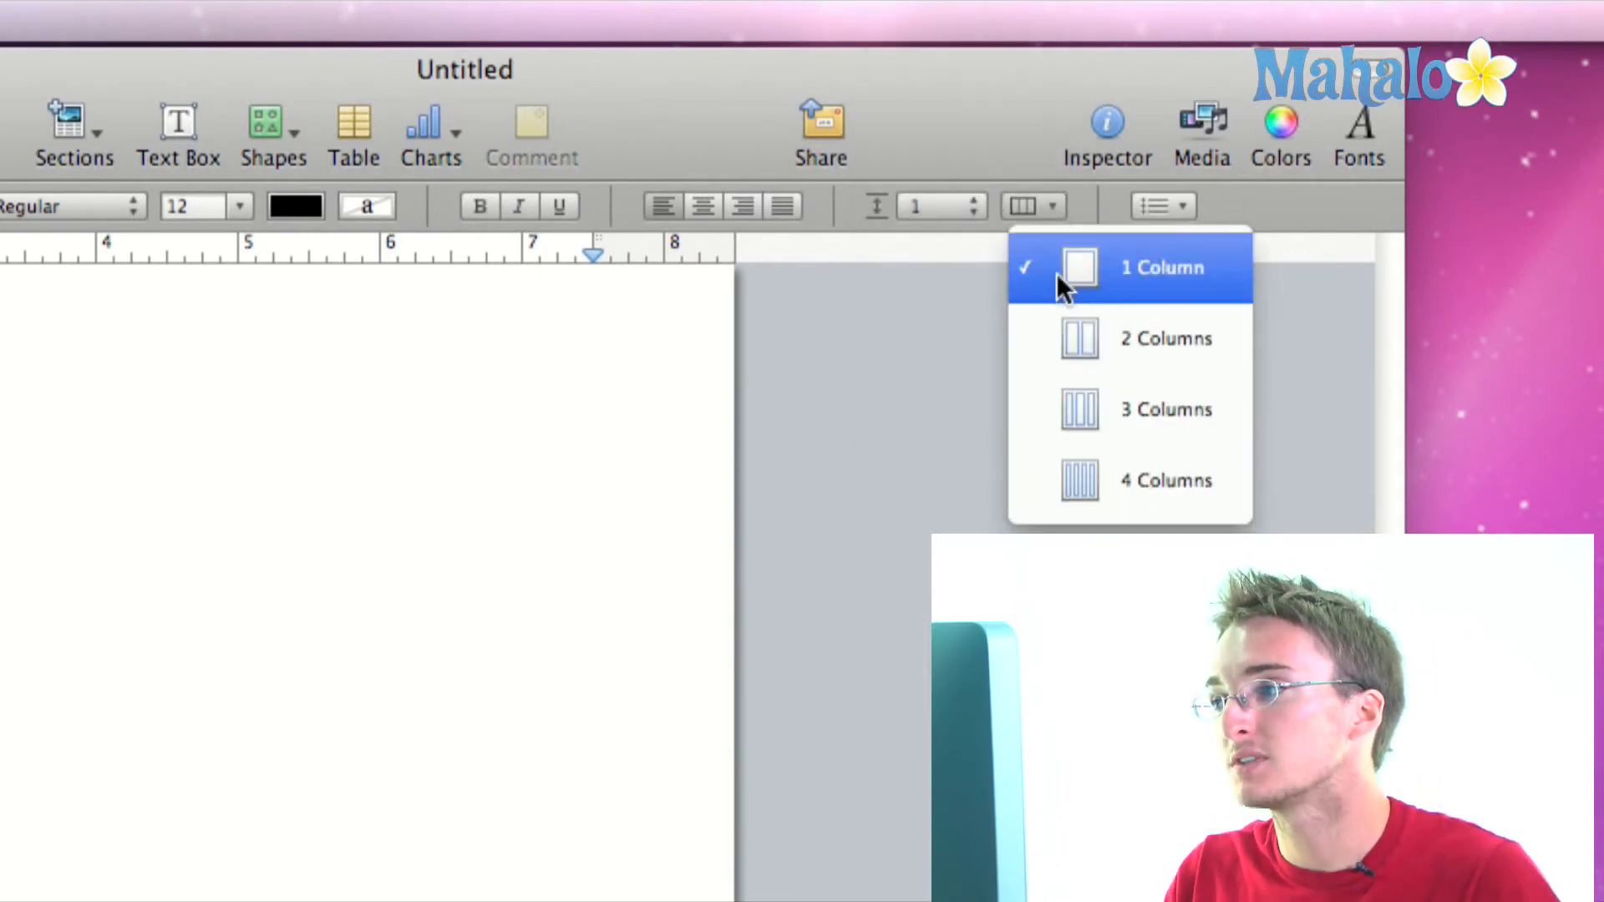
pyautogui.moveTo(1087, 338)
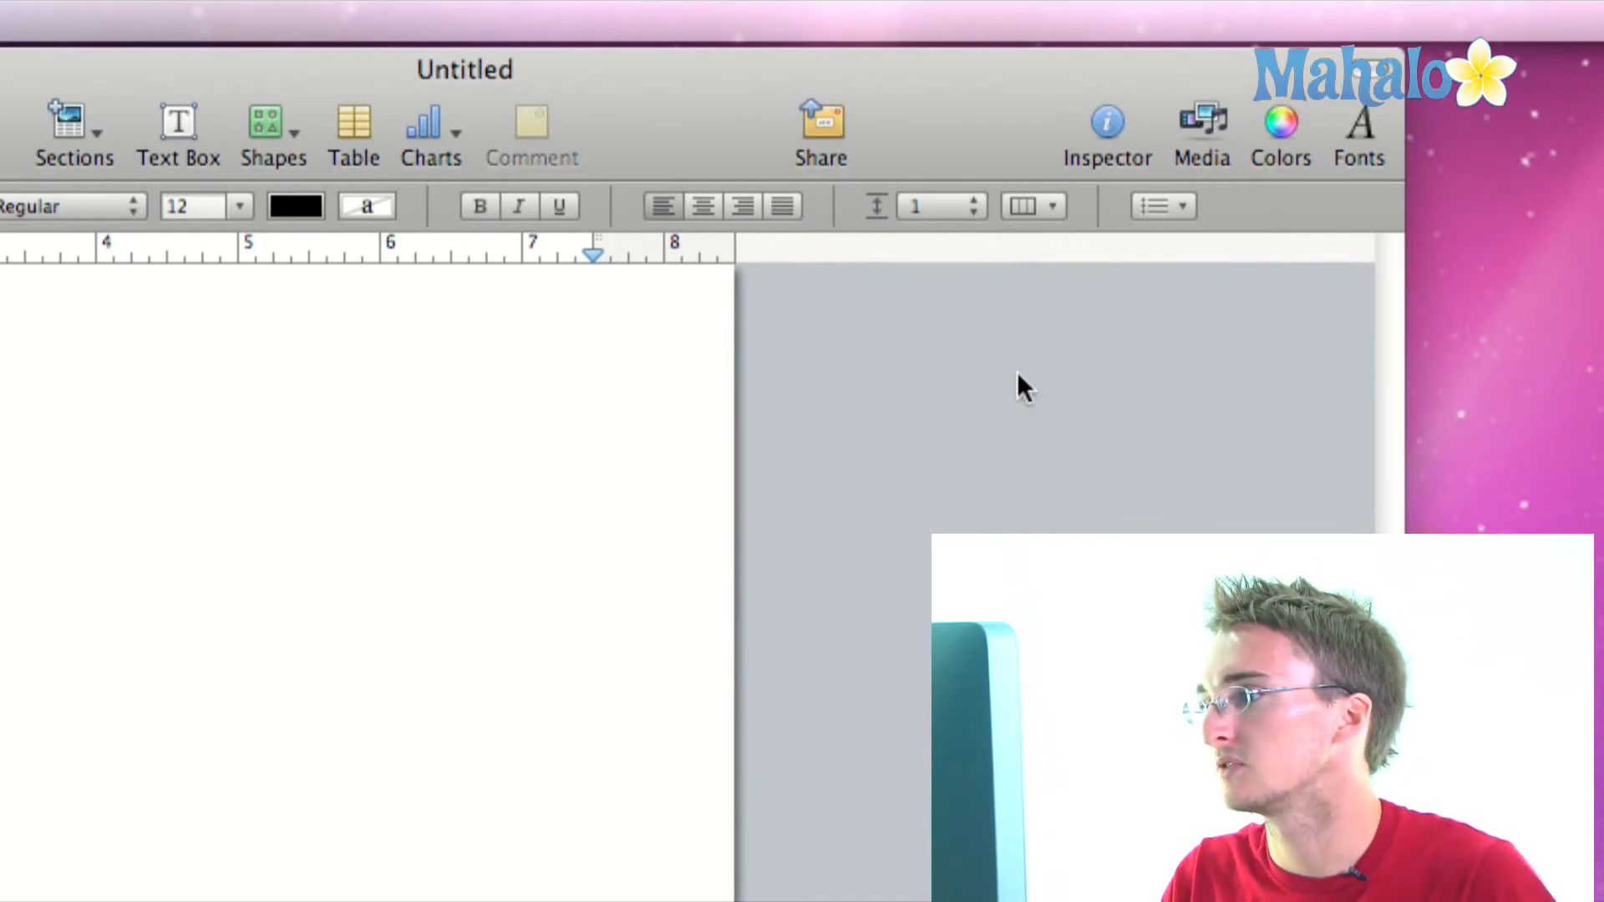
pyautogui.click(1161, 206)
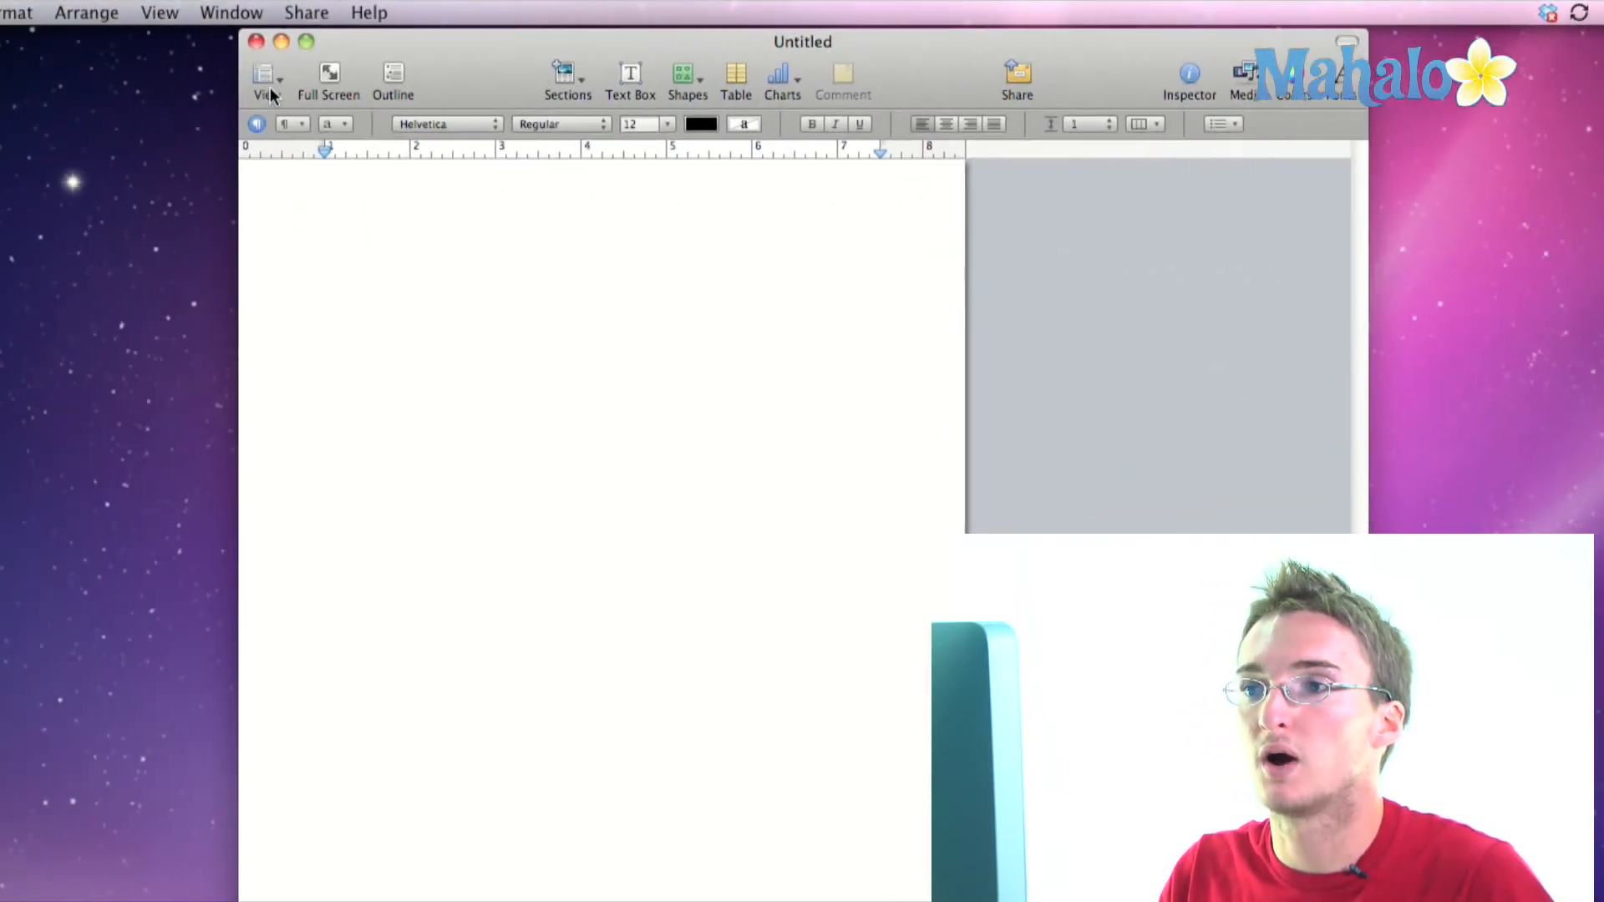
pyautogui.click(264, 80)
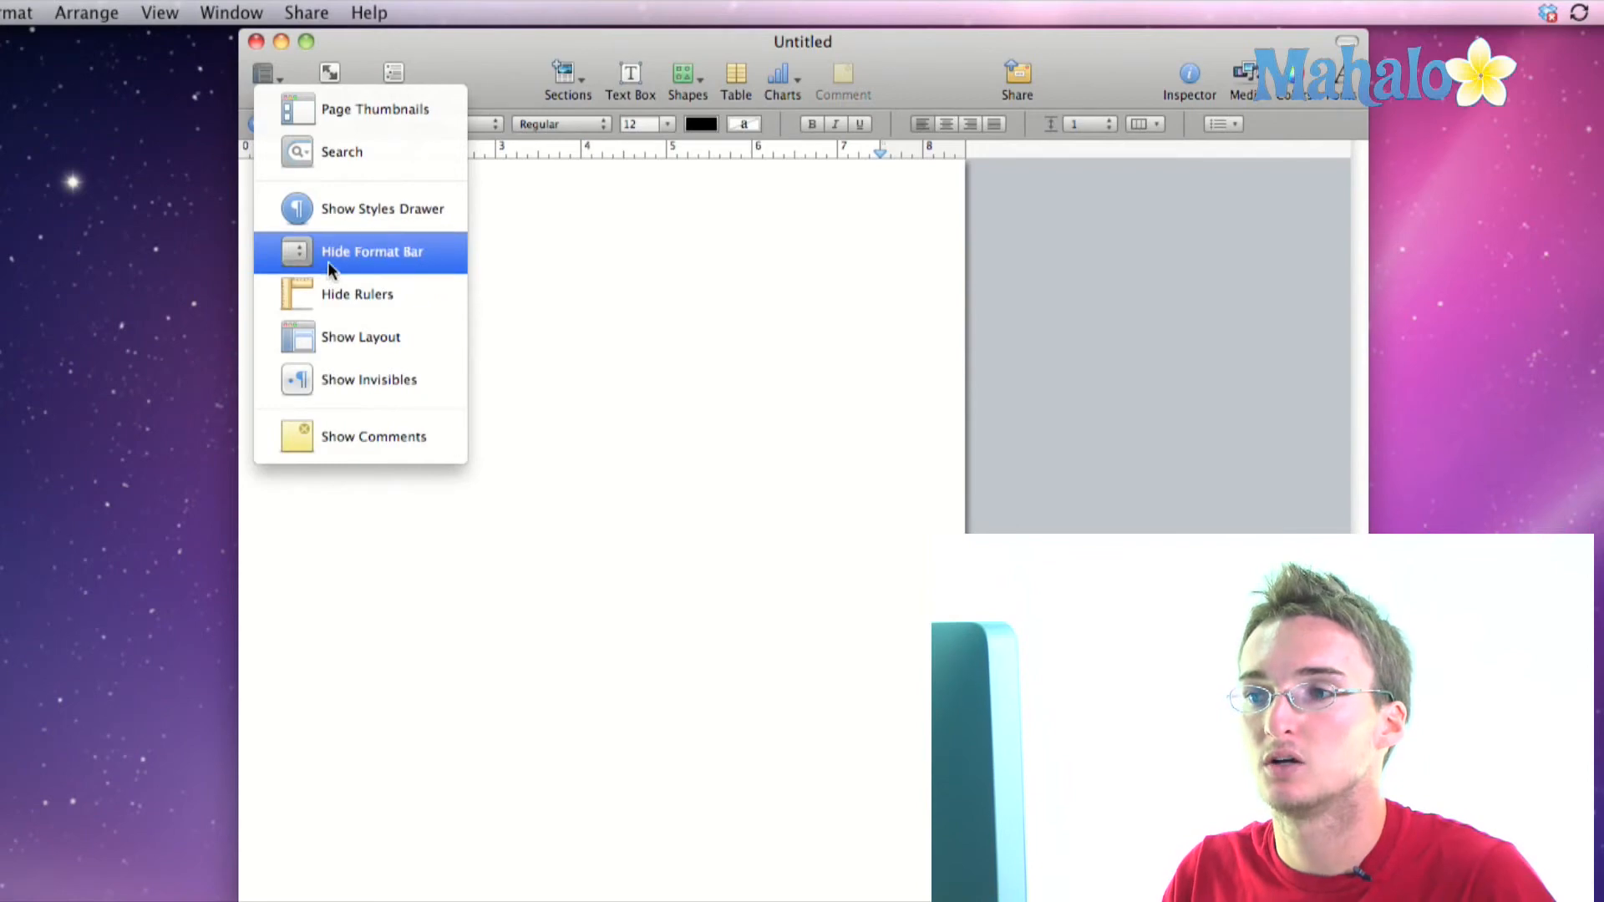
pyautogui.click(371, 251)
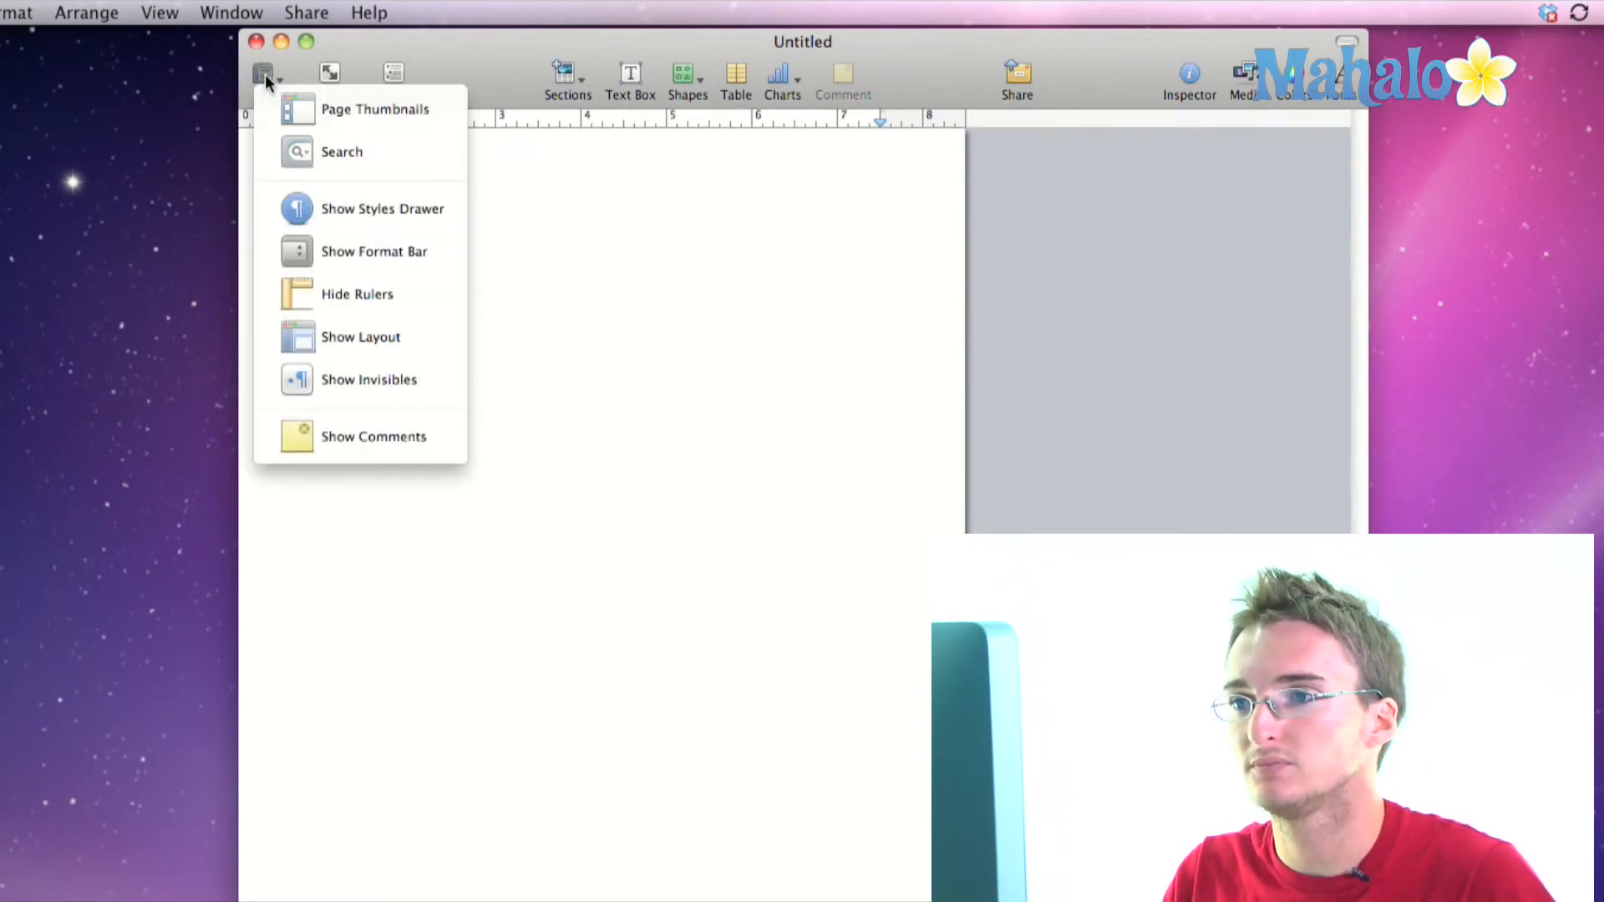
pyautogui.click(374, 251)
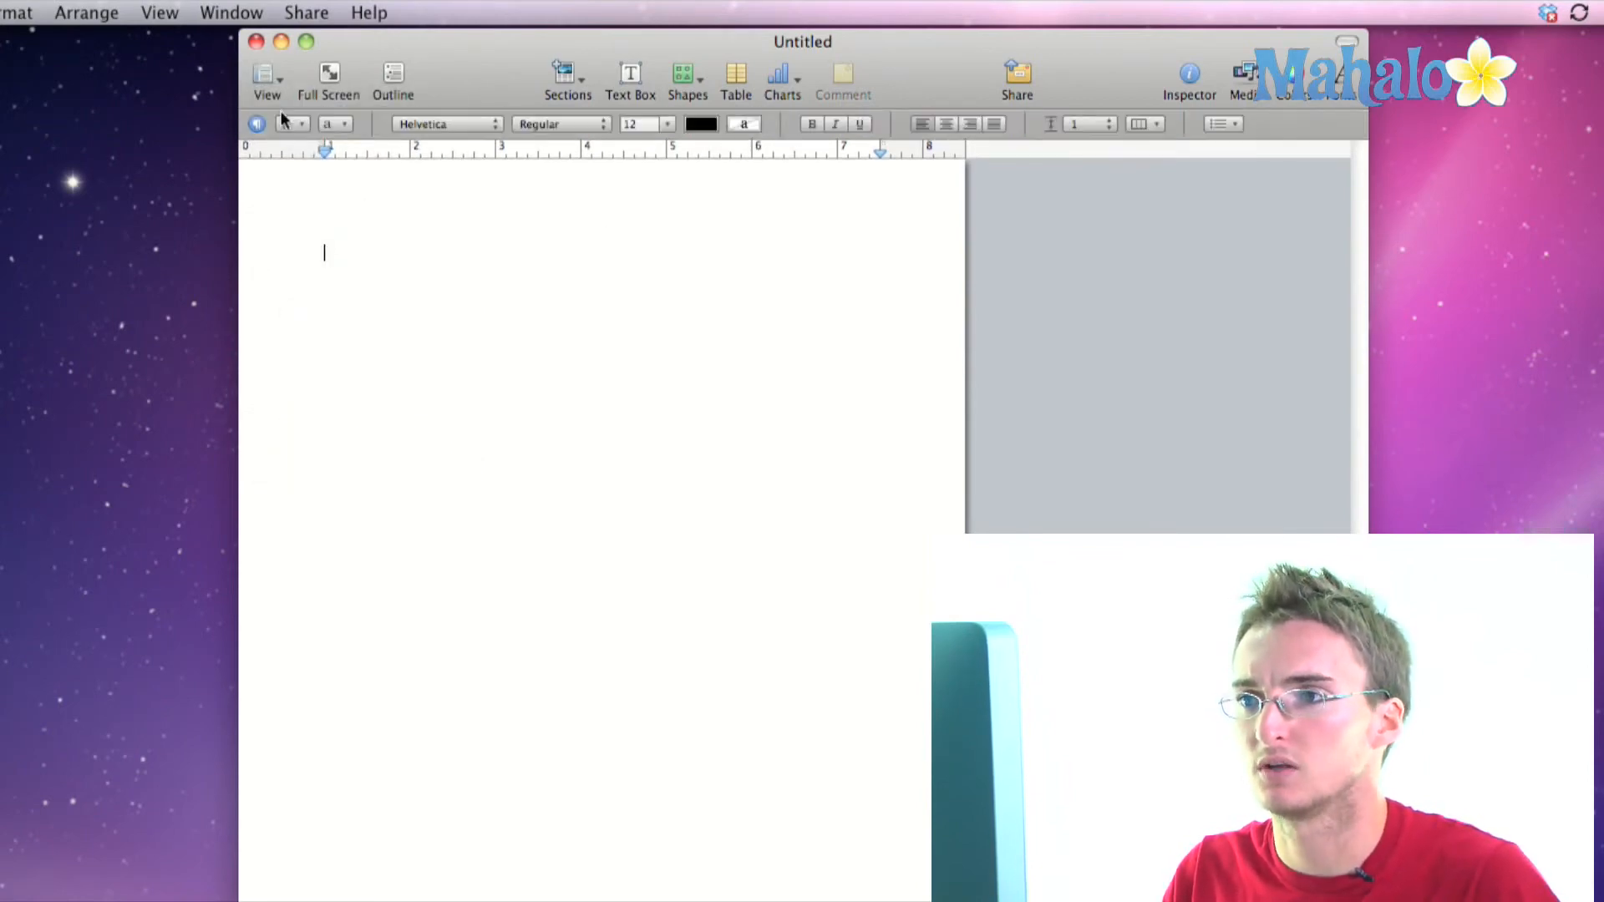
pyautogui.click(268, 77)
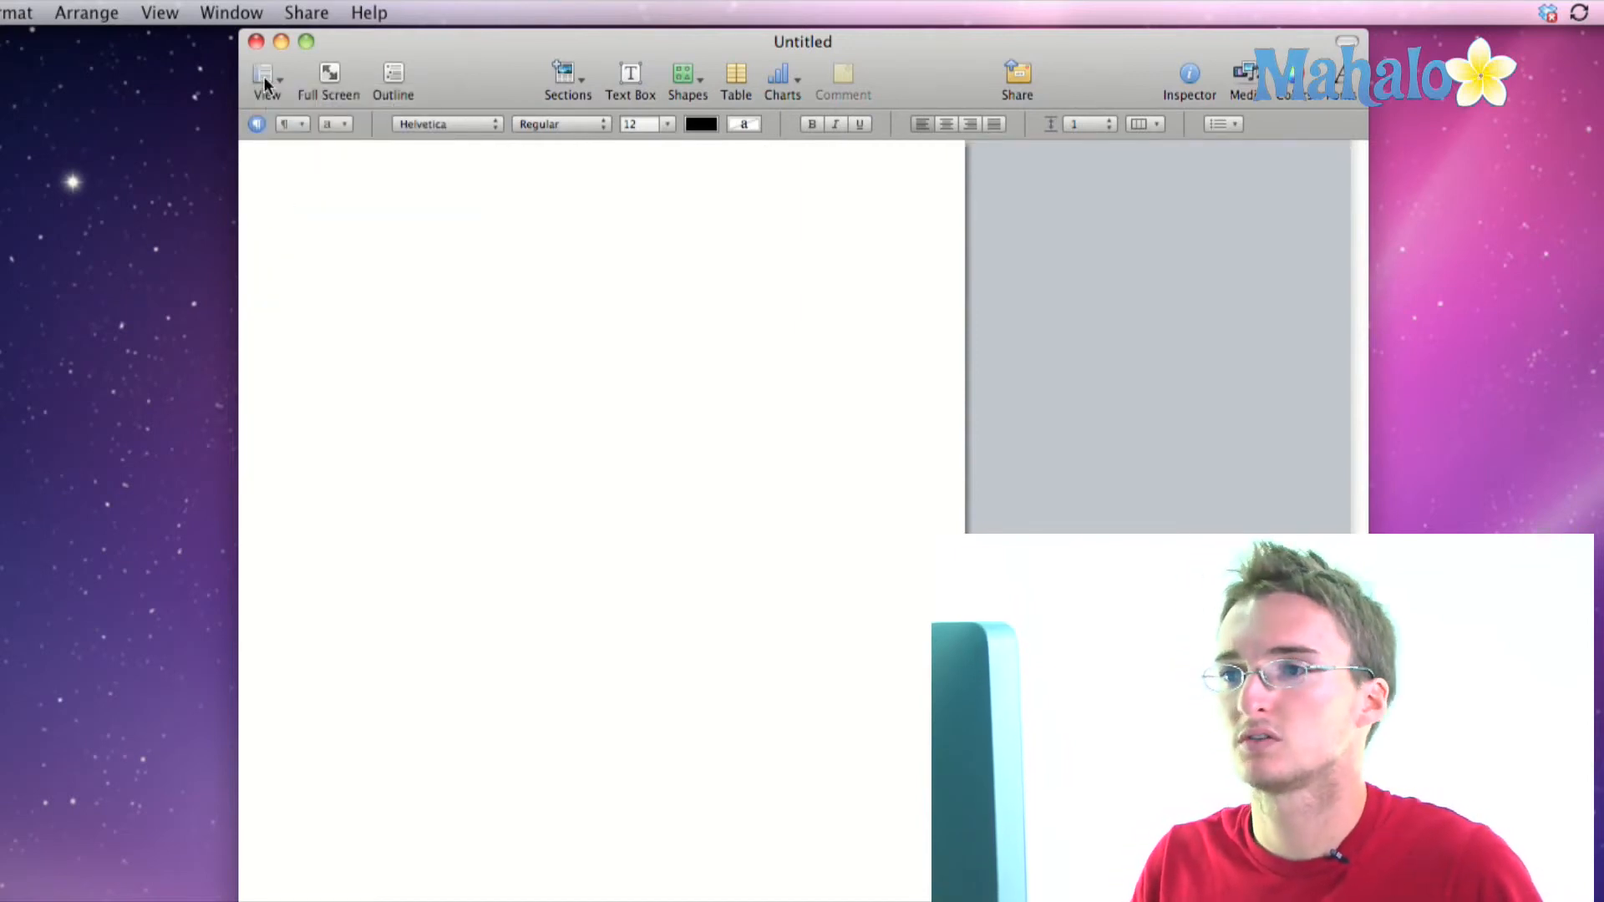
pyautogui.click(266, 76)
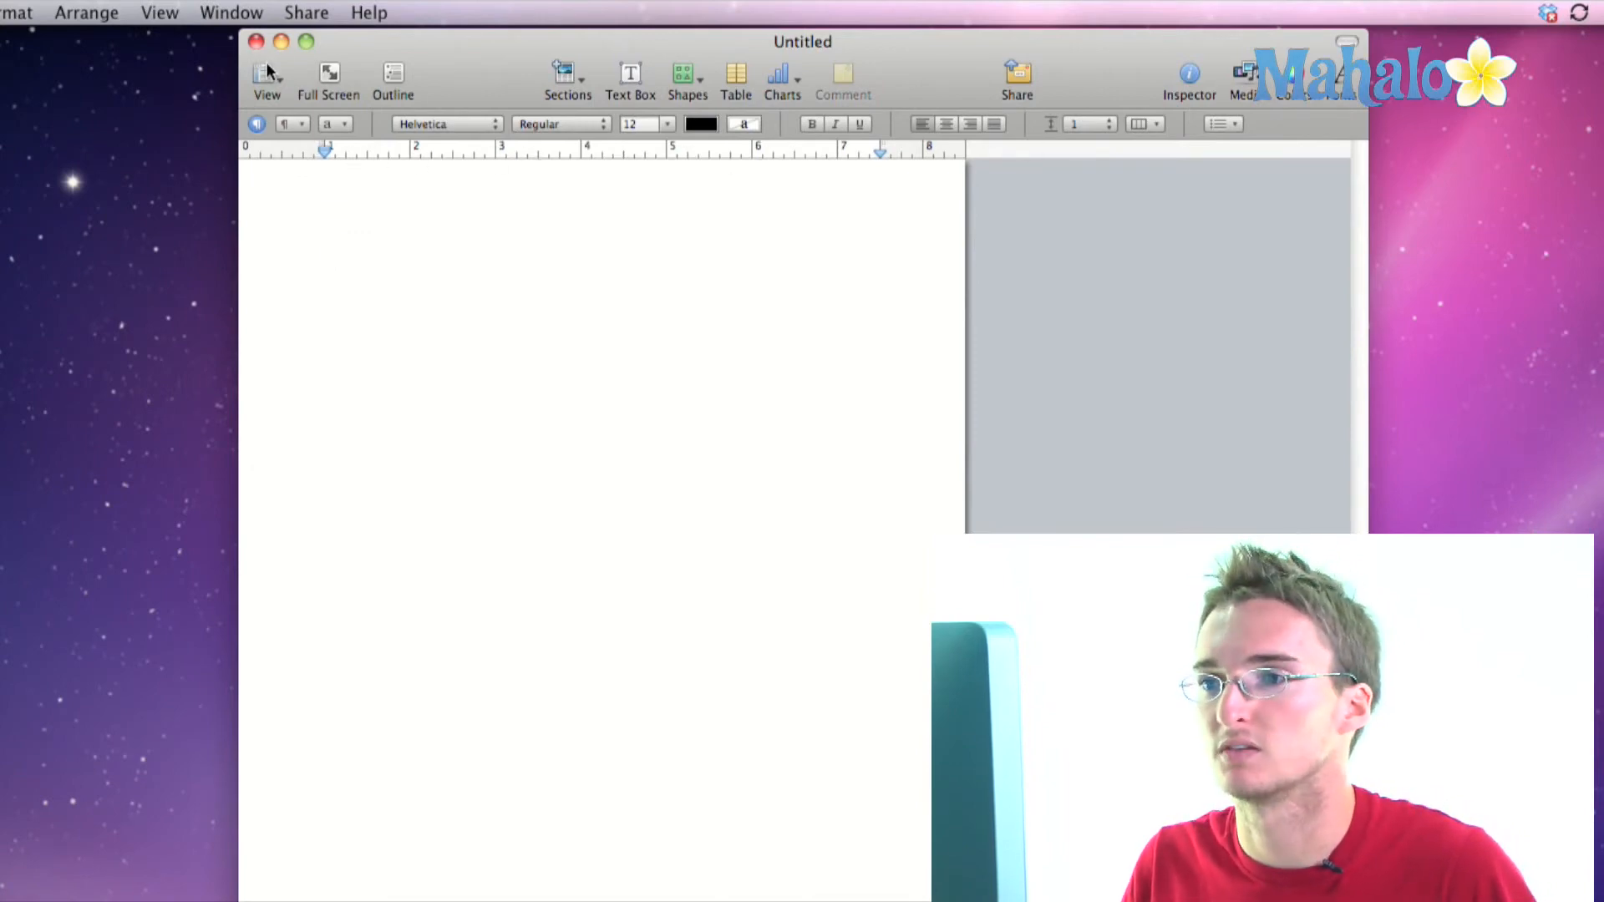
# Step: Turn on Show Layout and Show Invisibles from the View options list
pyautogui.click(268, 78)
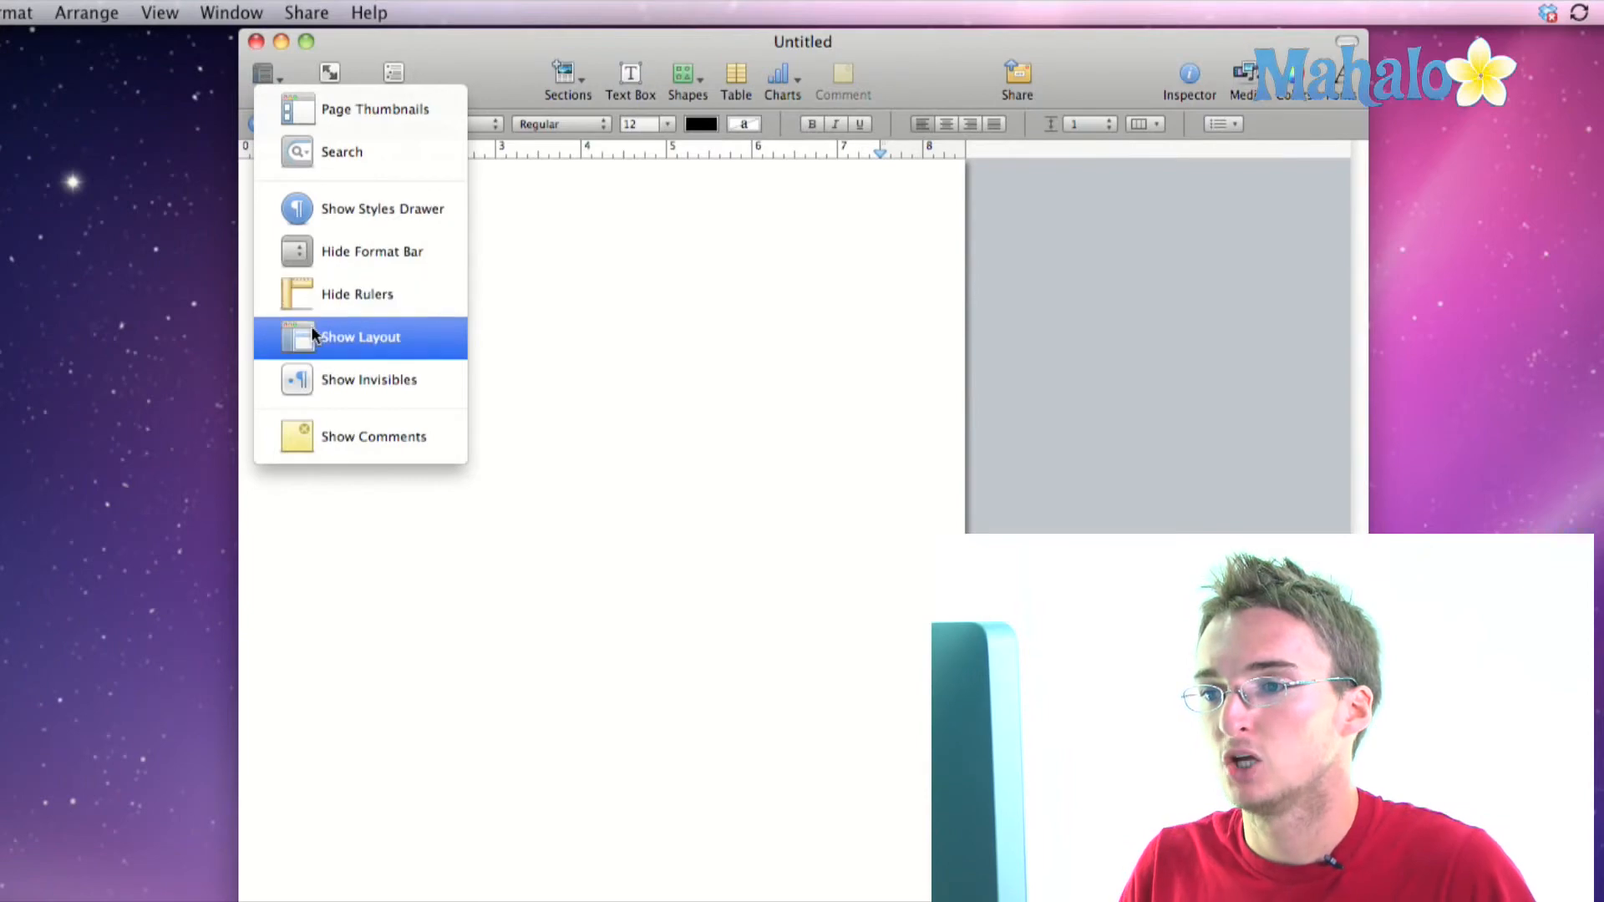
pyautogui.click(359, 337)
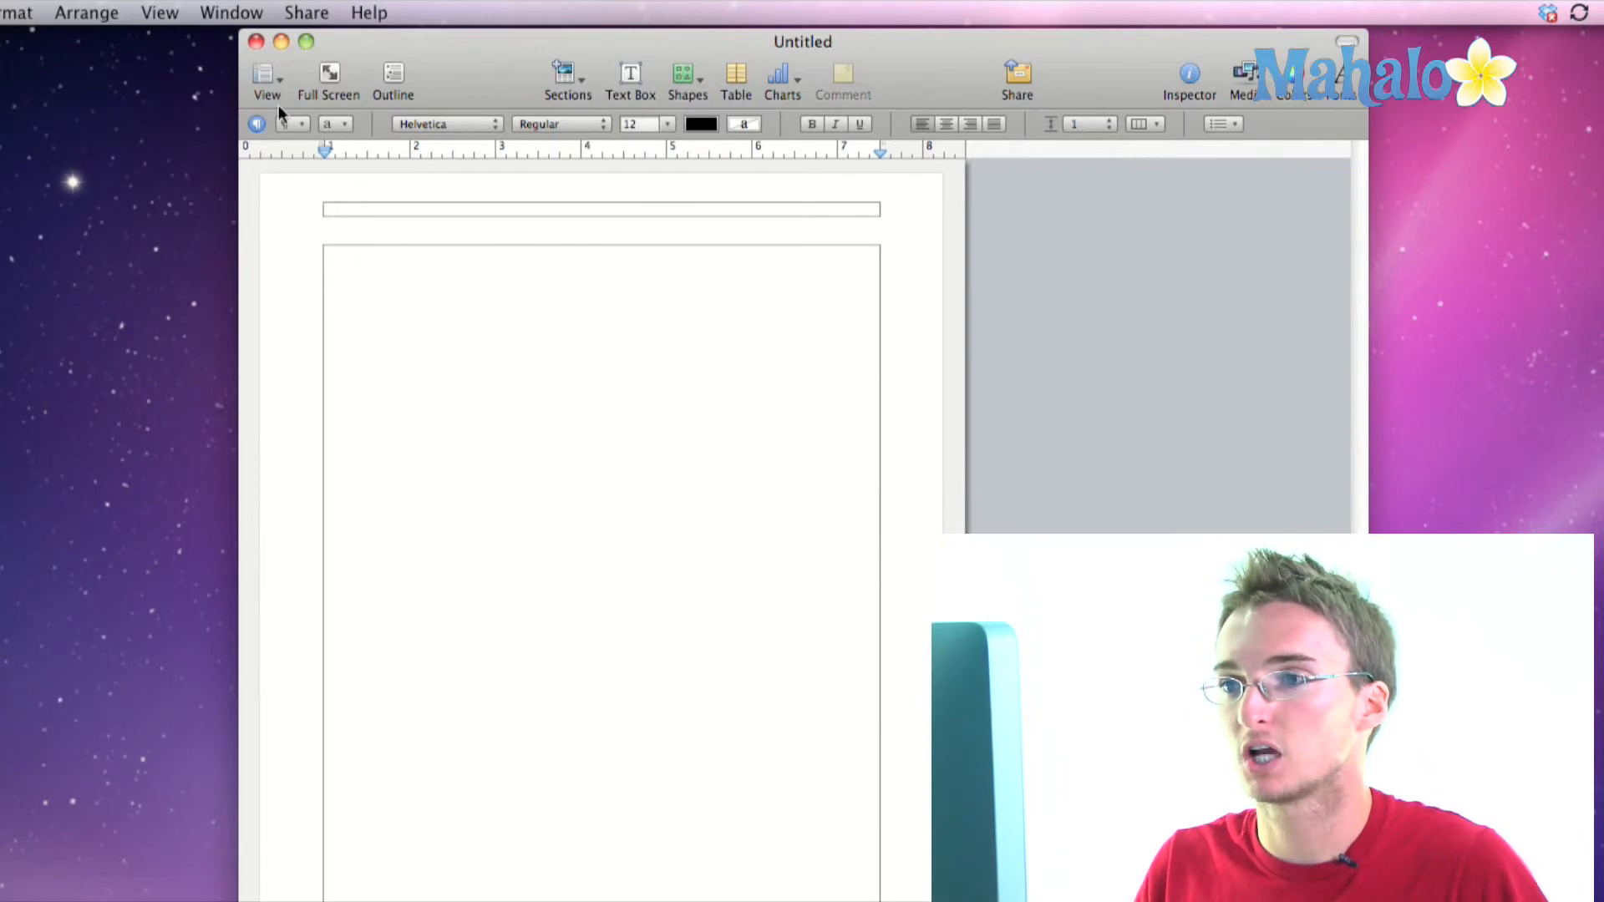
pyautogui.click(266, 81)
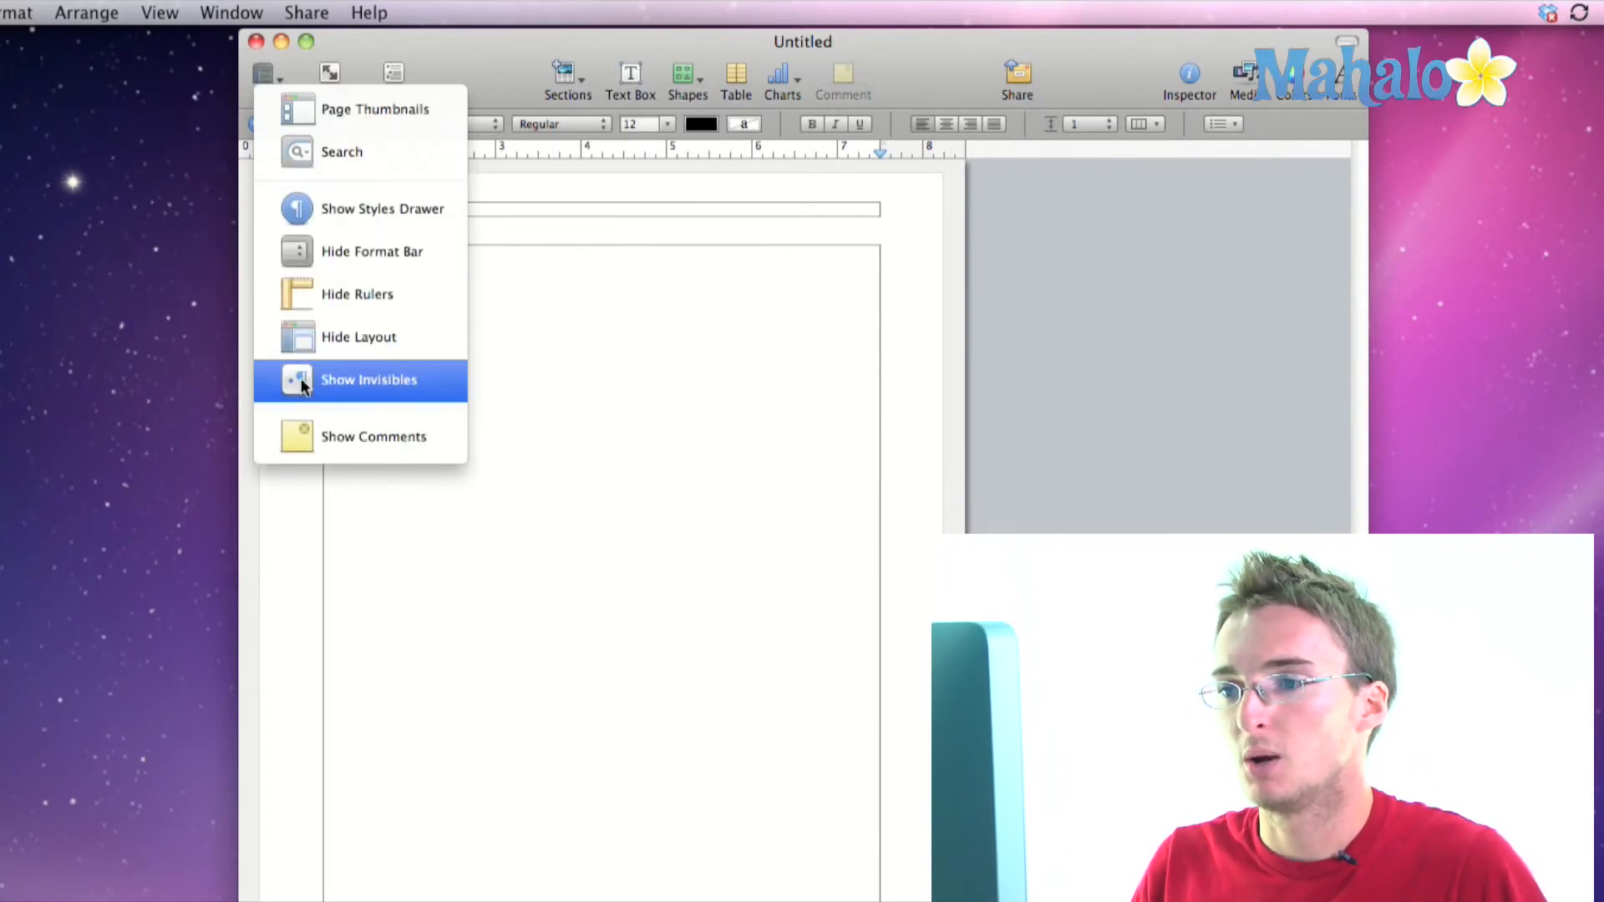
pyautogui.click(368, 379)
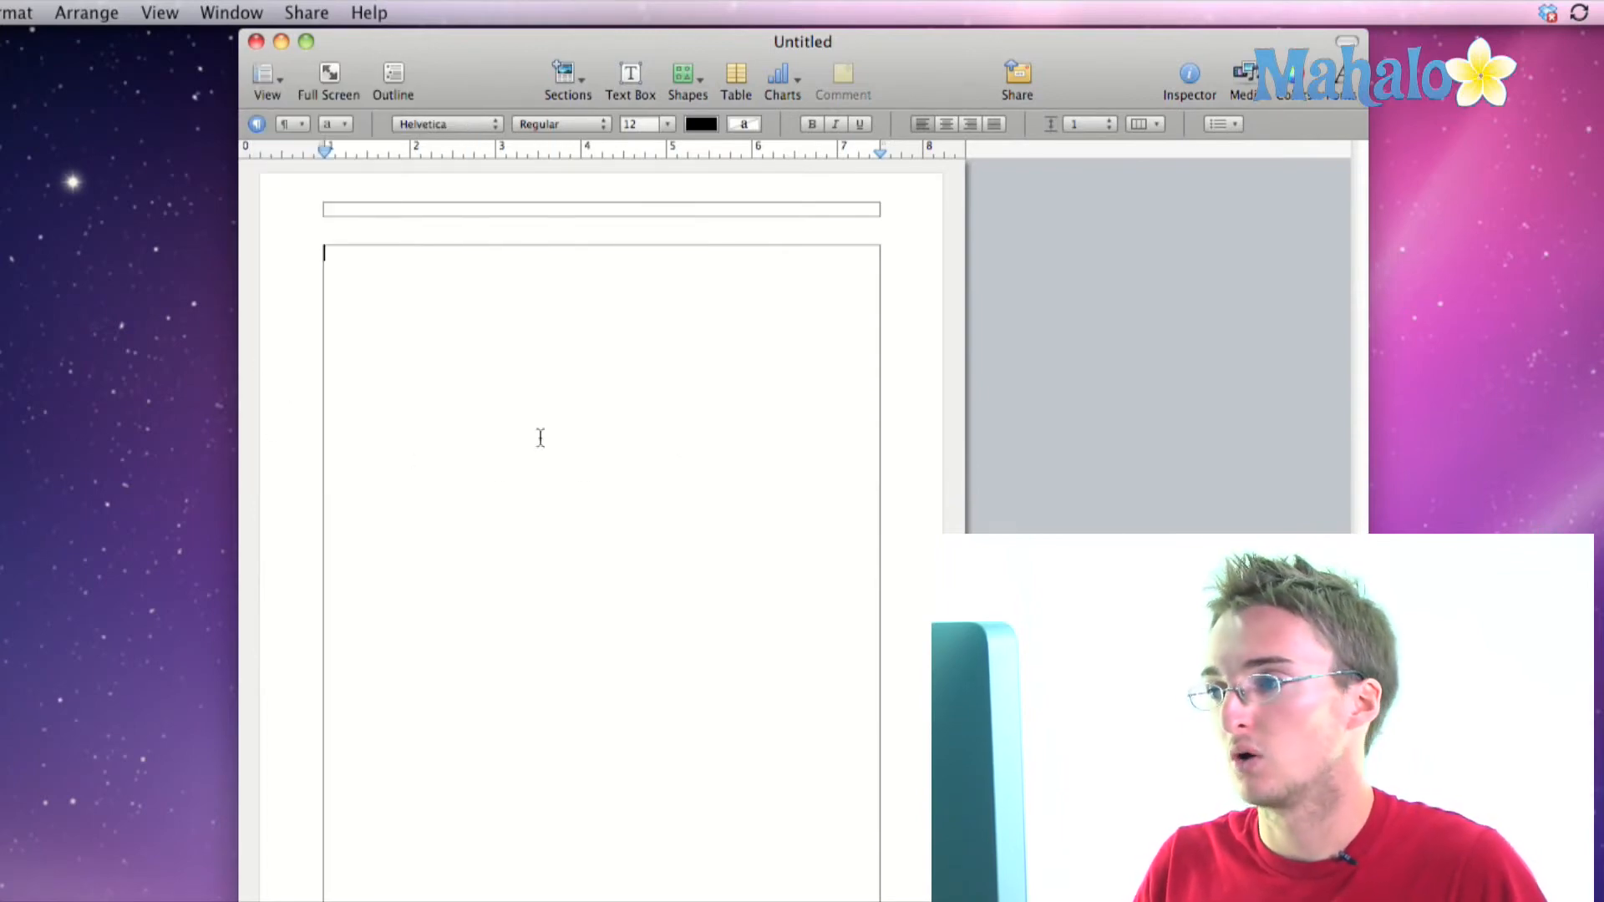
pyautogui.moveTo(982, 340)
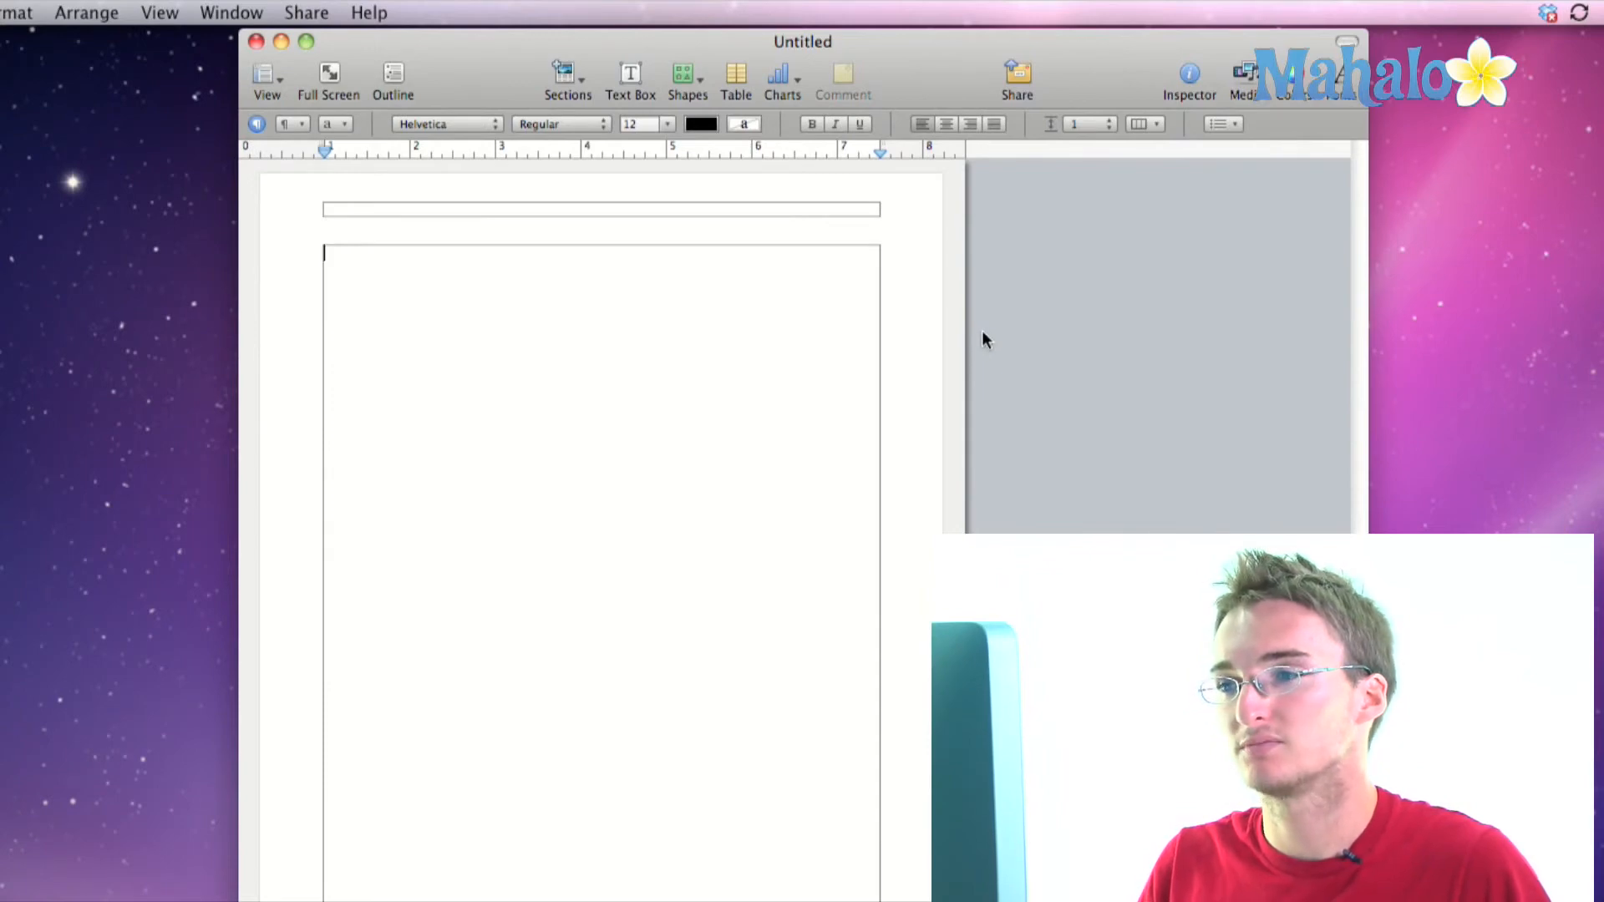
pyautogui.moveTo(1054, 333)
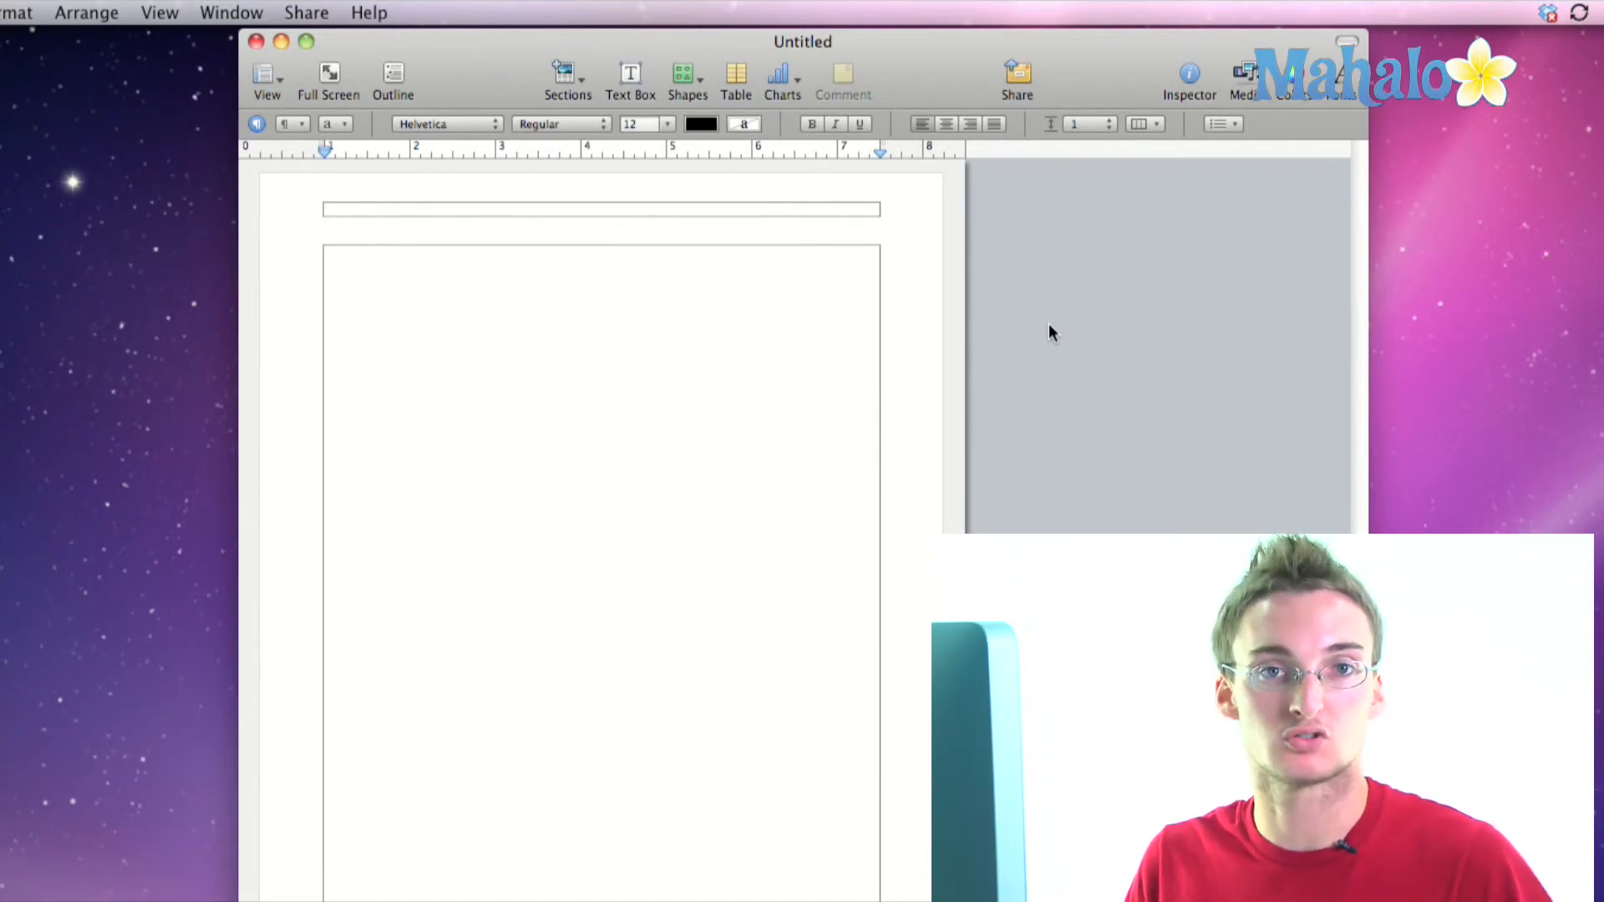
pyautogui.click(328, 260)
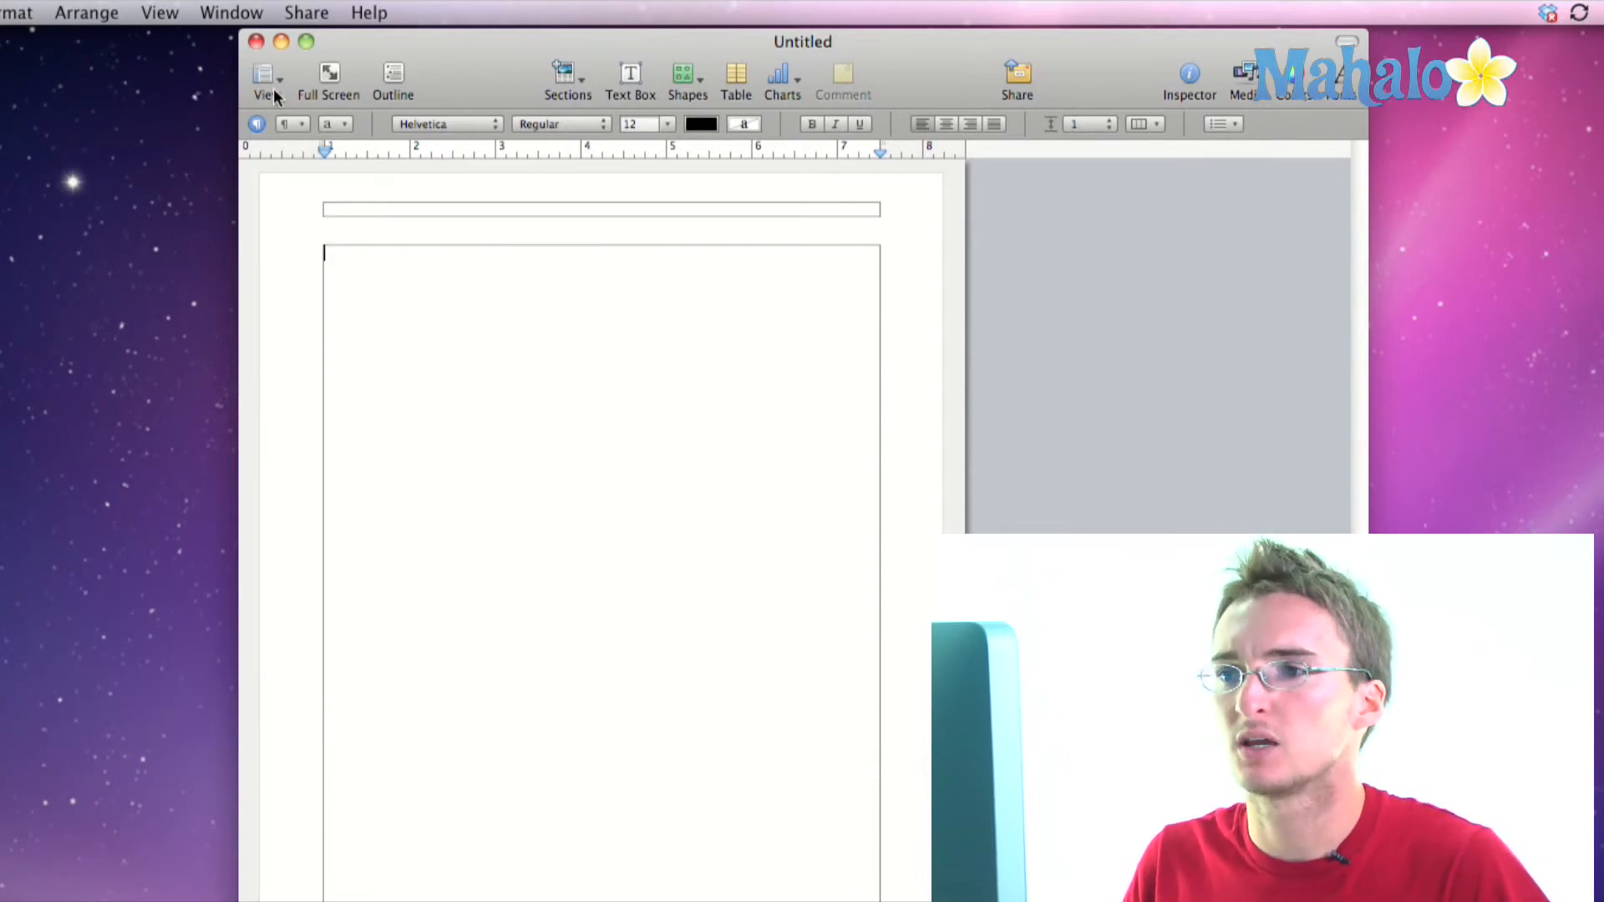
pyautogui.click(264, 77)
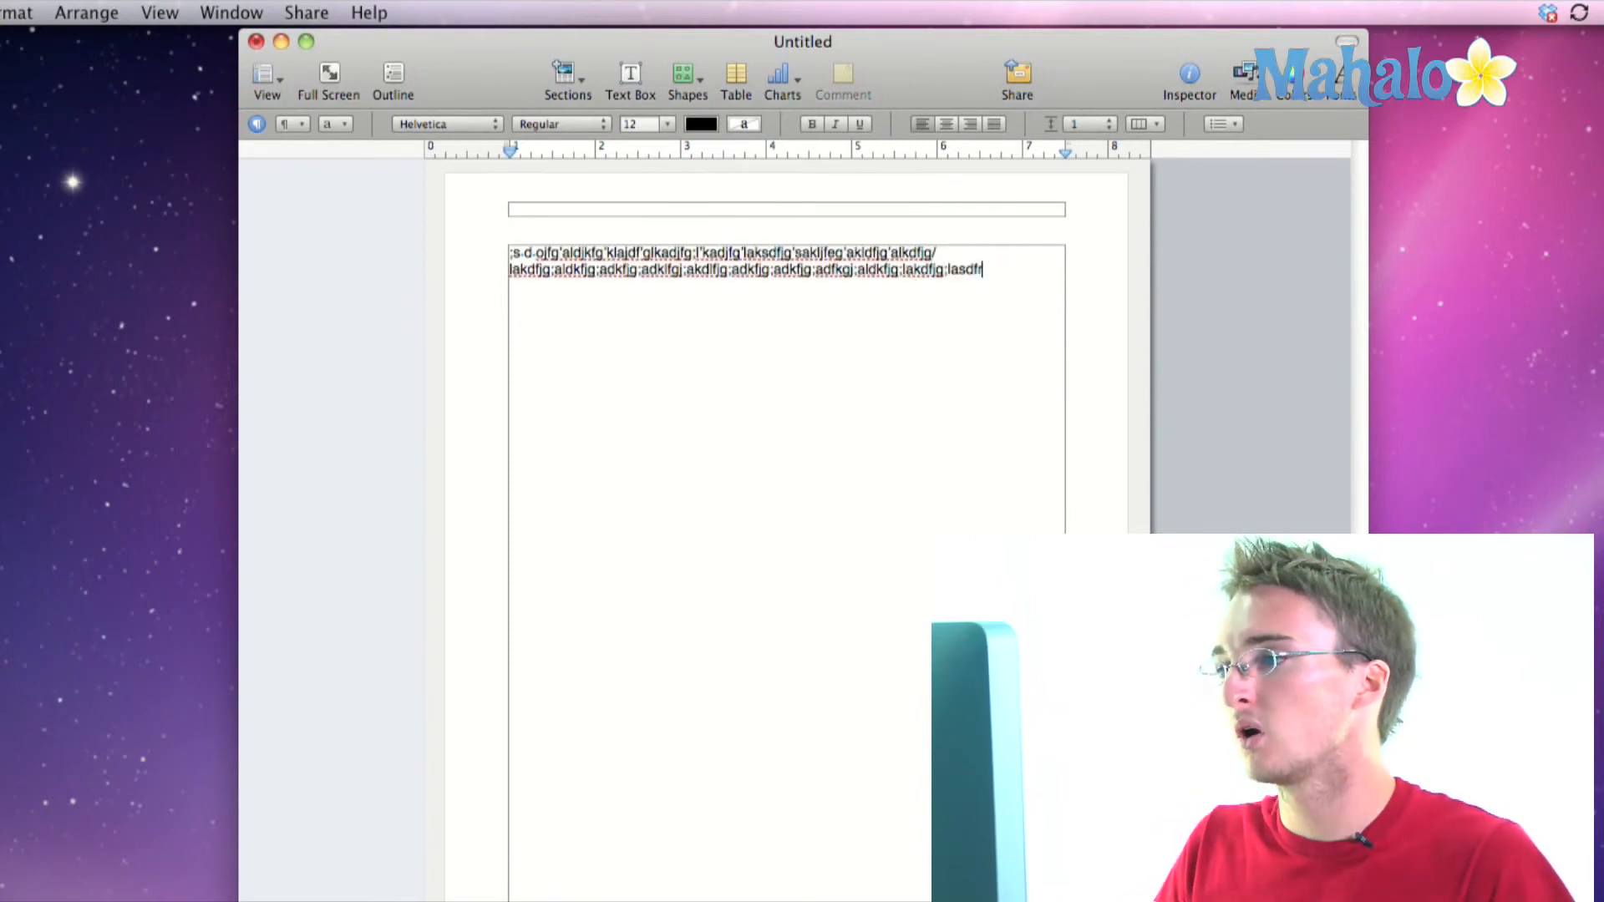
# Step: Attach the comment 'Remove this' to a selected word, then hide comments
pyautogui.doubleClick(633, 252)
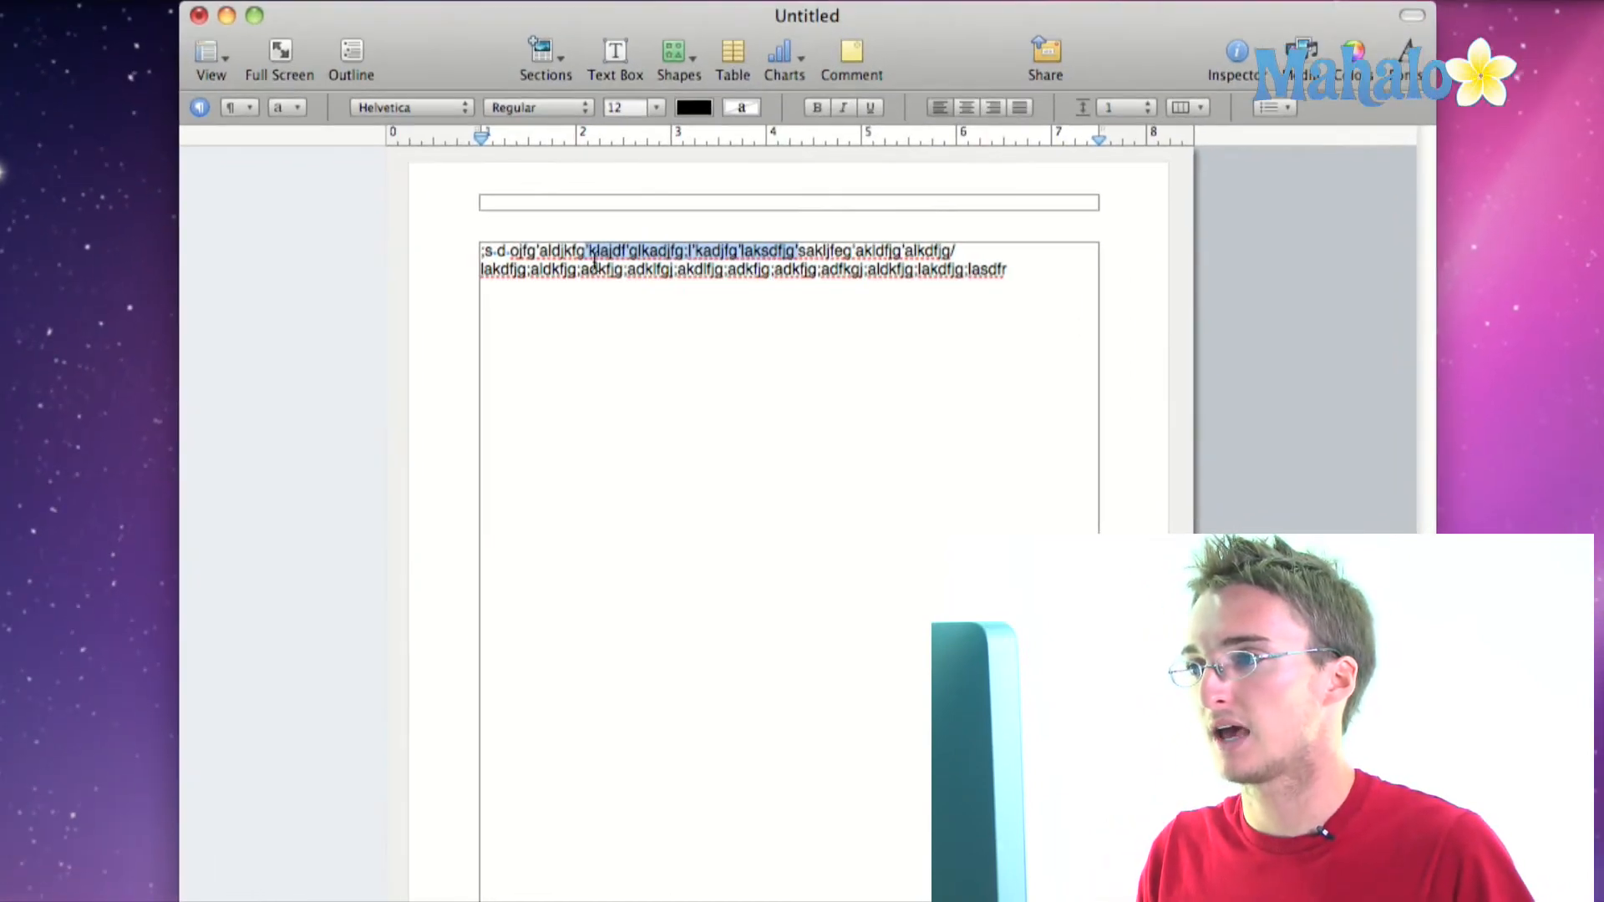
pyautogui.click(850, 51)
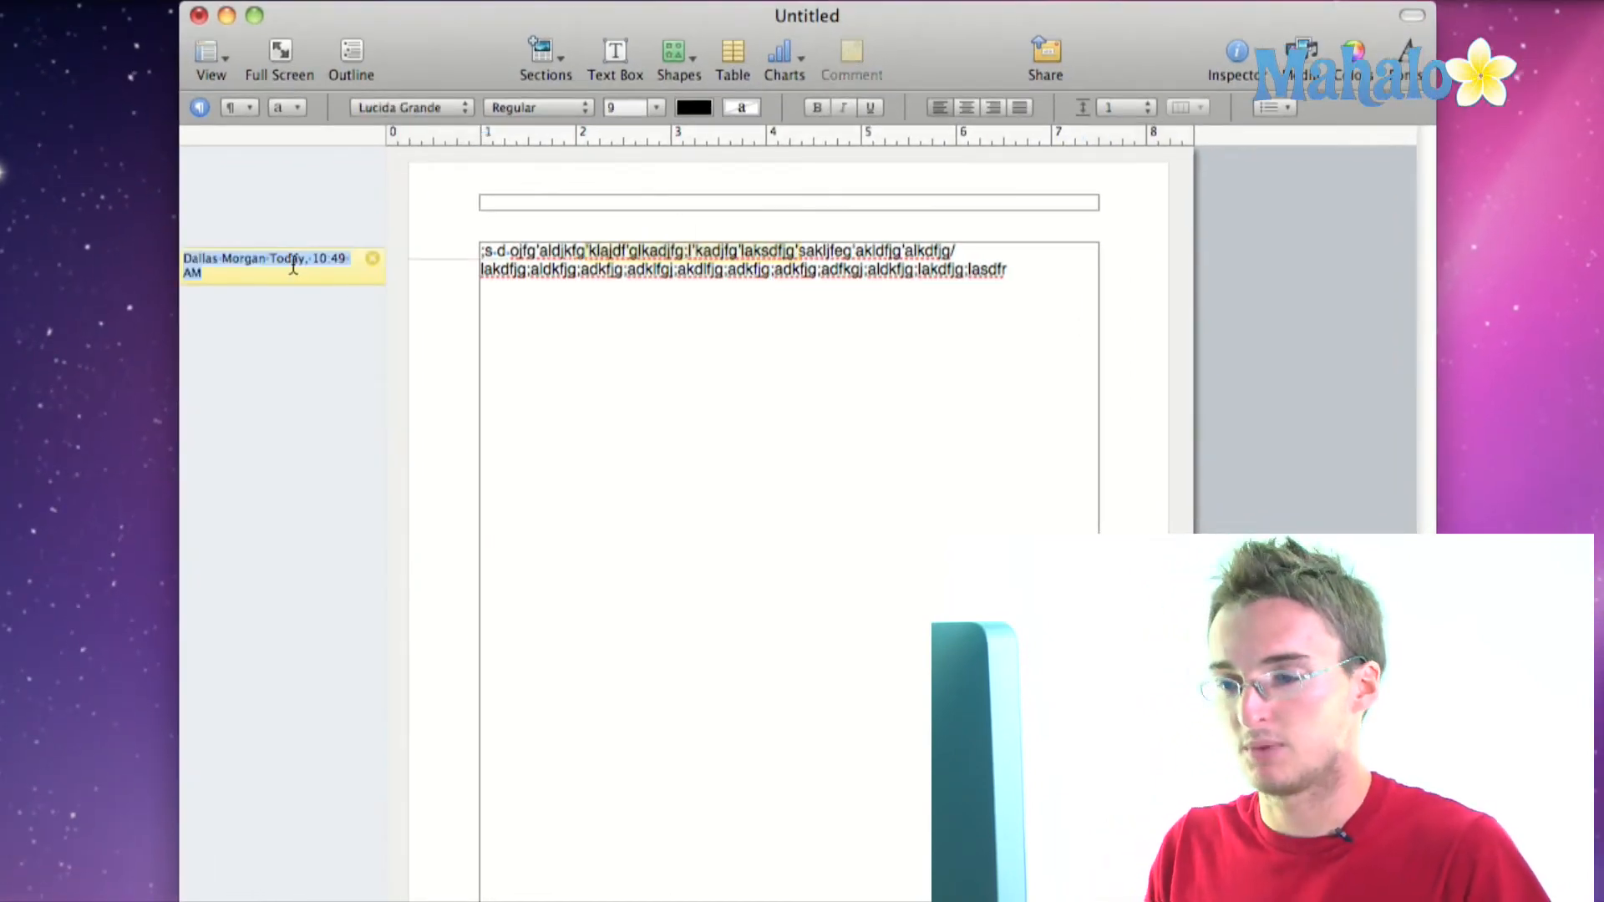
pyautogui.write('Remove this!')
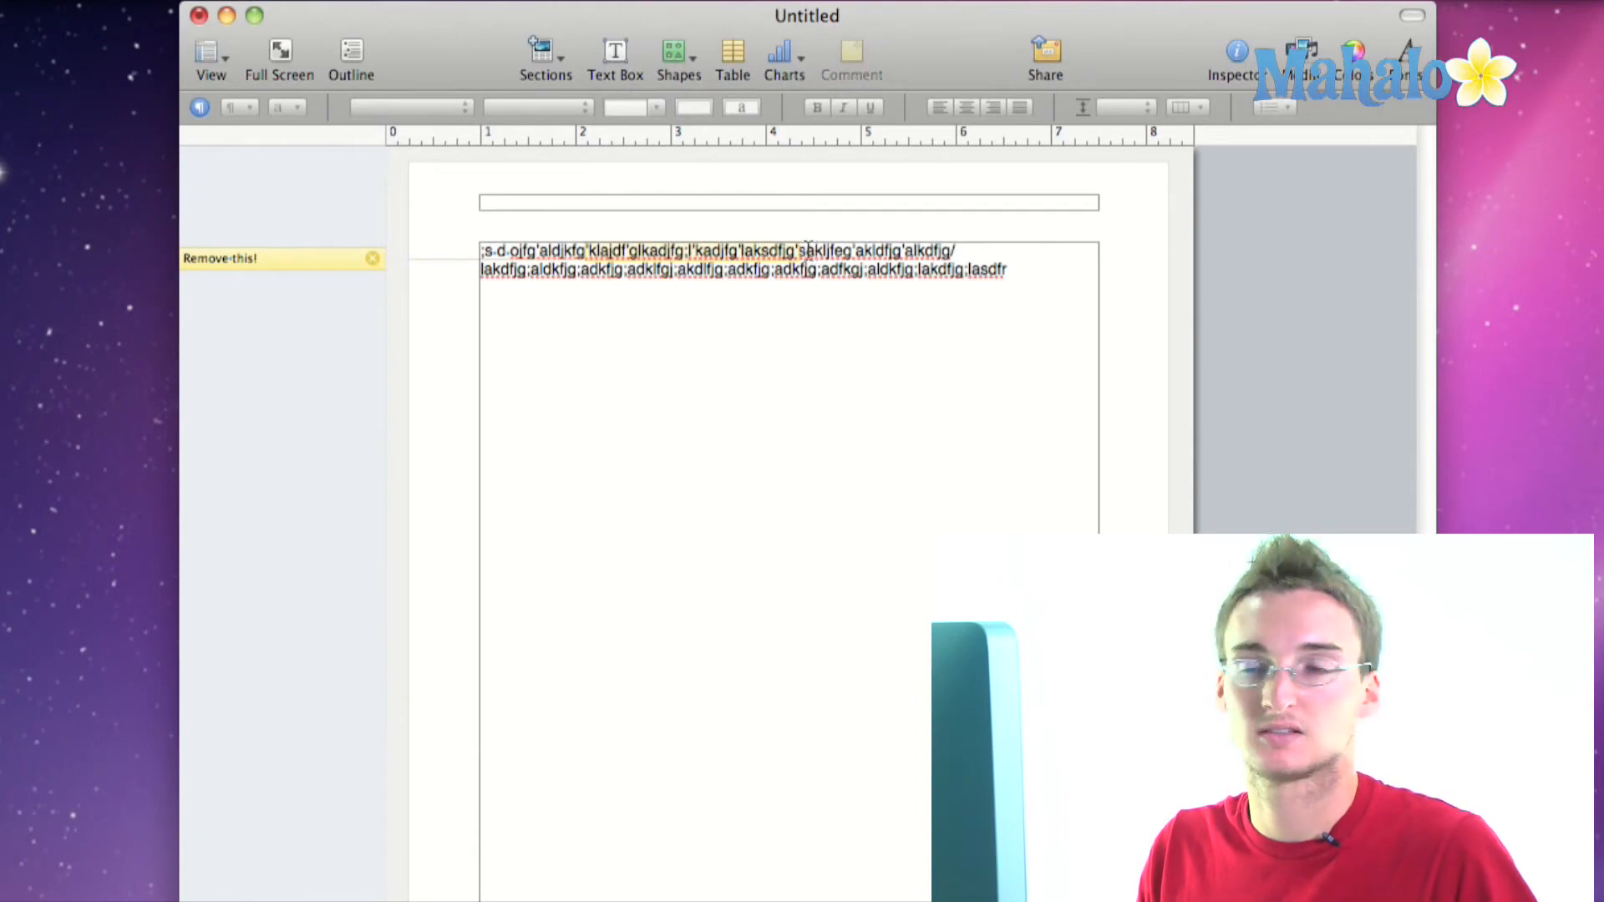
pyautogui.click(210, 53)
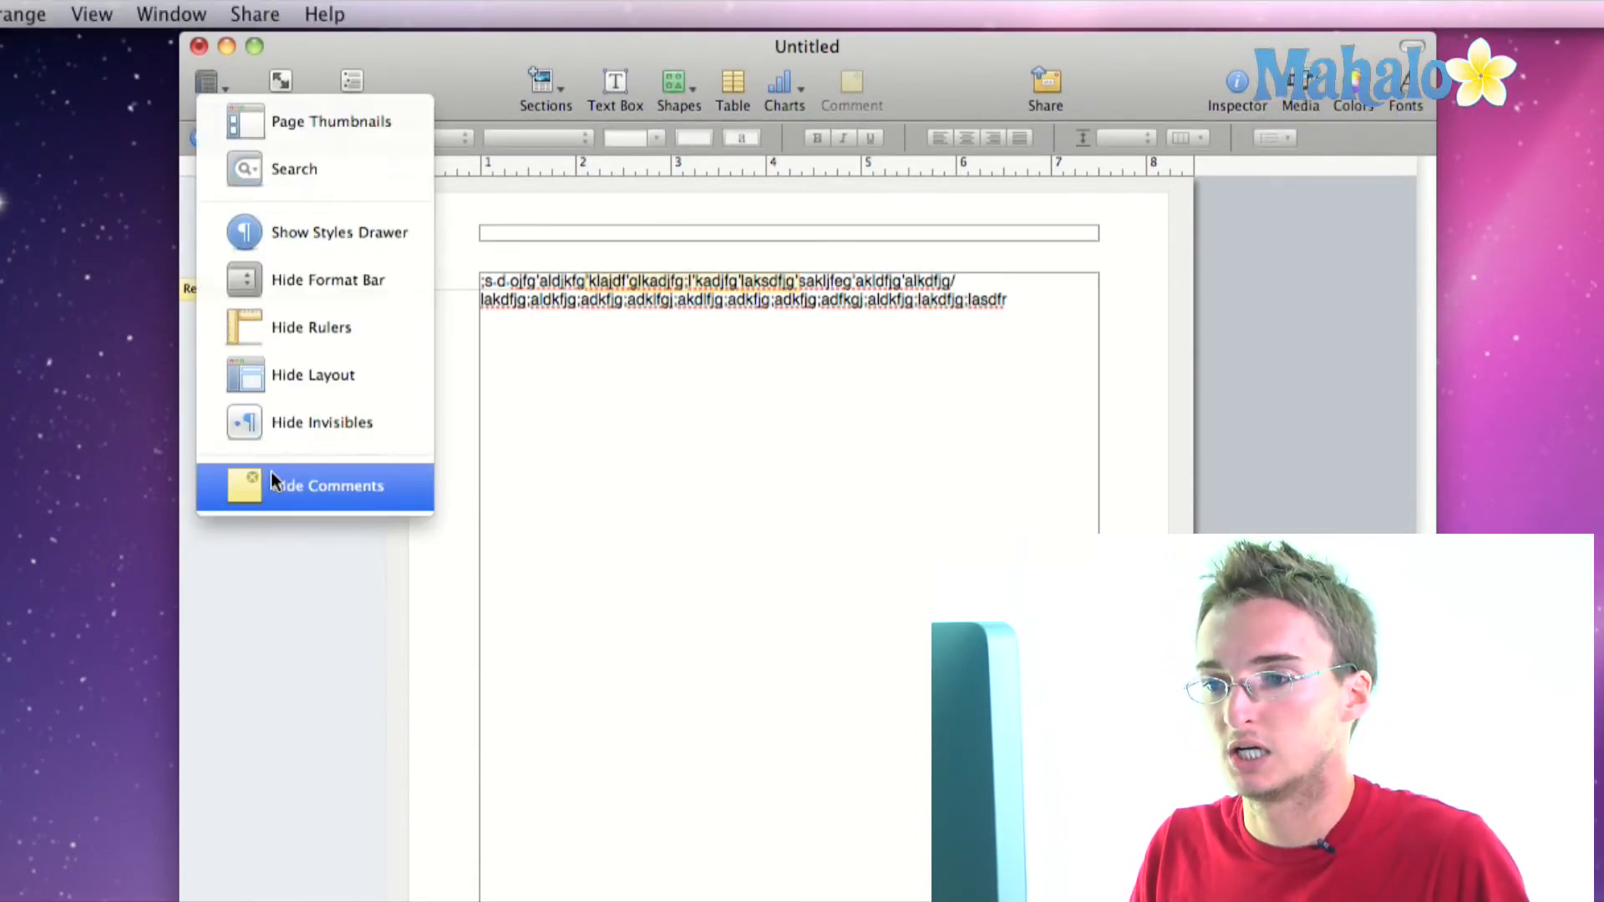
pyautogui.click(327, 485)
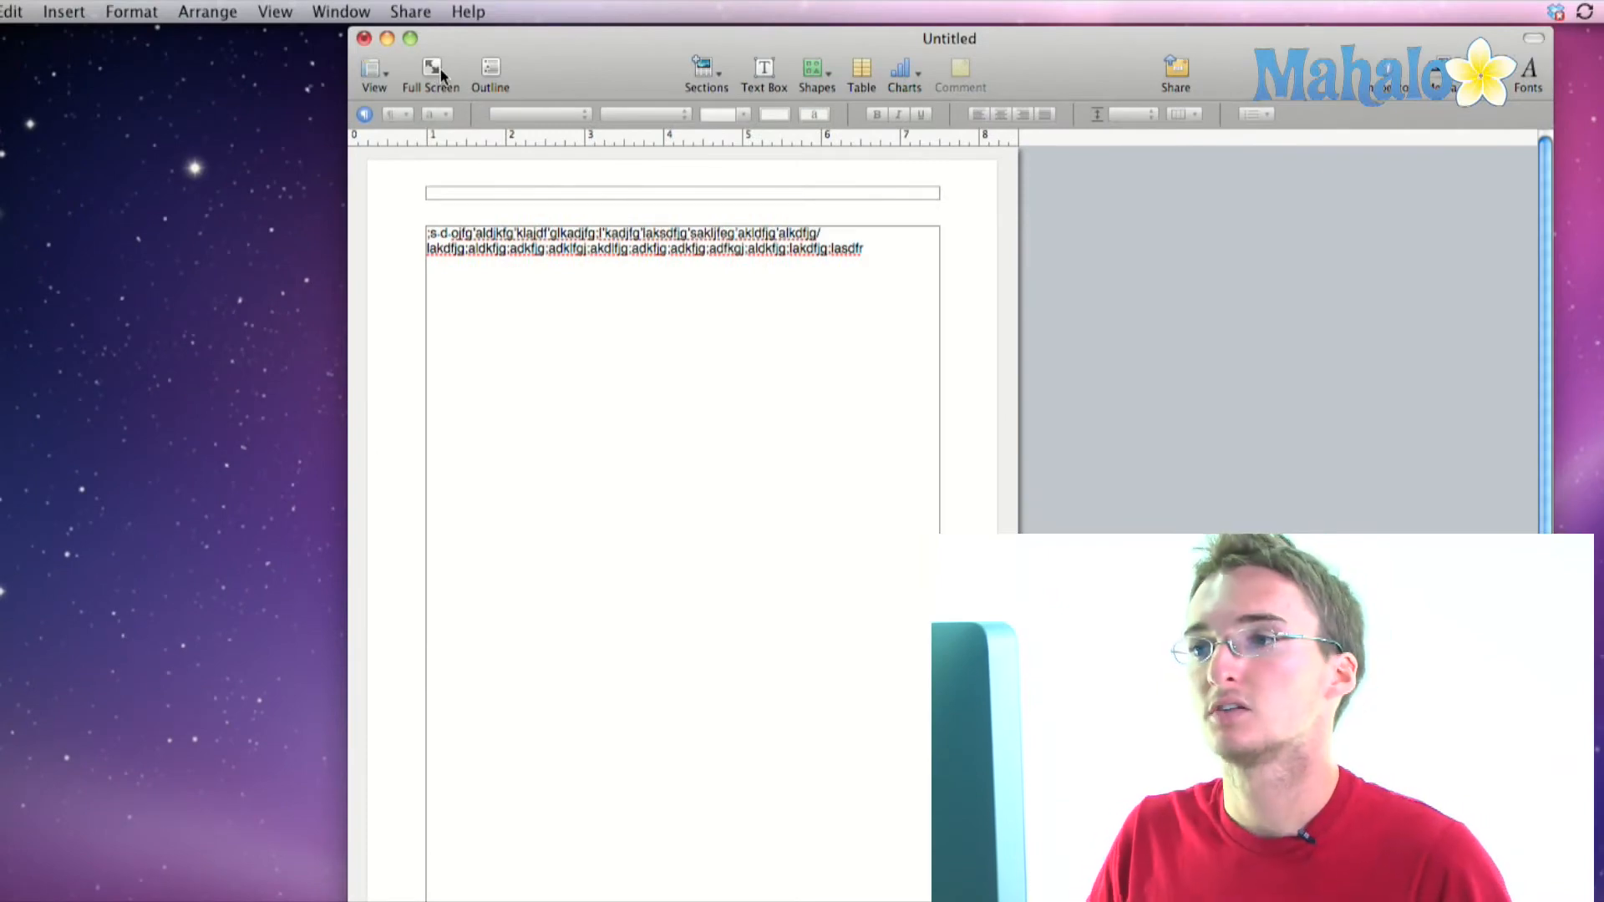
pyautogui.click(431, 75)
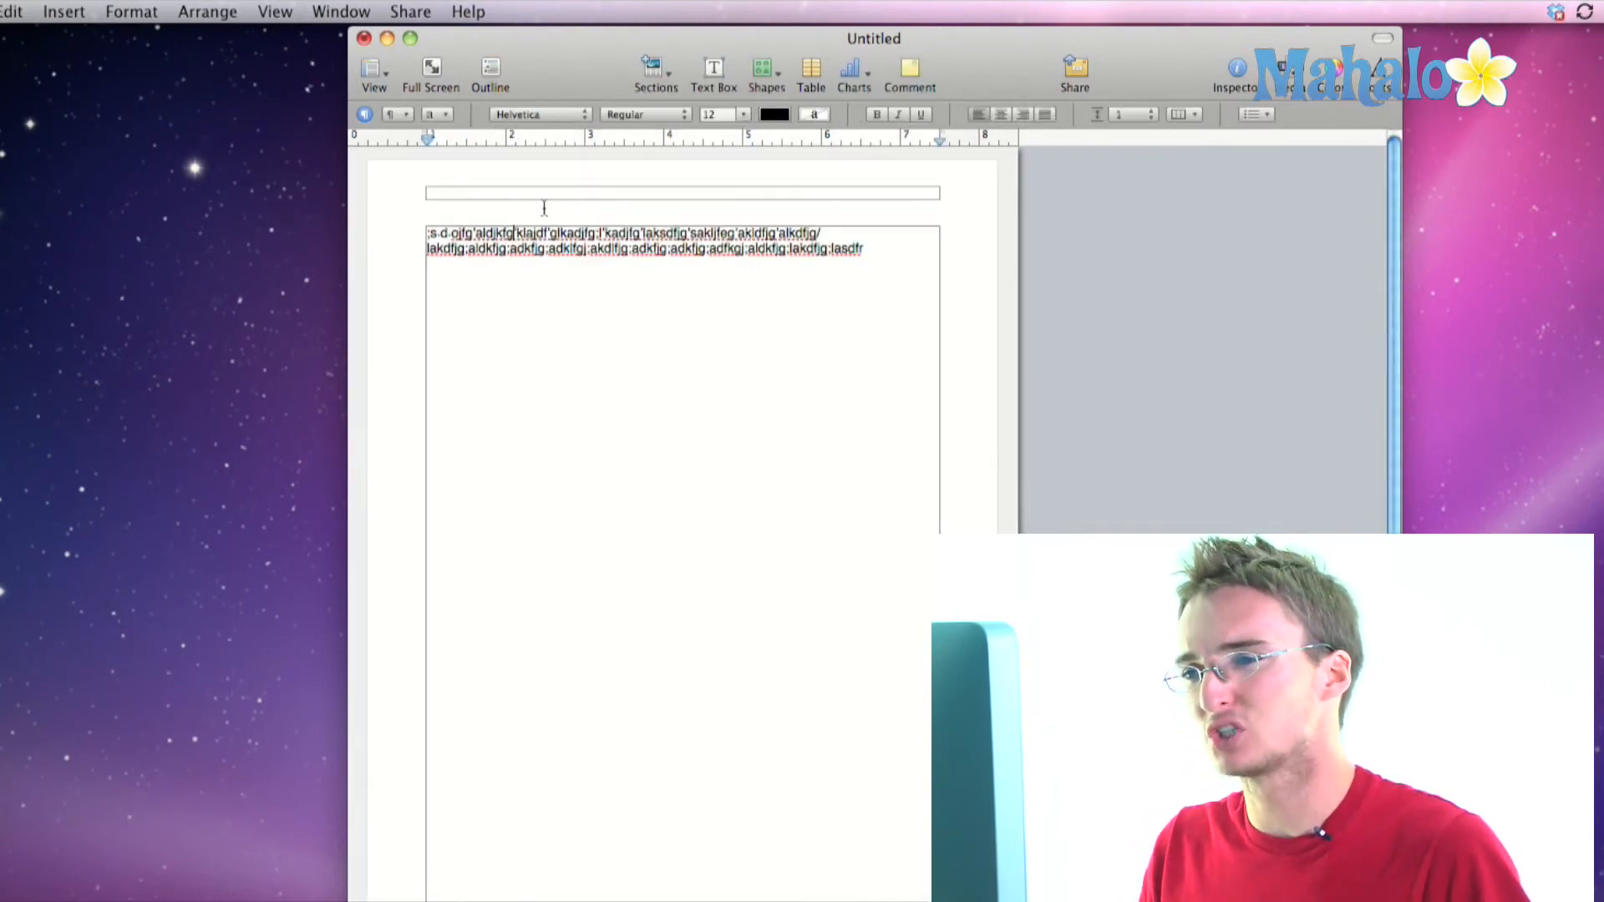
pyautogui.moveTo(488, 67)
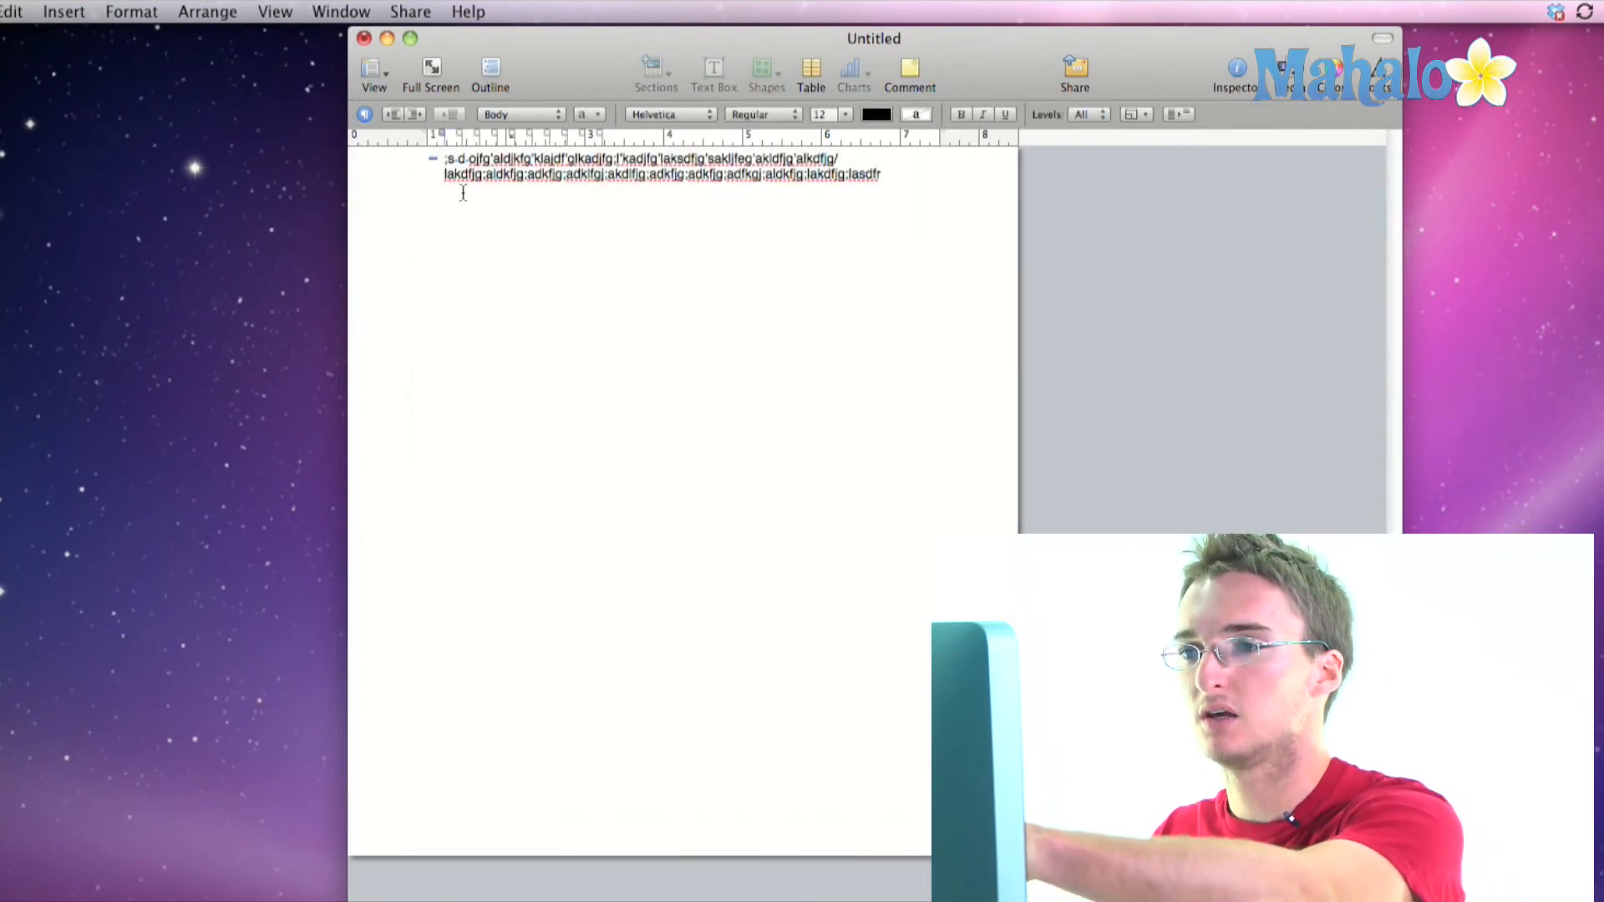
pyautogui.moveTo(491, 73)
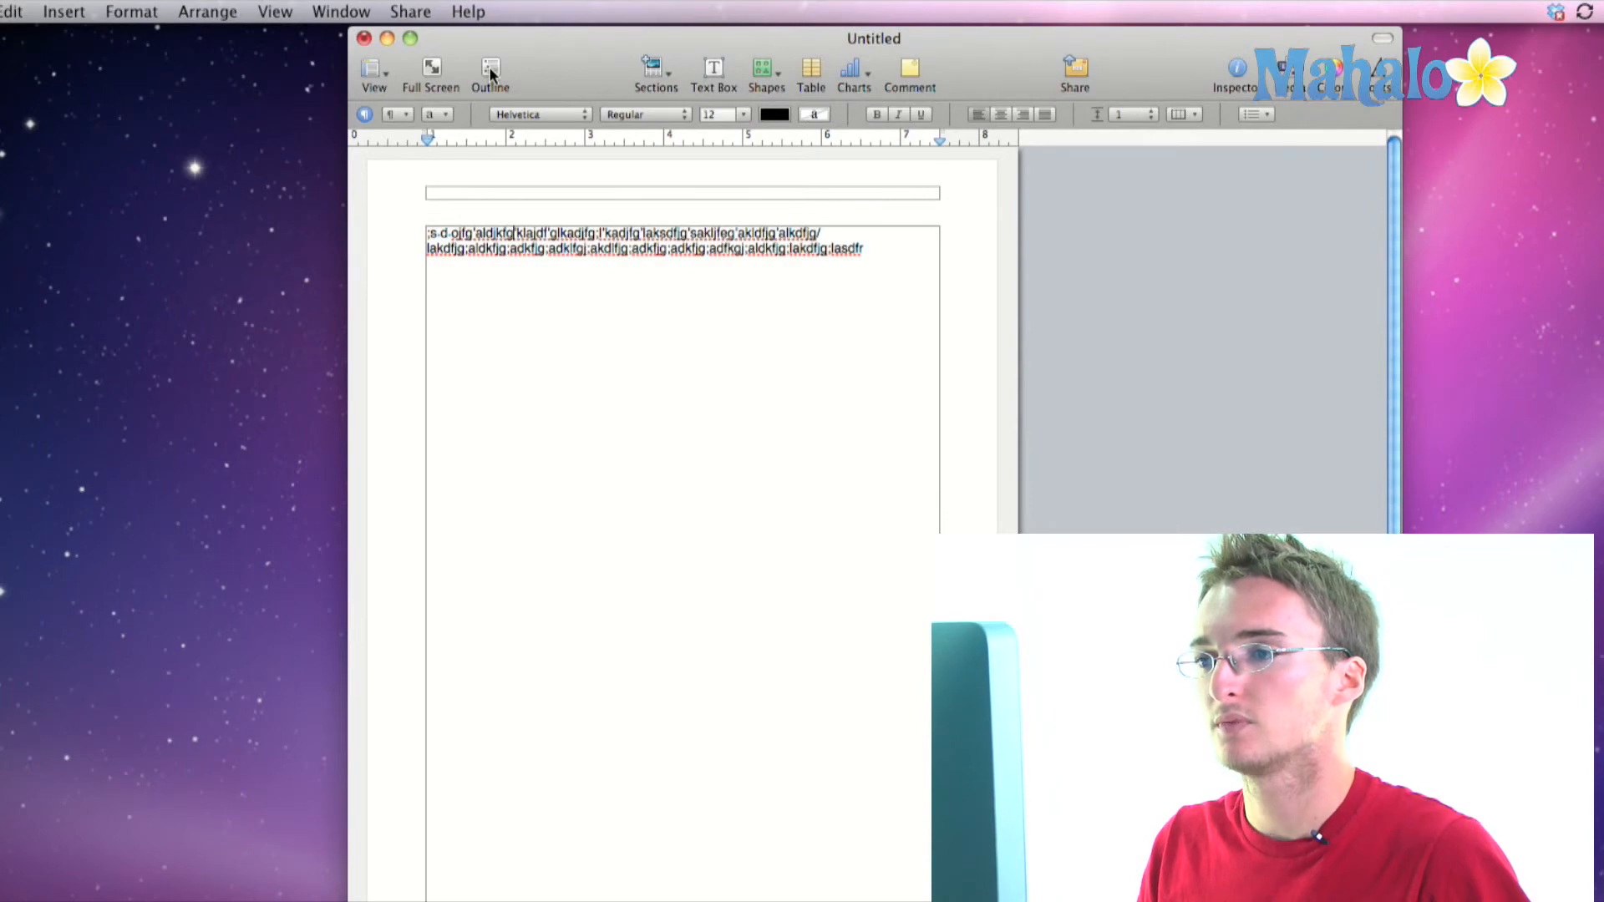
pyautogui.click(490, 72)
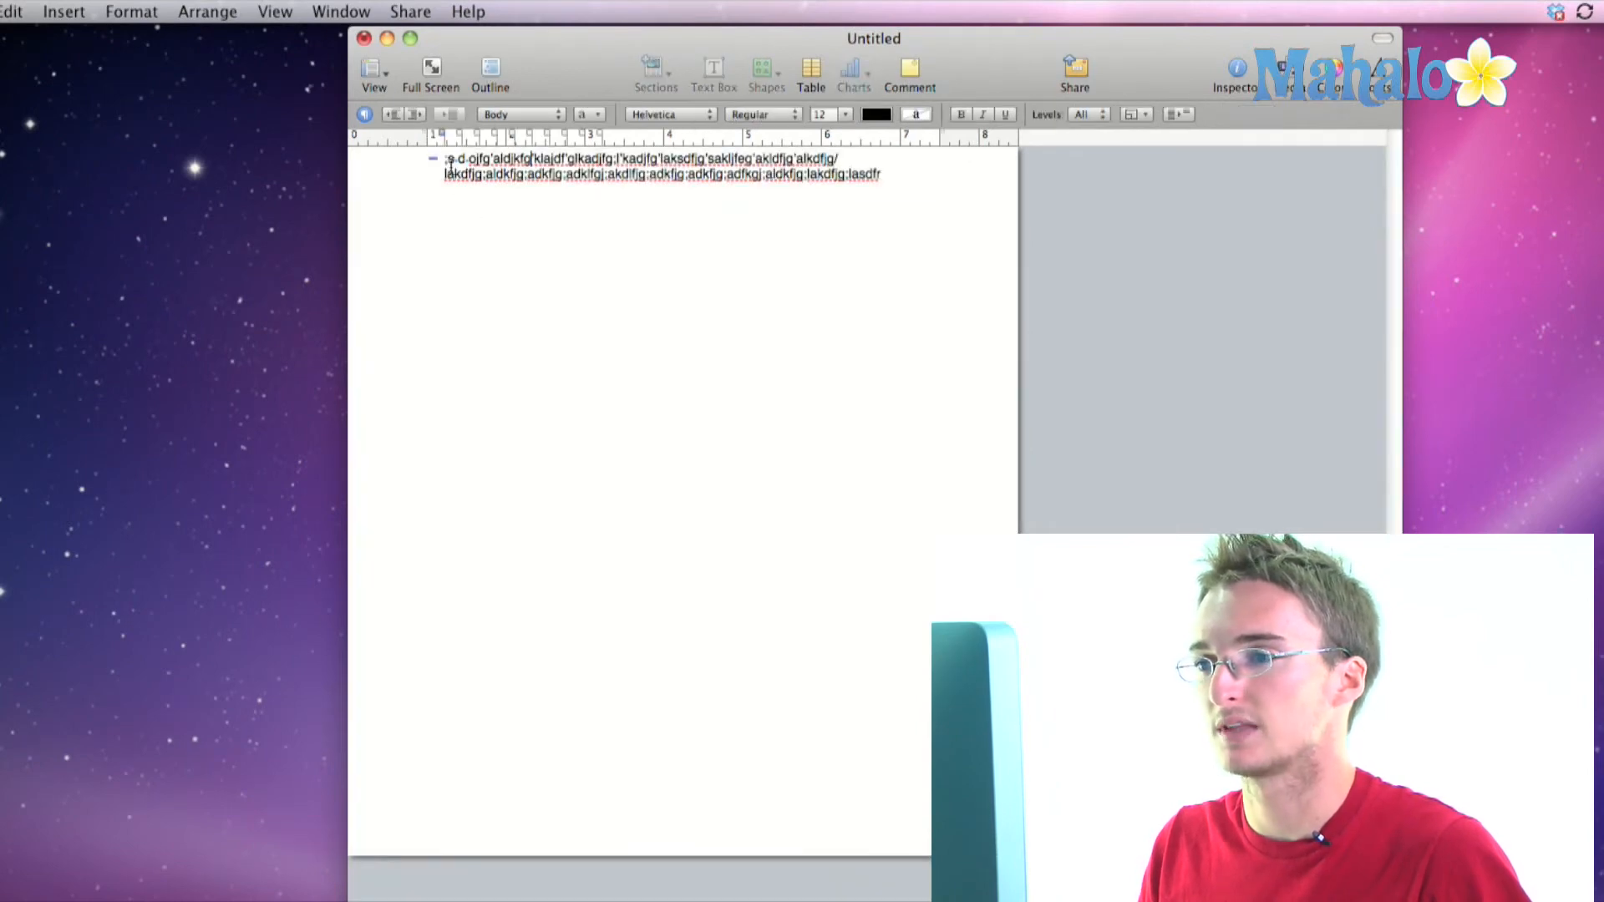
pyautogui.click(490, 72)
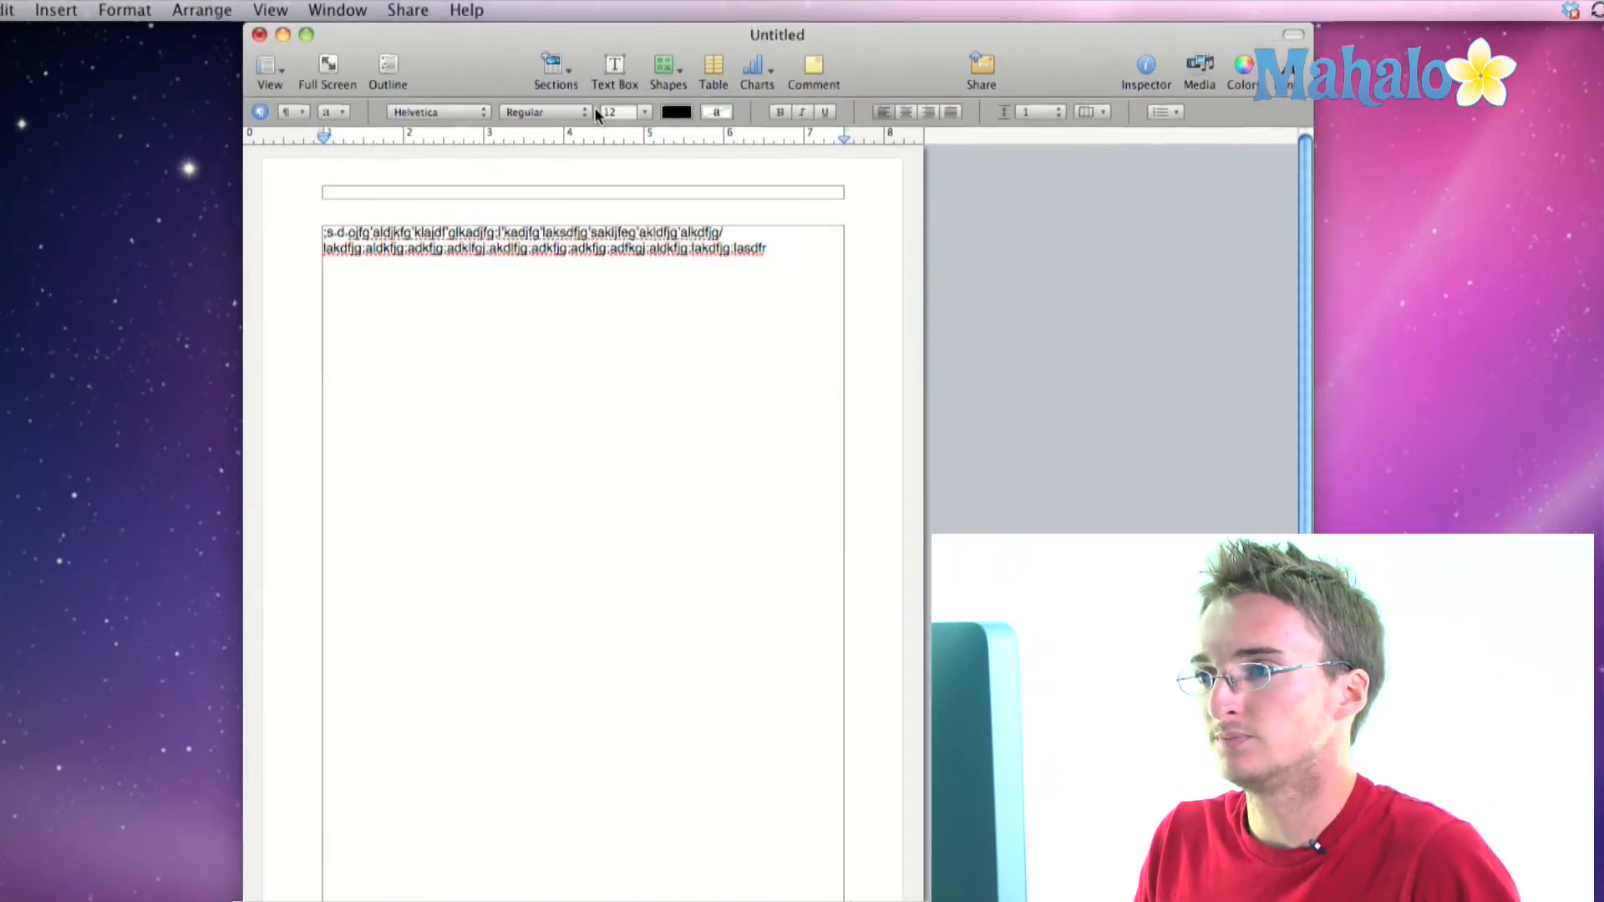
pyautogui.click(555, 72)
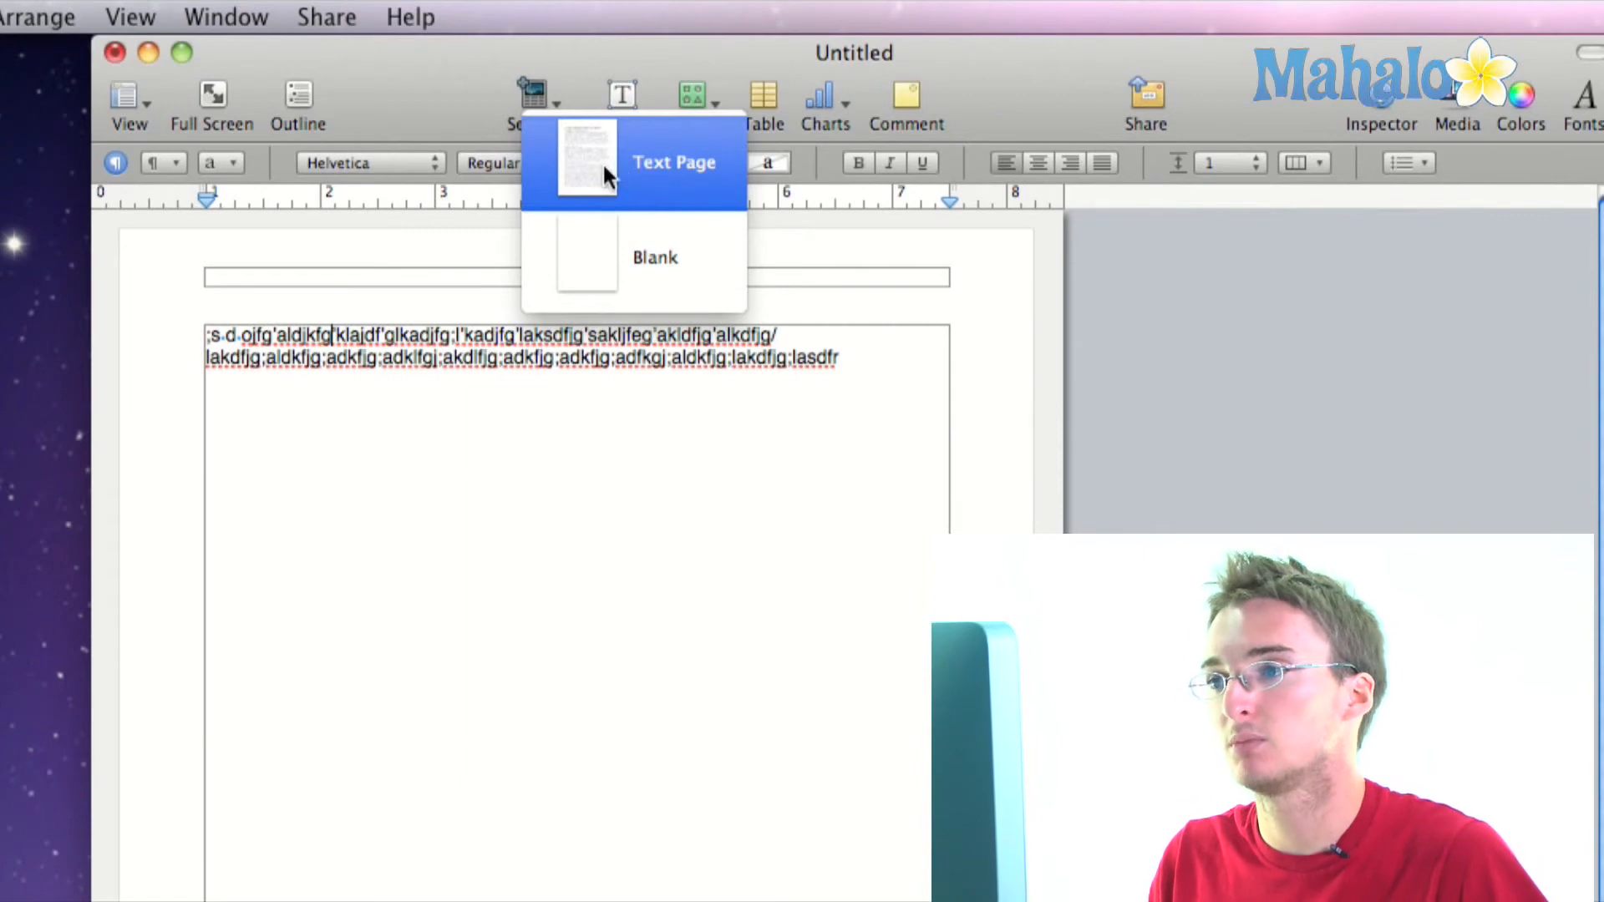
pyautogui.moveTo(547, 143)
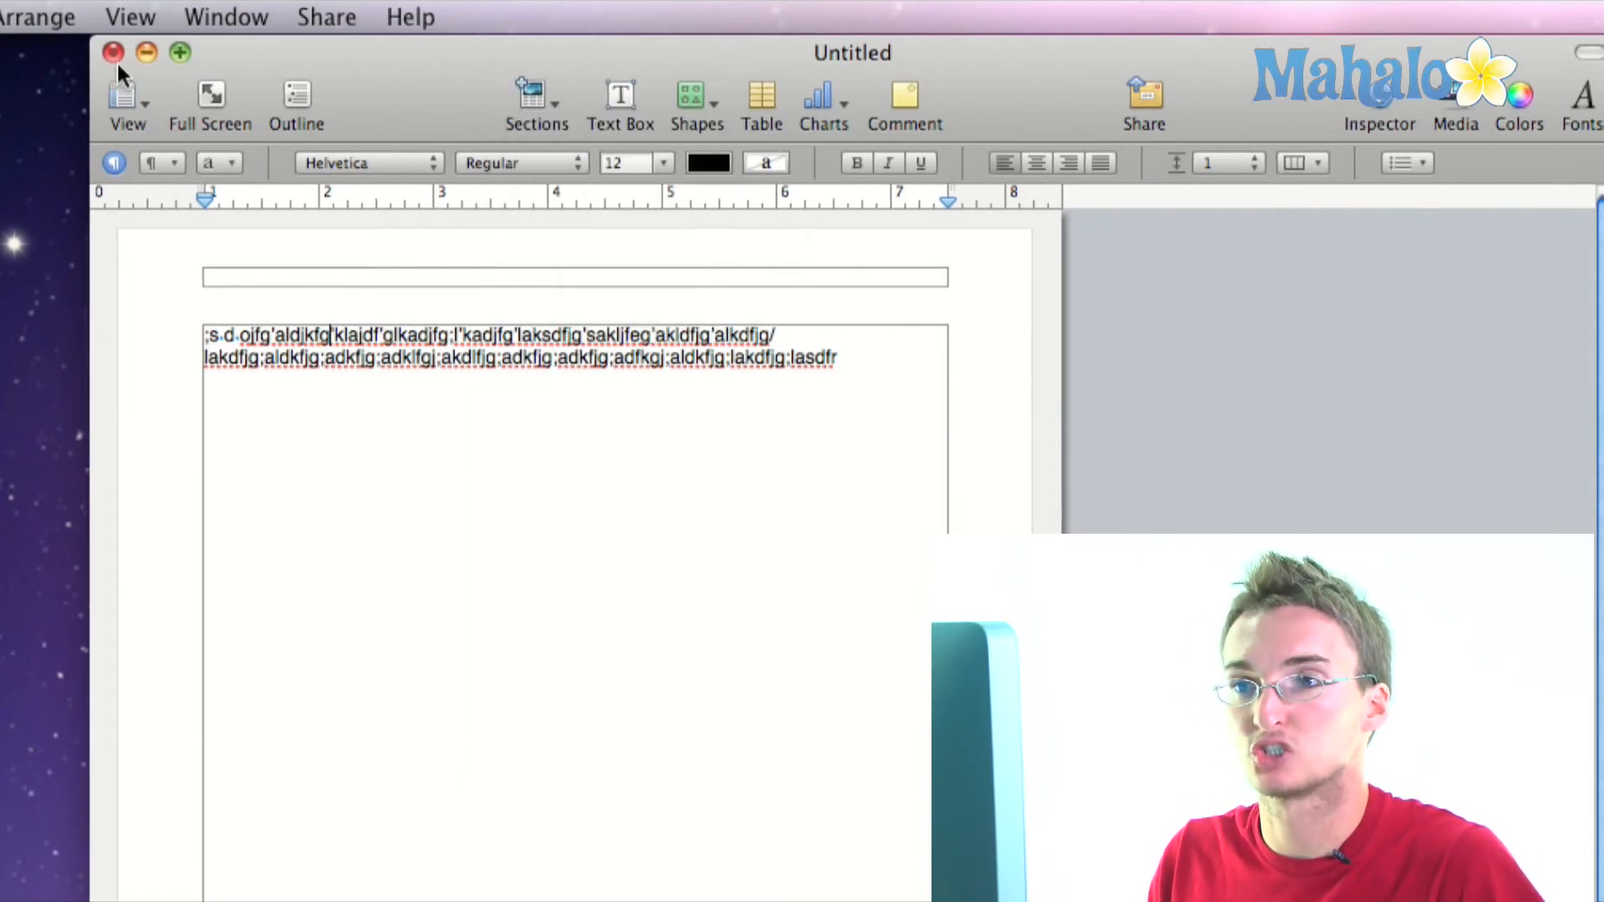
# Step: Close the document without saving, browse Letters and Reports templates, and view Sections
pyautogui.click(113, 52)
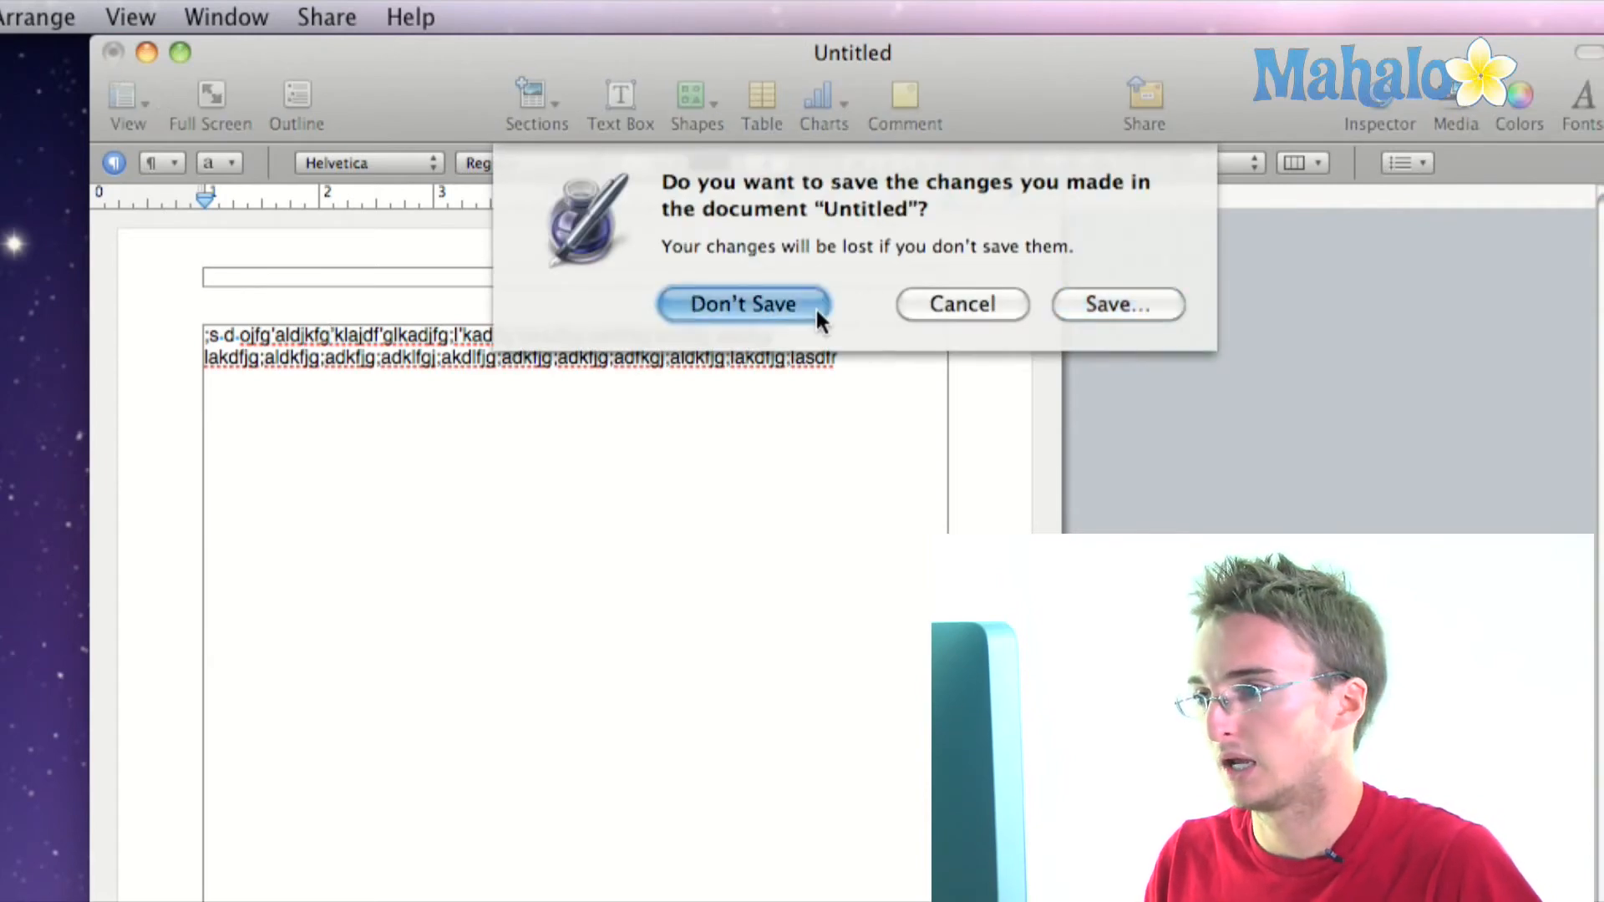
pyautogui.click(743, 304)
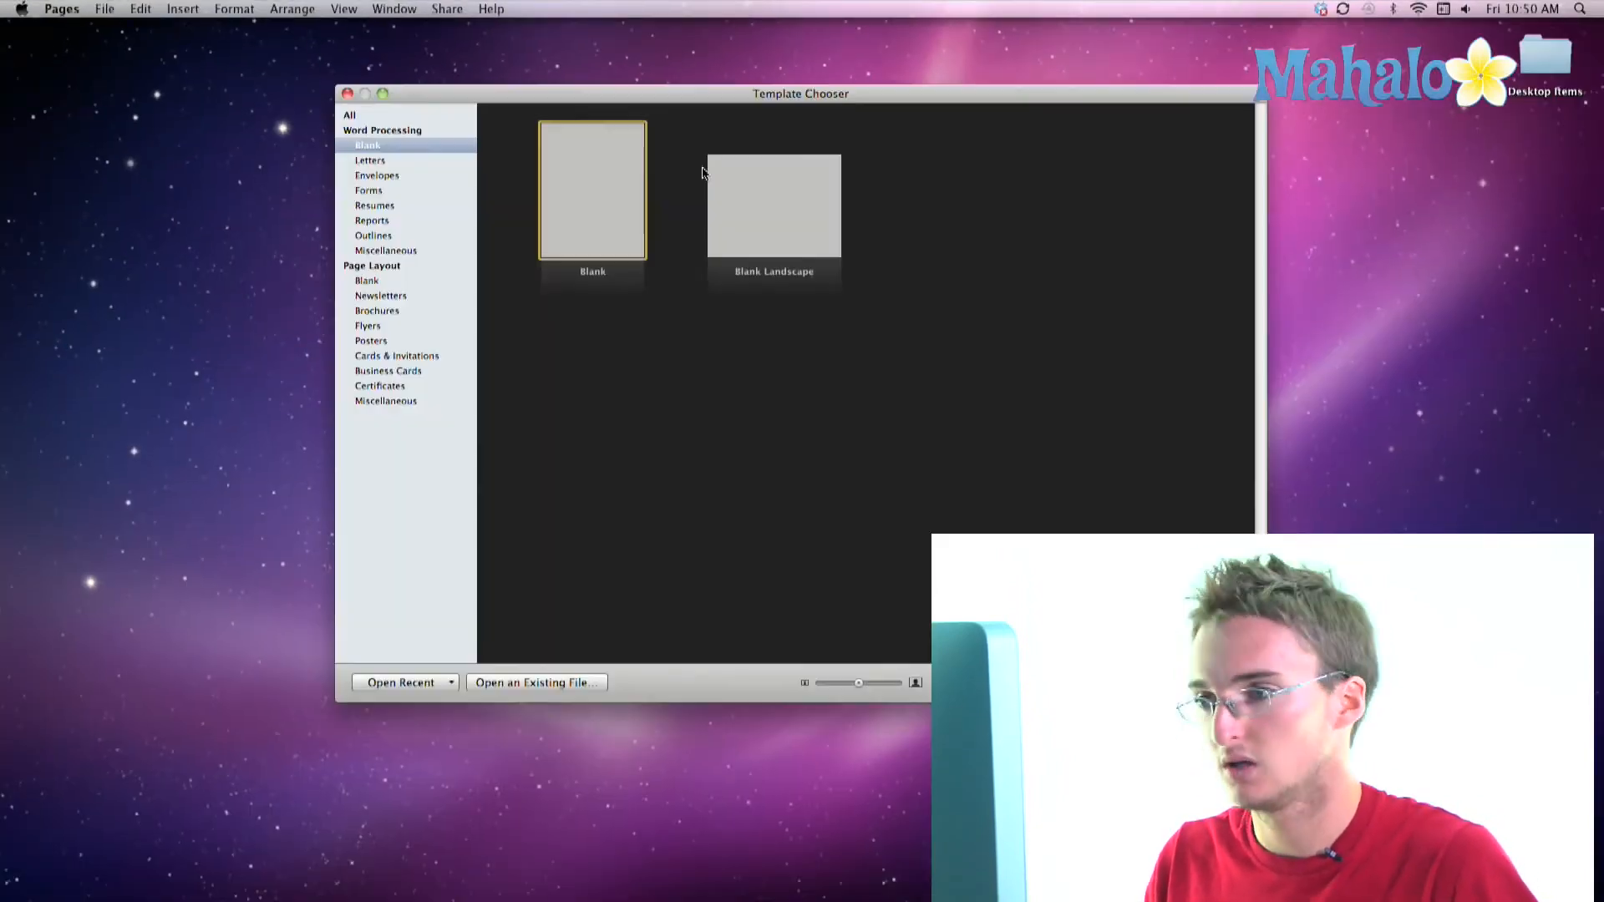
pyautogui.click(370, 160)
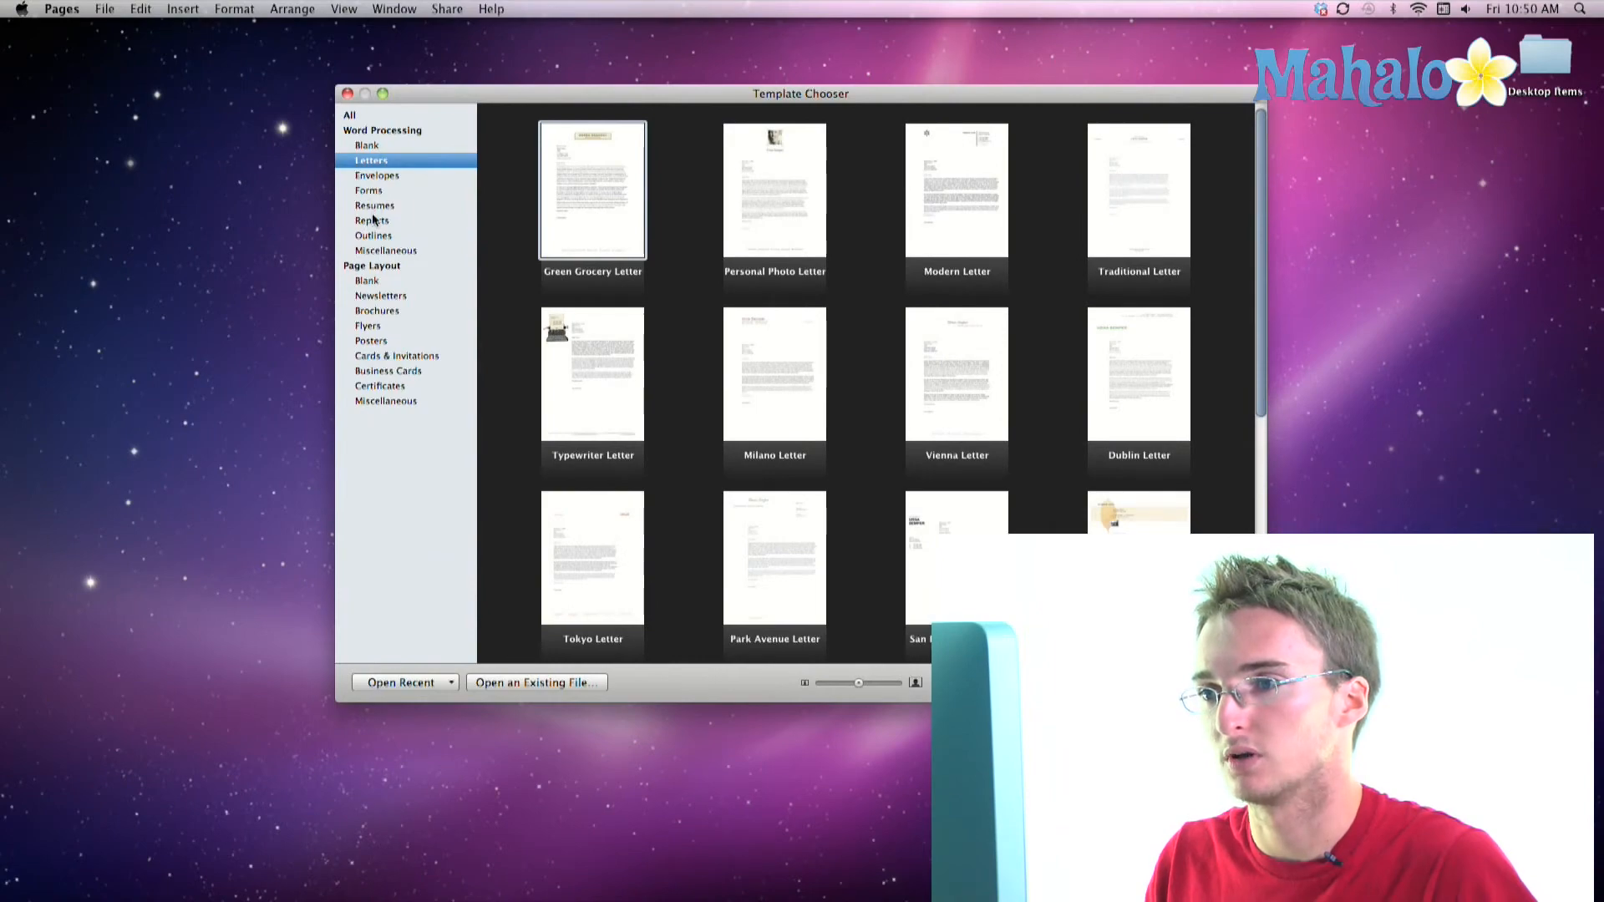
pyautogui.click(371, 220)
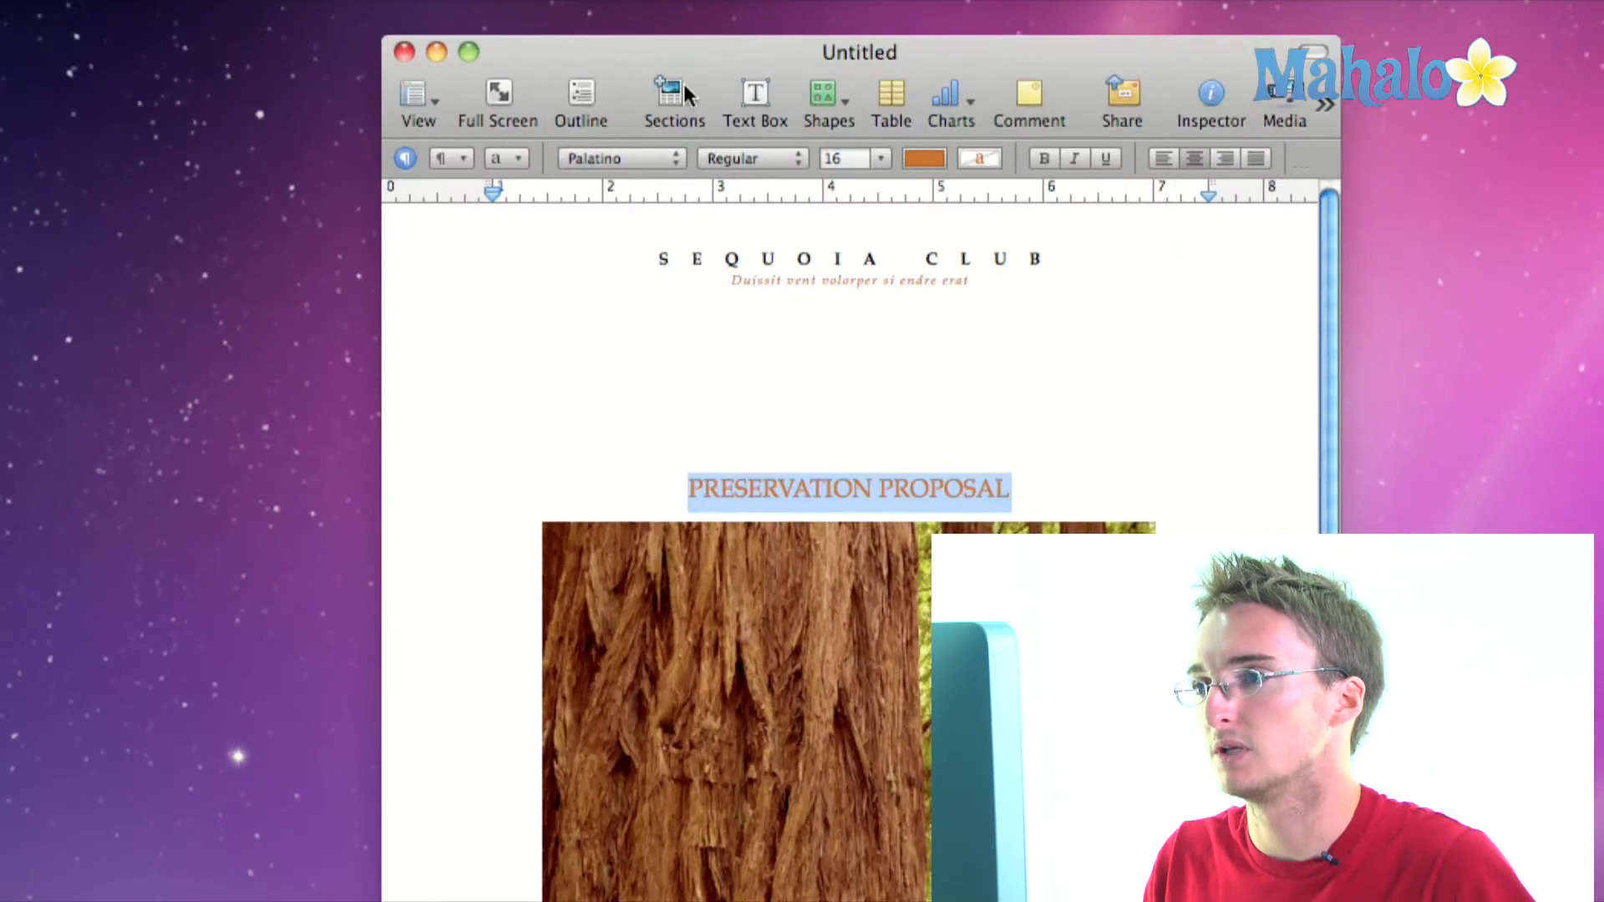
pyautogui.click(674, 97)
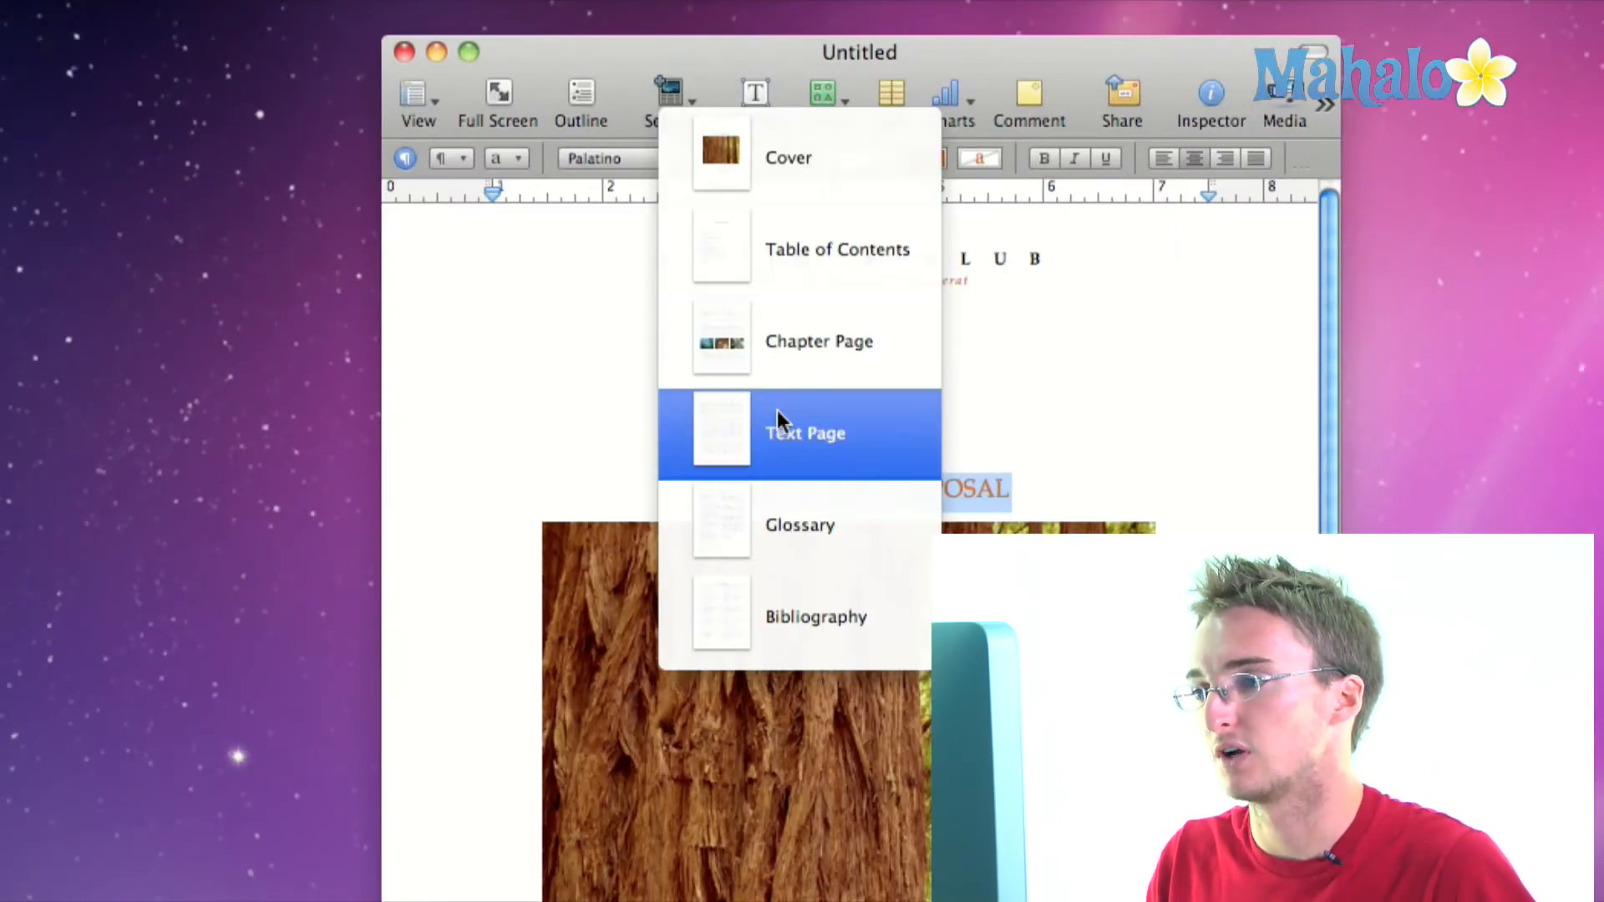
pyautogui.moveTo(815, 616)
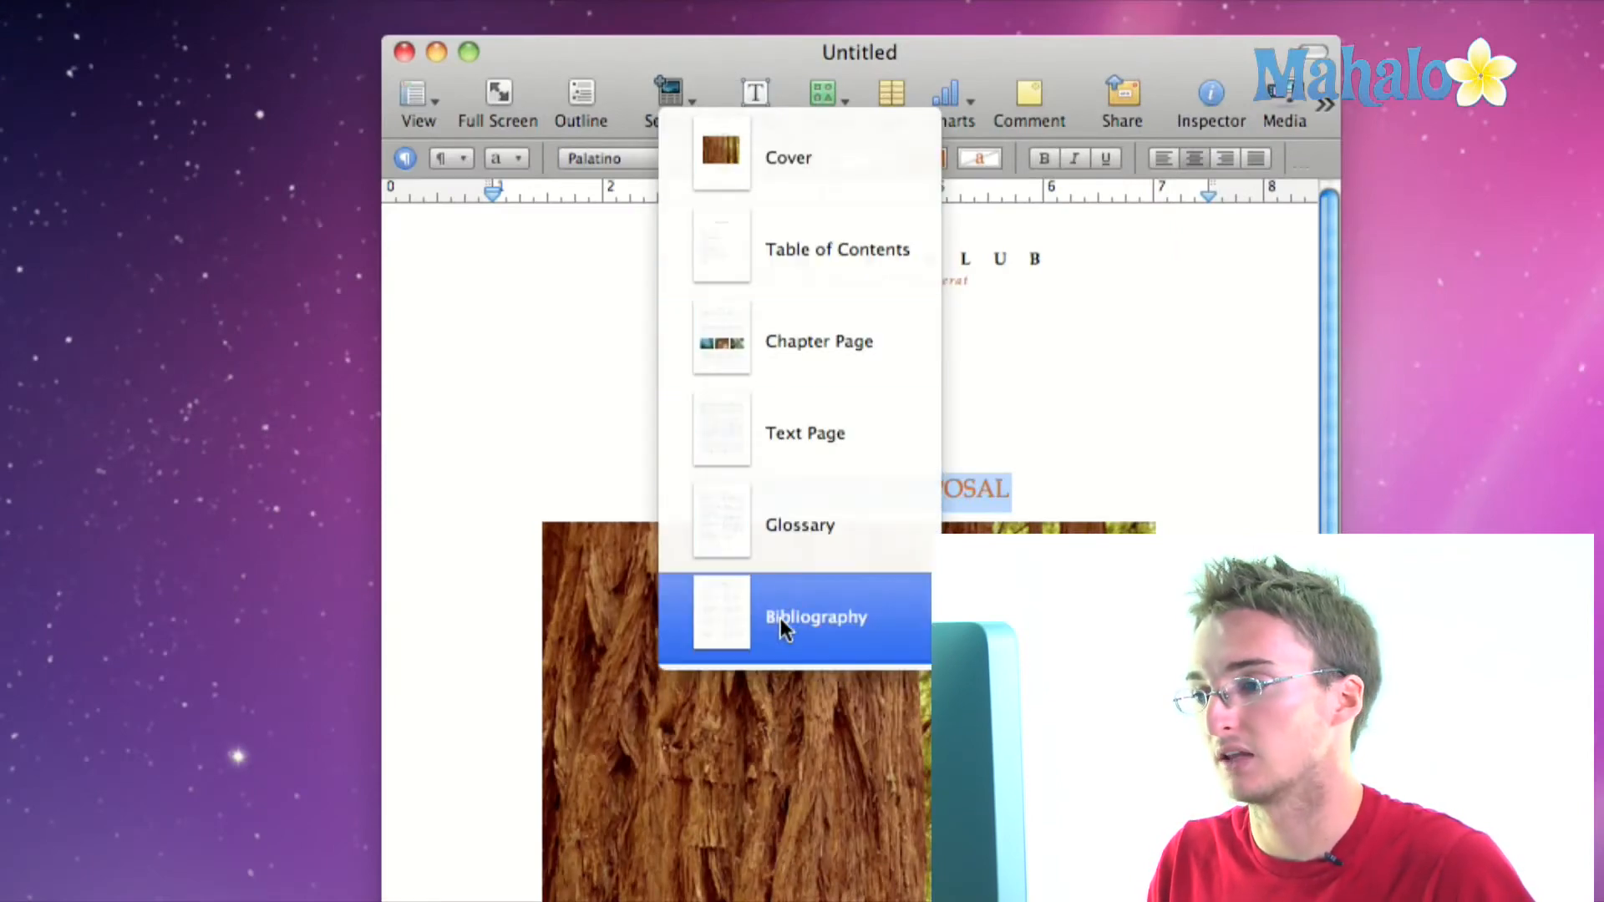
pyautogui.moveTo(803, 341)
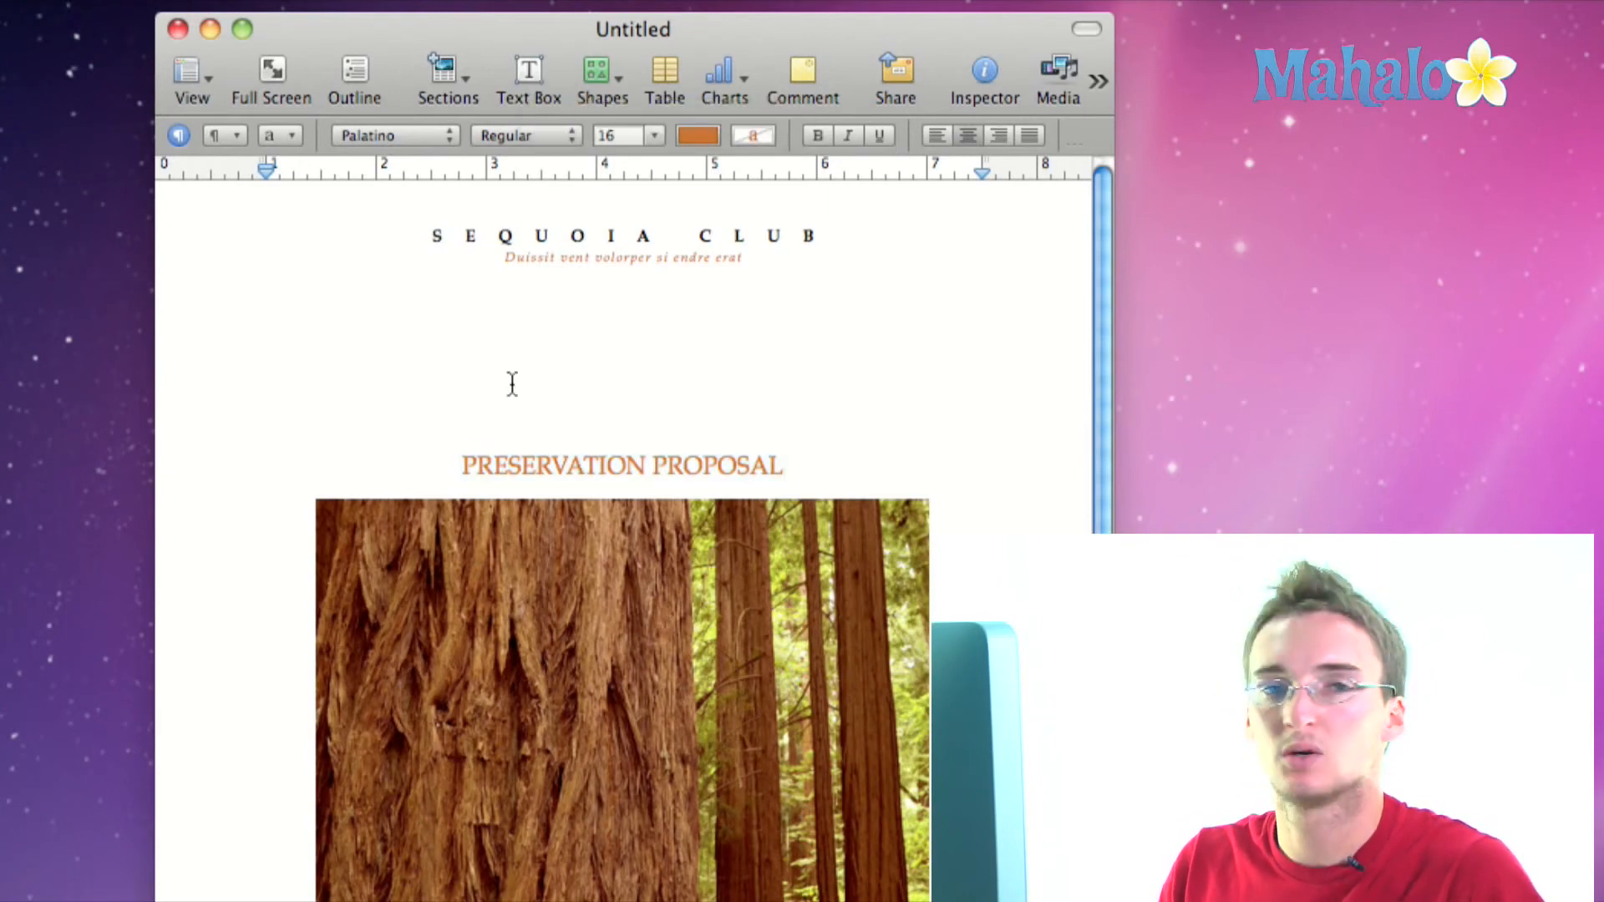
# Step: Dismiss the Sections menu and add a text box to the blank page
pyautogui.click(622, 387)
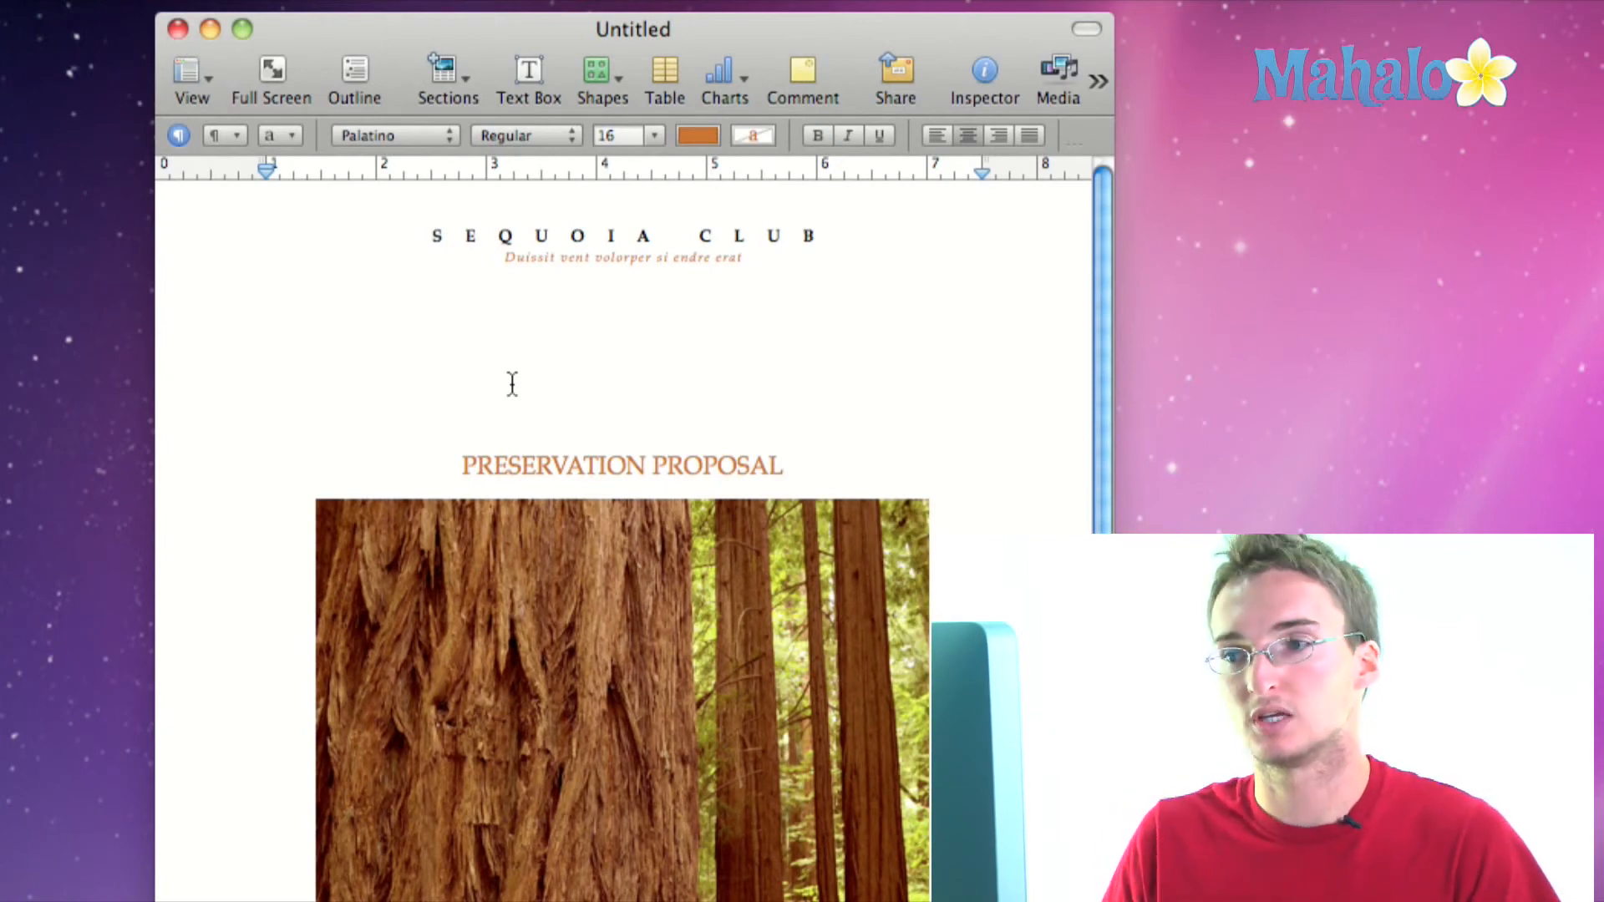
pyautogui.moveTo(492, 91)
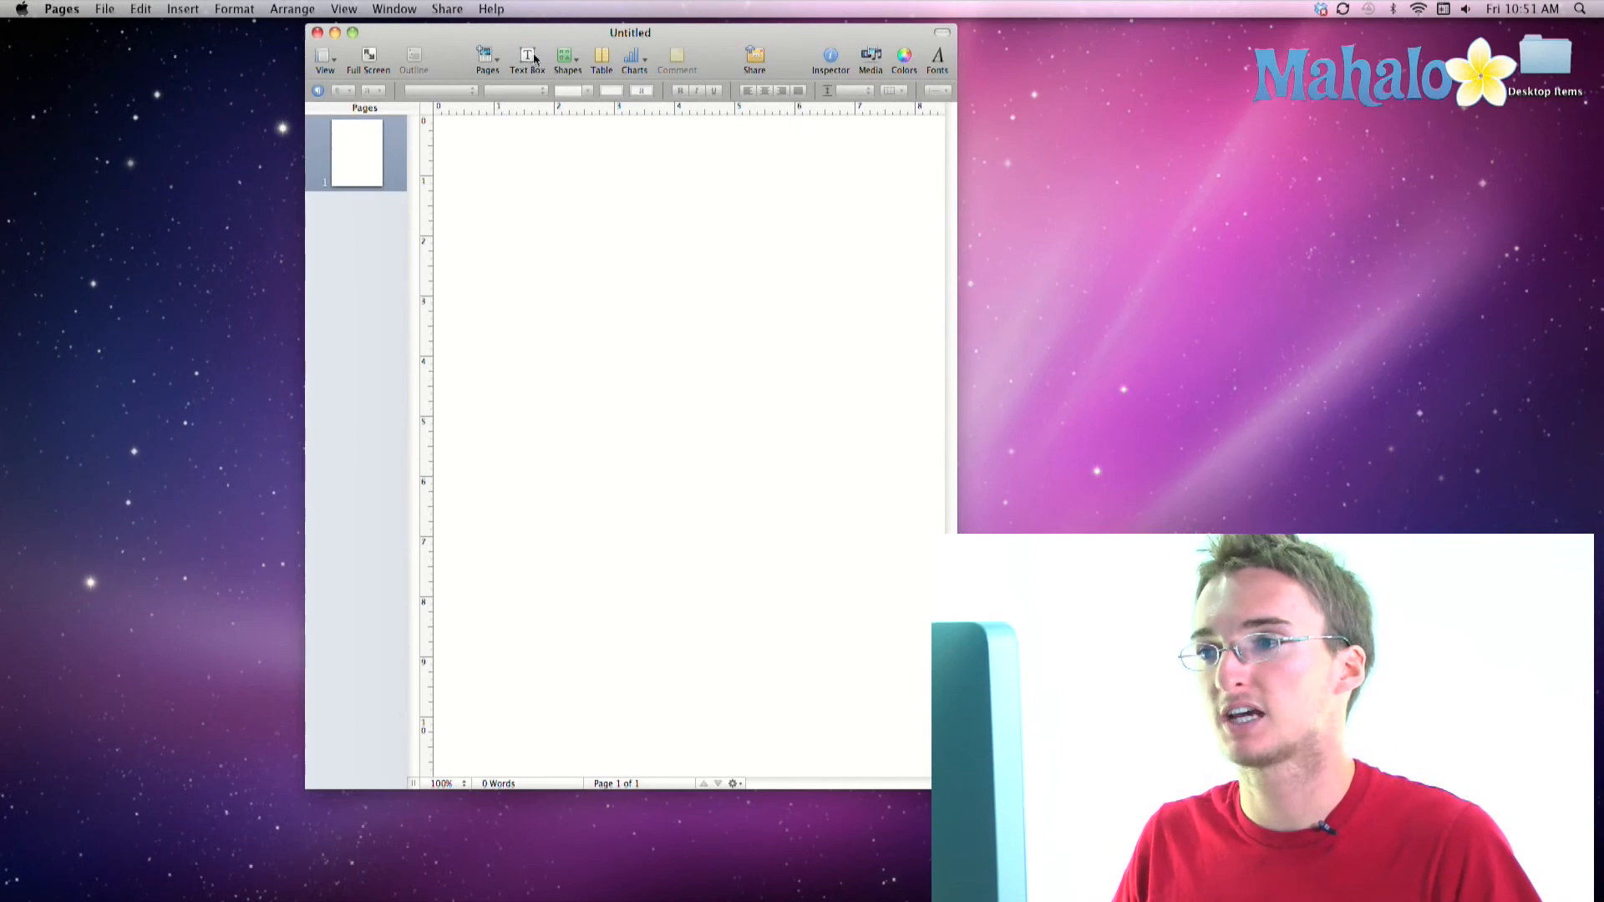
pyautogui.click(527, 54)
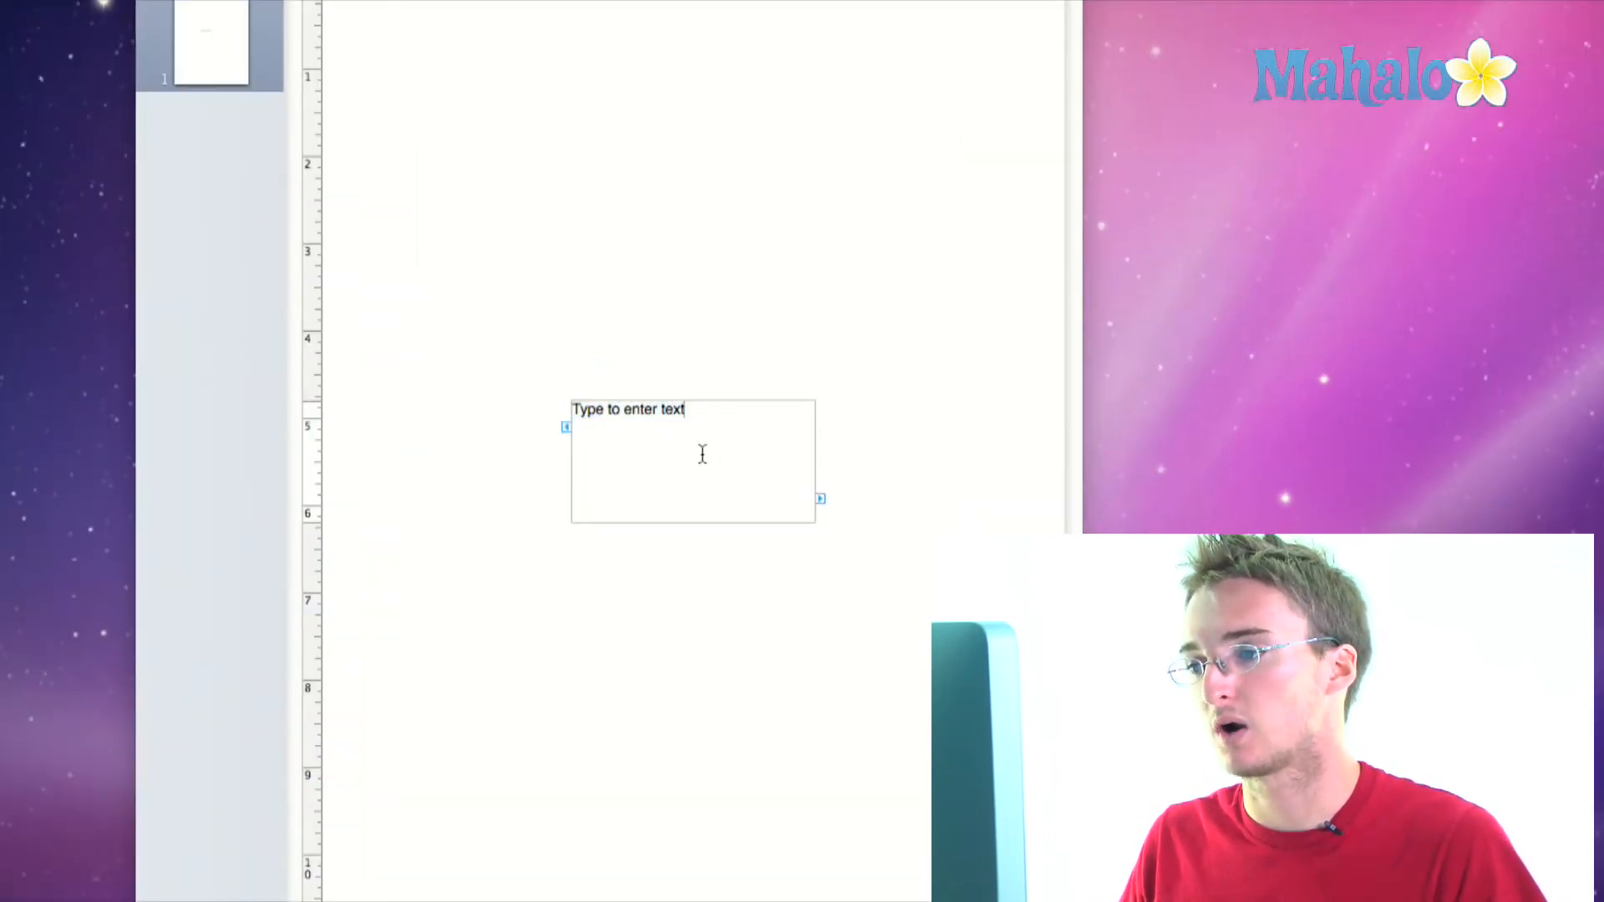
# Step: Type 'adfgasdfasdf' into the text box
pyautogui.write('adfgasdfasdf')
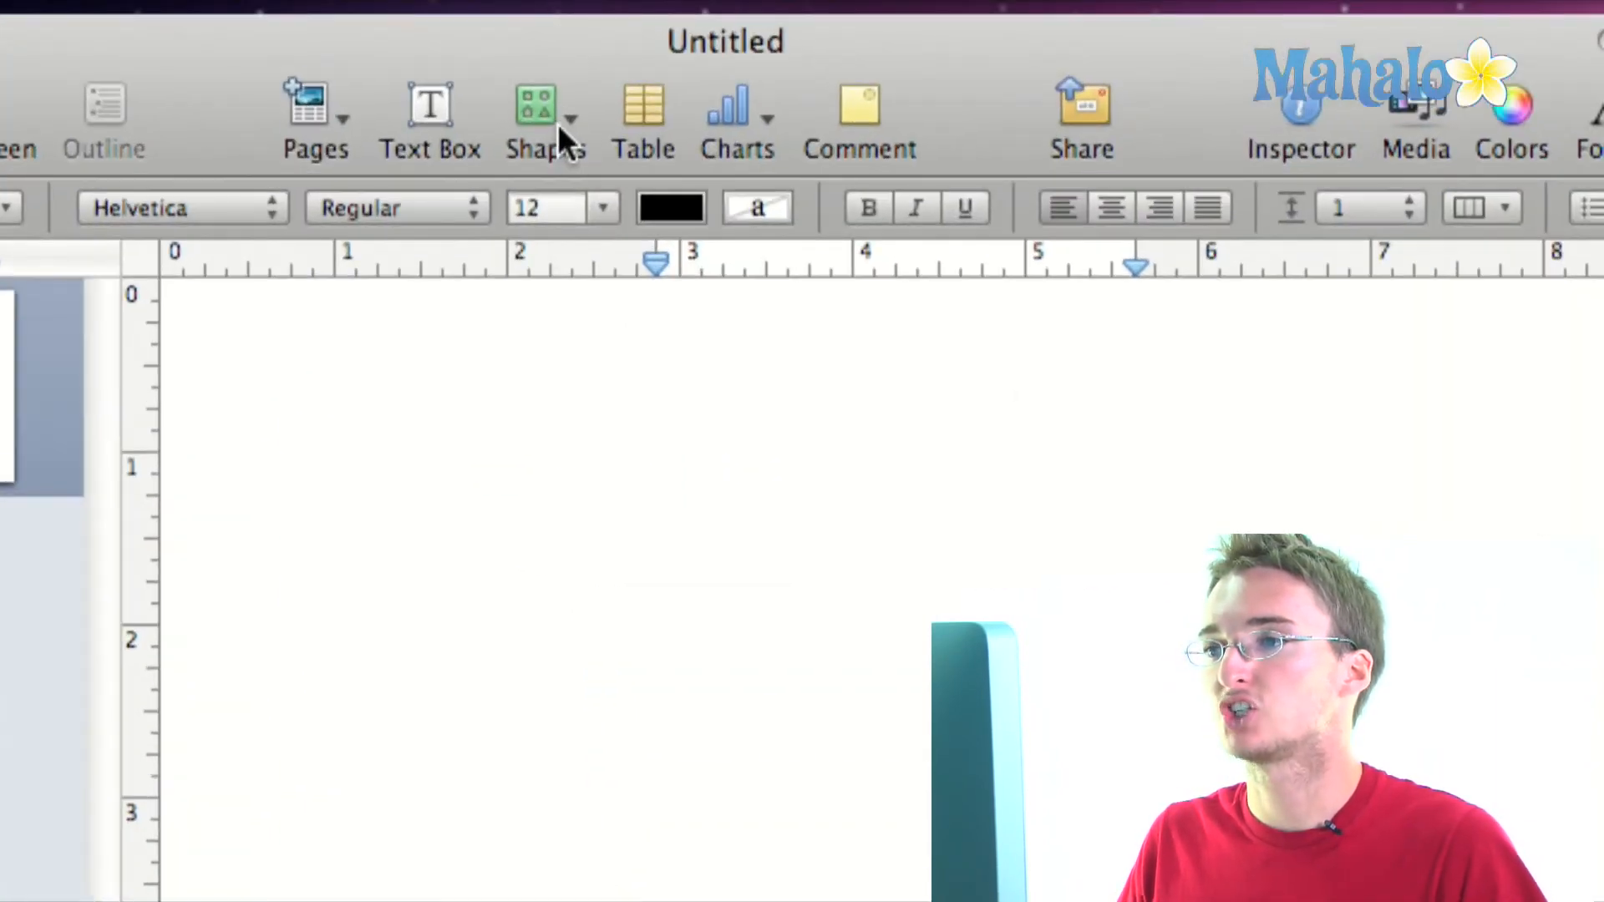
pyautogui.moveTo(544, 118)
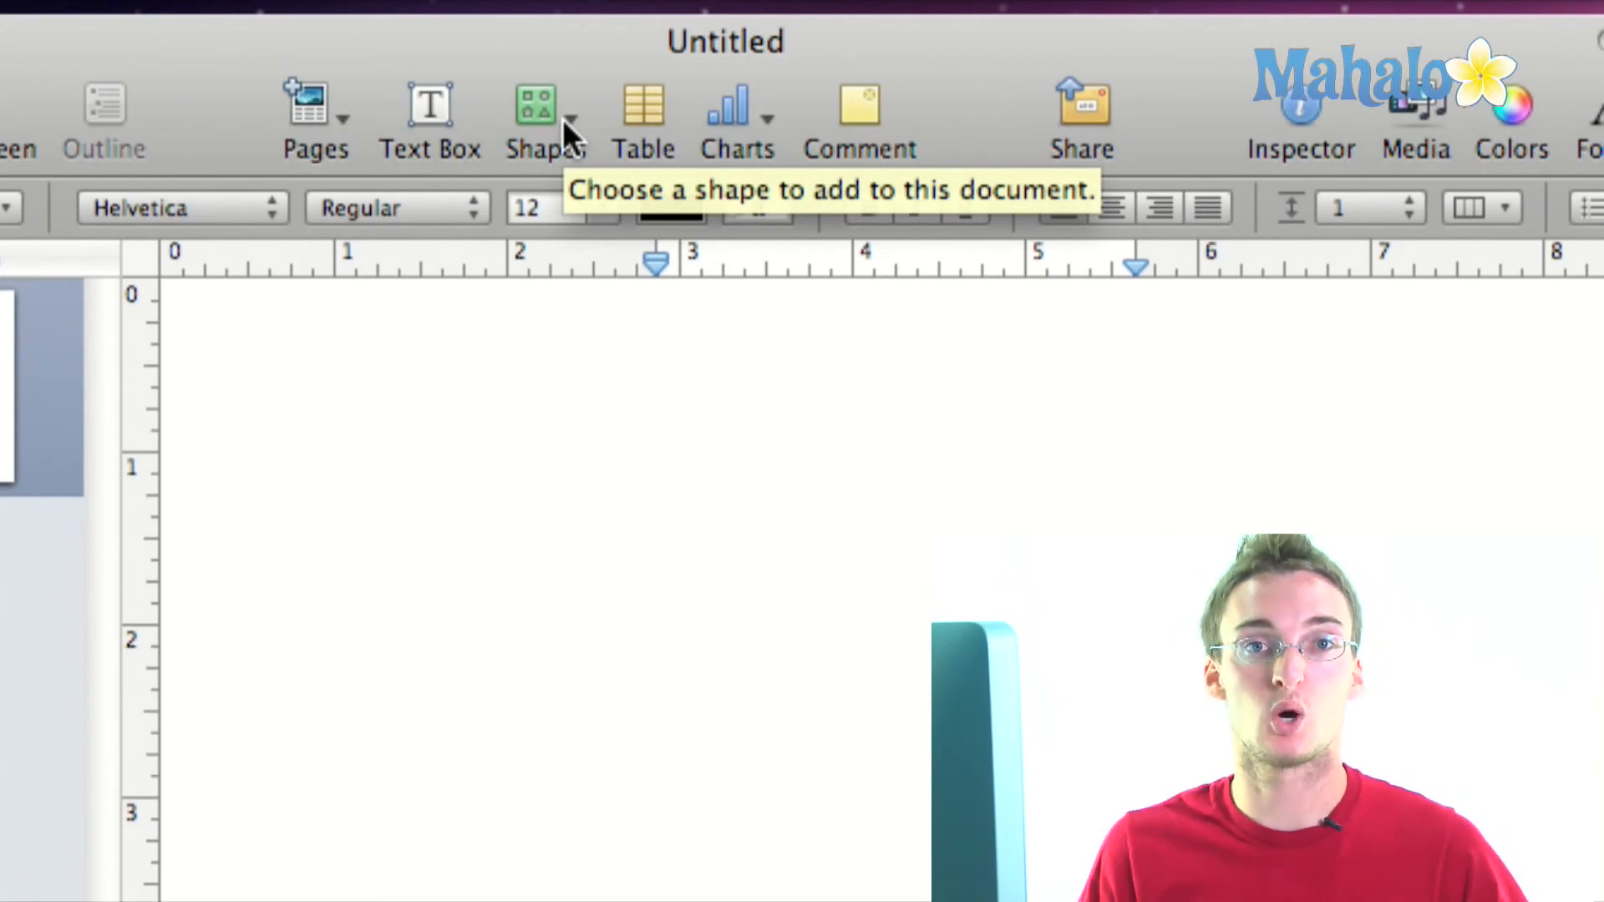
# Step: Insert a table below the text box's text
pyautogui.click(533, 102)
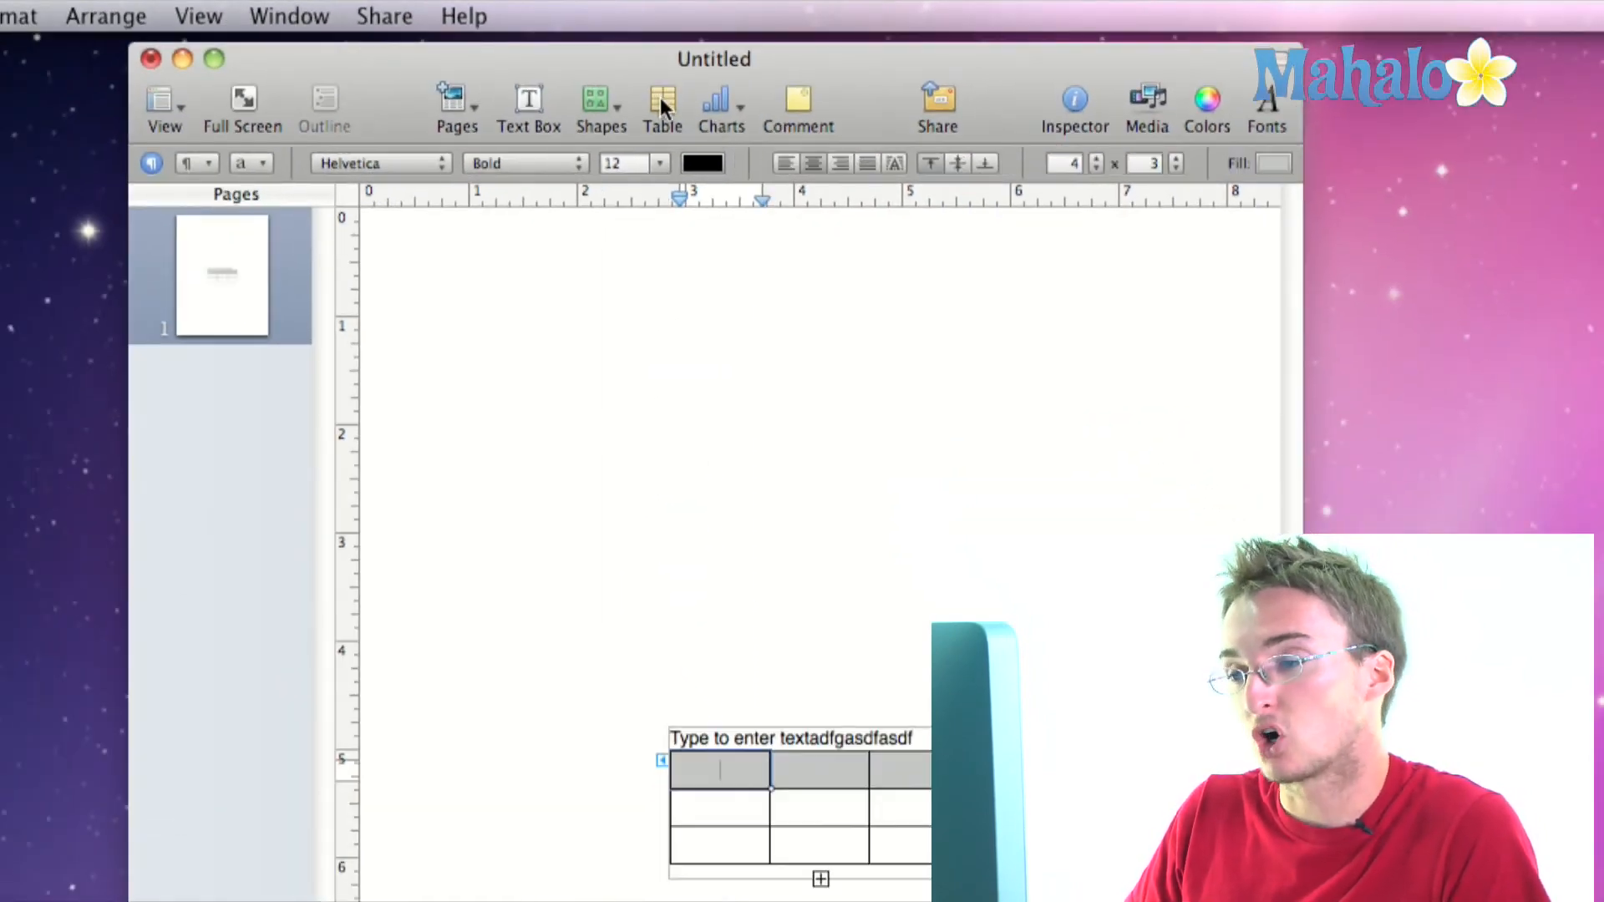
pyautogui.moveTo(854, 765)
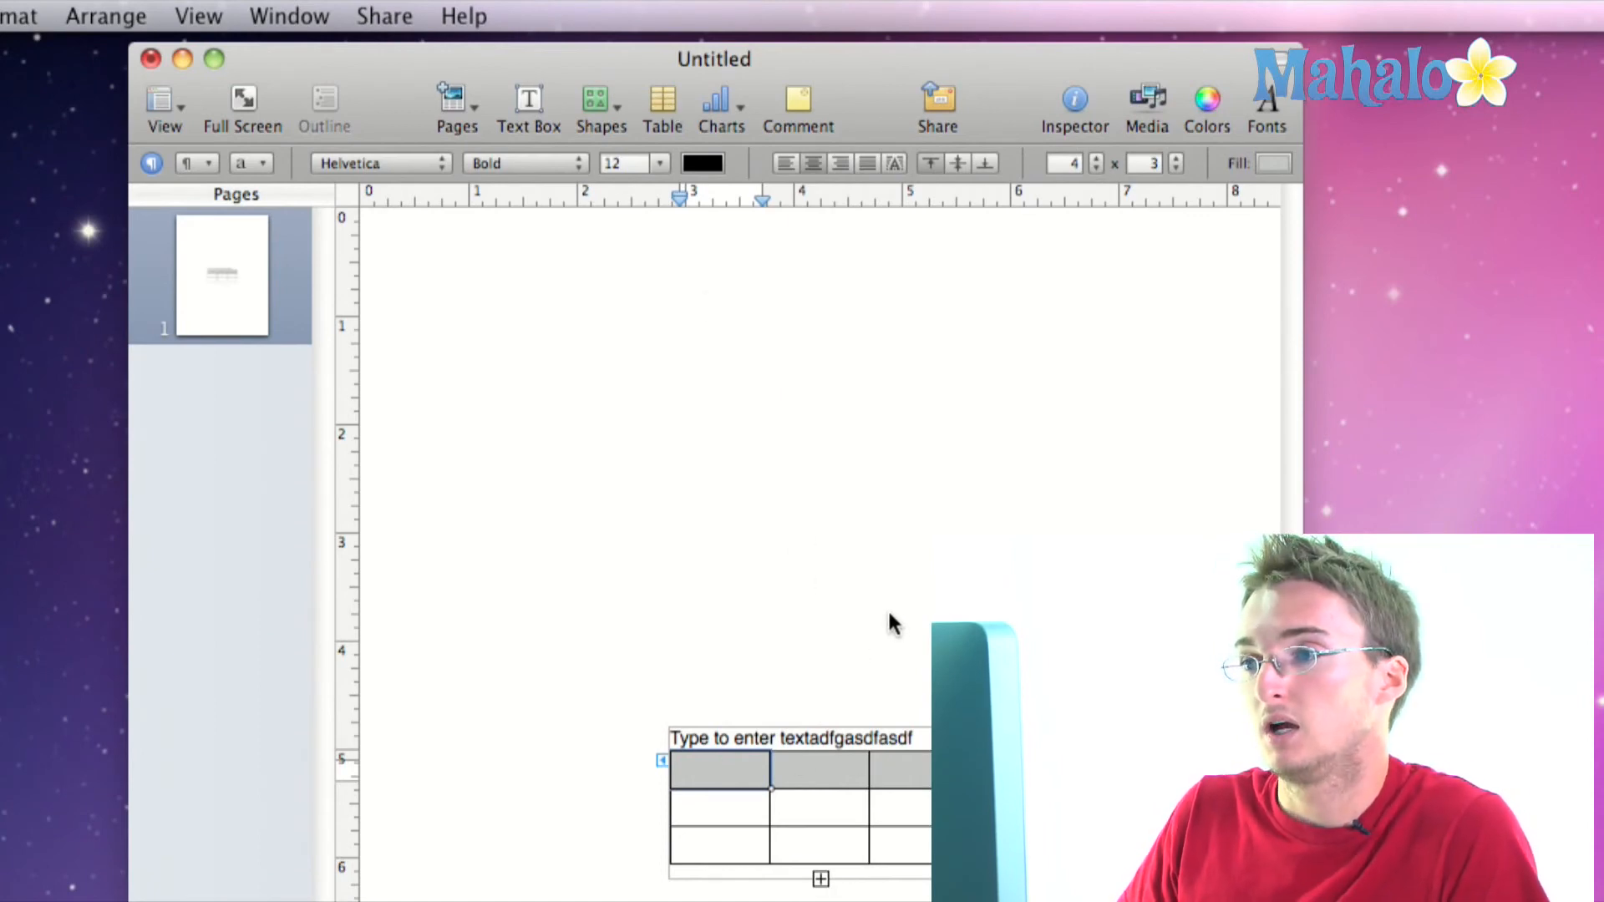
pyautogui.moveTo(796, 798)
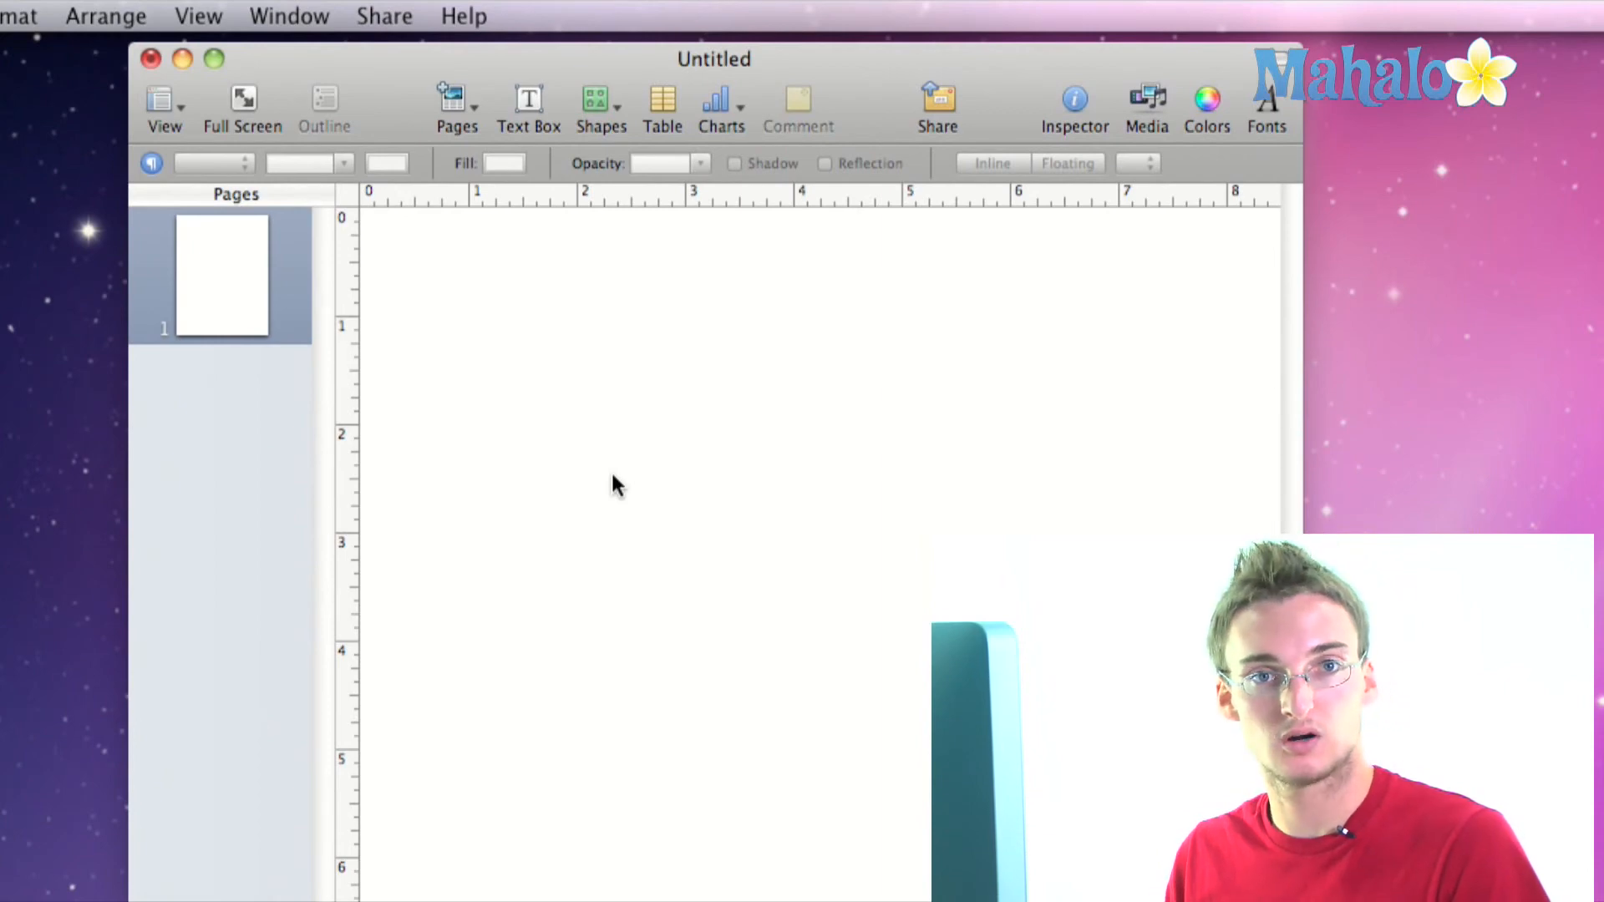
pyautogui.moveTo(735, 112)
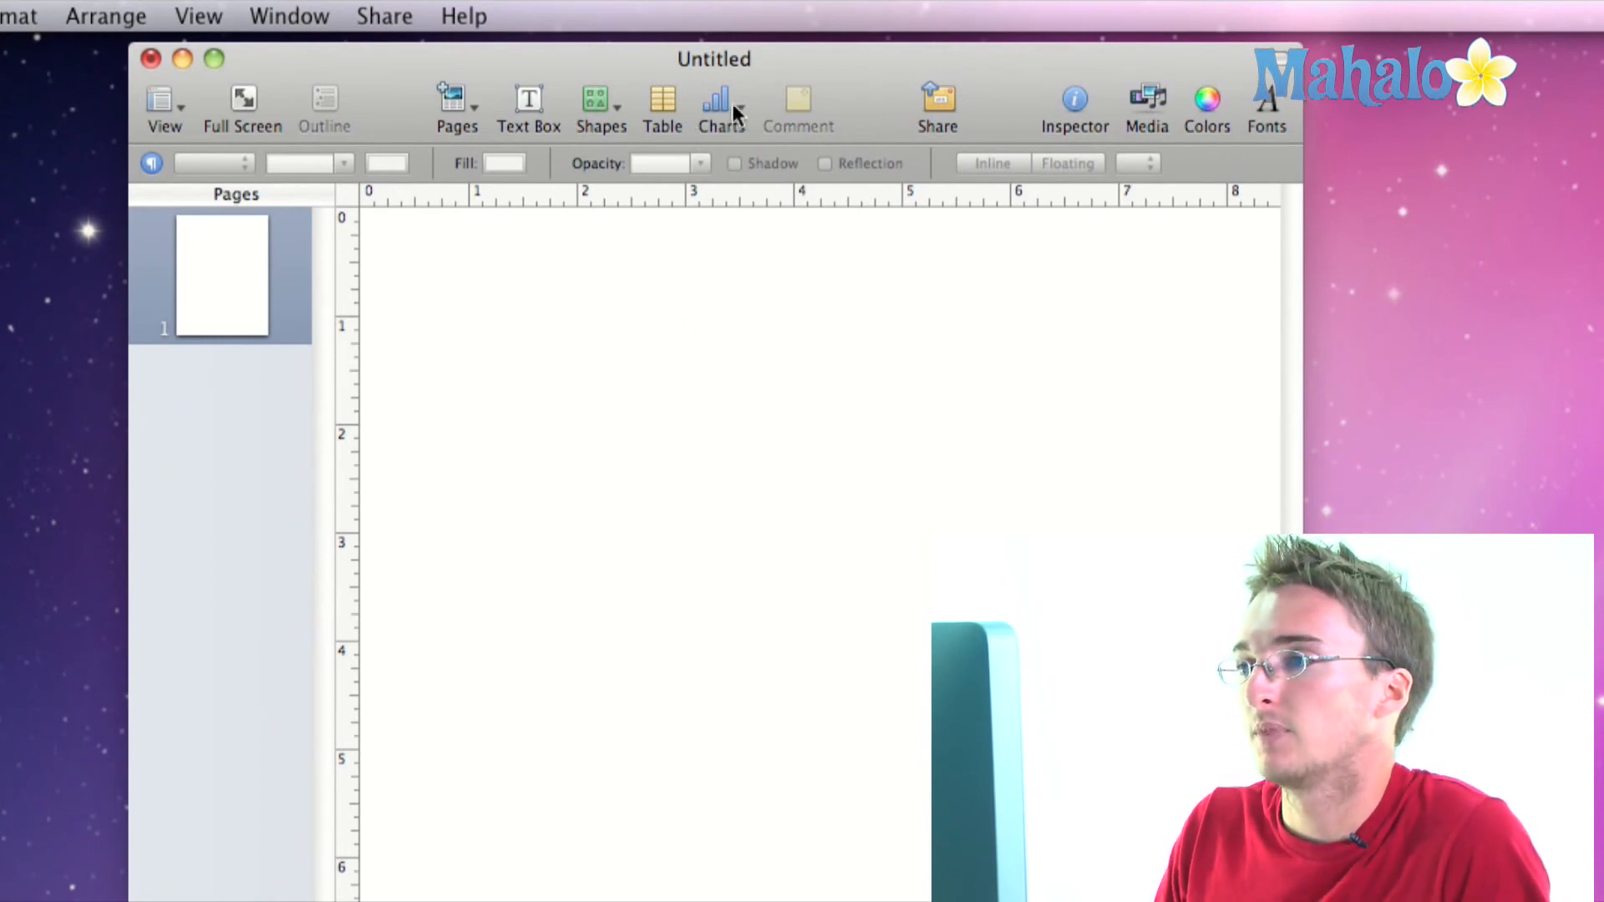
pyautogui.click(718, 108)
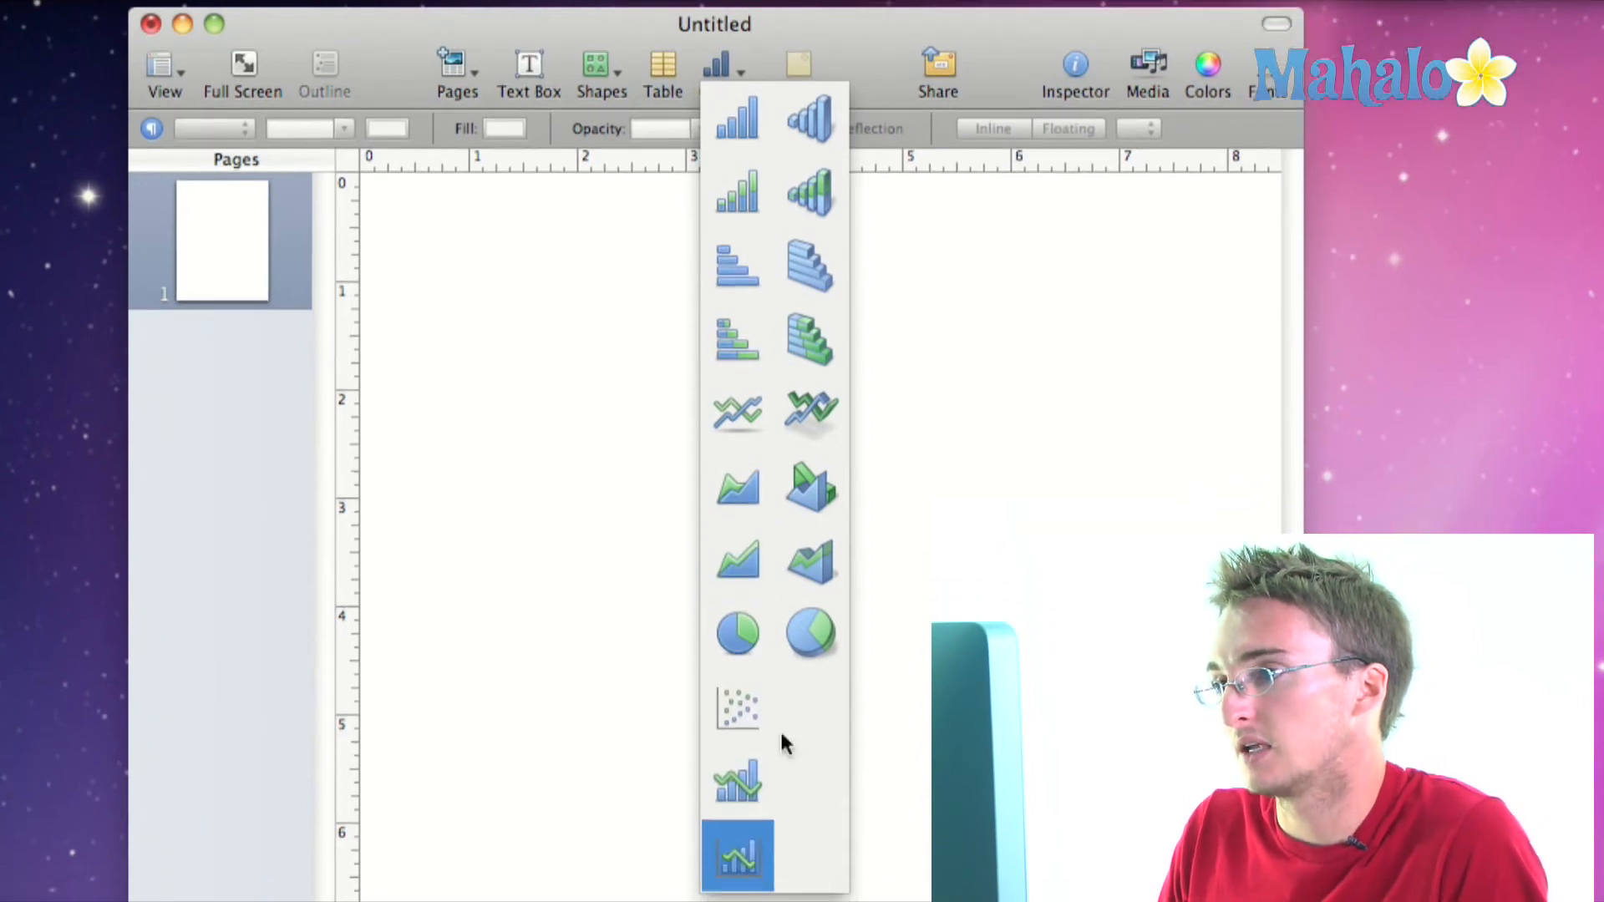
pyautogui.click(717, 67)
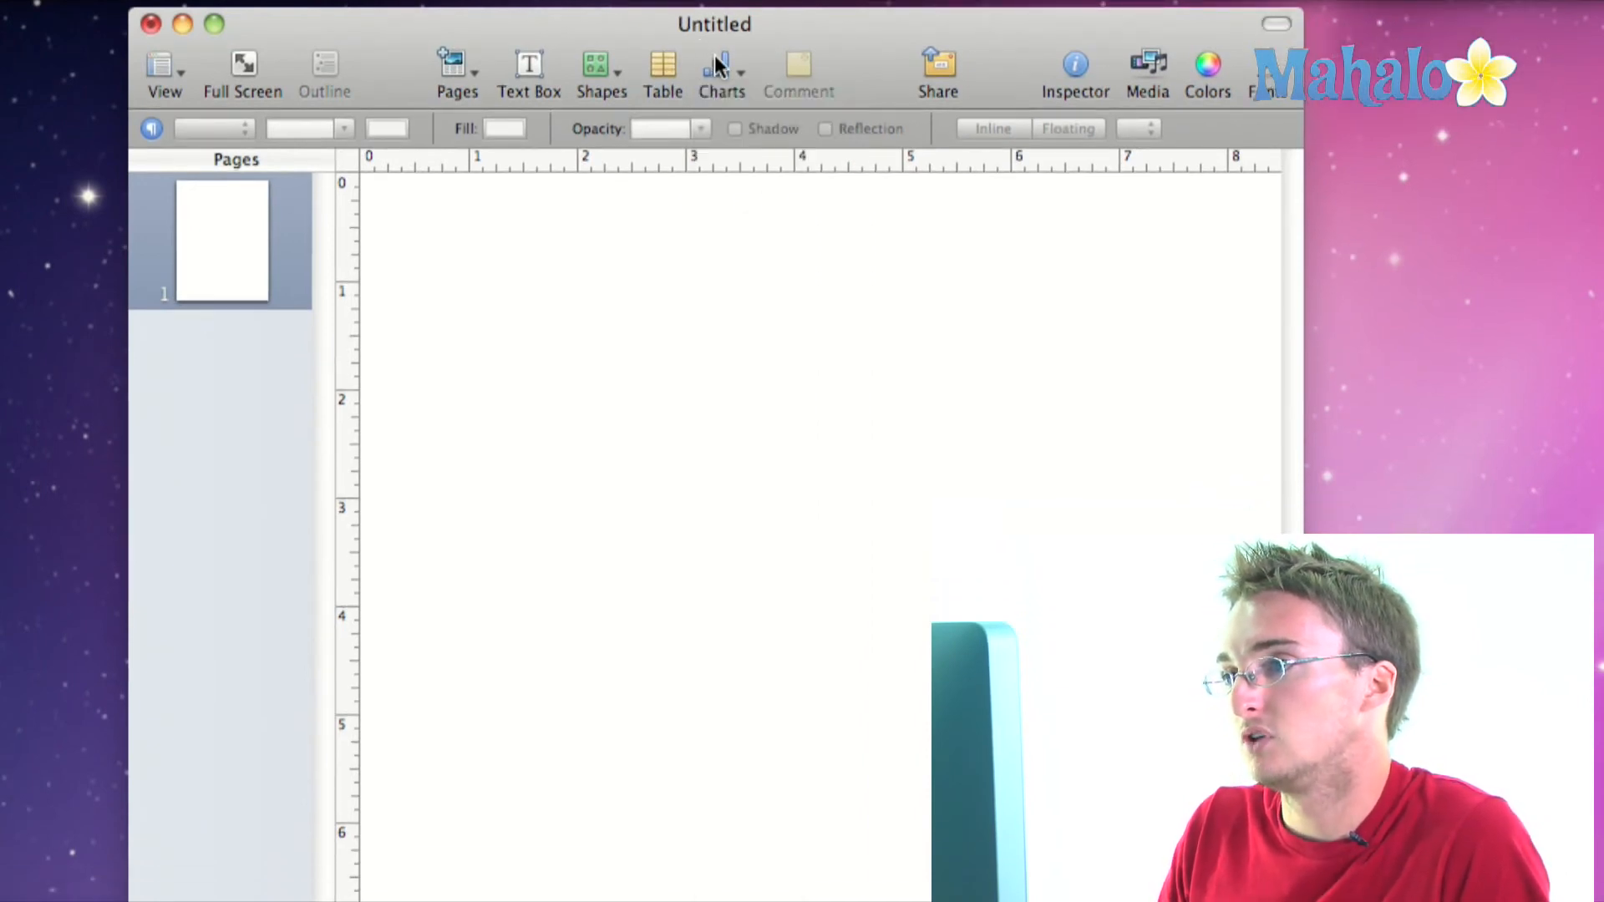
pyautogui.moveTo(696, 440)
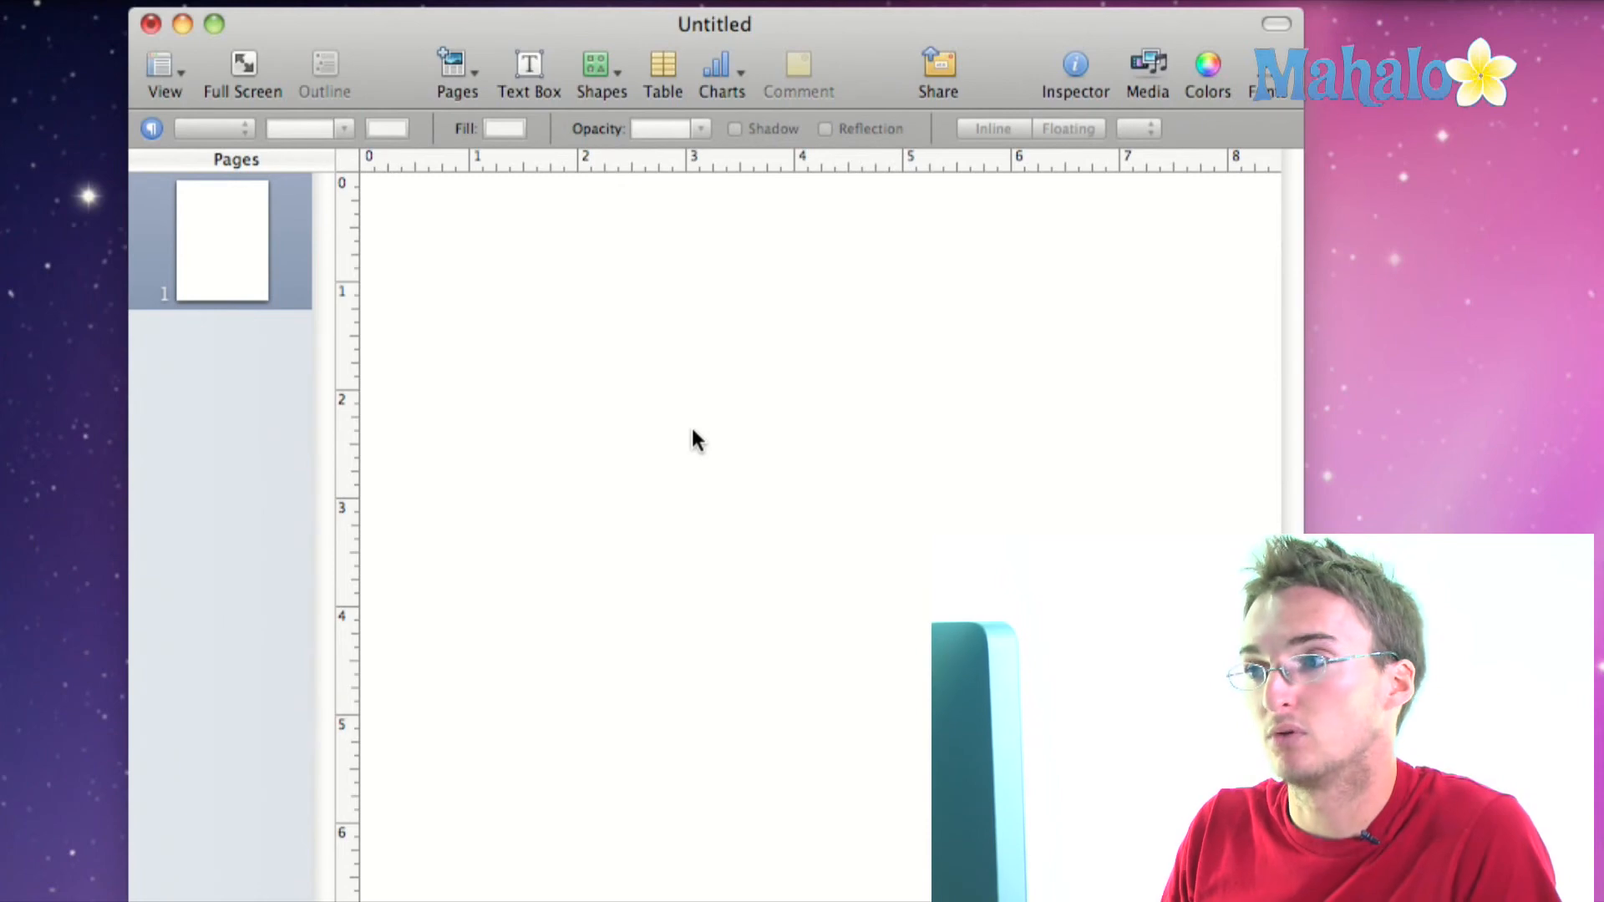
pyautogui.moveTo(752, 372)
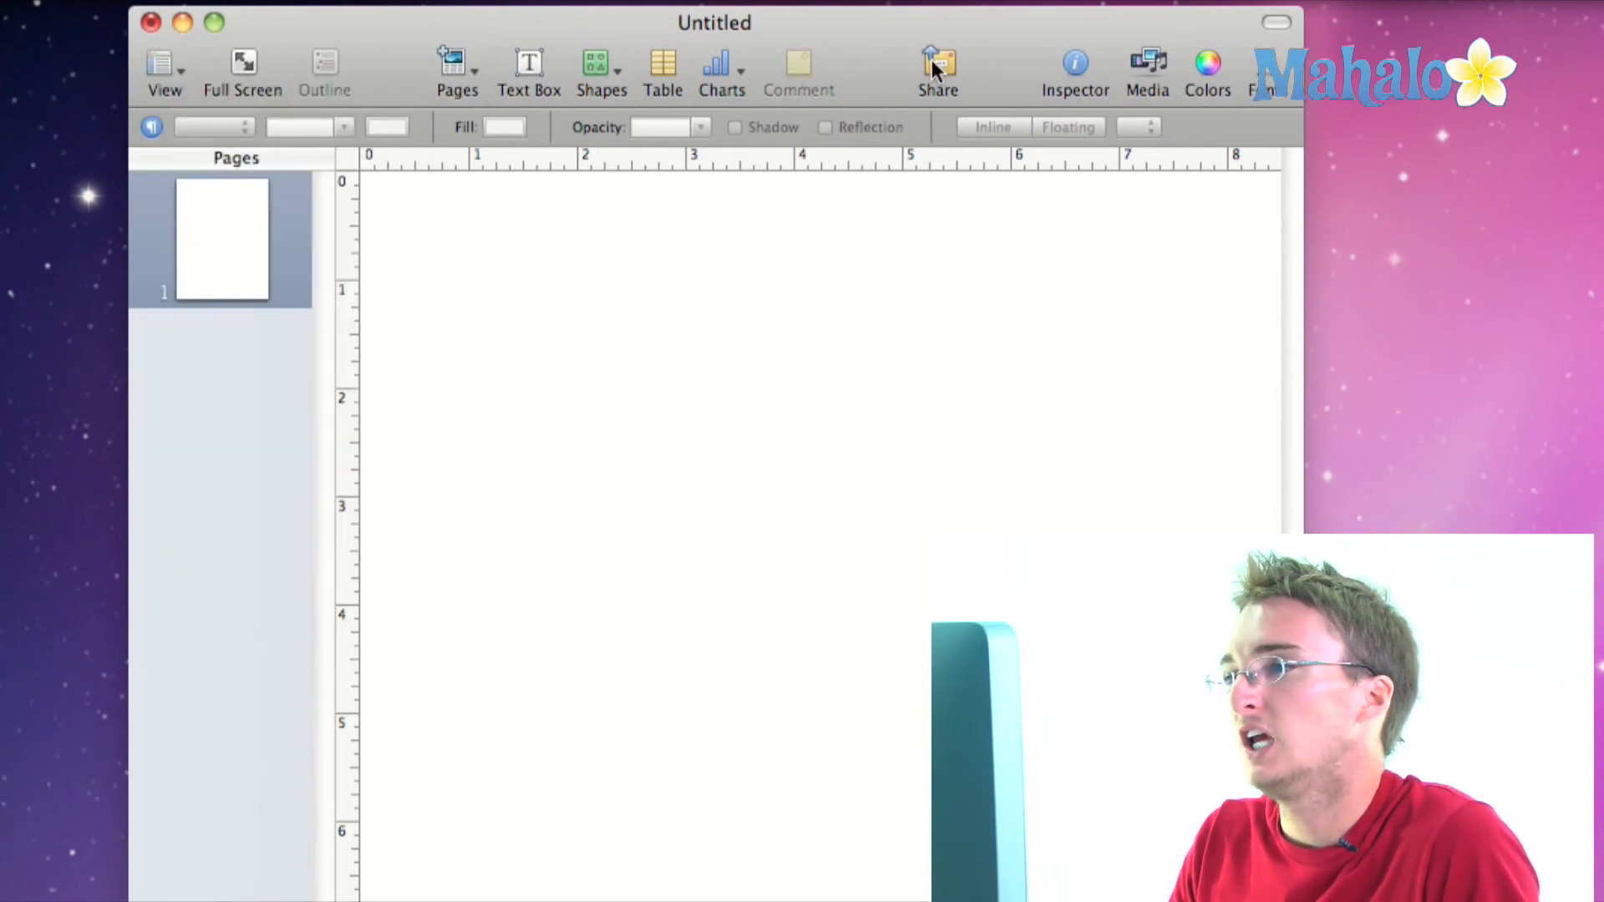
pyautogui.moveTo(936, 67)
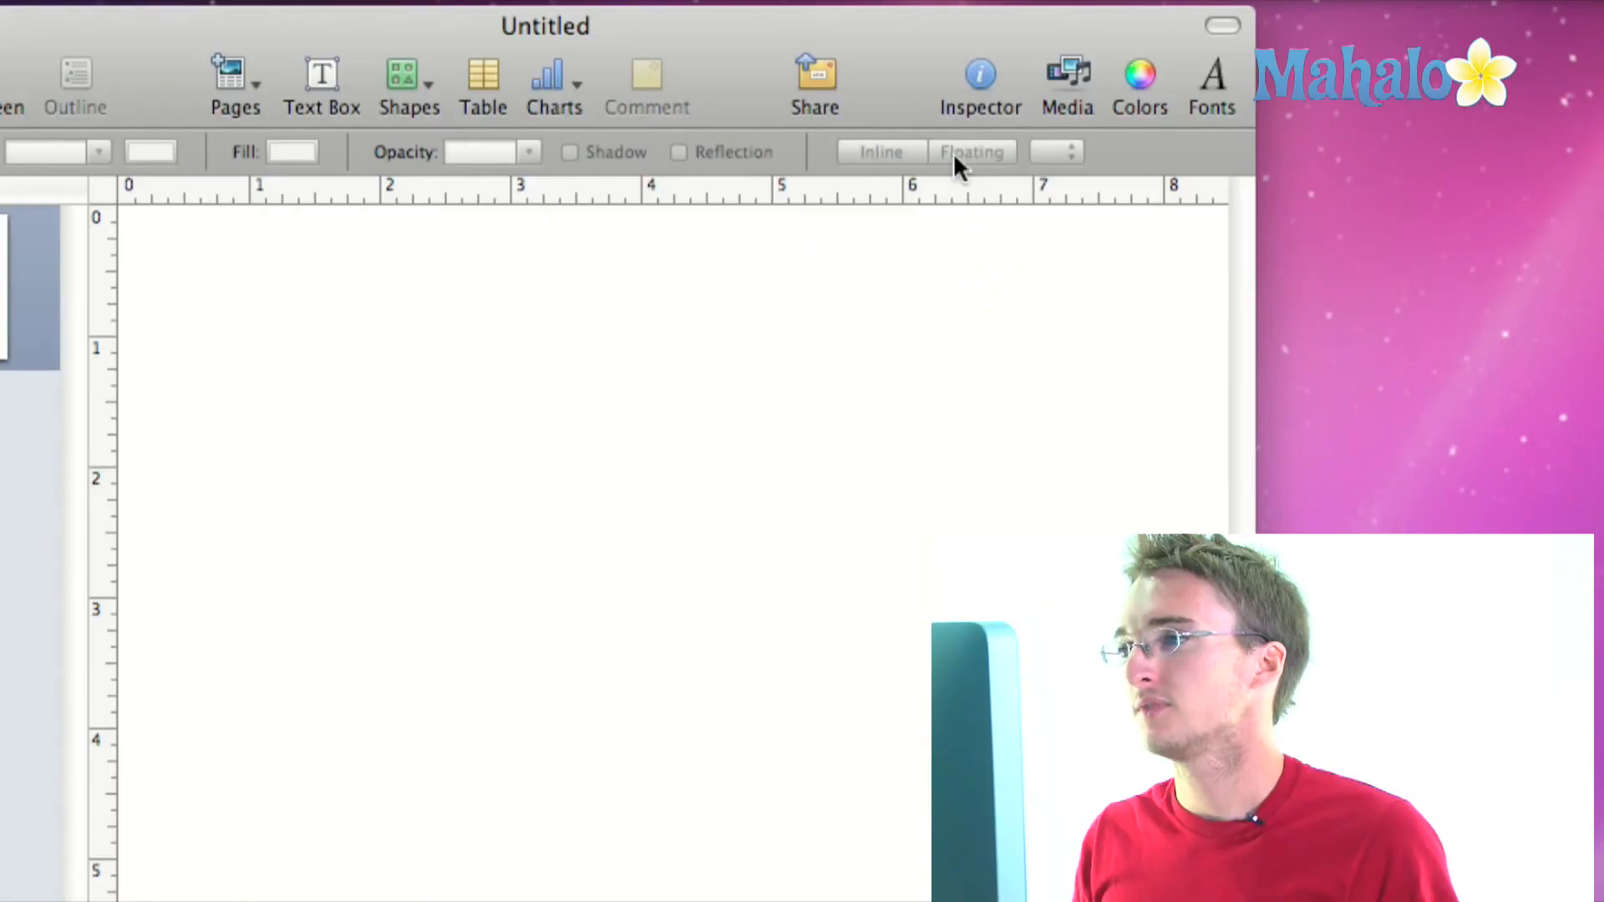
pyautogui.click(976, 76)
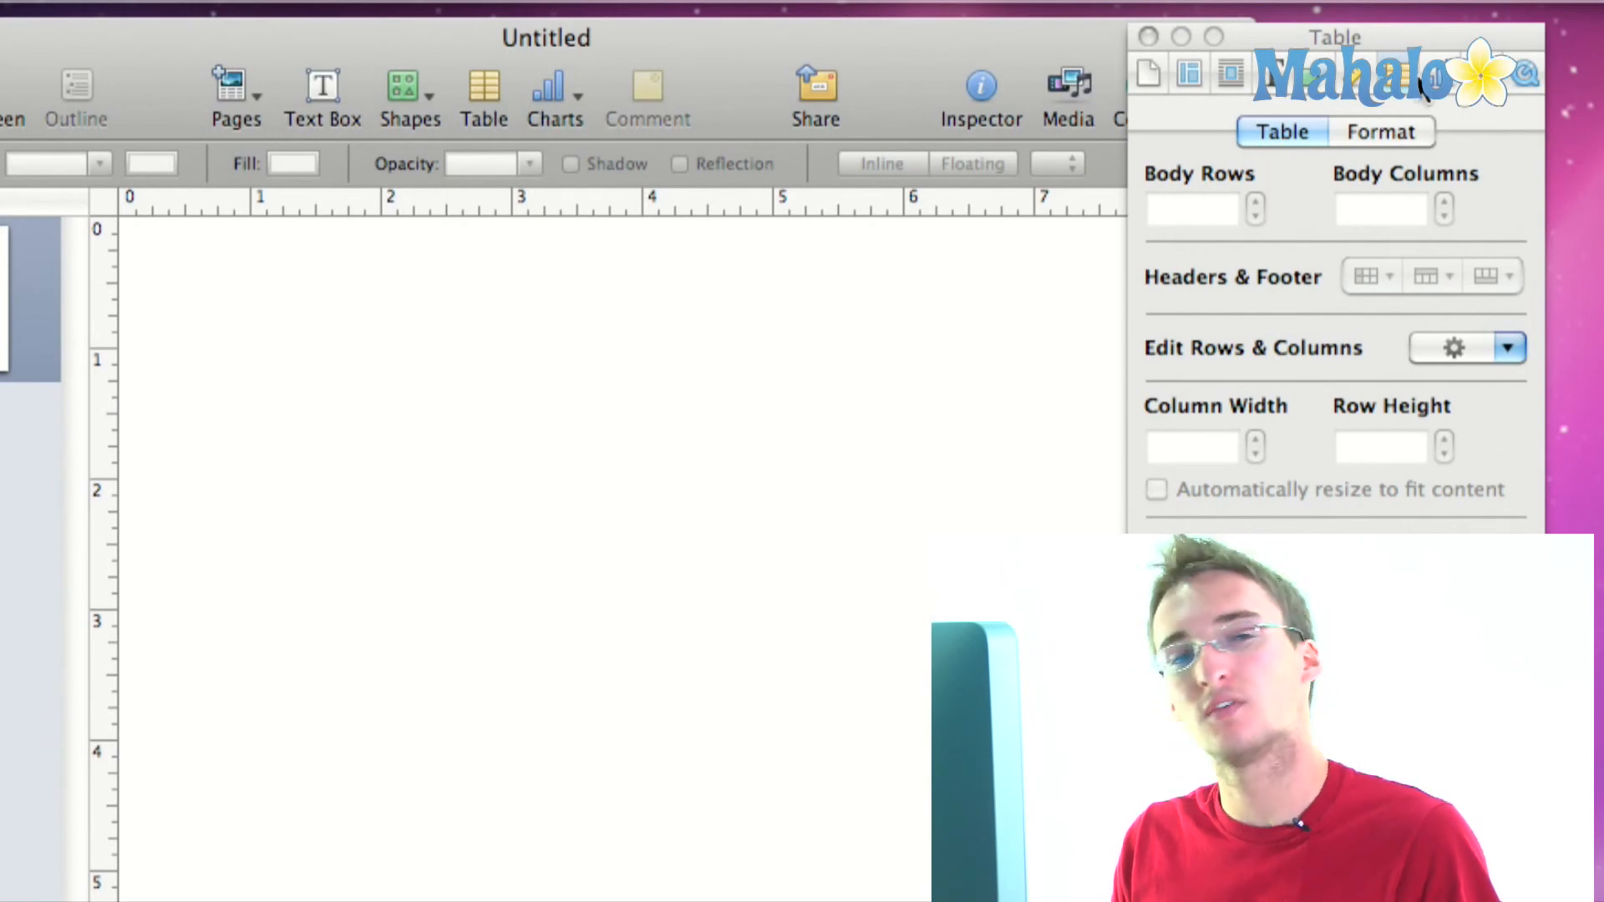
pyautogui.moveTo(1227, 73)
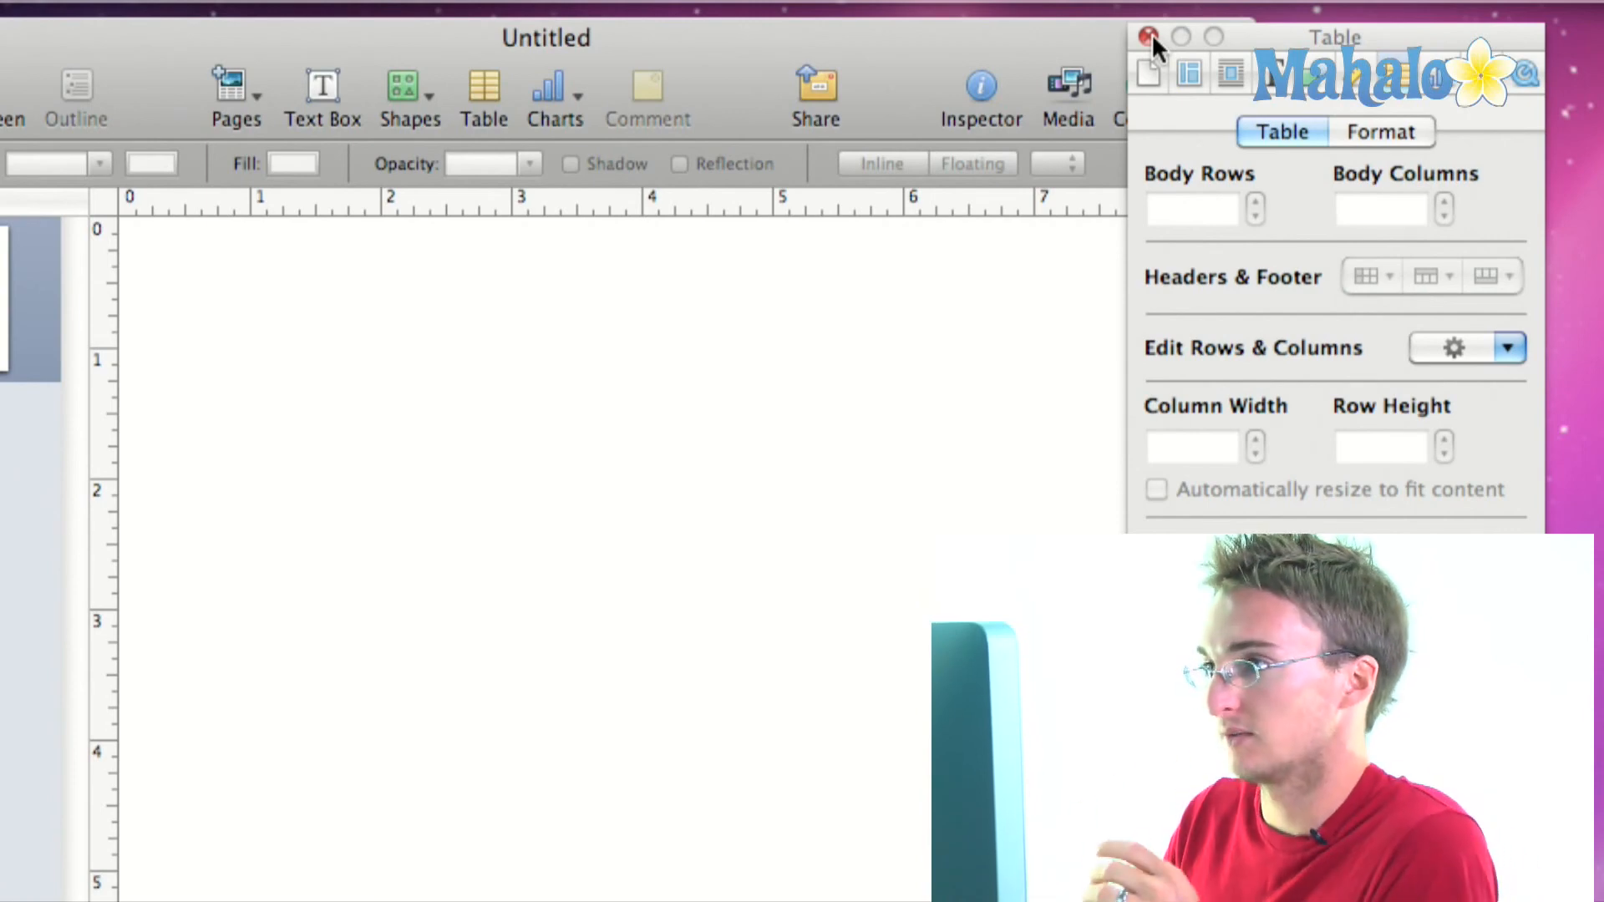
pyautogui.click(1148, 37)
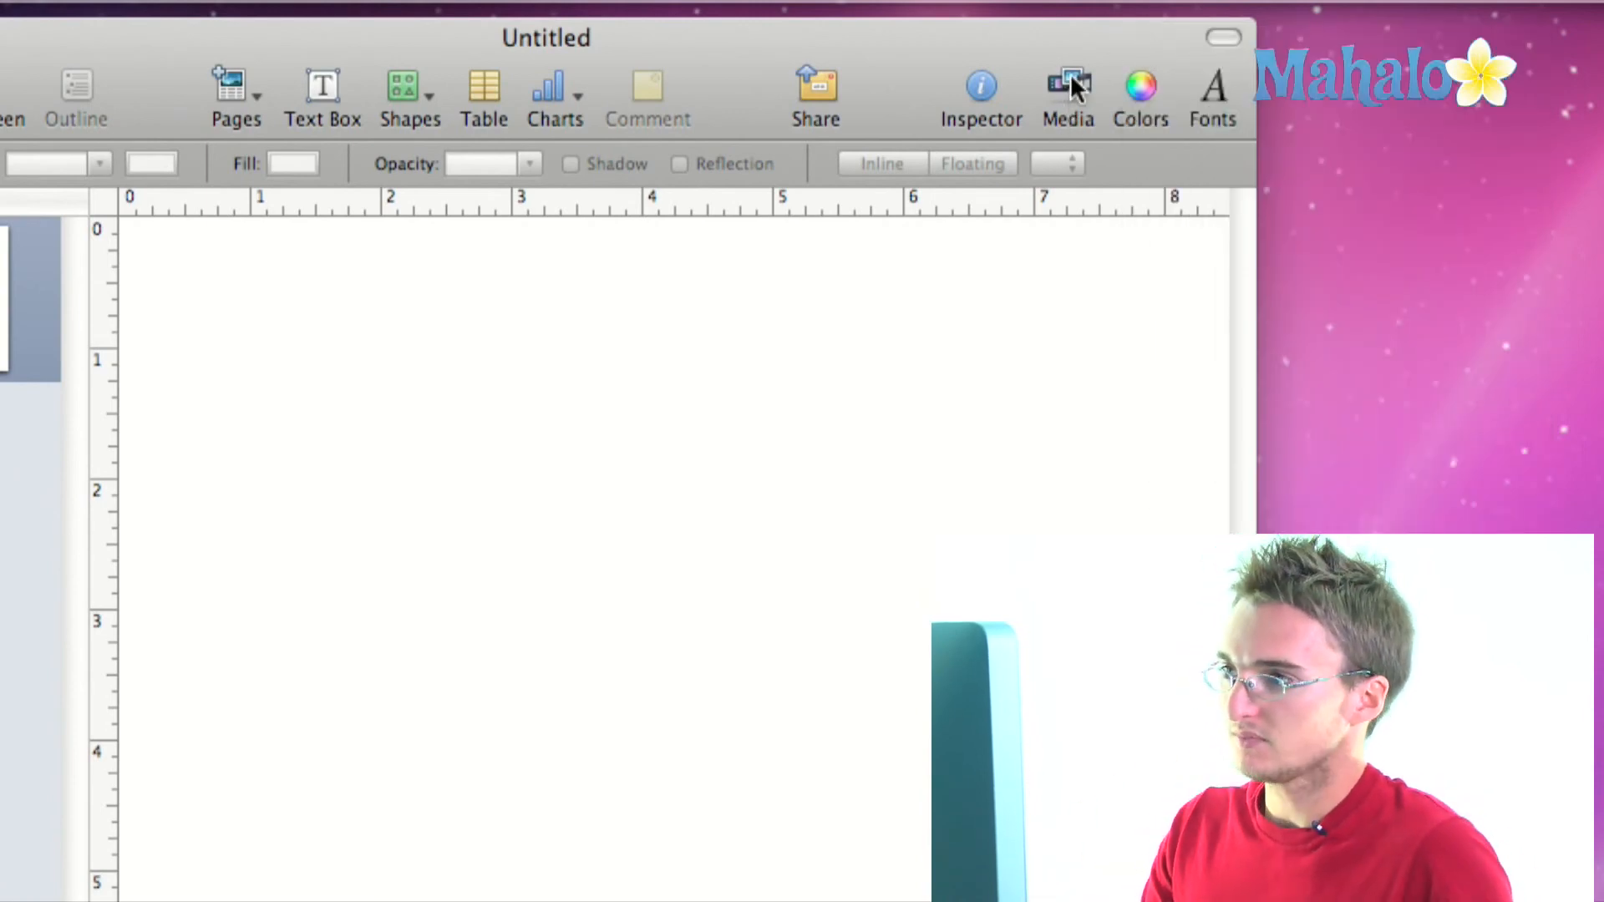
pyautogui.moveTo(1068, 87)
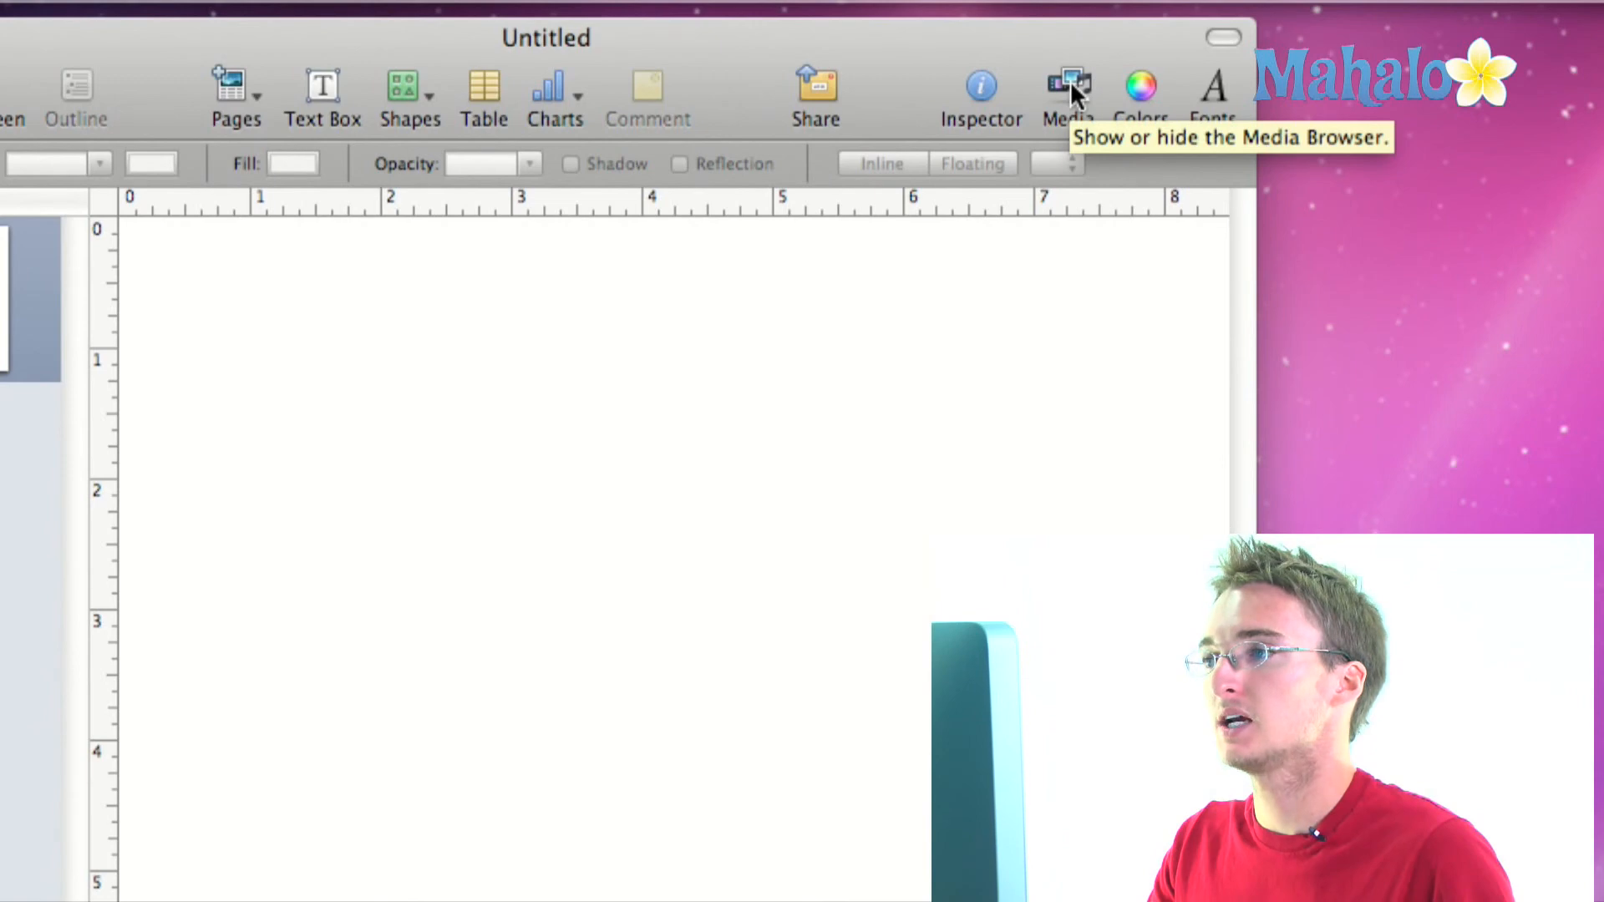
# Step: Open the Media Browser of iPhoto photos, then close it
pyautogui.click(1070, 86)
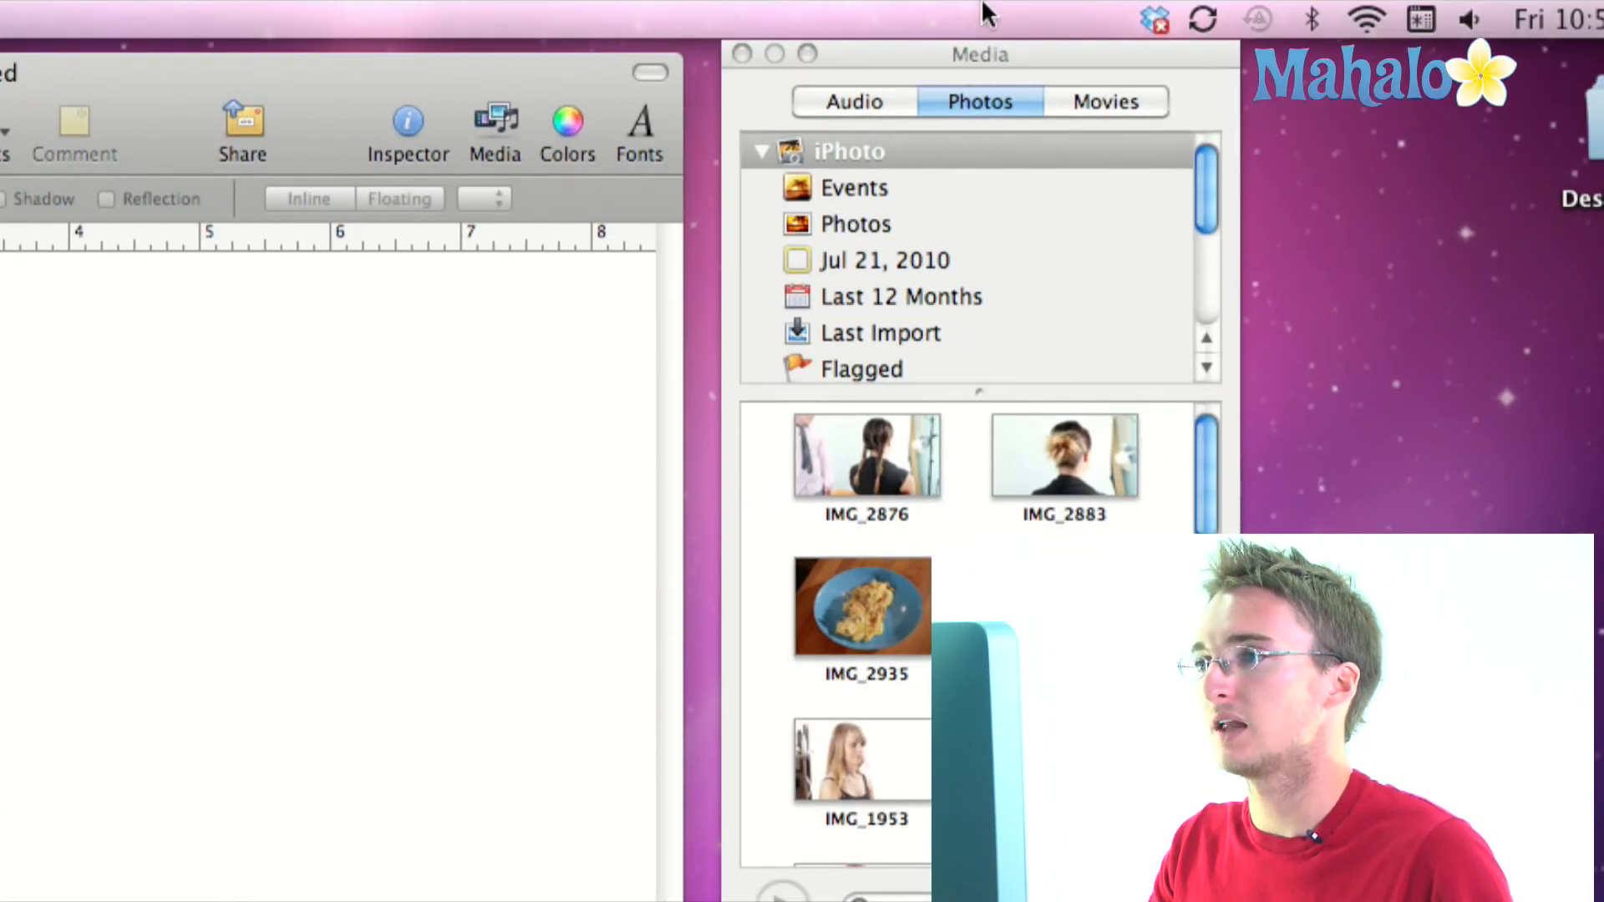
pyautogui.moveTo(941, 179)
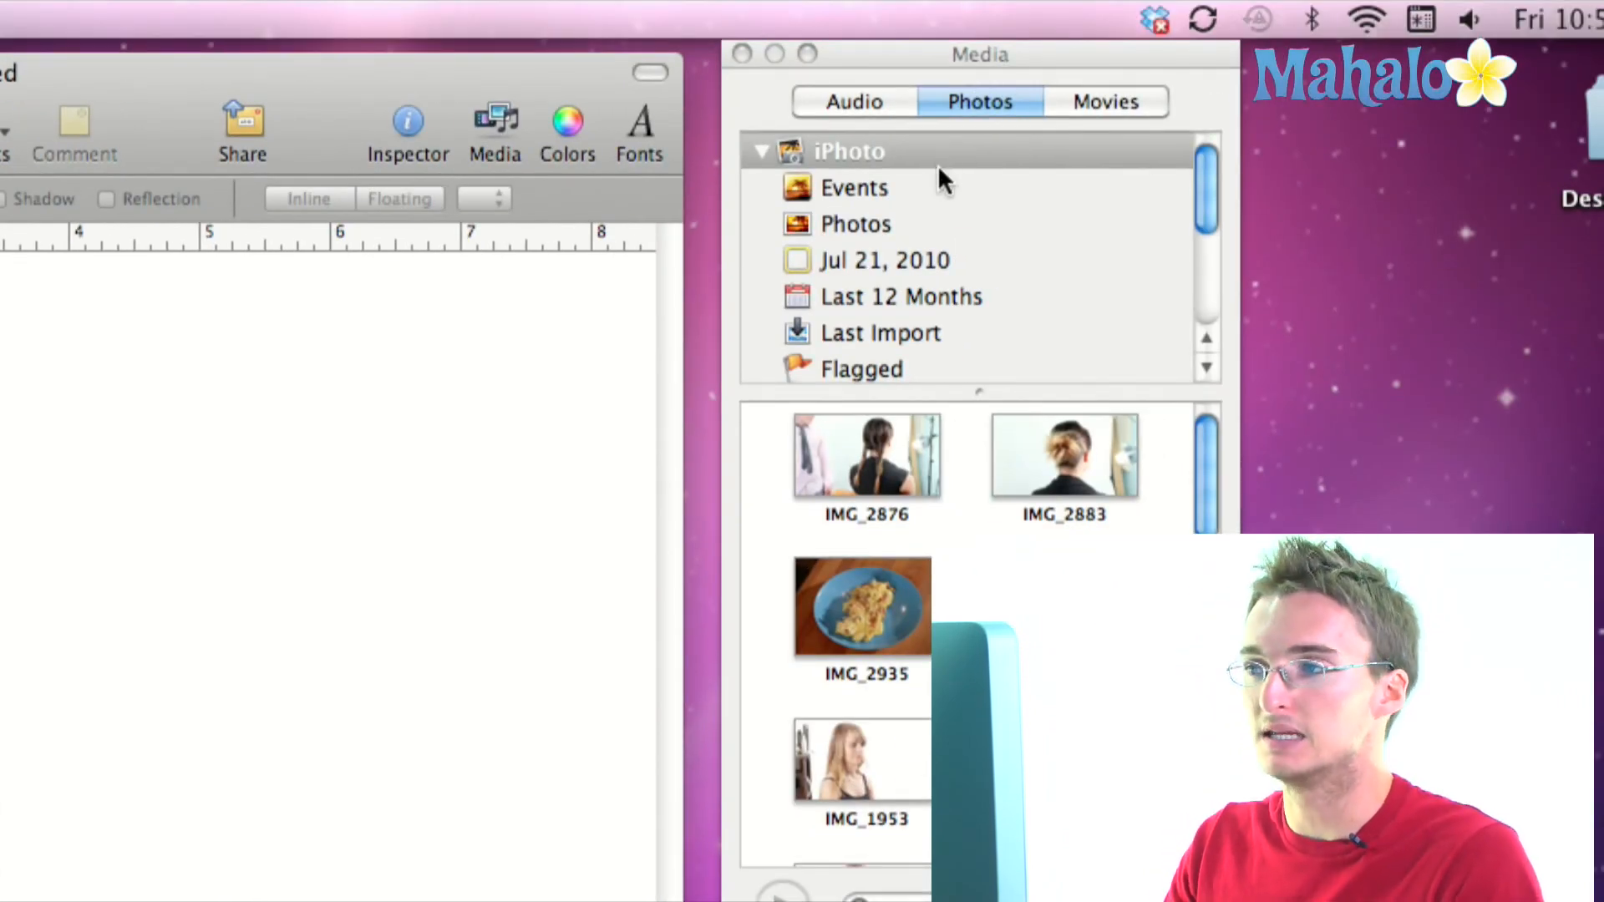
pyautogui.moveTo(960, 118)
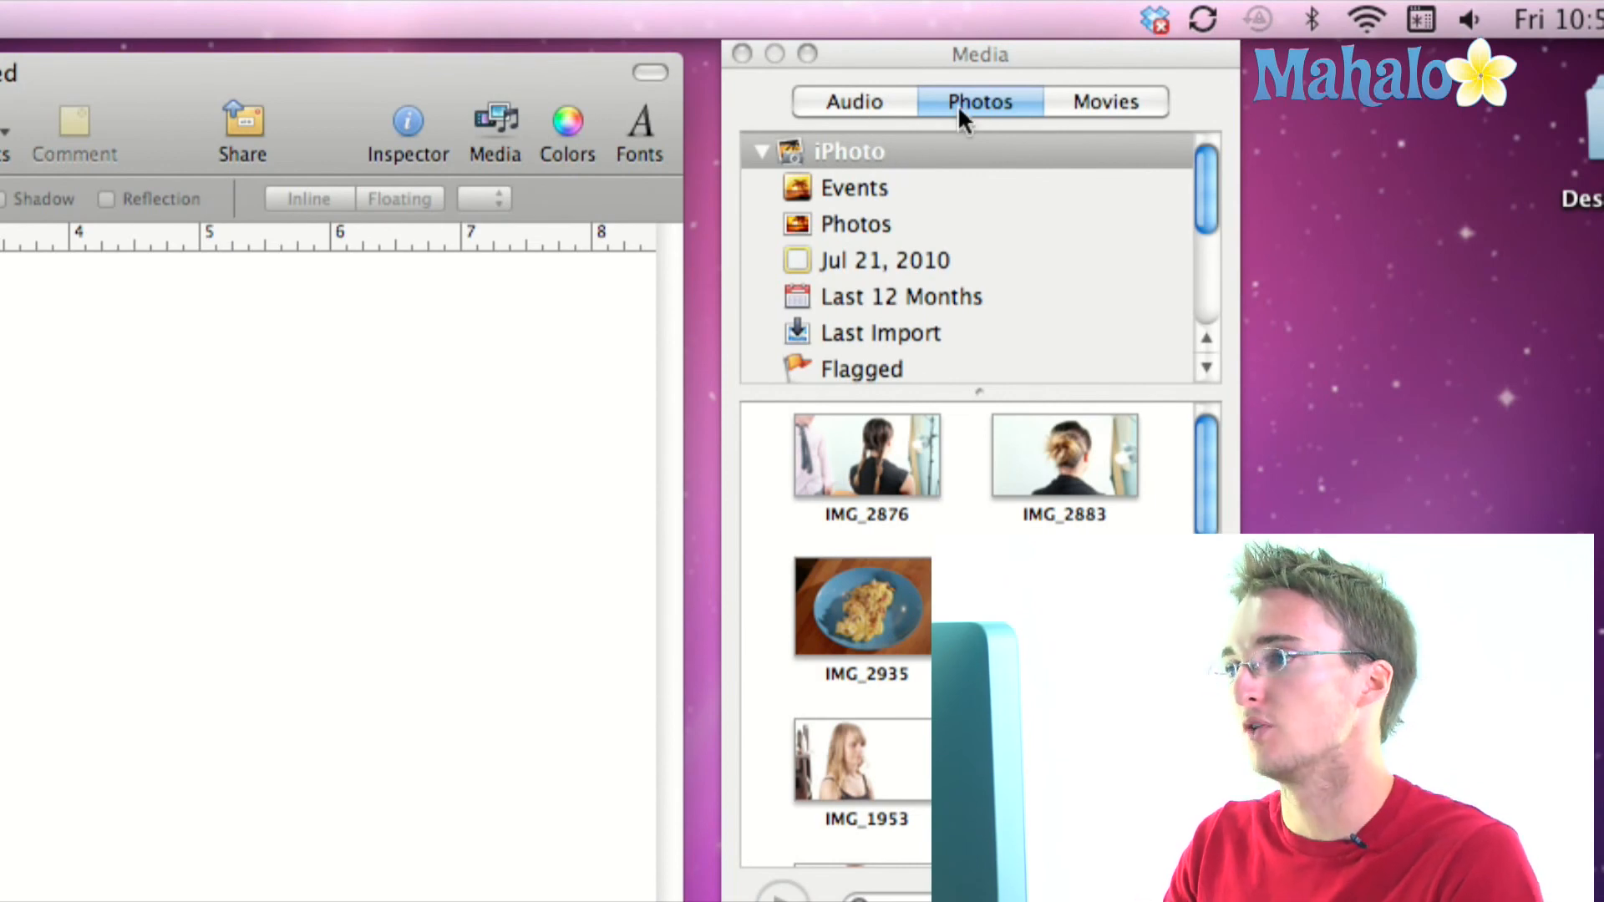
pyautogui.moveTo(990, 235)
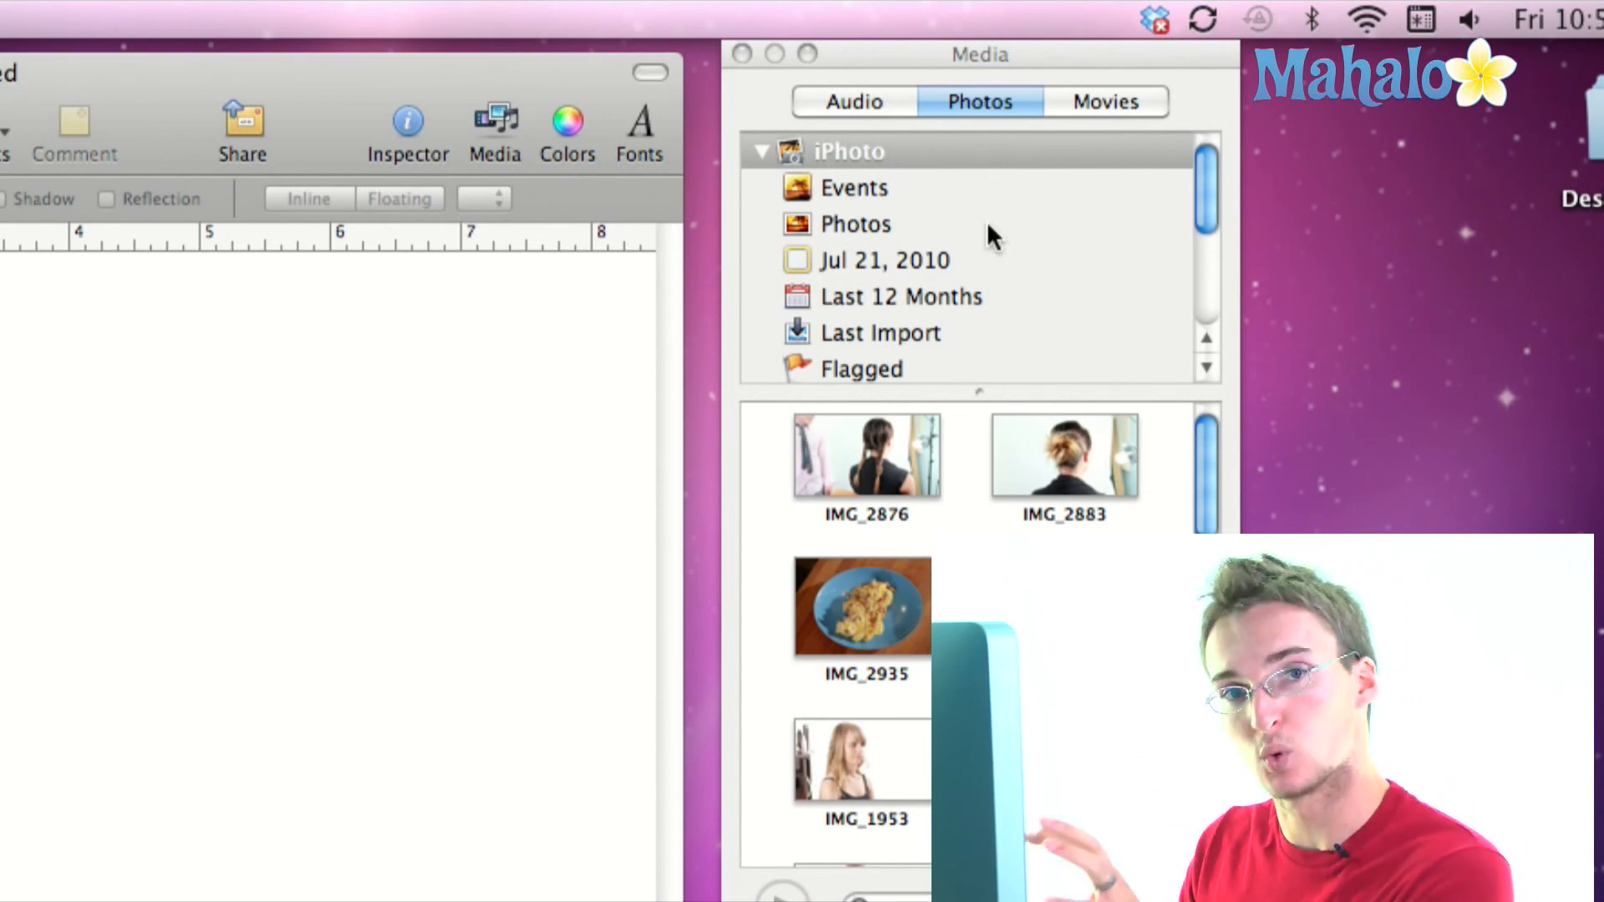
pyautogui.moveTo(818, 151)
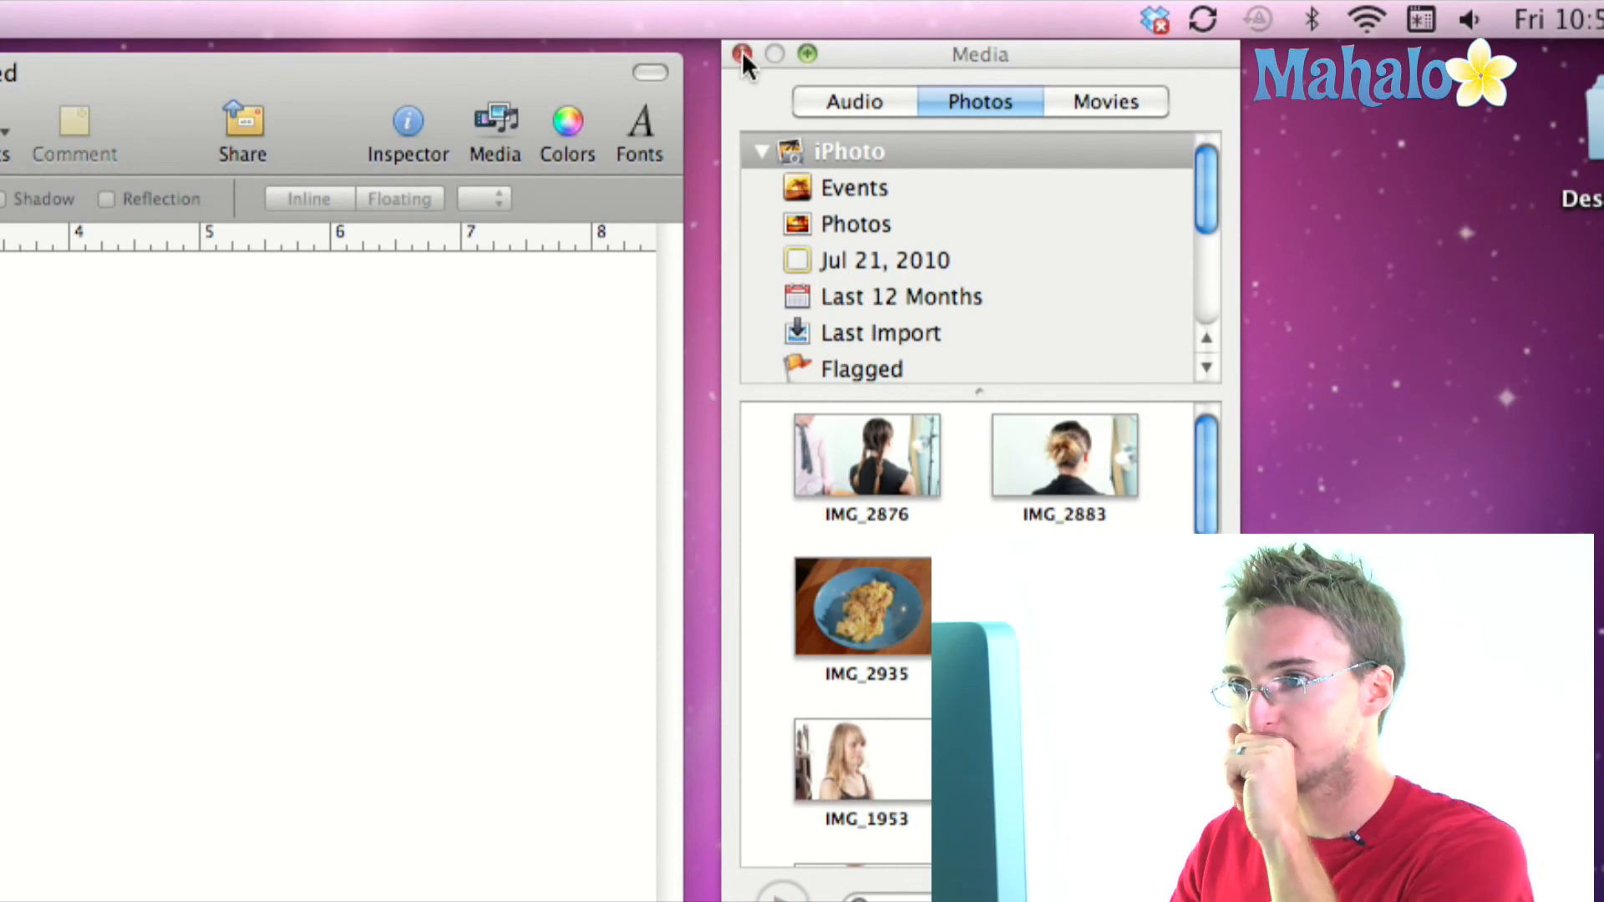
pyautogui.click(741, 54)
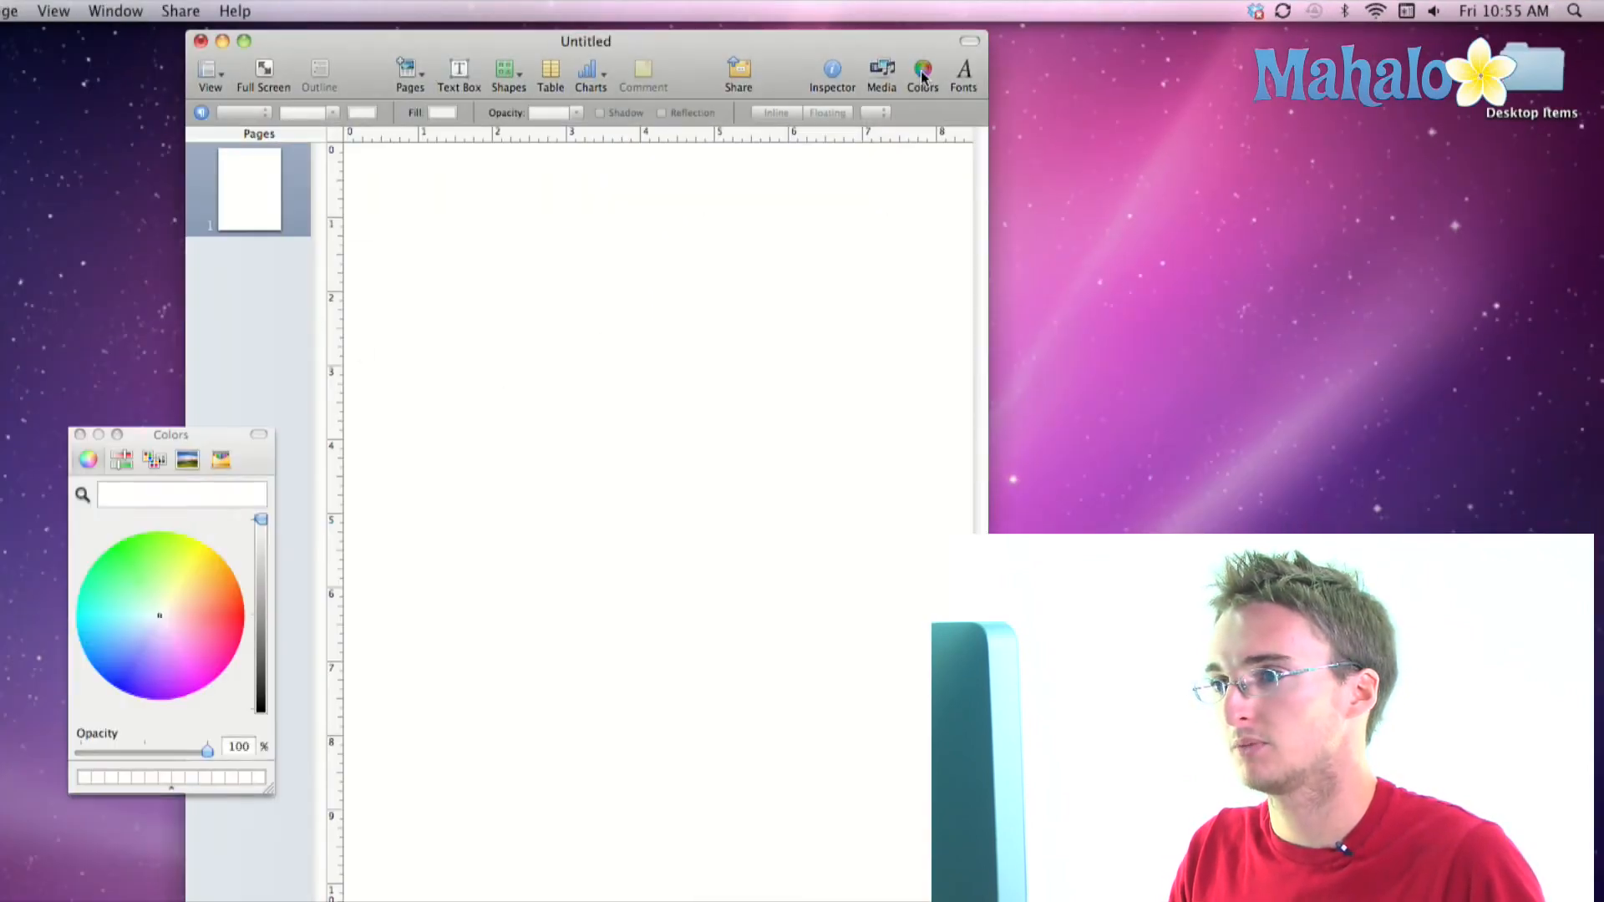
# Step: Move the Colors window aside, view the spectrum and colour wheel, then close it
pyautogui.moveTo(171, 434); pyautogui.dragTo(626, 380)
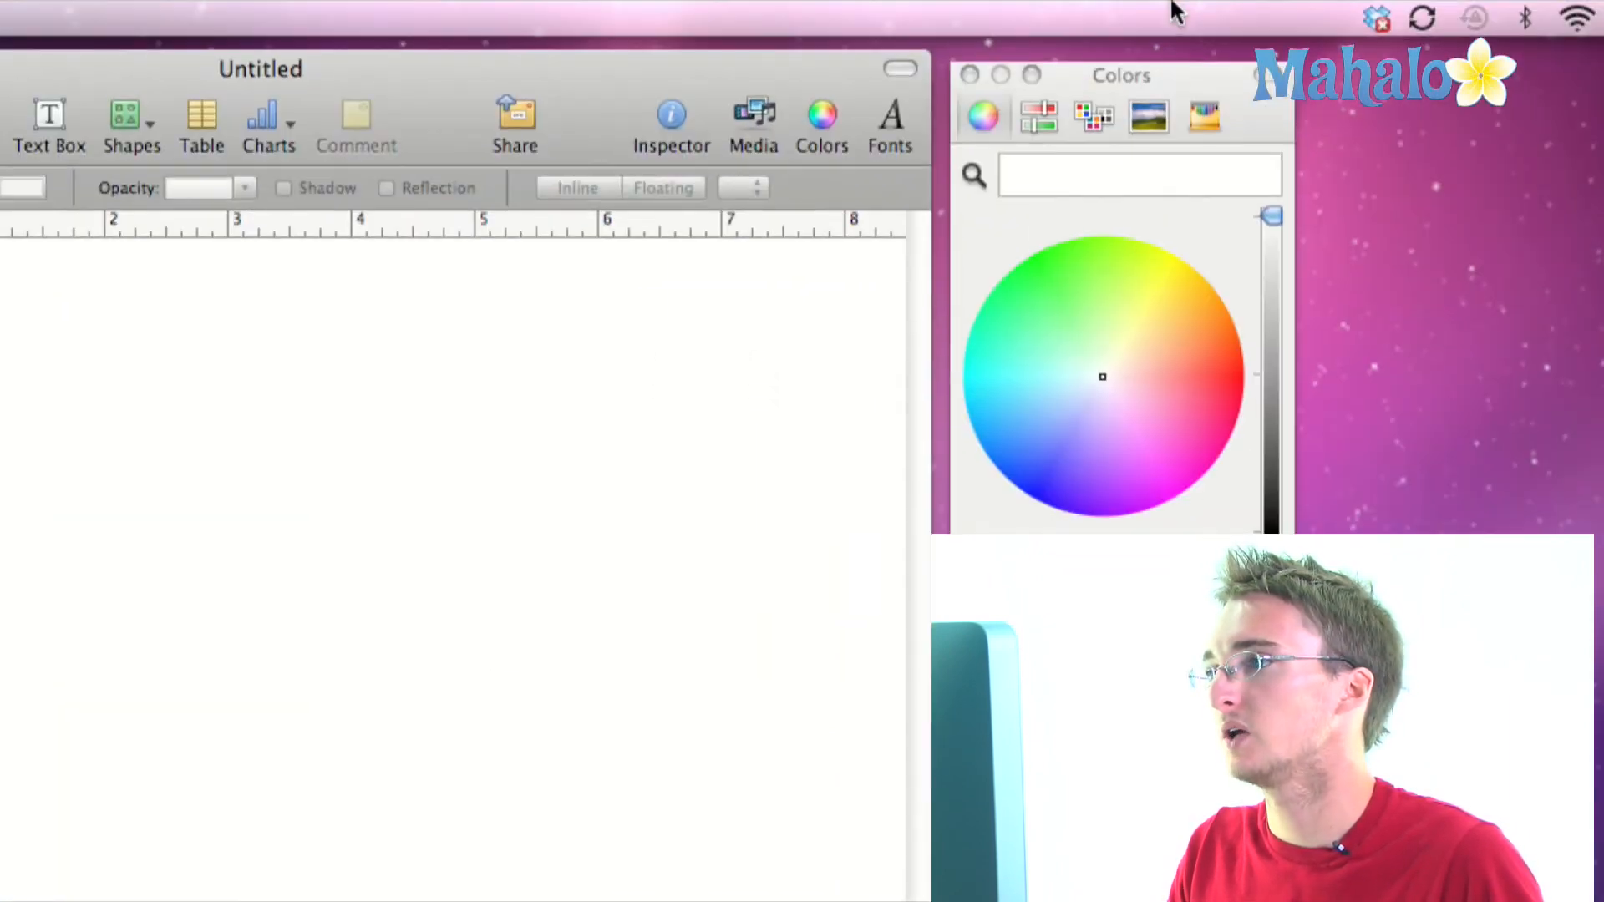
pyautogui.click(1093, 115)
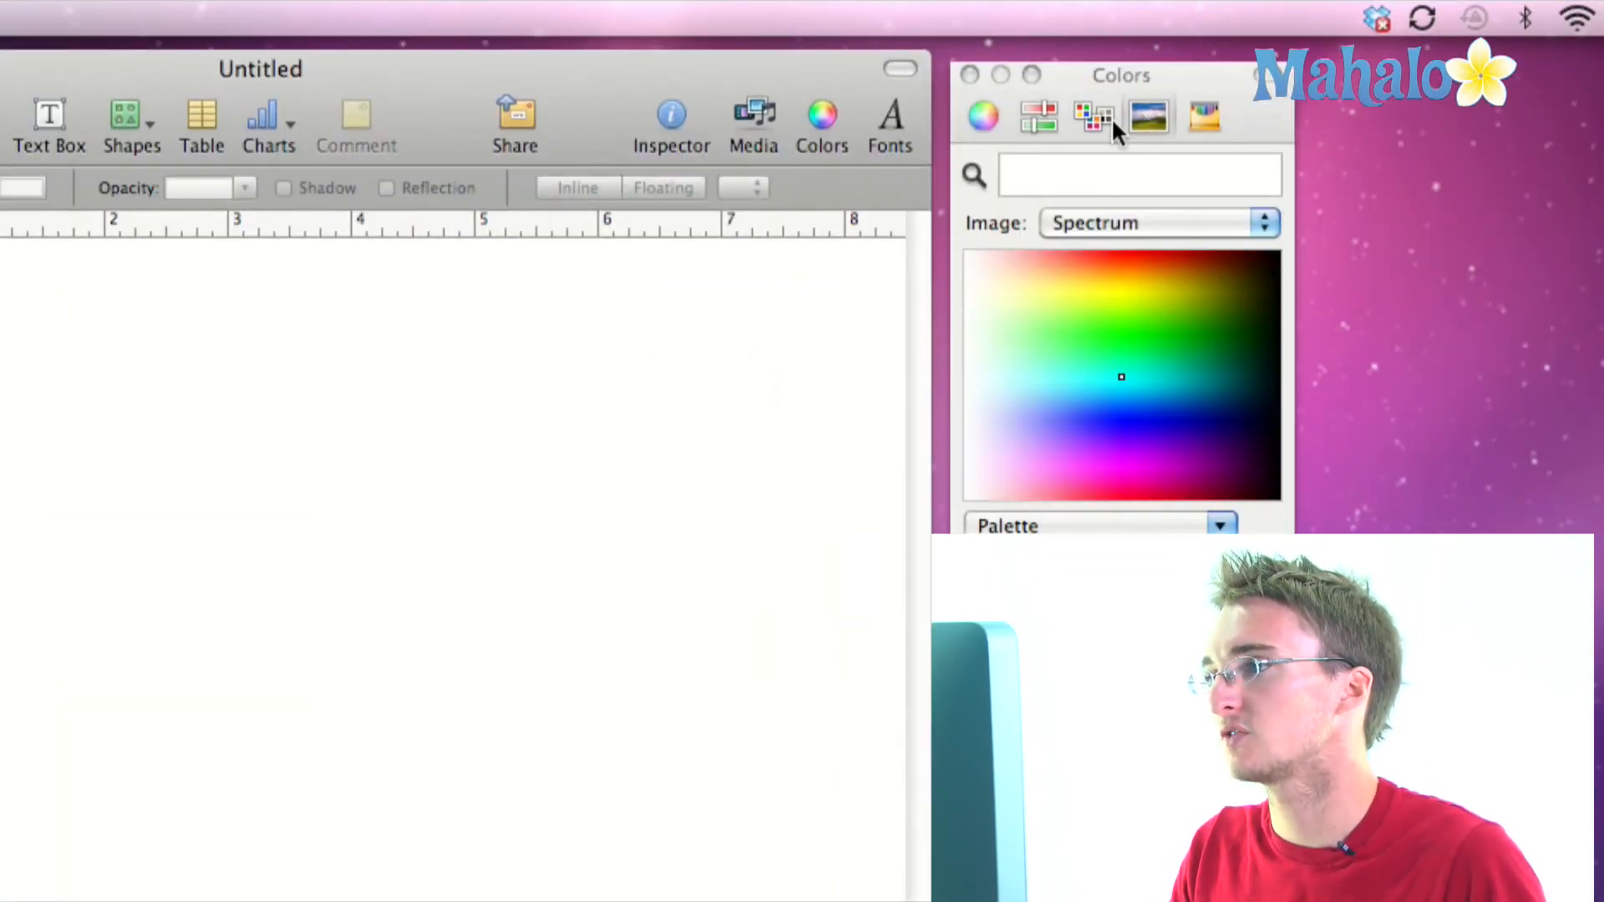
pyautogui.click(981, 115)
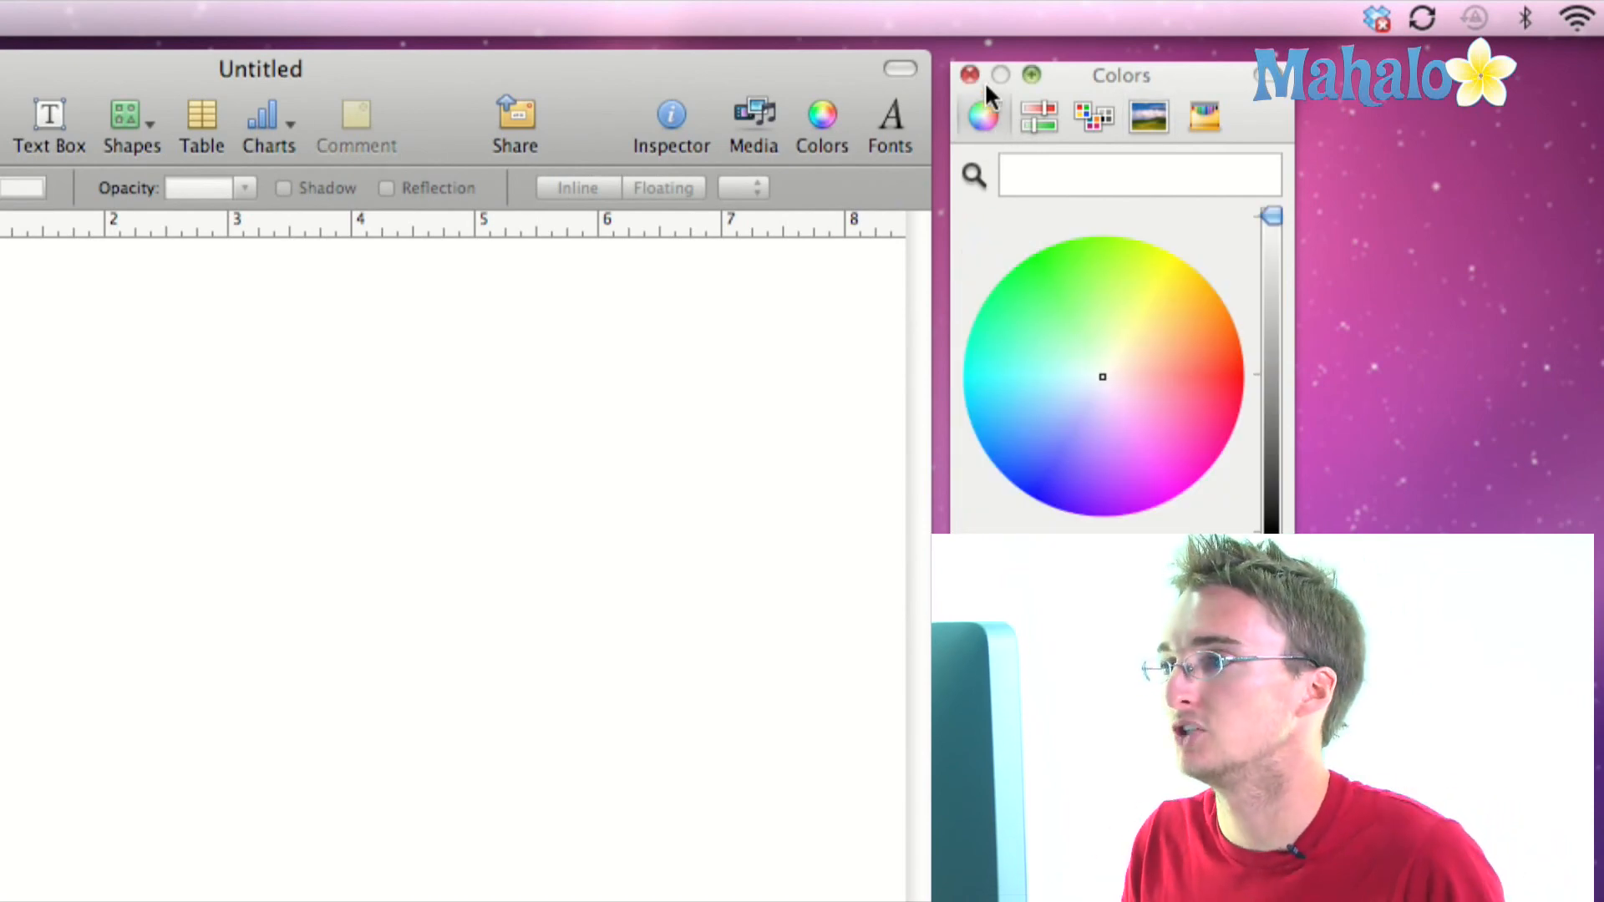
pyautogui.click(969, 75)
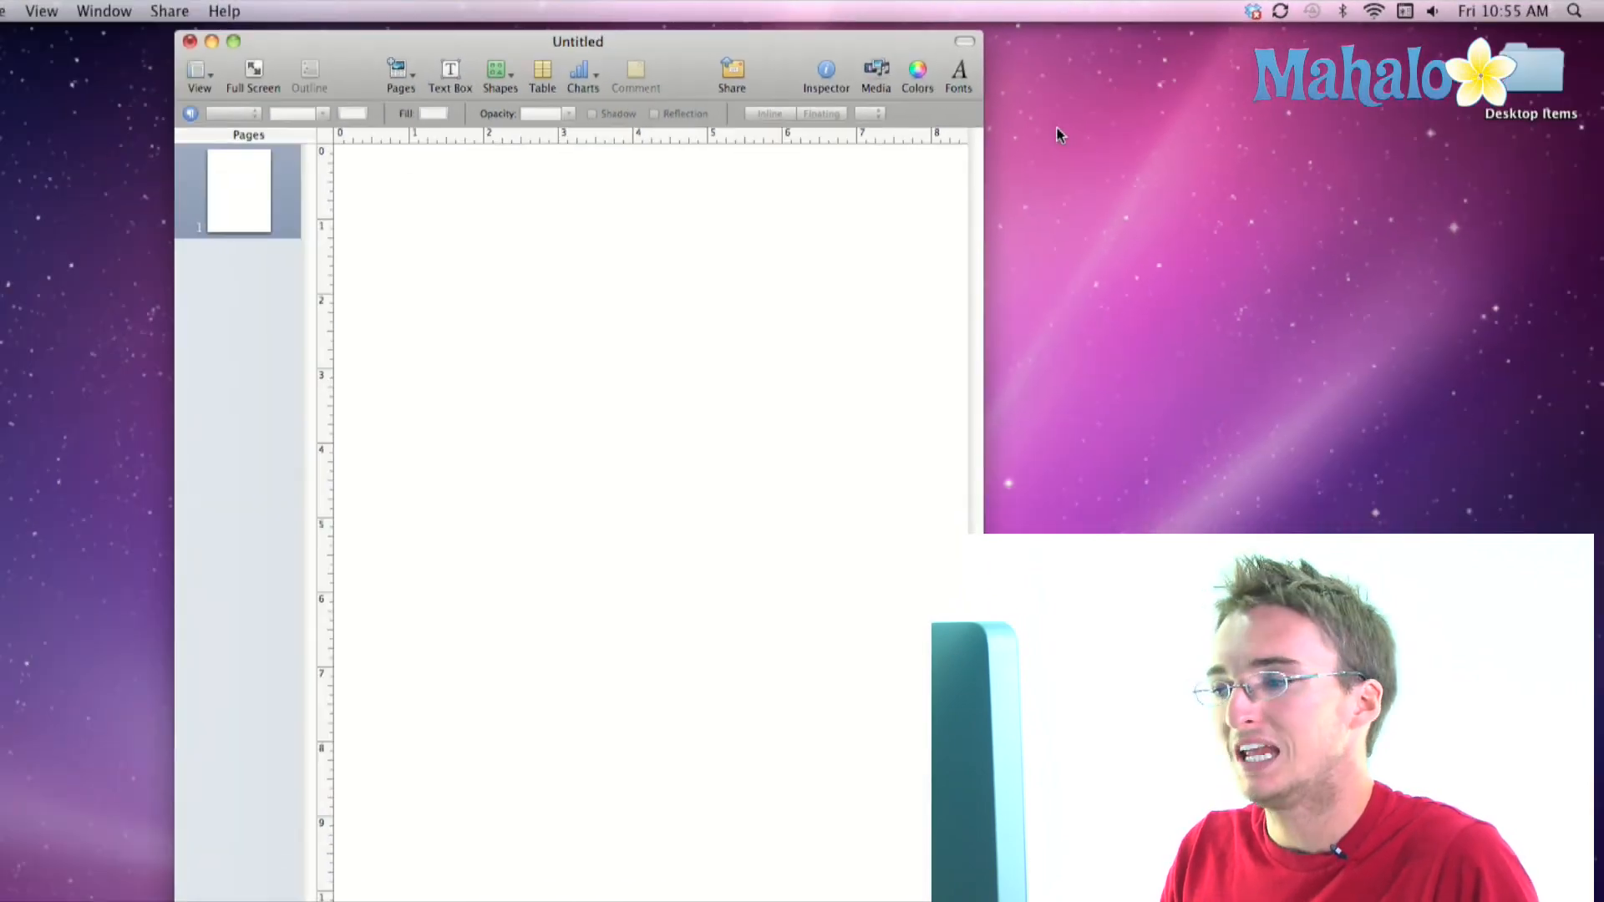
pyautogui.click(957, 75)
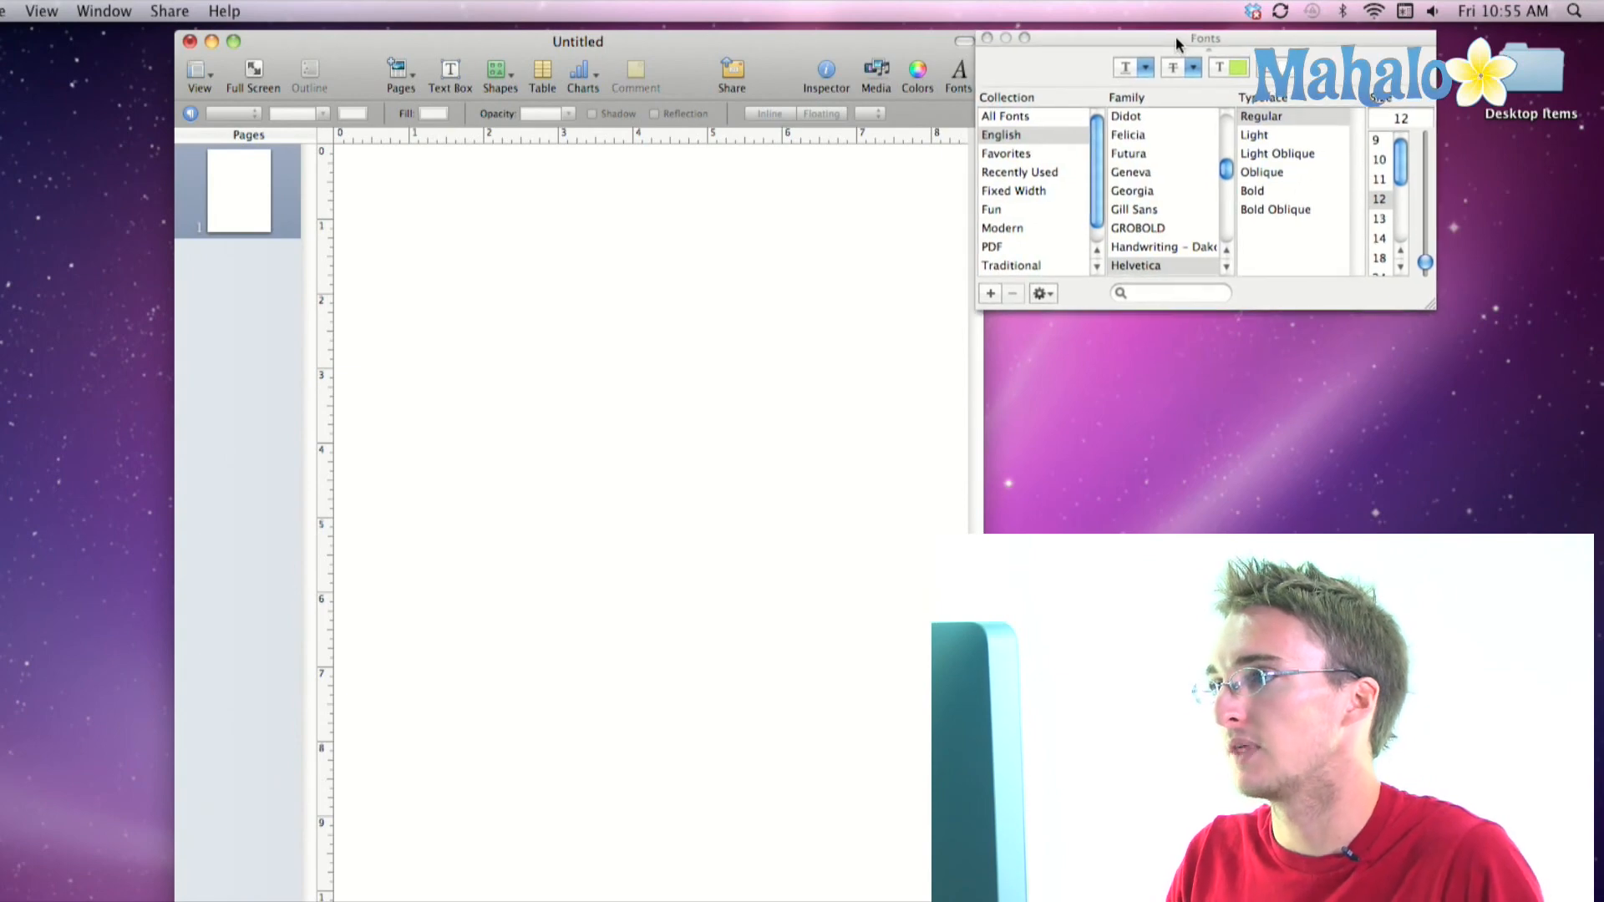
pyautogui.moveTo(1212, 129)
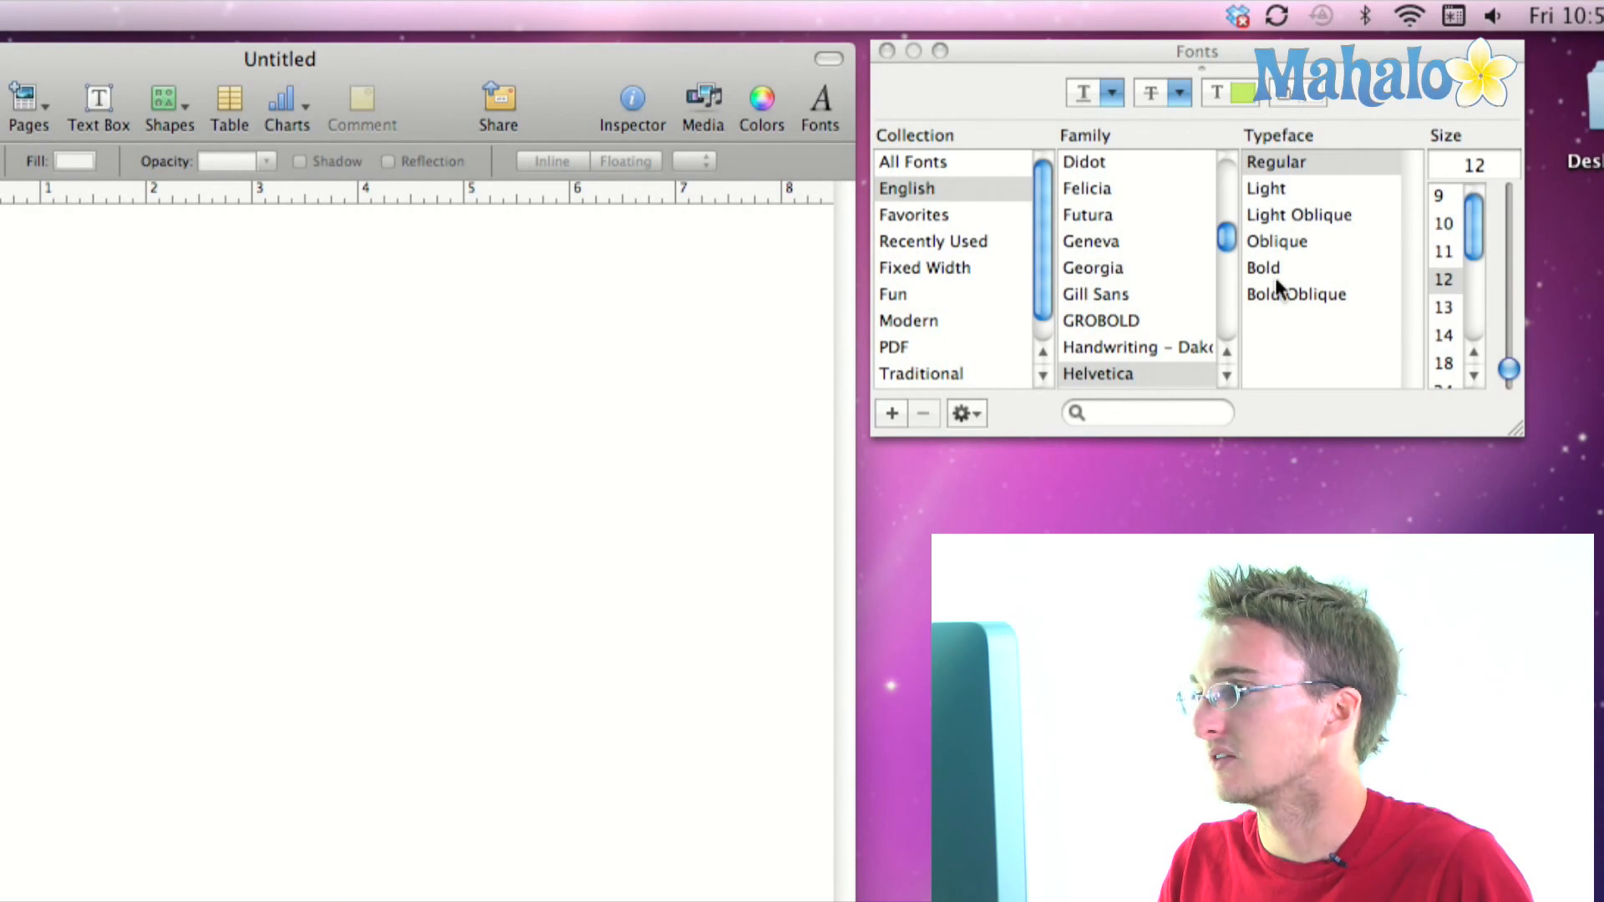
pyautogui.moveTo(1053, 134)
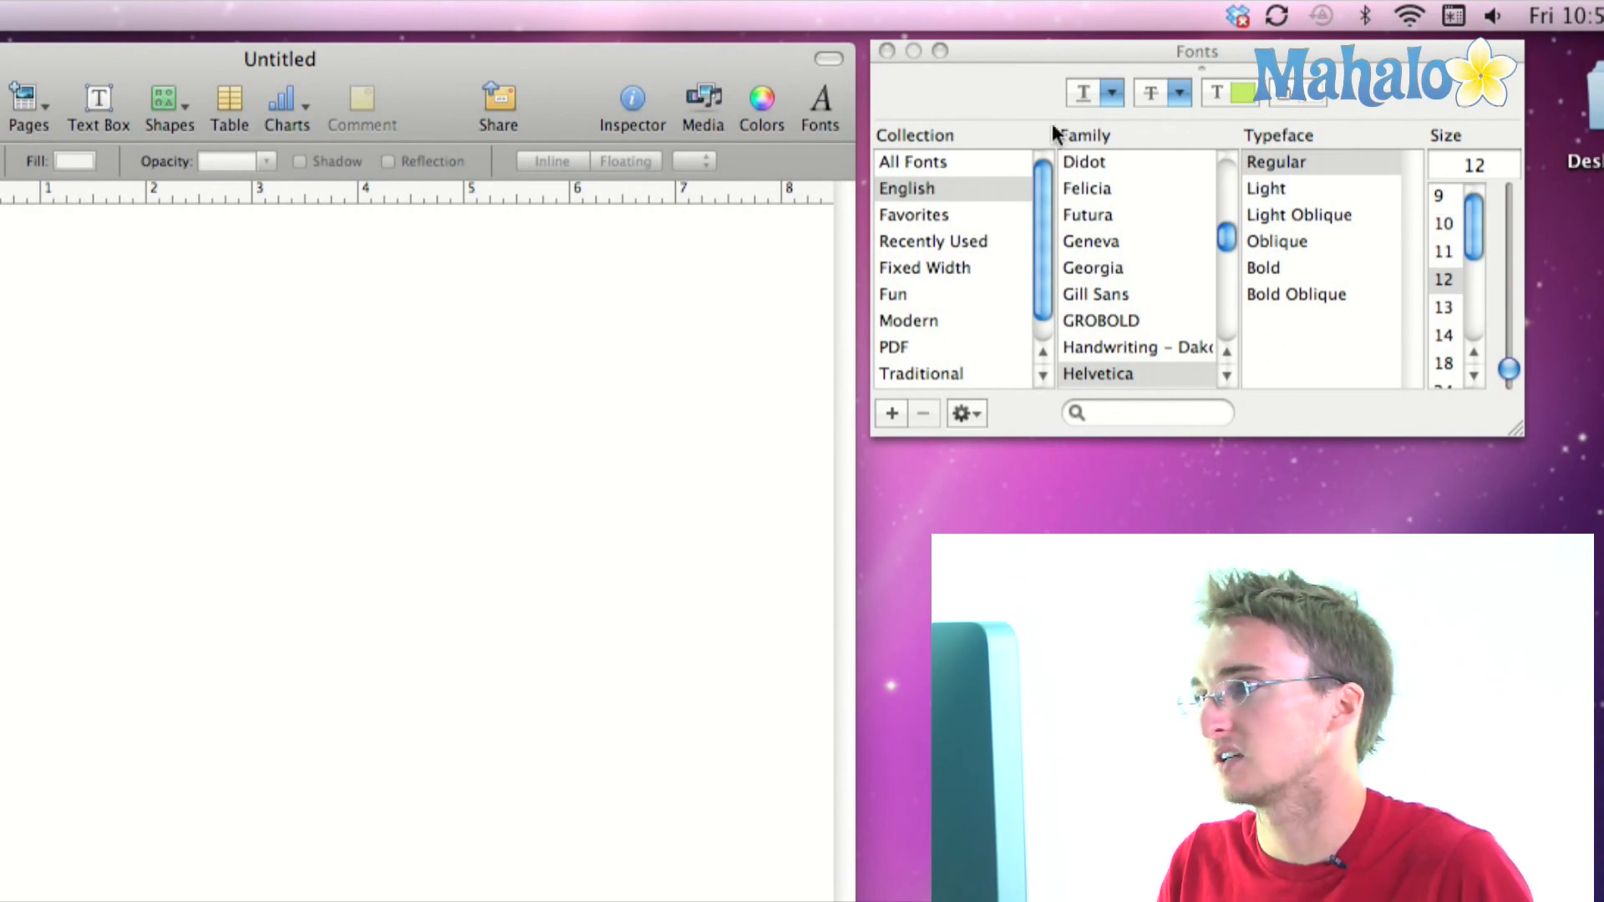
pyautogui.moveTo(1285, 392)
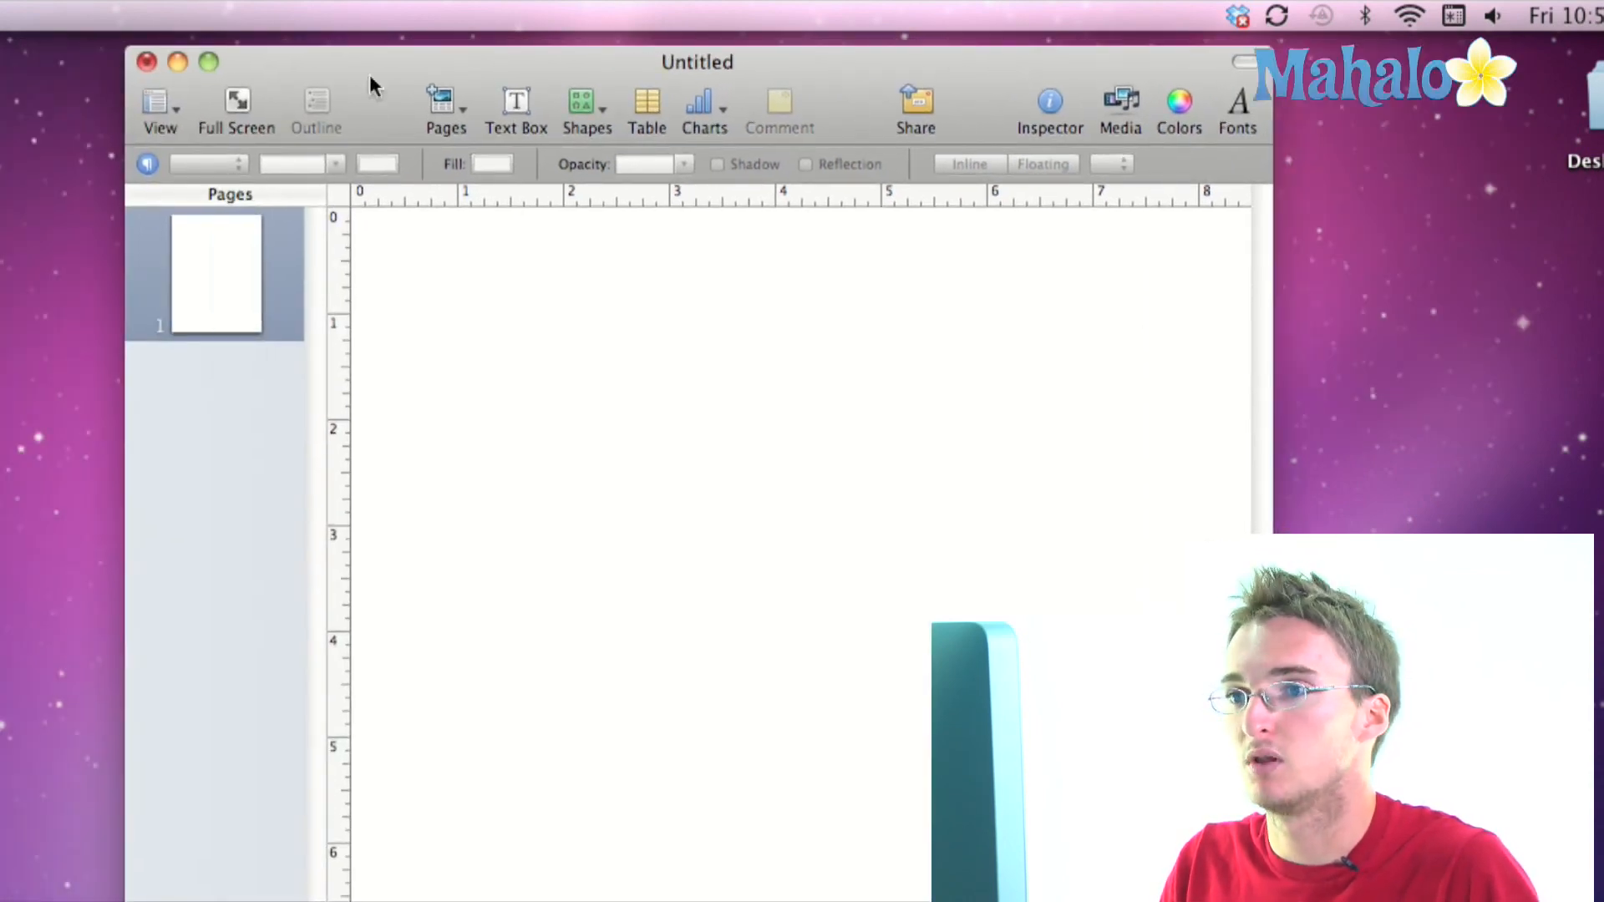
pyautogui.moveTo(1156, 105)
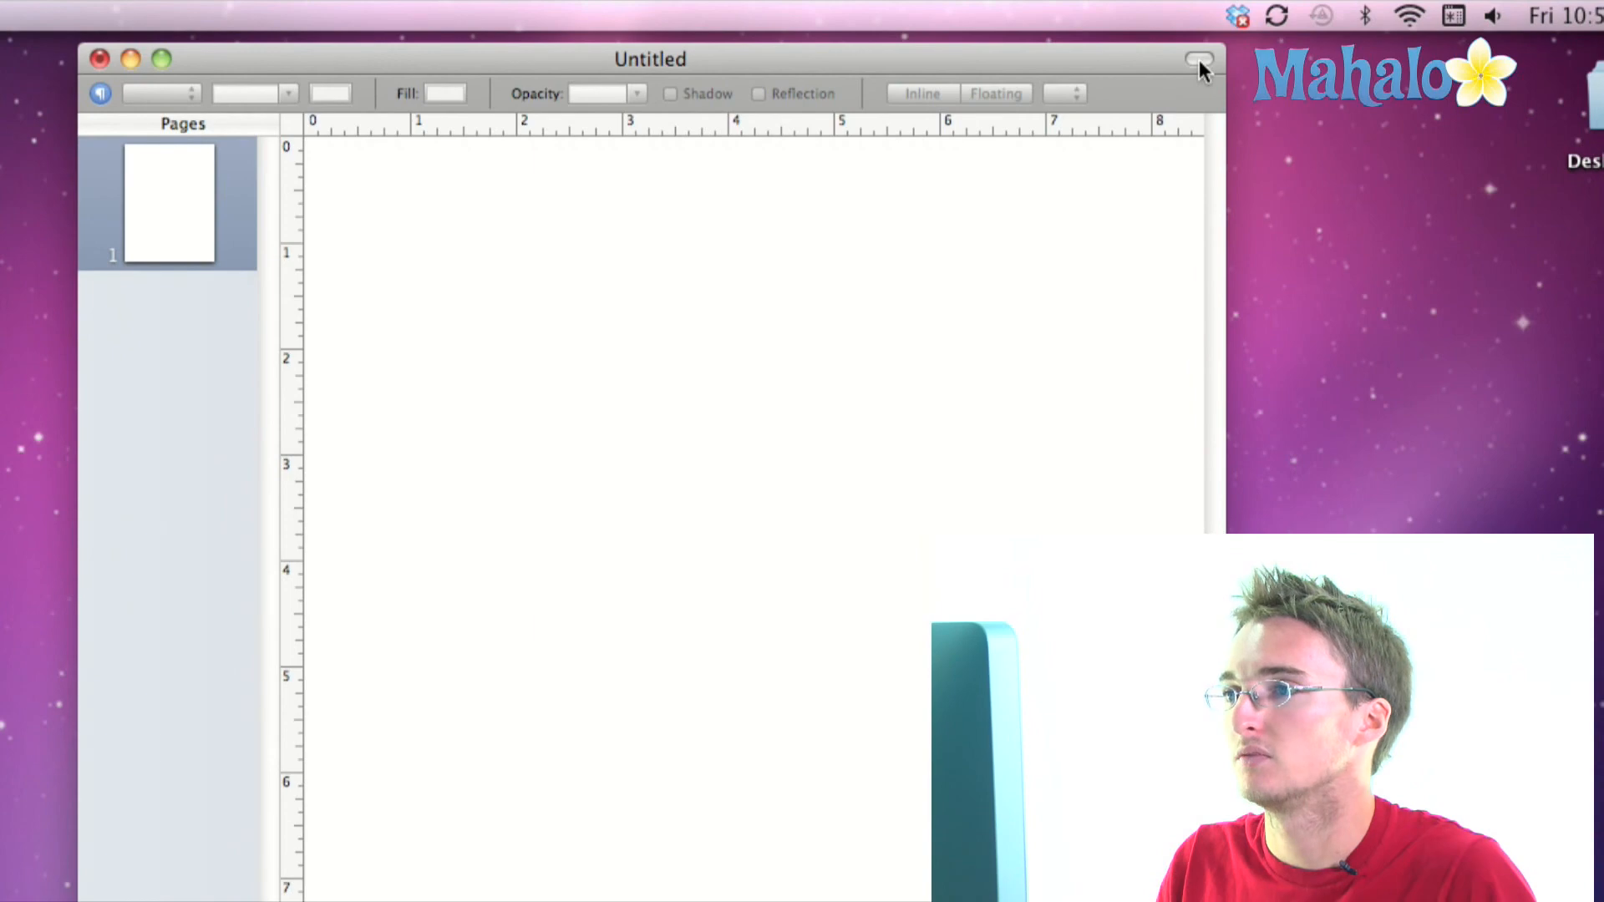
# Step: Toggle the toolbar pill to show the toolbar, then hide it again
pyautogui.click(1198, 59)
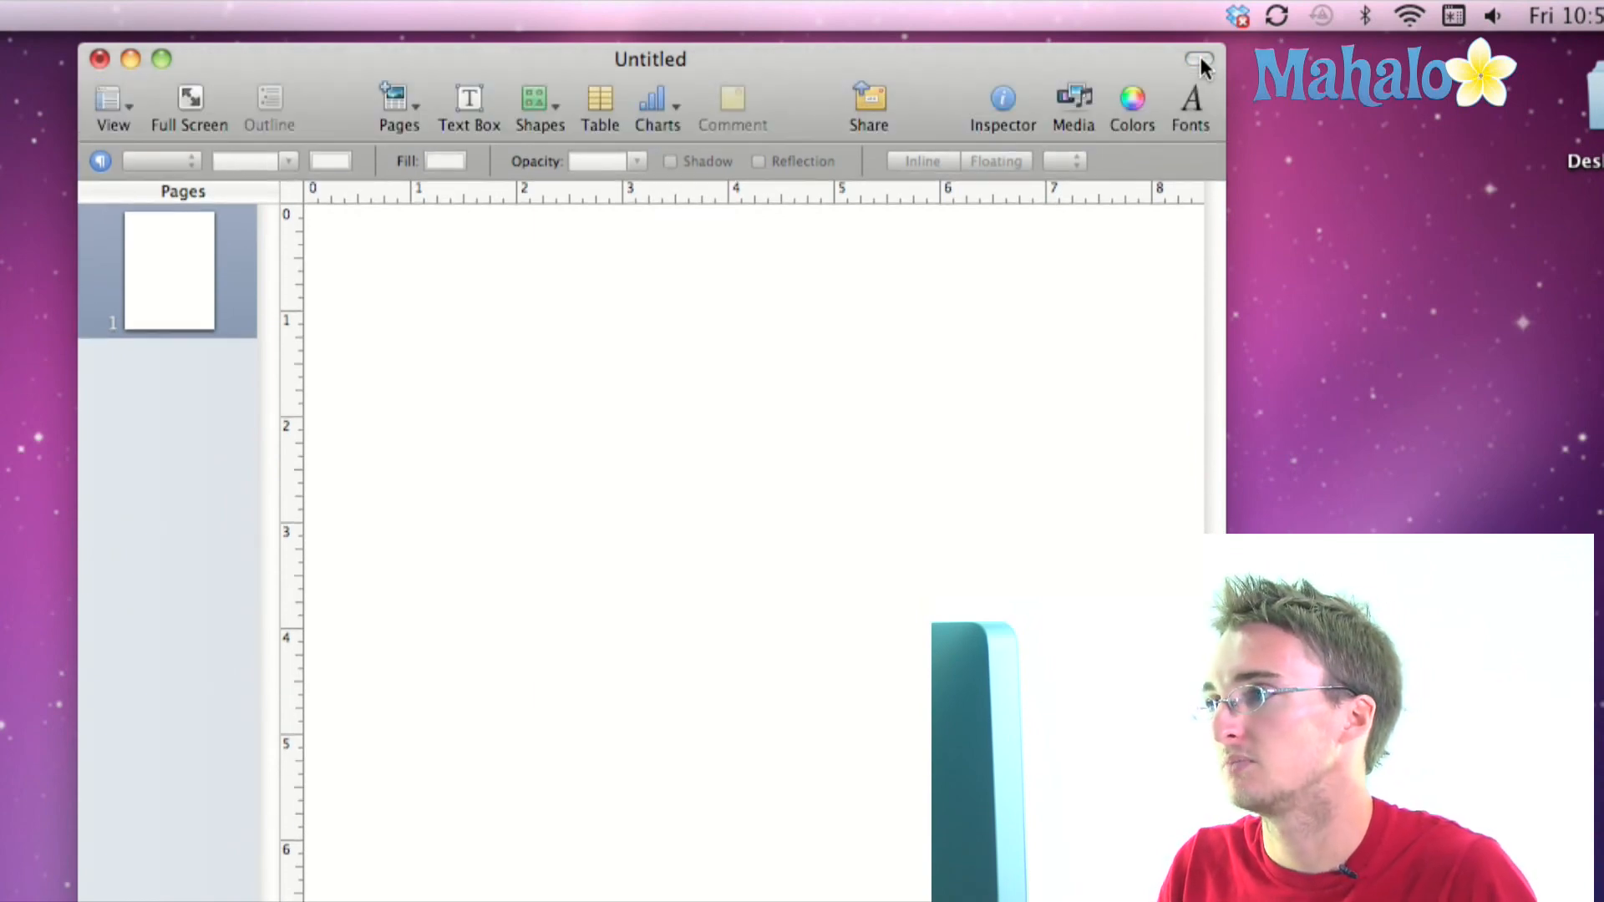
pyautogui.click(1199, 58)
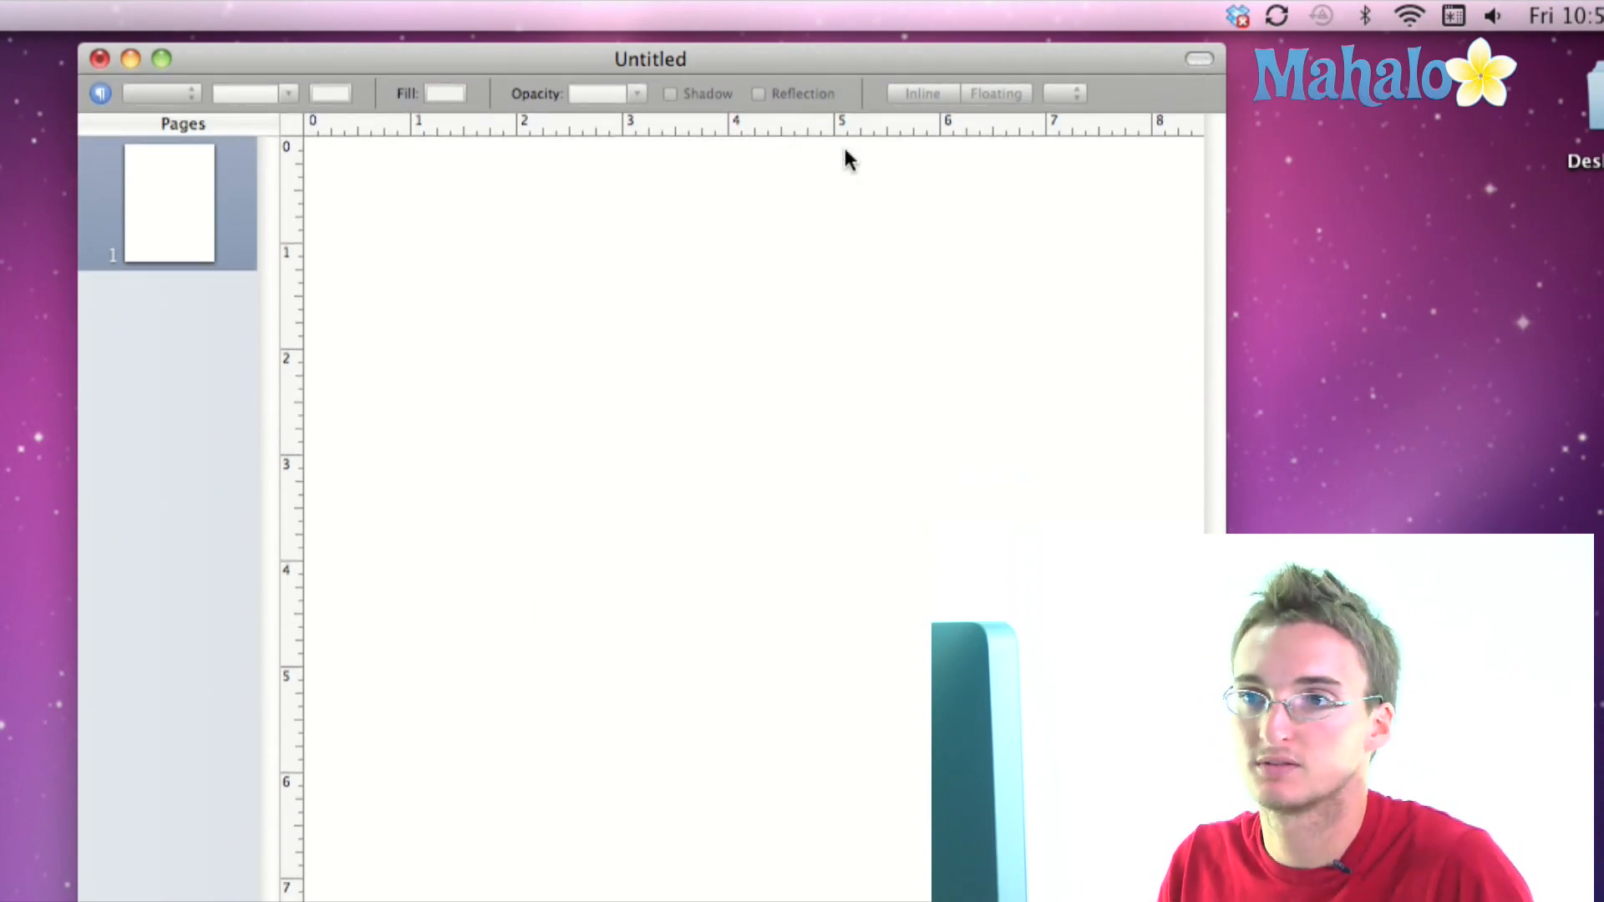